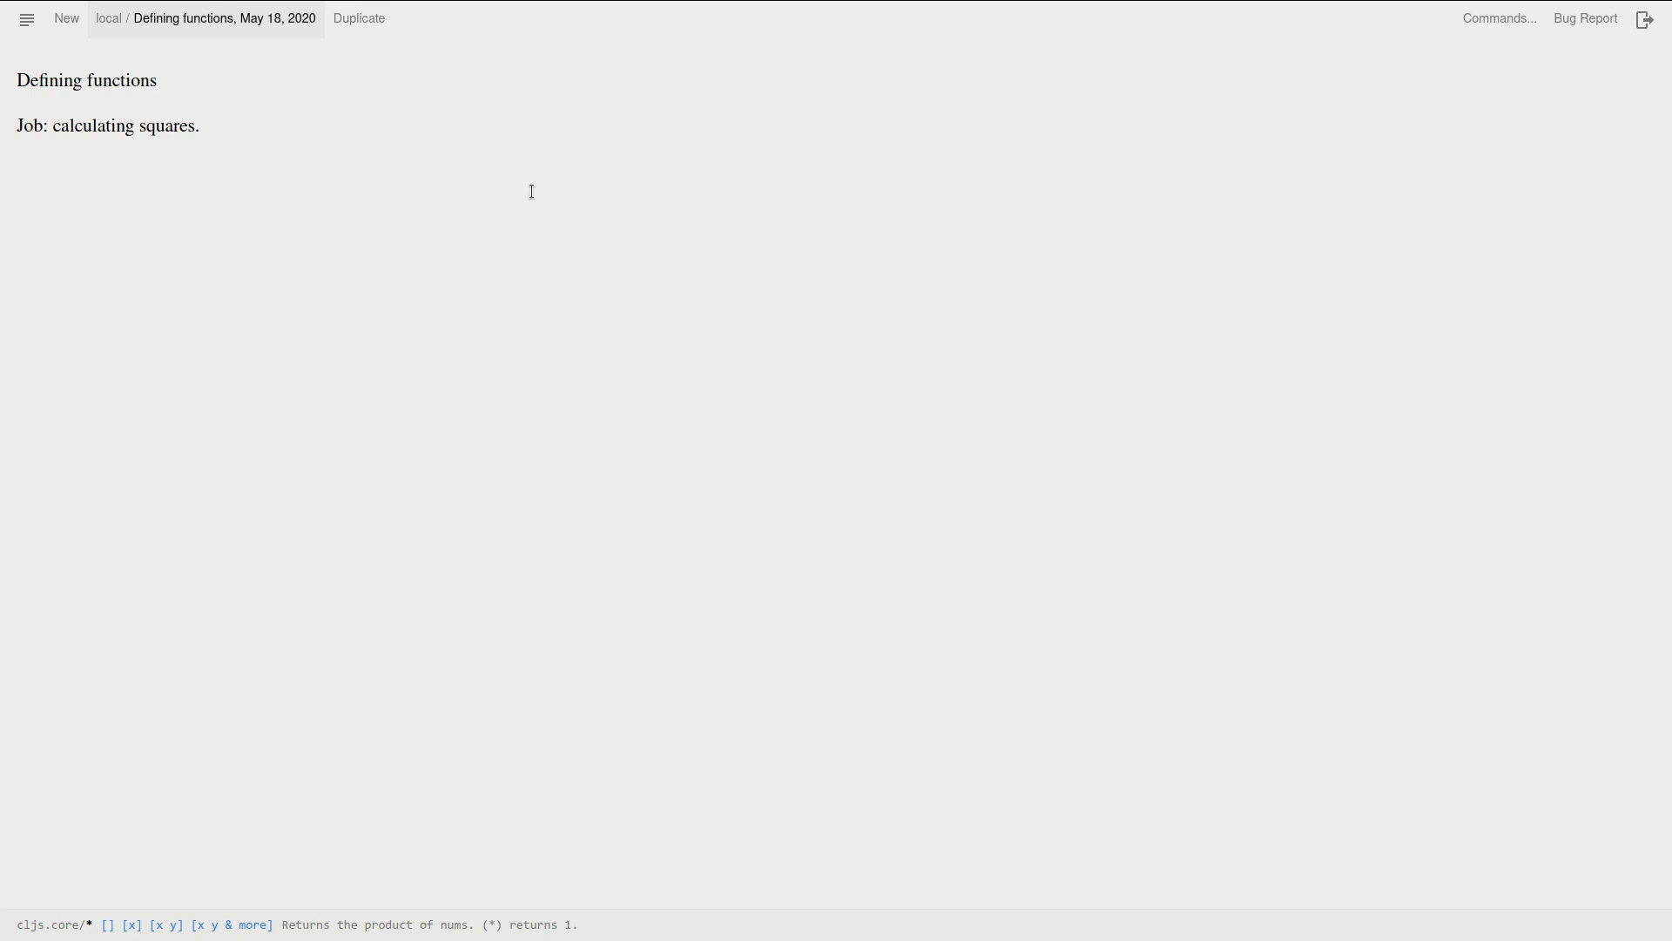
mouse_move(272, 188)
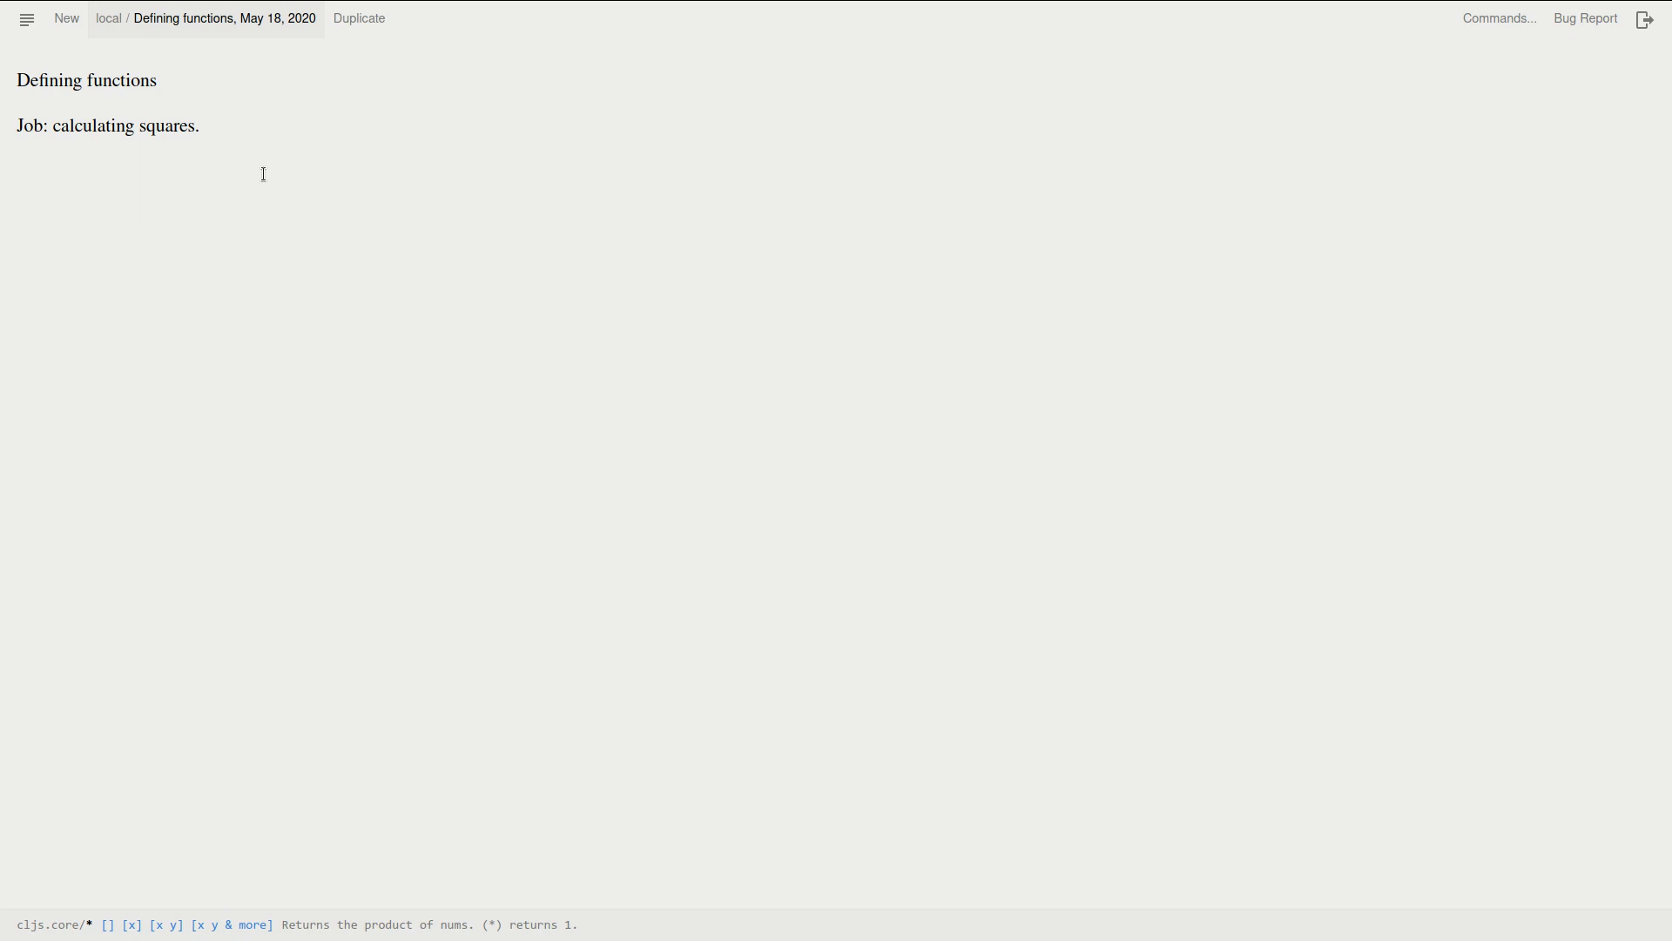
Add a code cell below the job line computing (* 13 13), giving 169
left_click(201, 125)
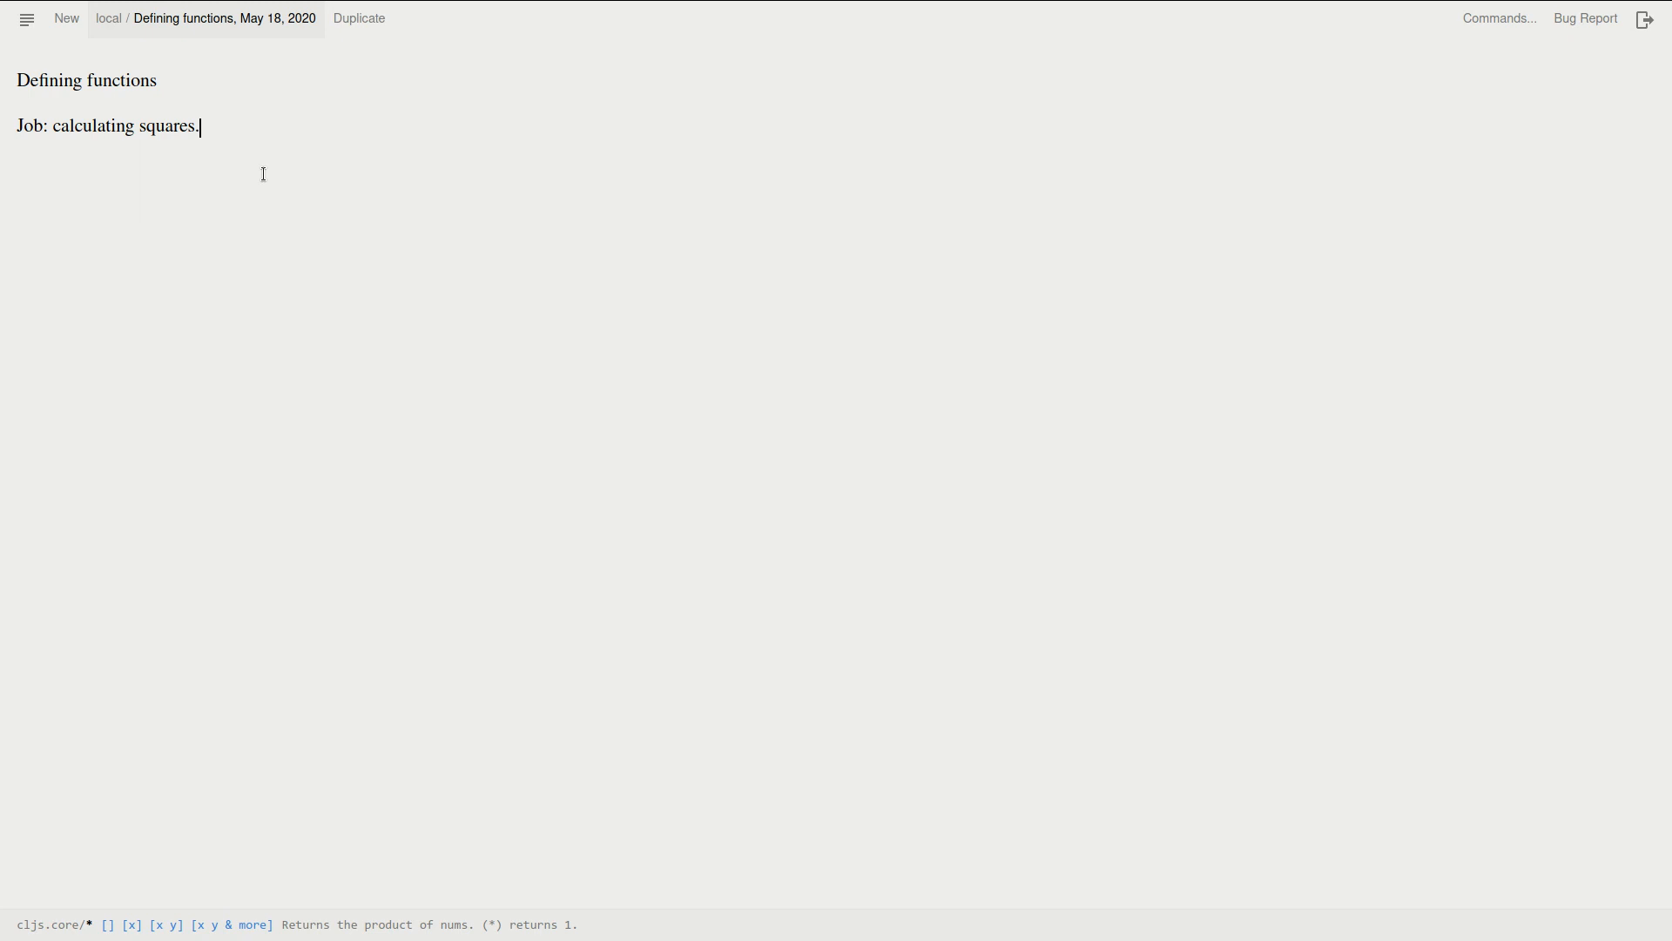
mouse_move(193, 170)
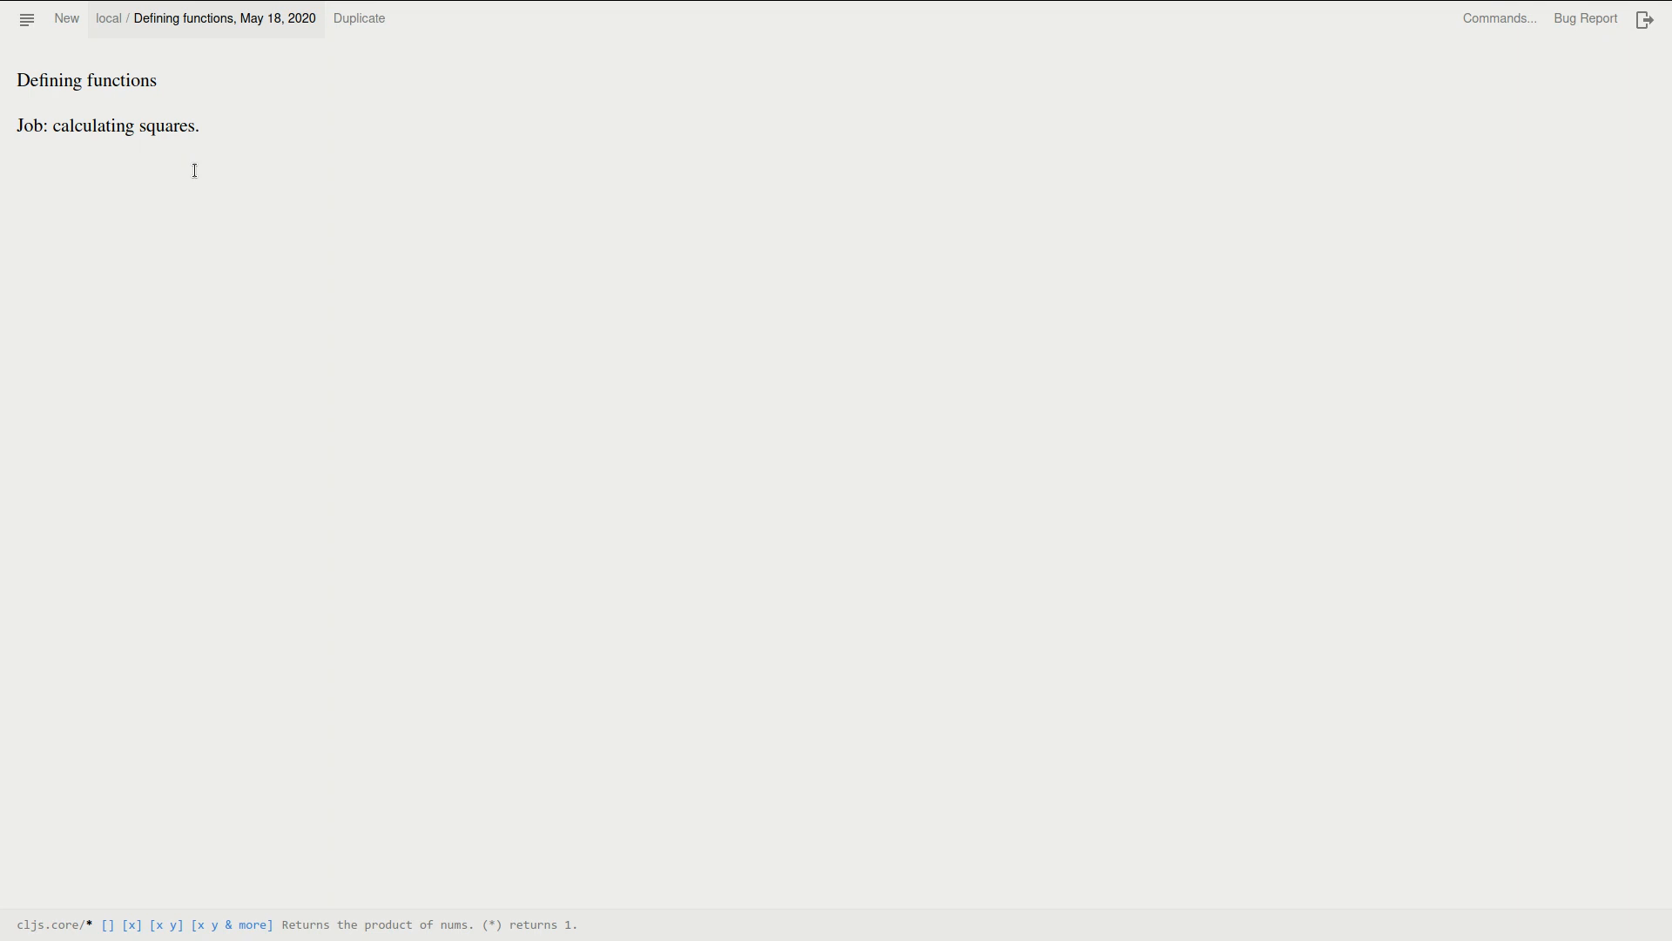
left_click(15, 172)
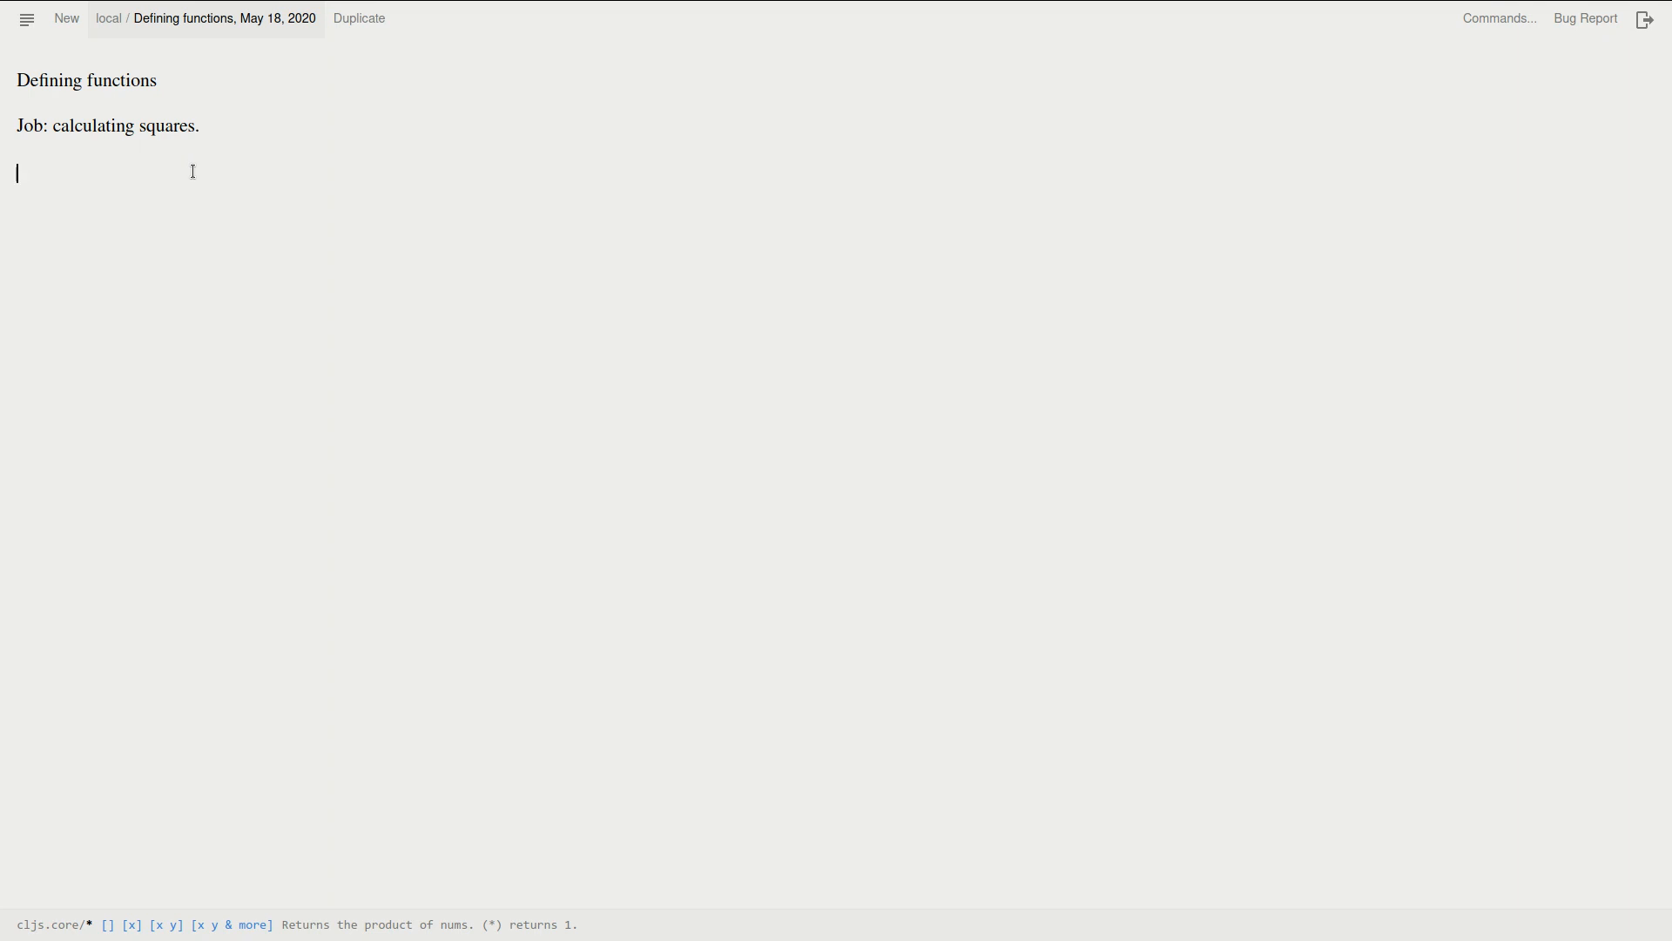
left_click(192, 172)
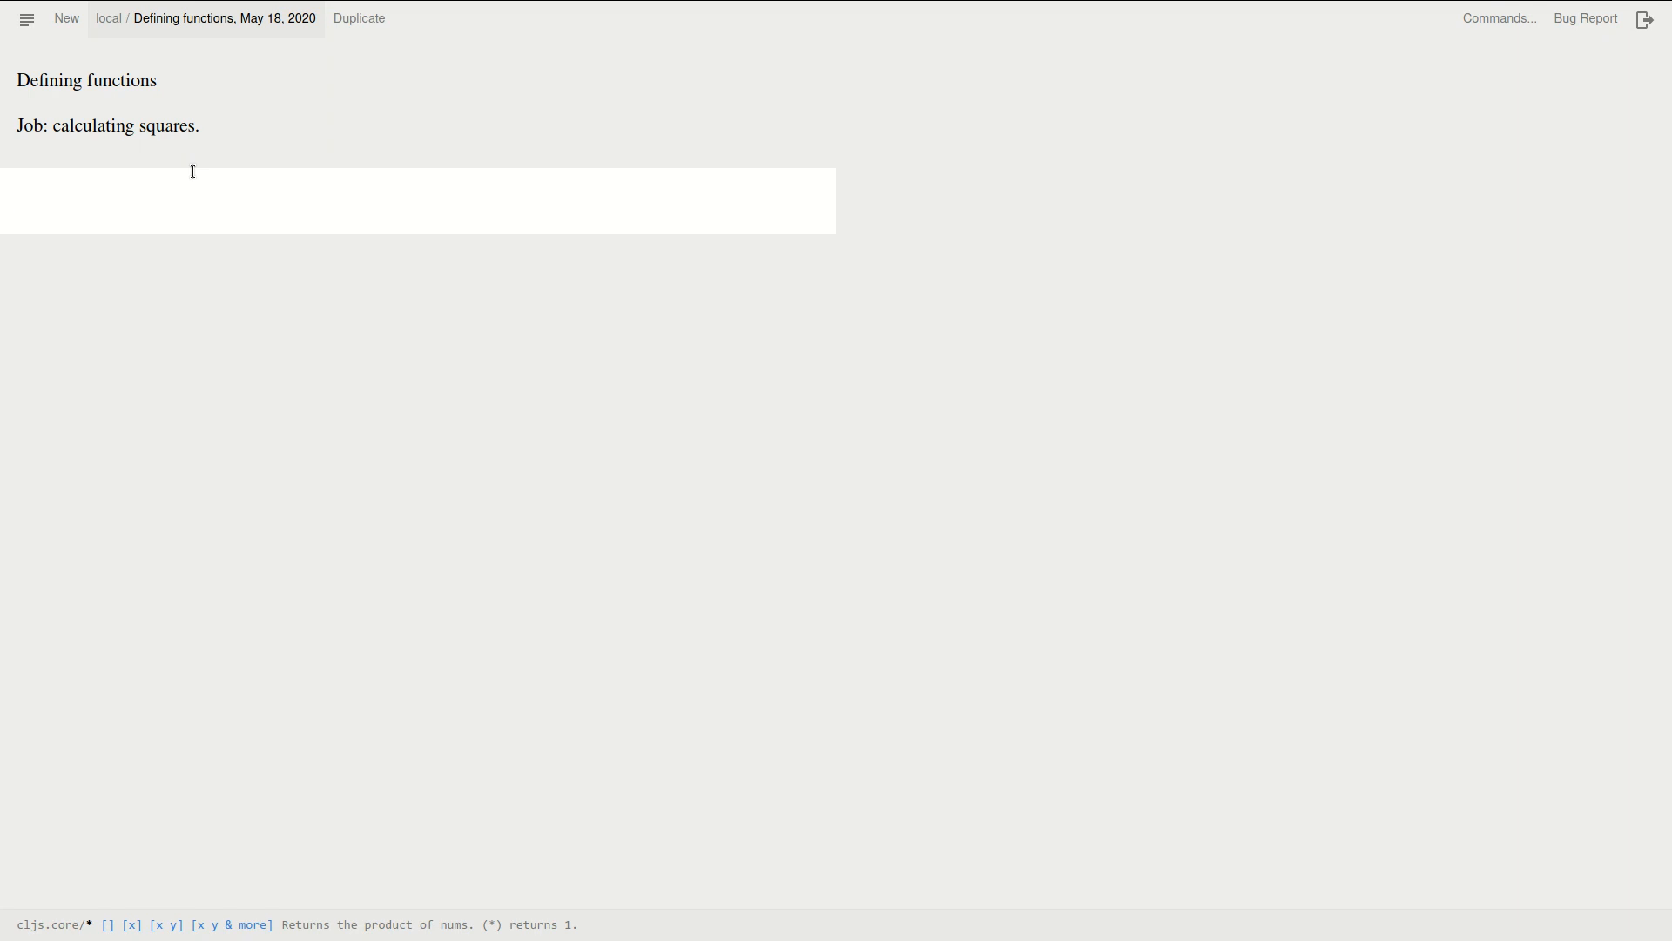
type("(* 13")
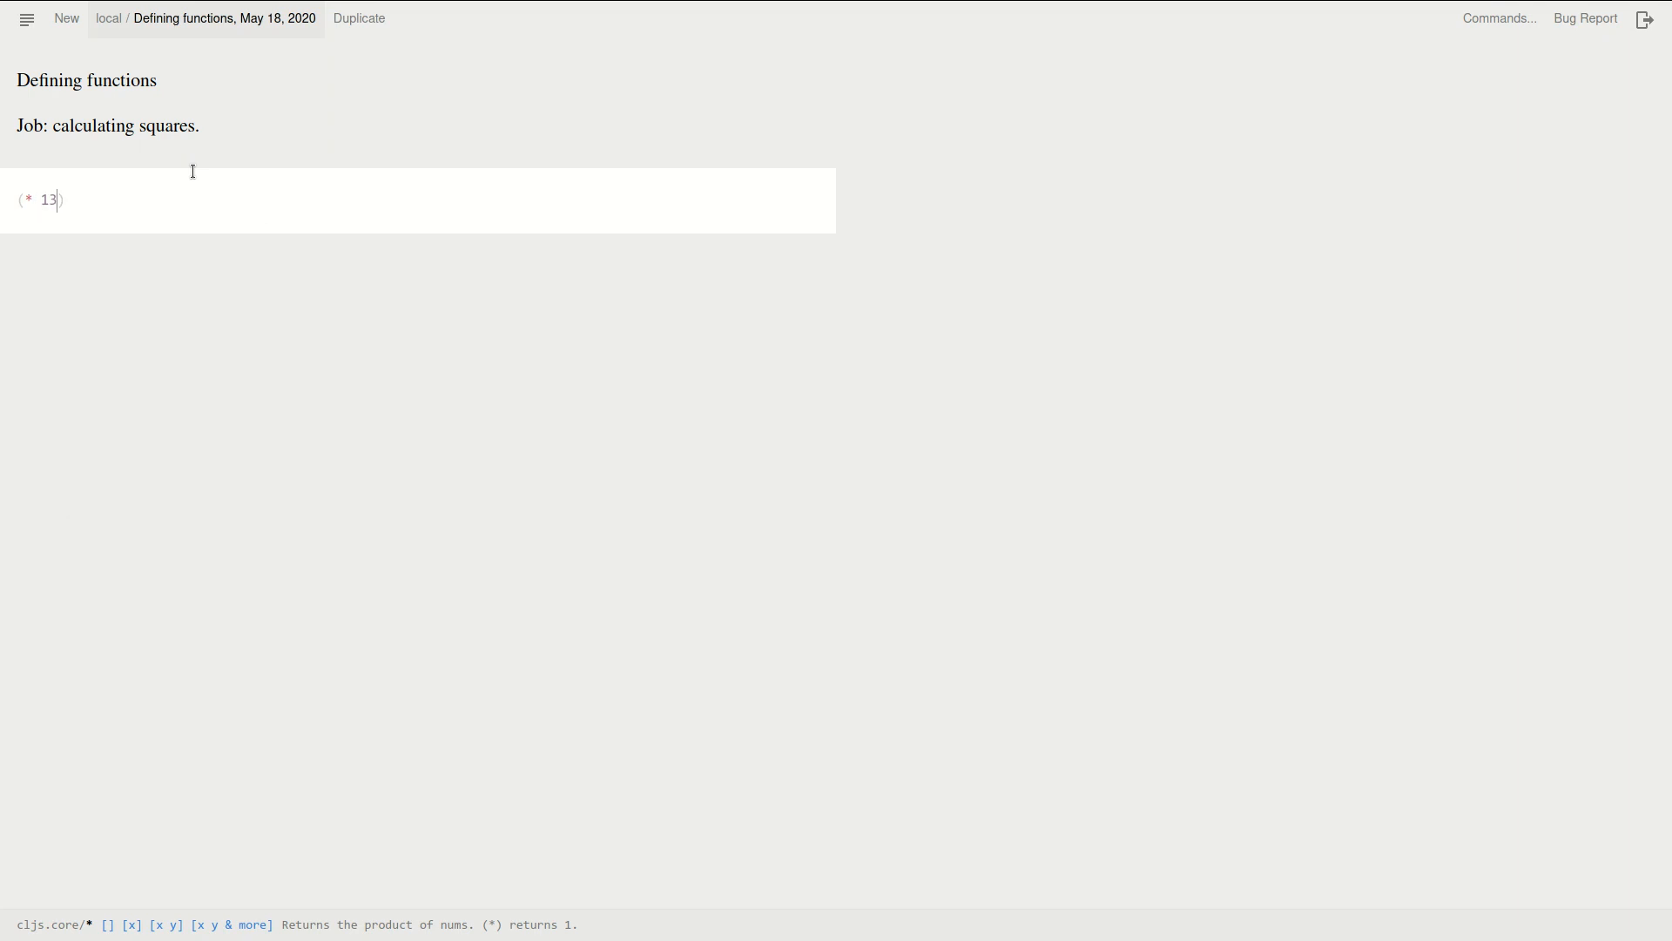
type("13")
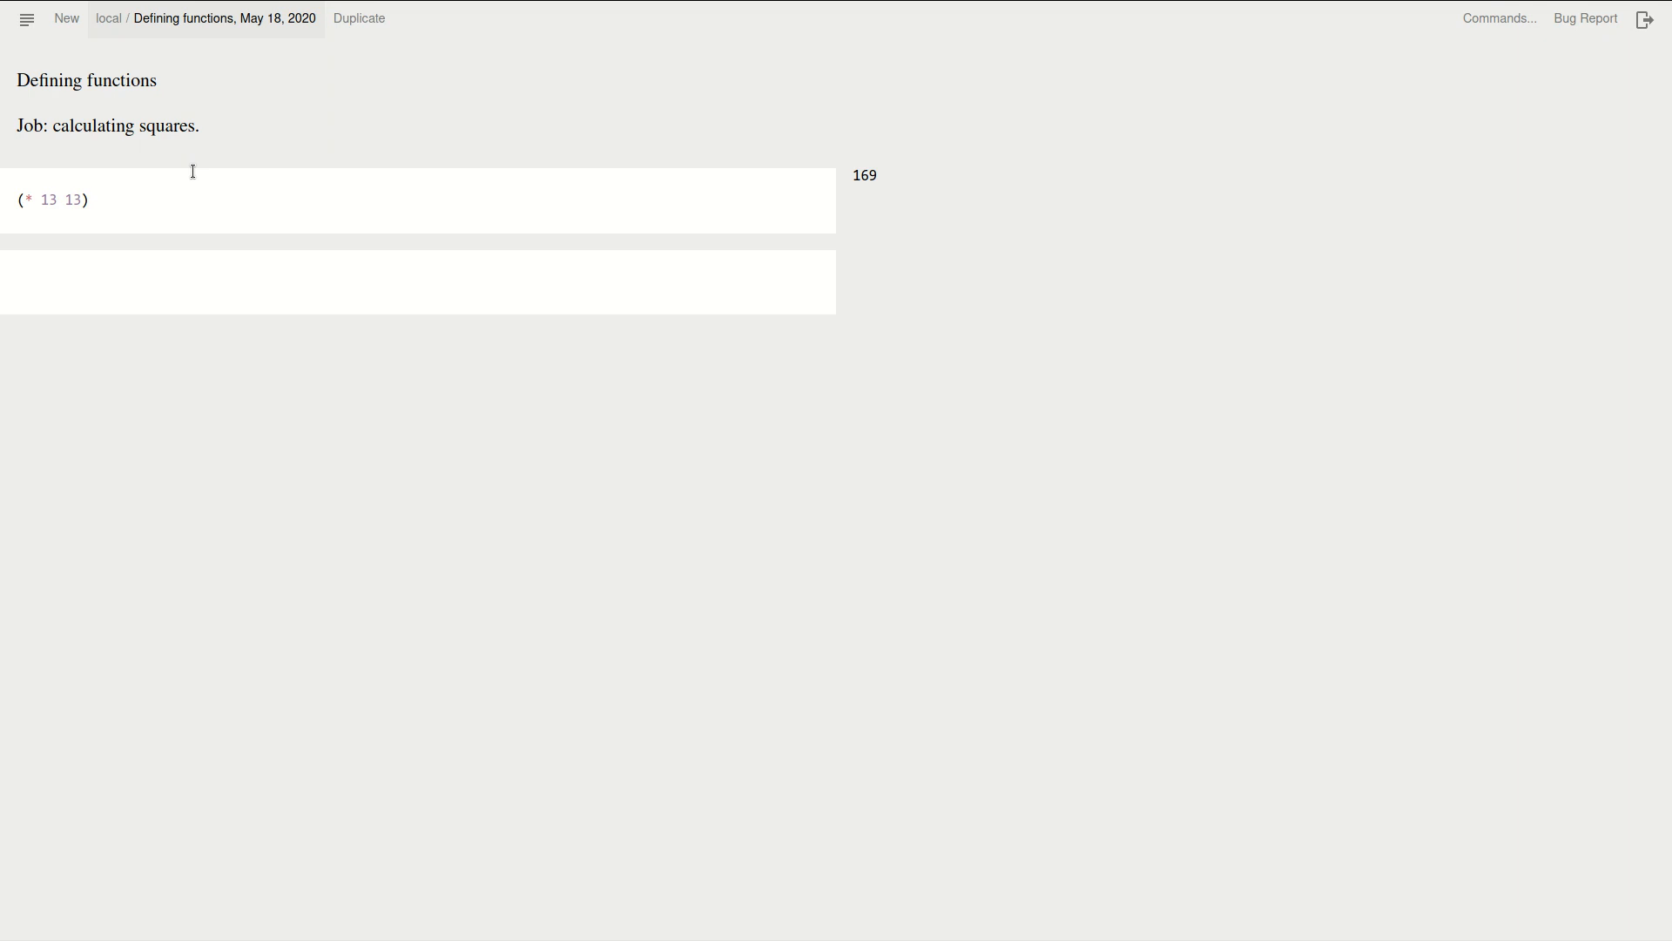
Add a second cell computing (* 1313 1313), giving 1723969
type("()")
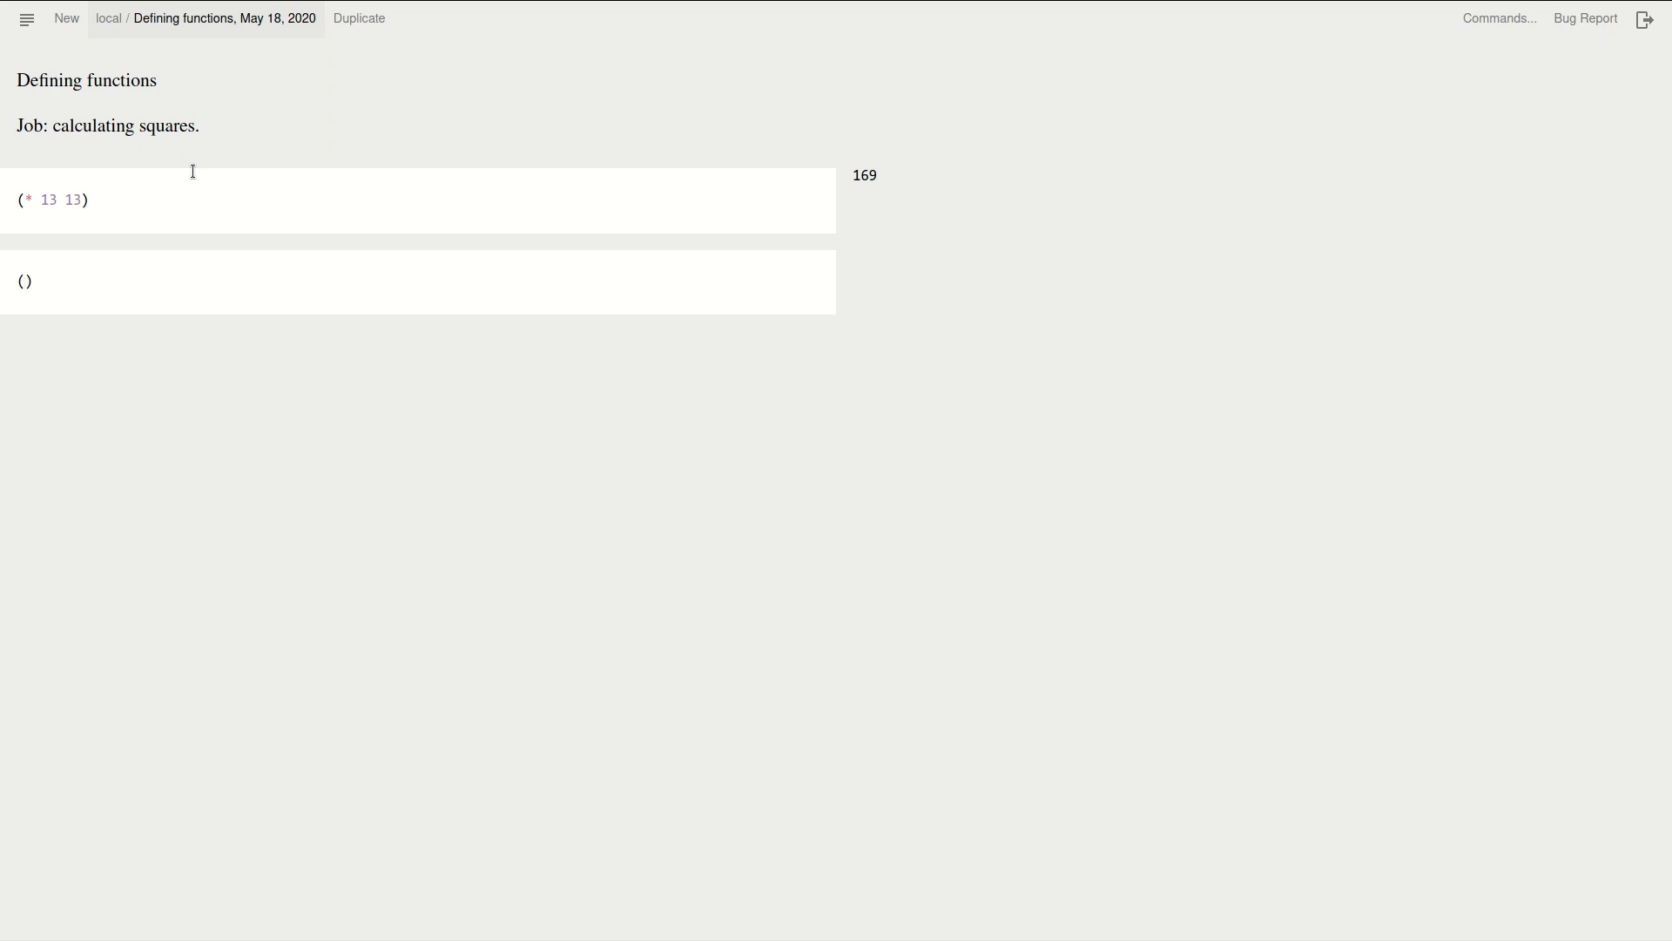
type("*")
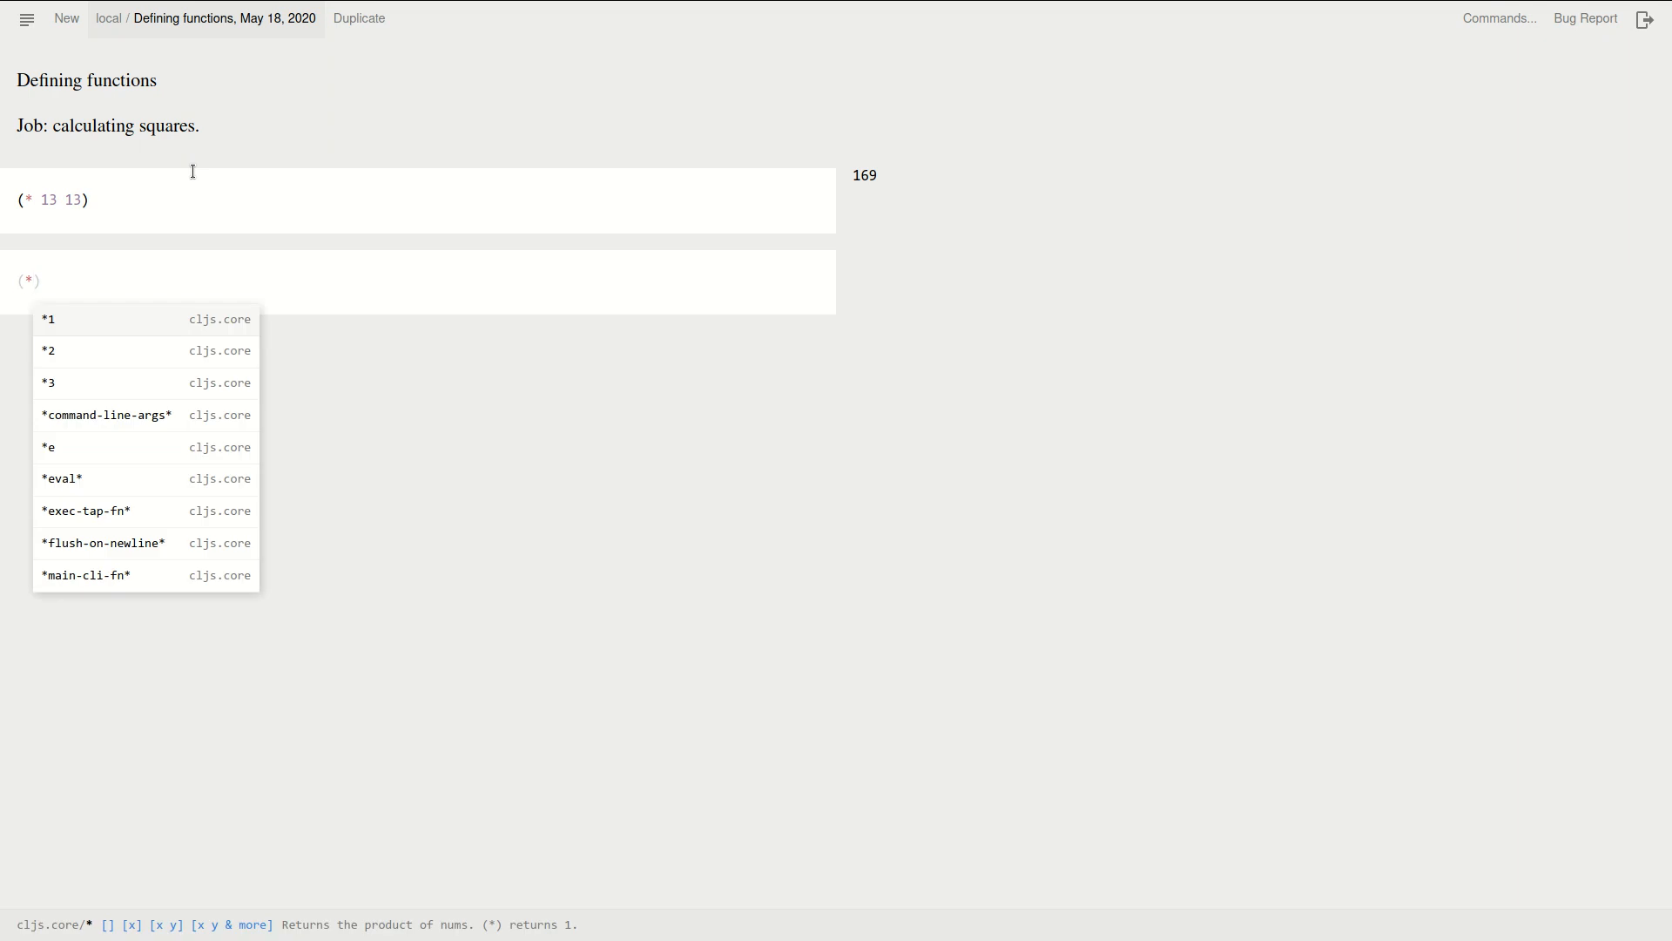
type("1313")
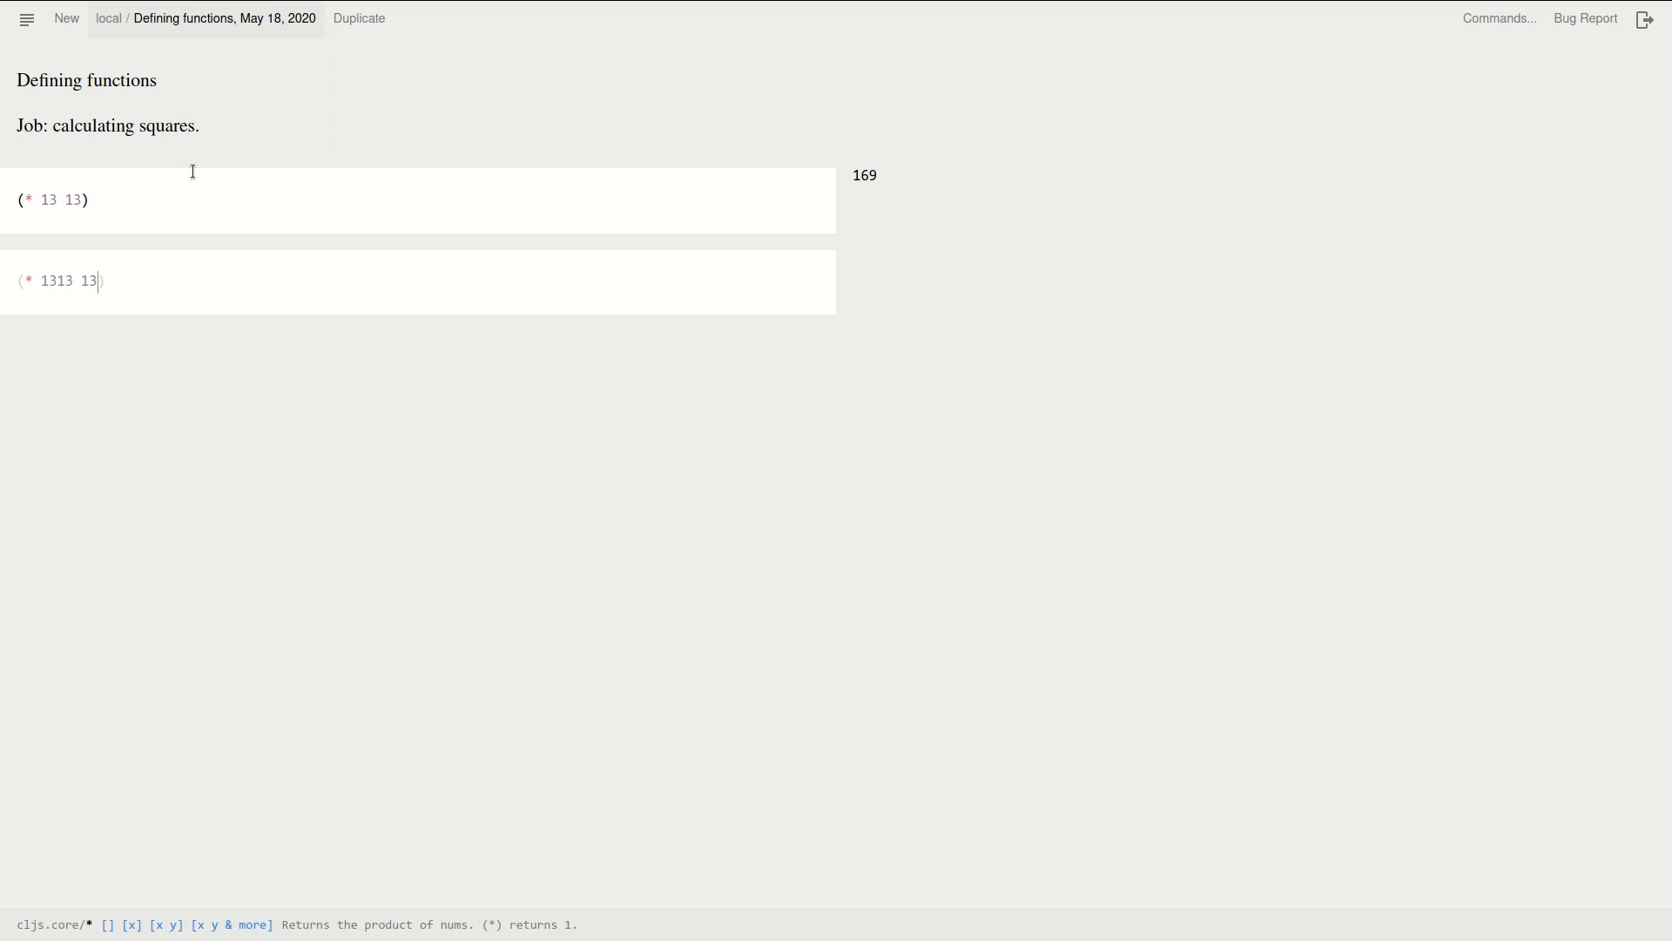
type("13")
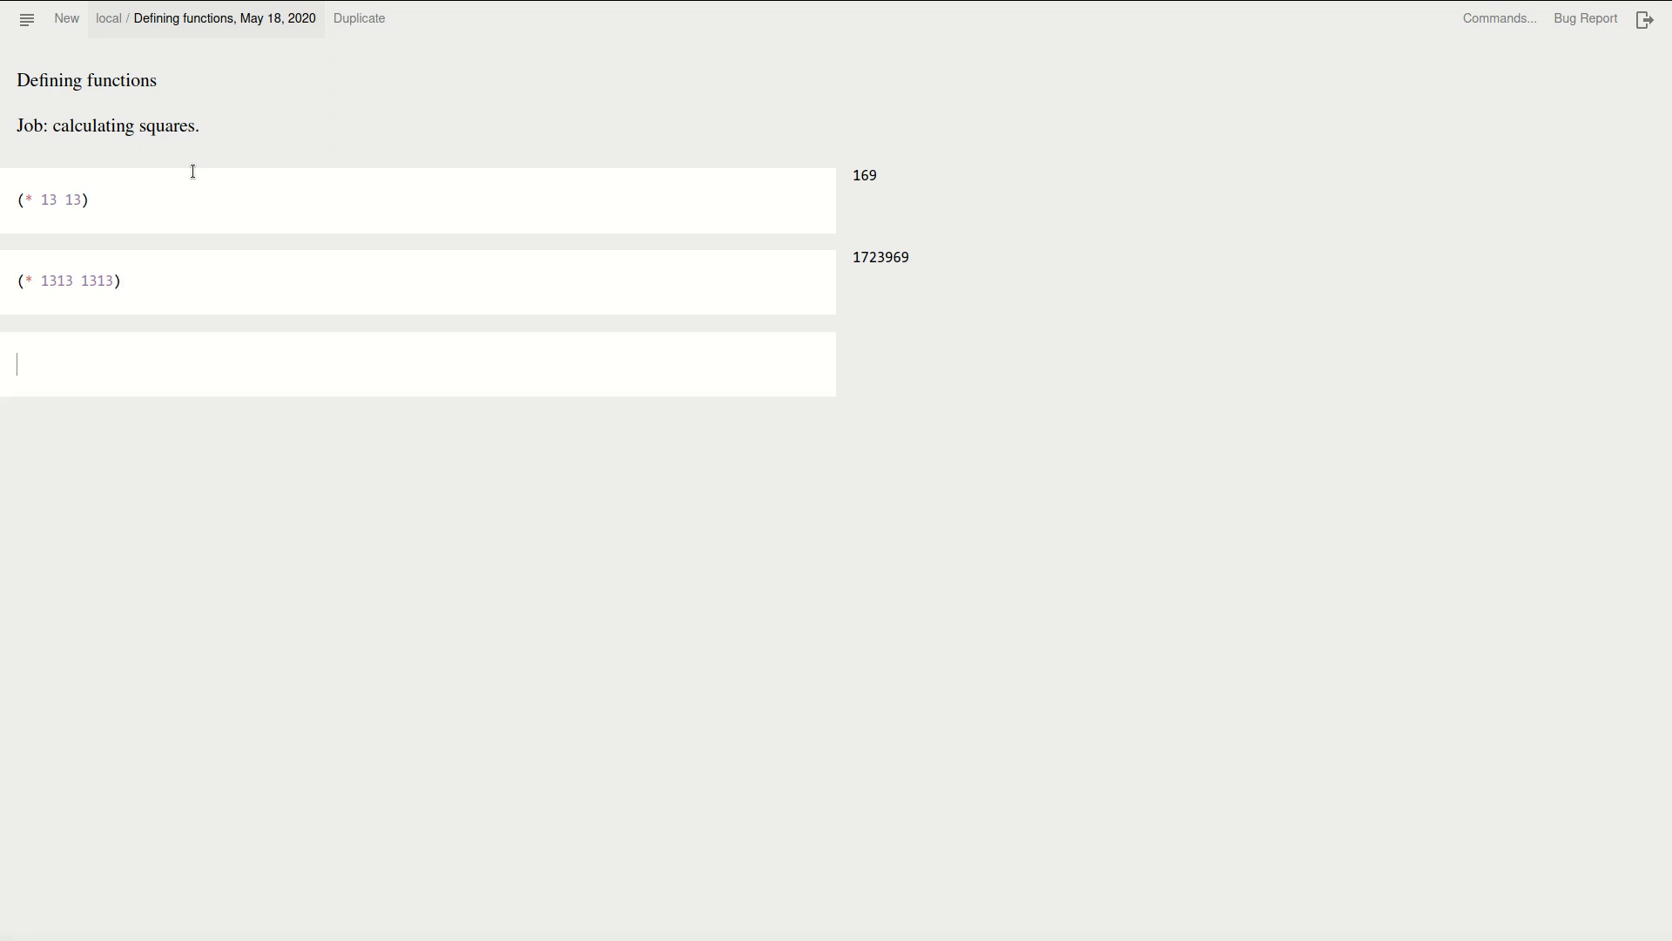
Add a third cell multiplying 131313 by itself, with the second number mistyped
type("()")
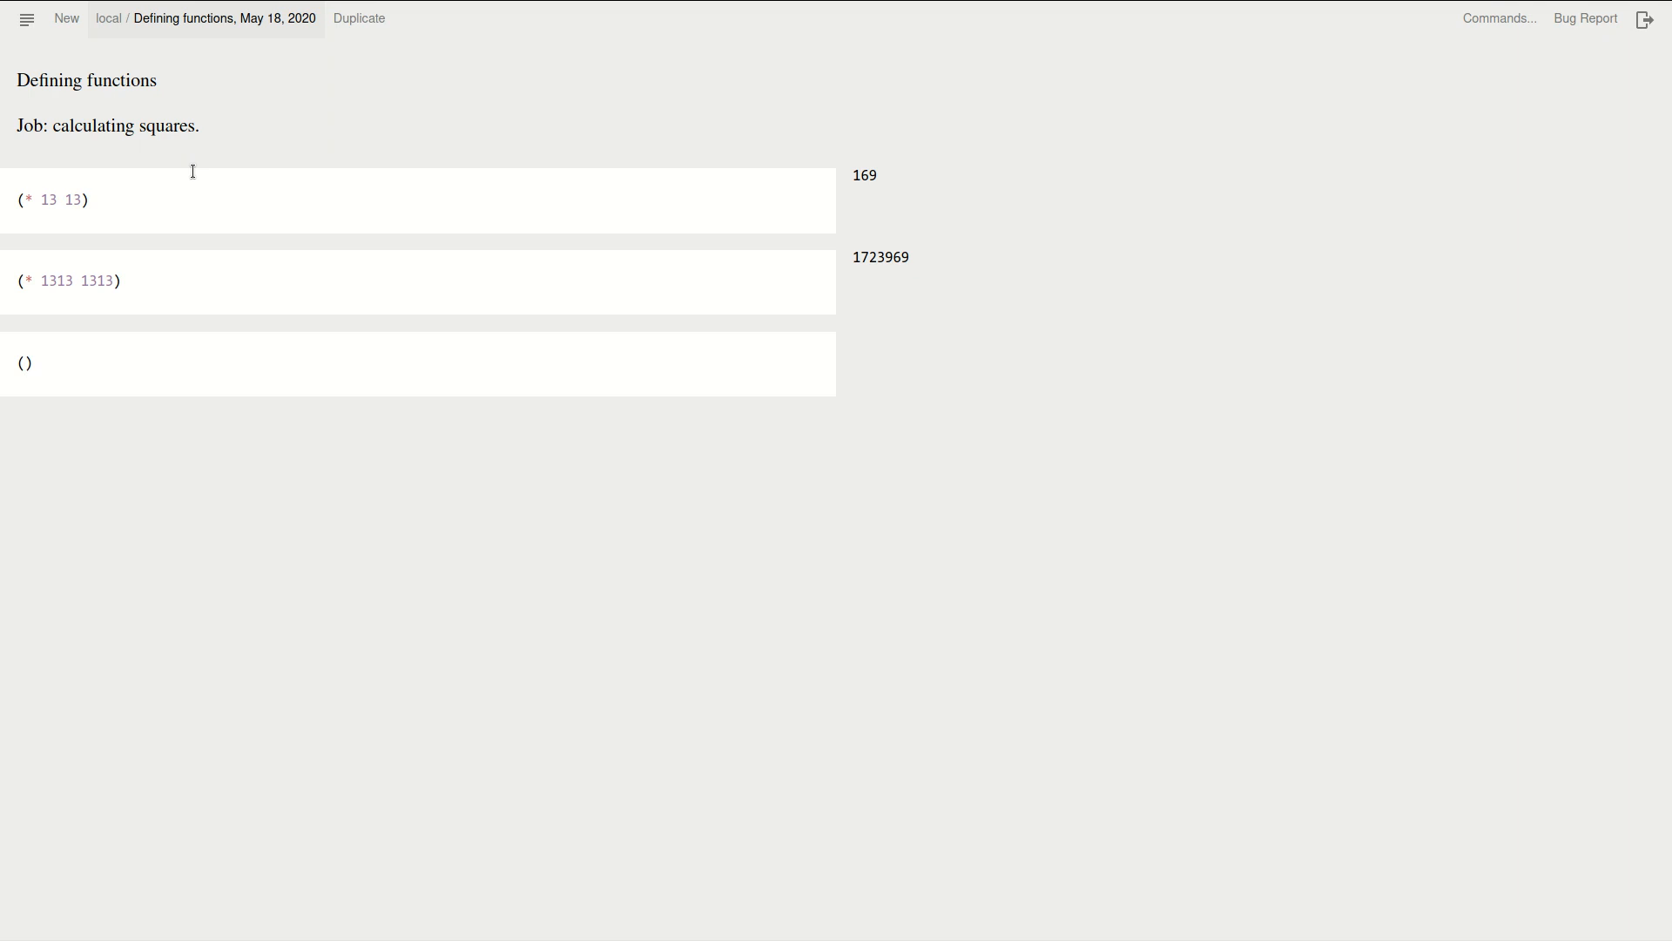
type("*")
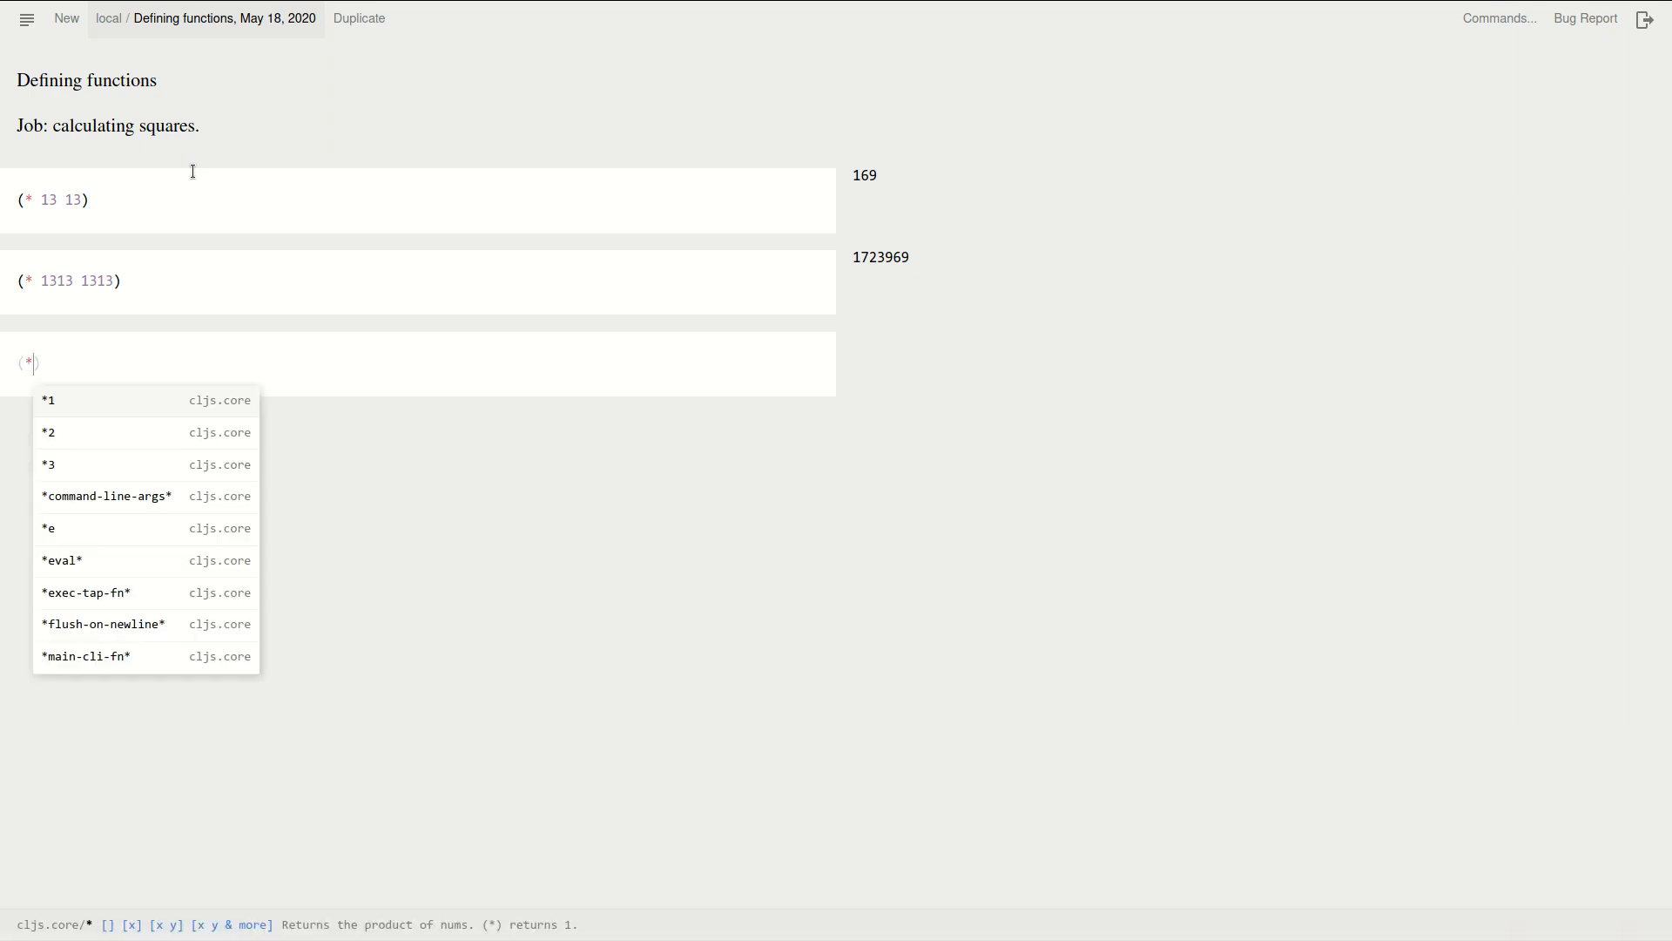
type("1")
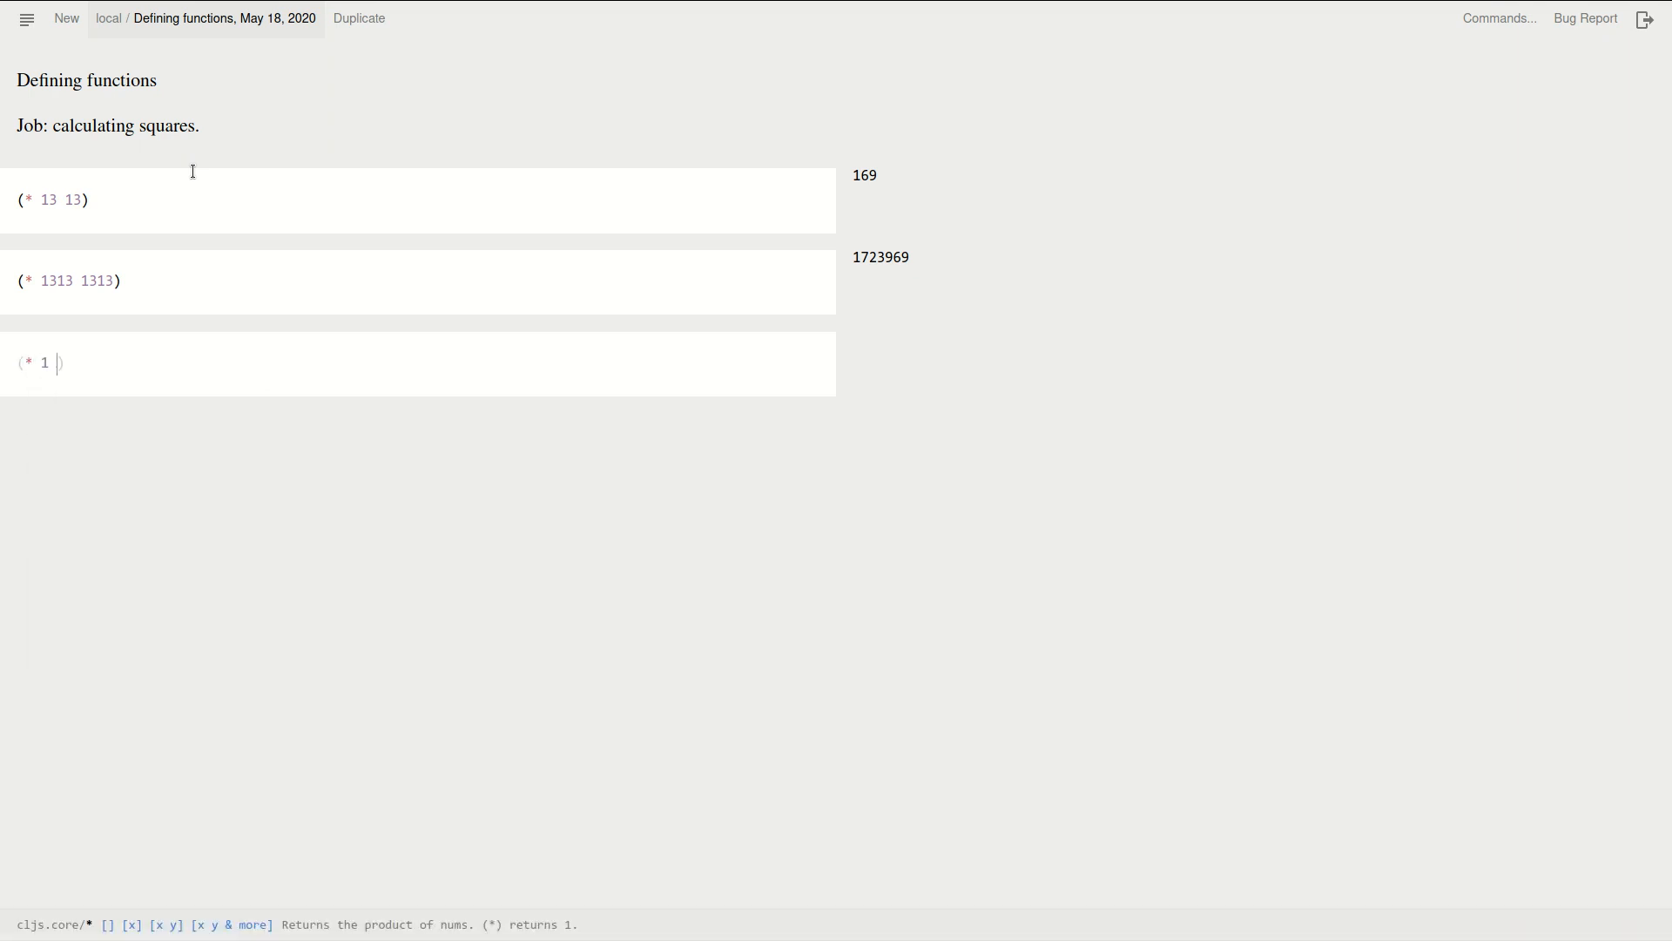
type("31")
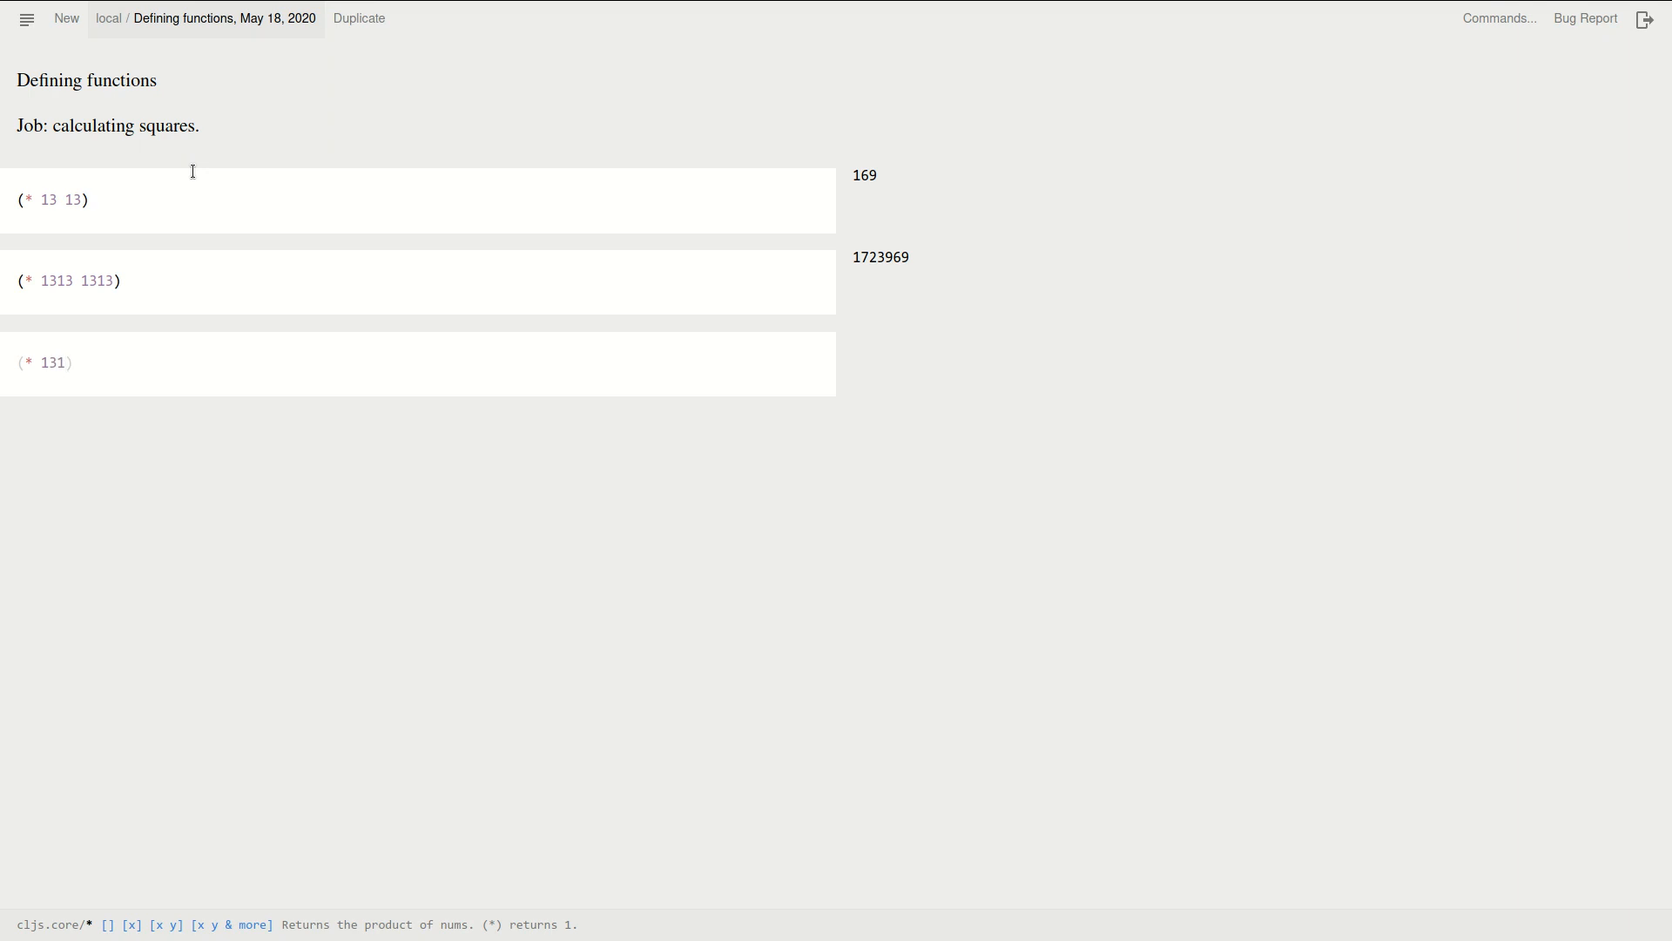
type("313")
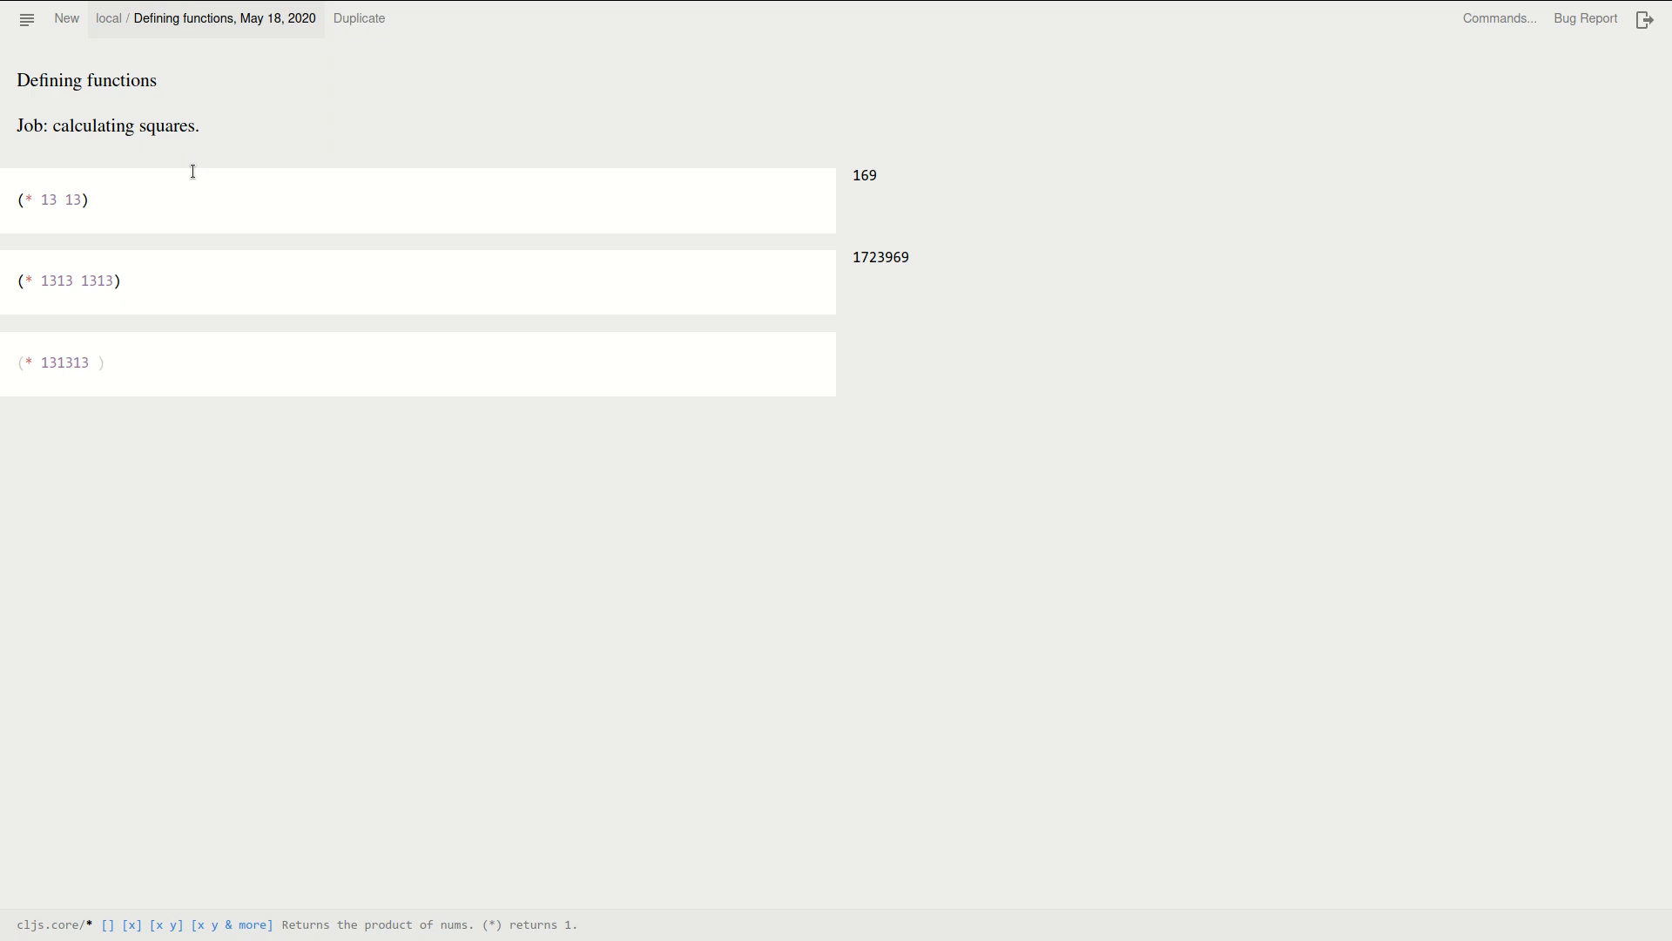
type("1")
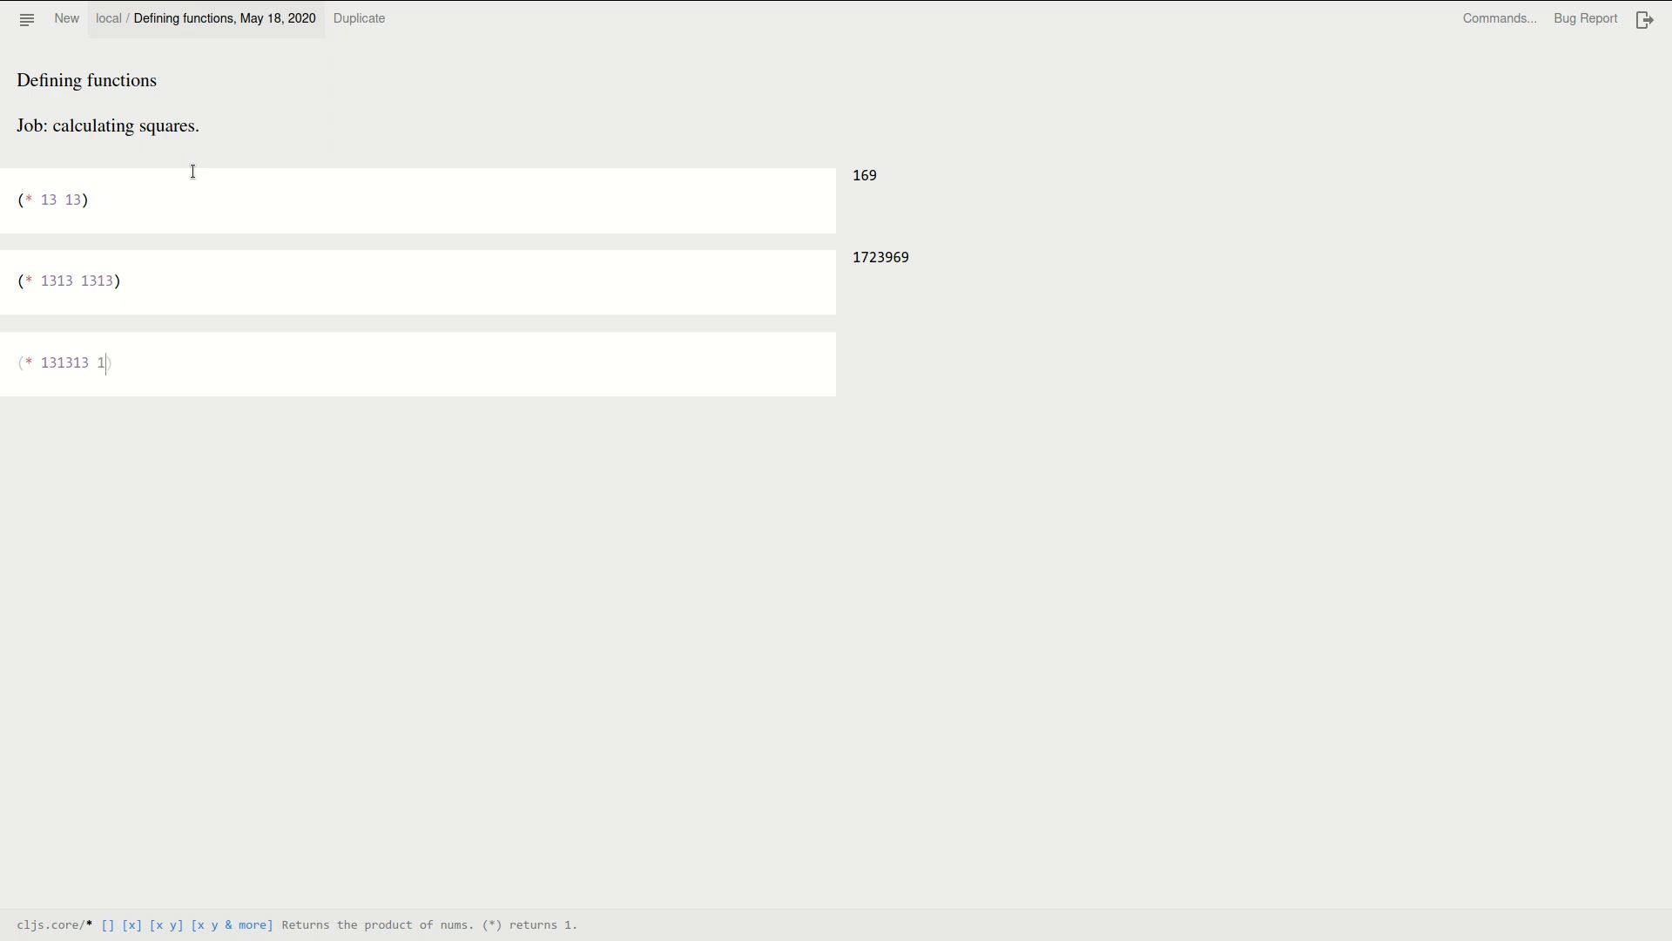
type("33")
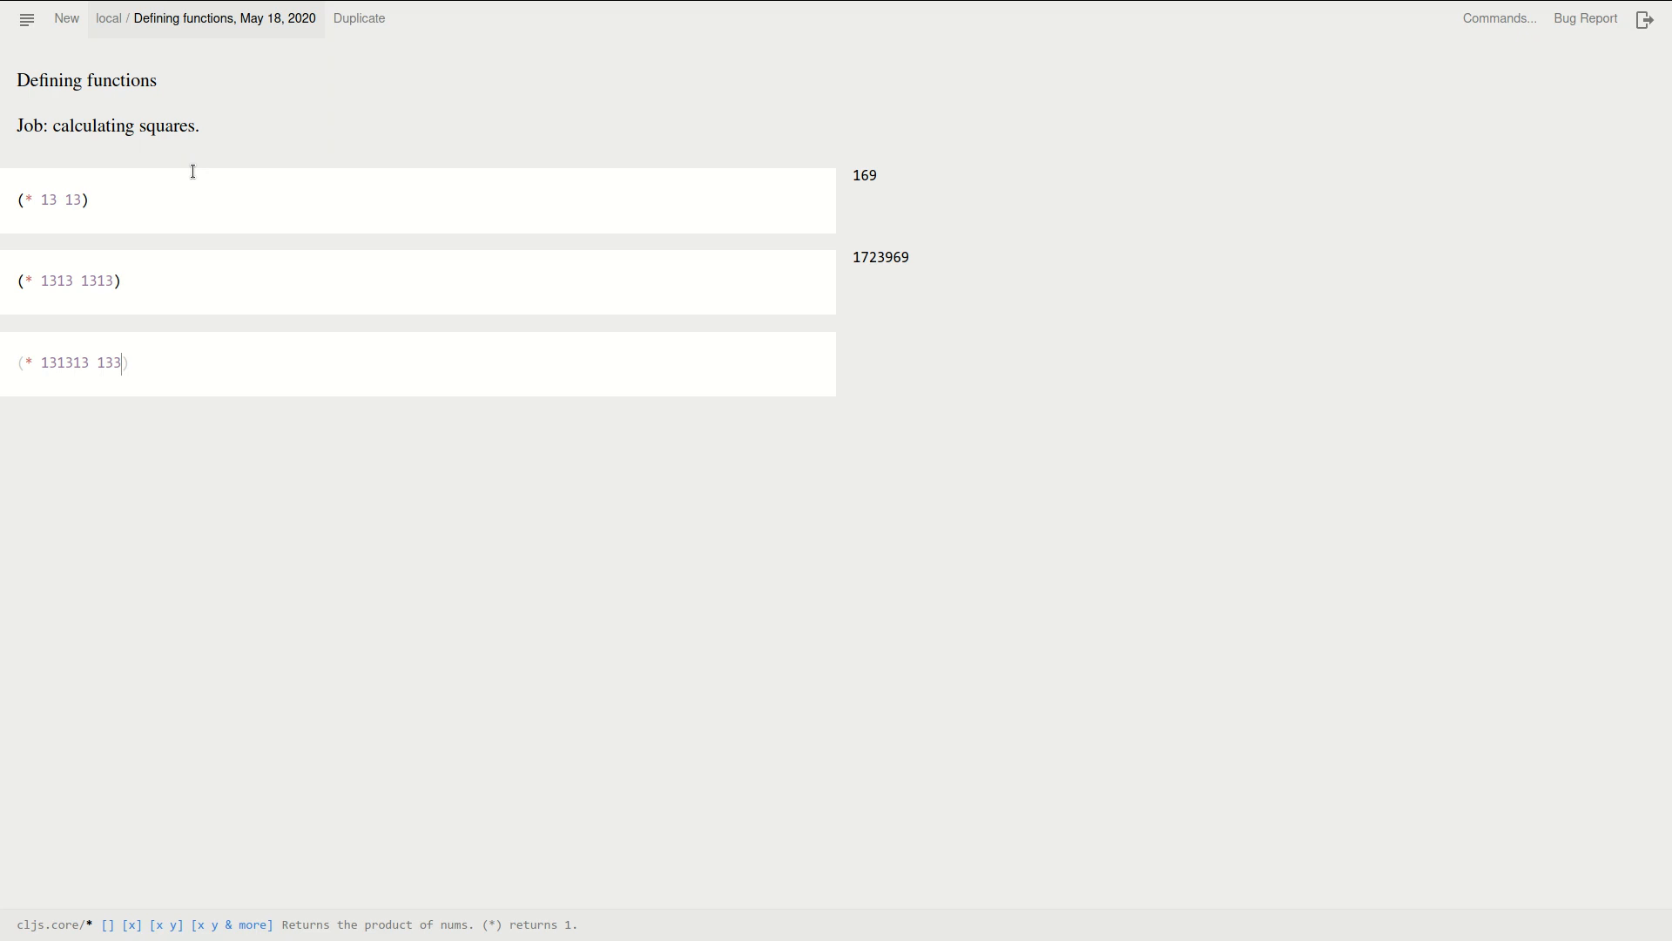
type("131")
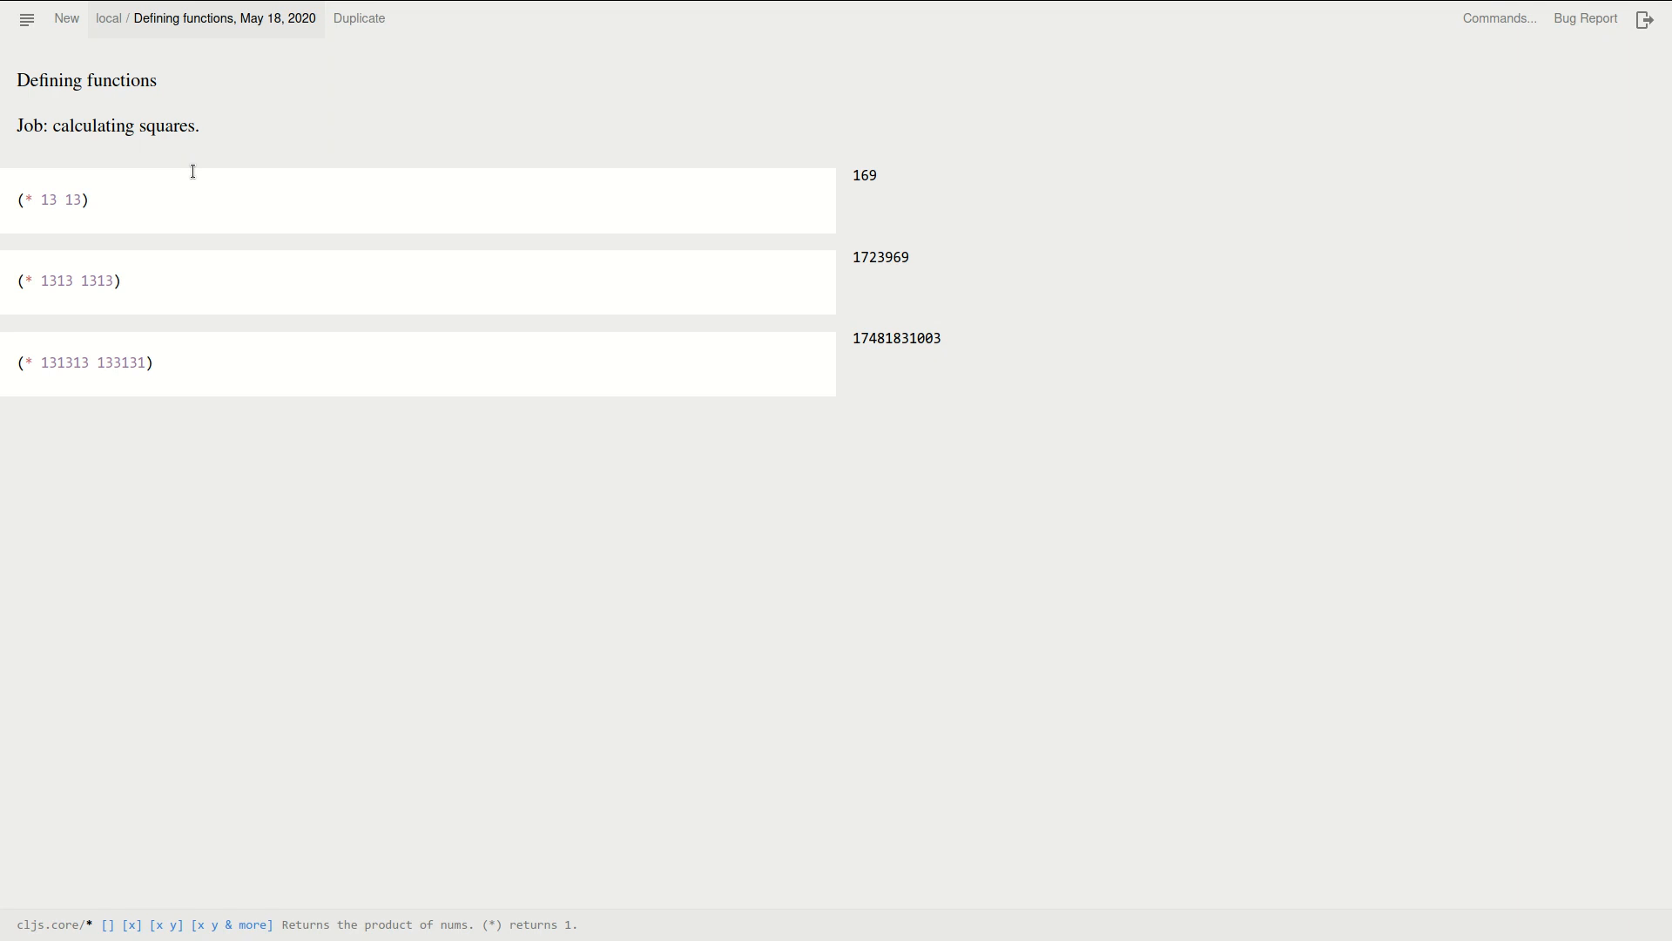
left_click(153, 362)
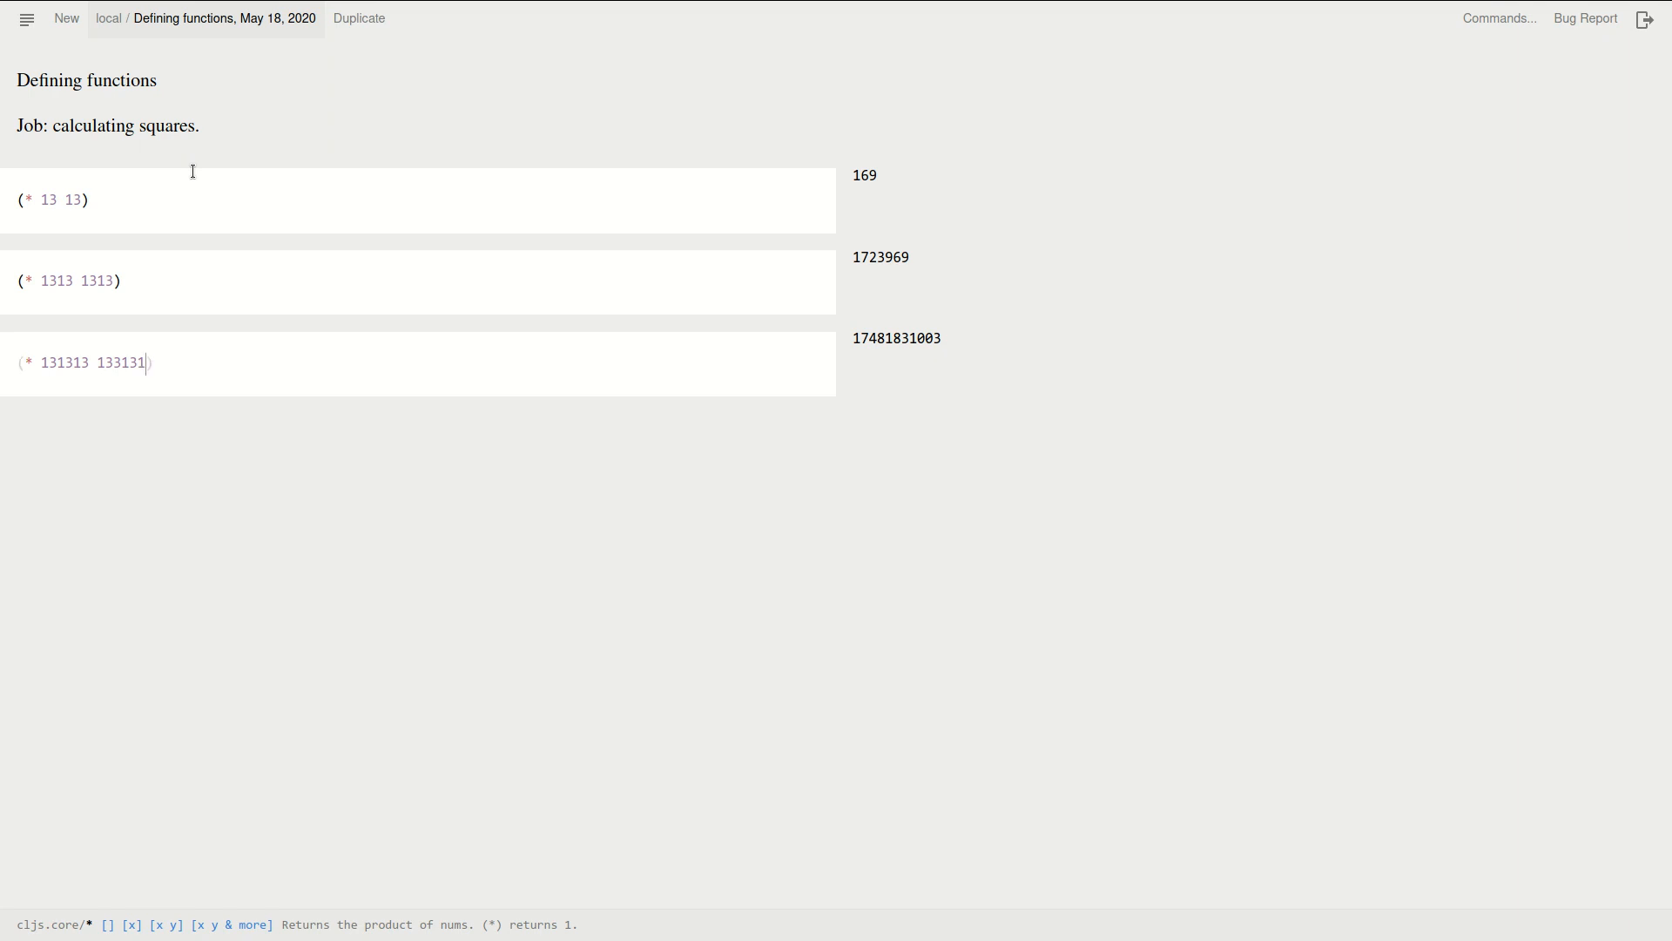
key("backspace")
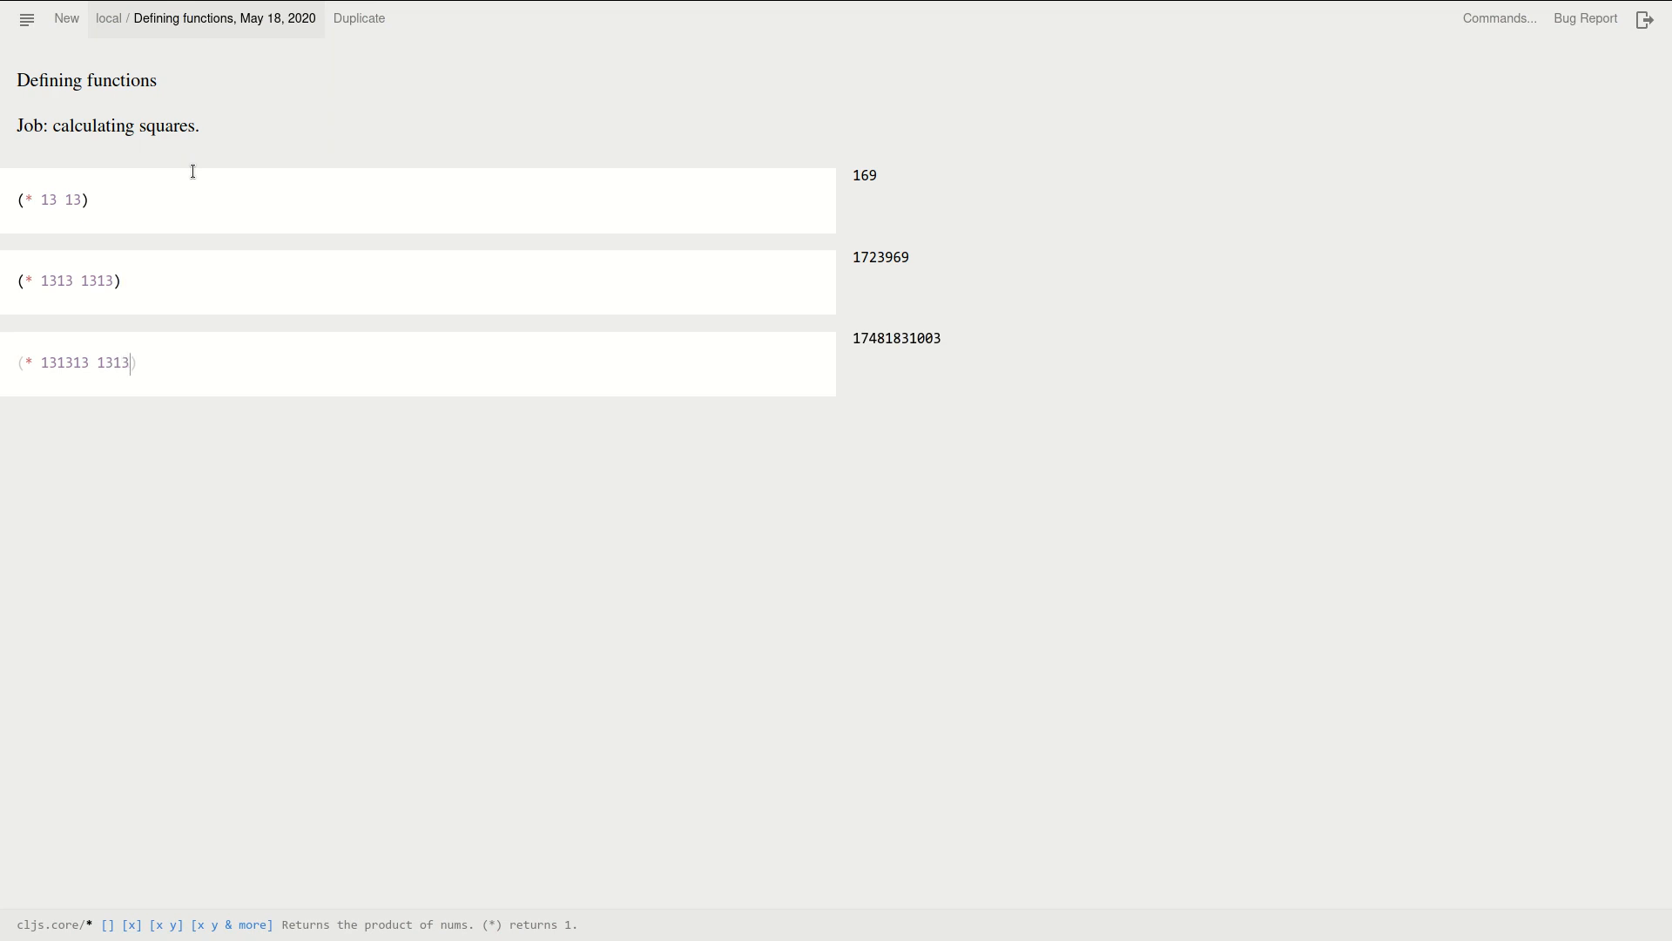
type("13")
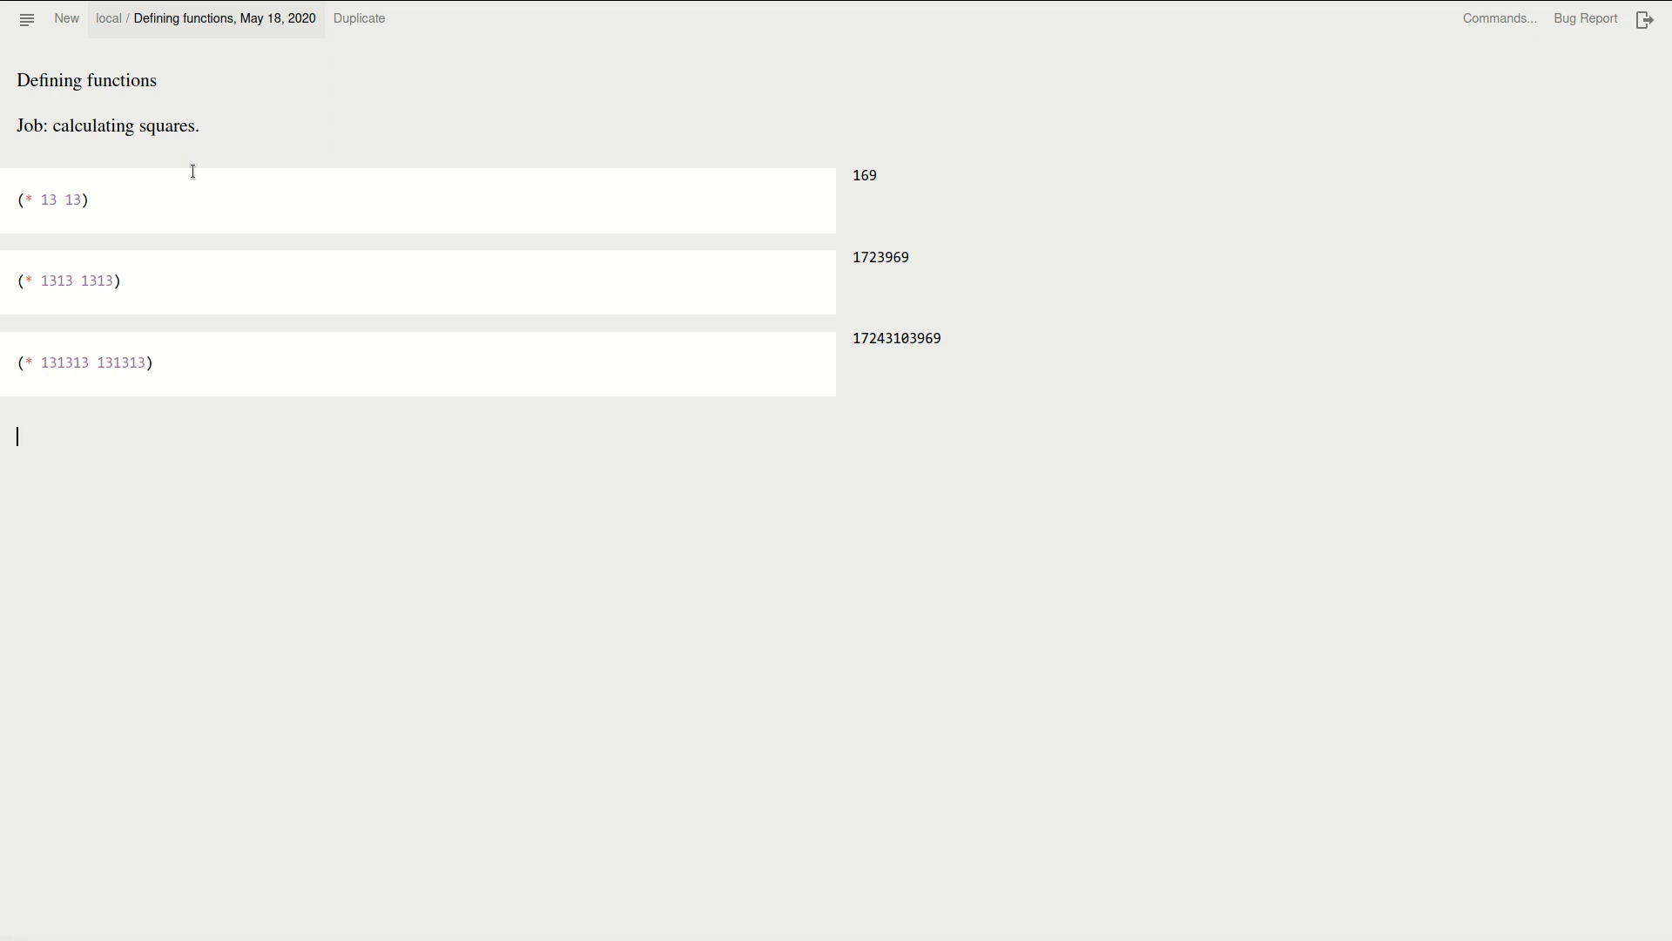
Write the note 'Typing the same number twice is error prone.' and add an empty code cell below it
type("Ty")
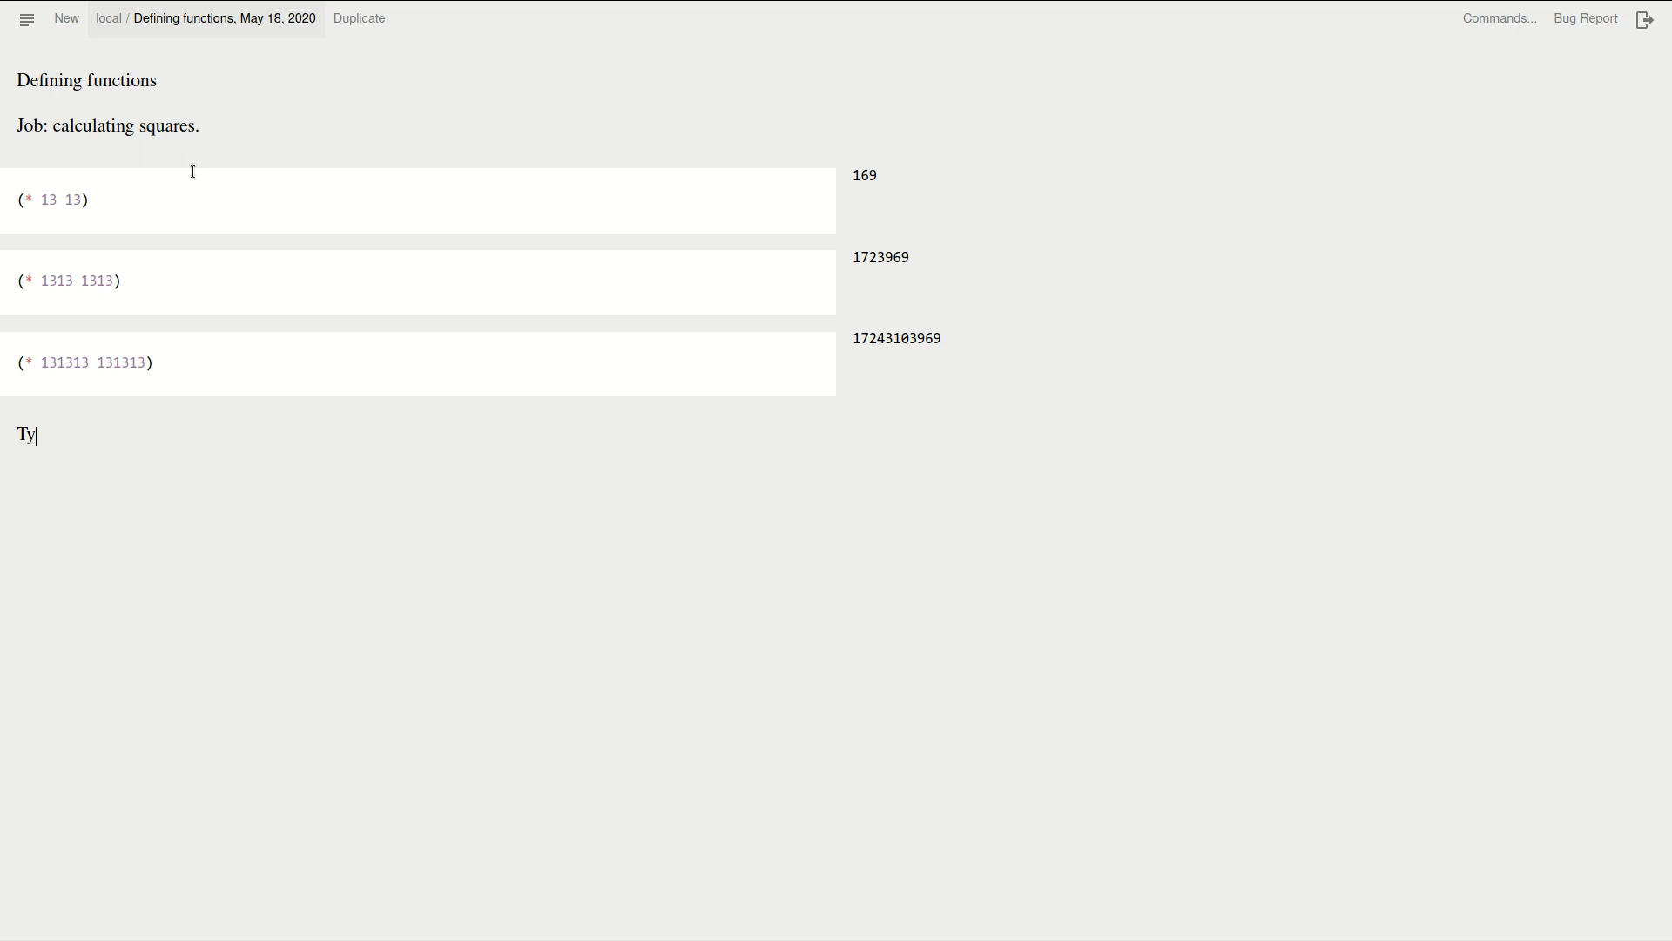
type("ping the s")
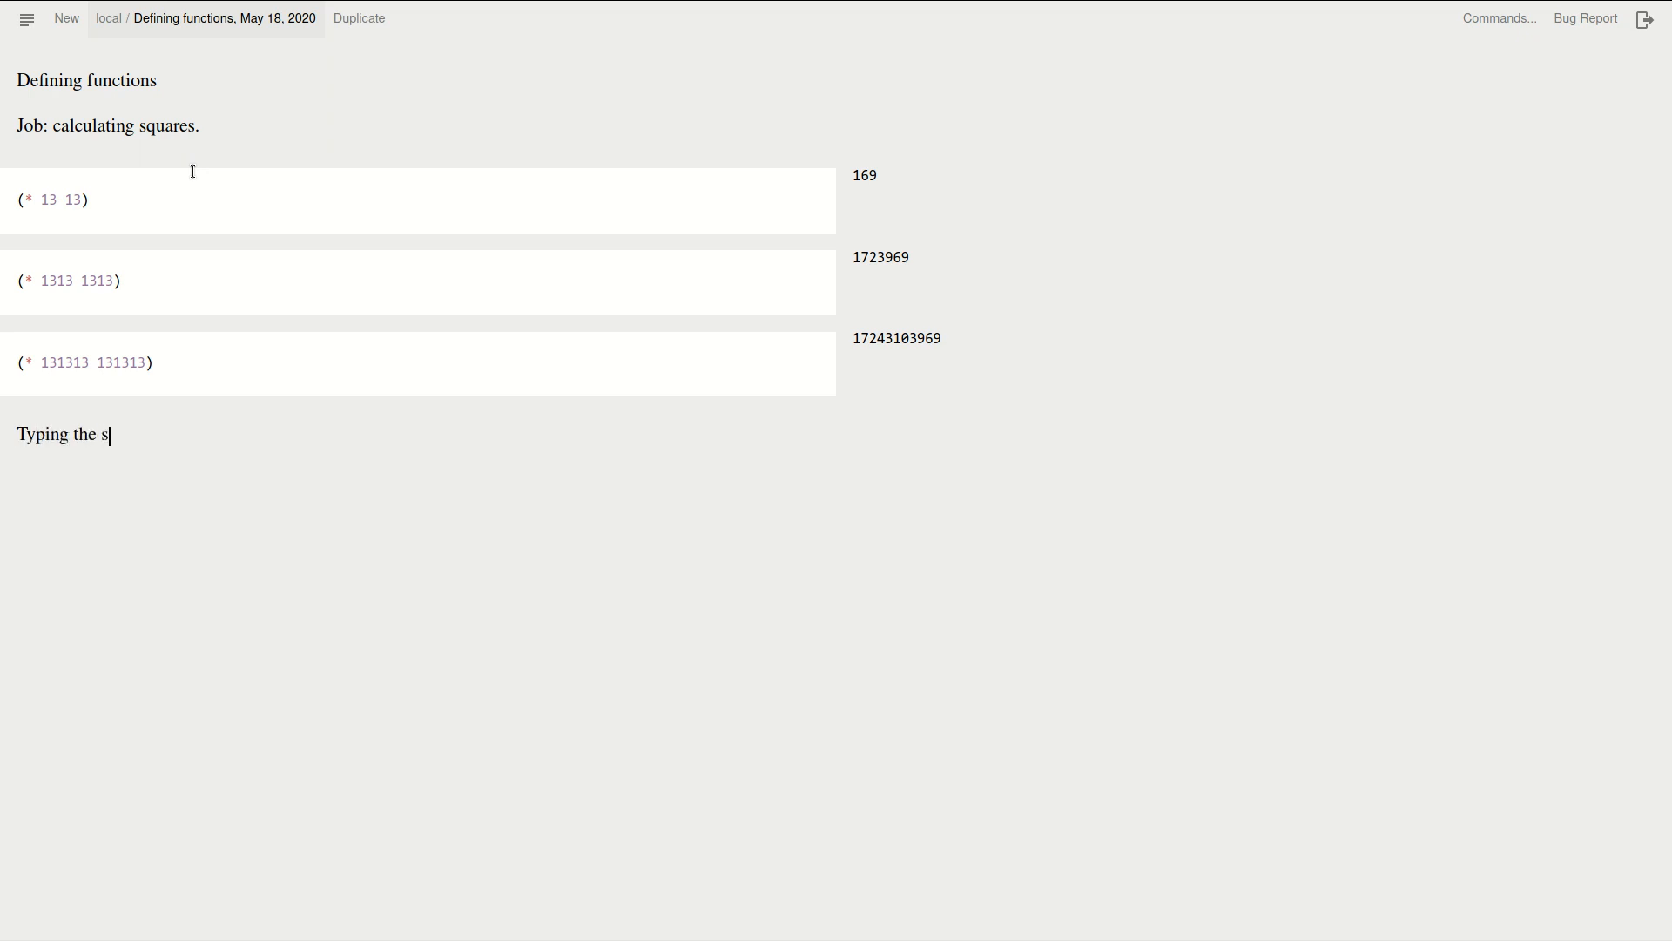
type("ame number tw")
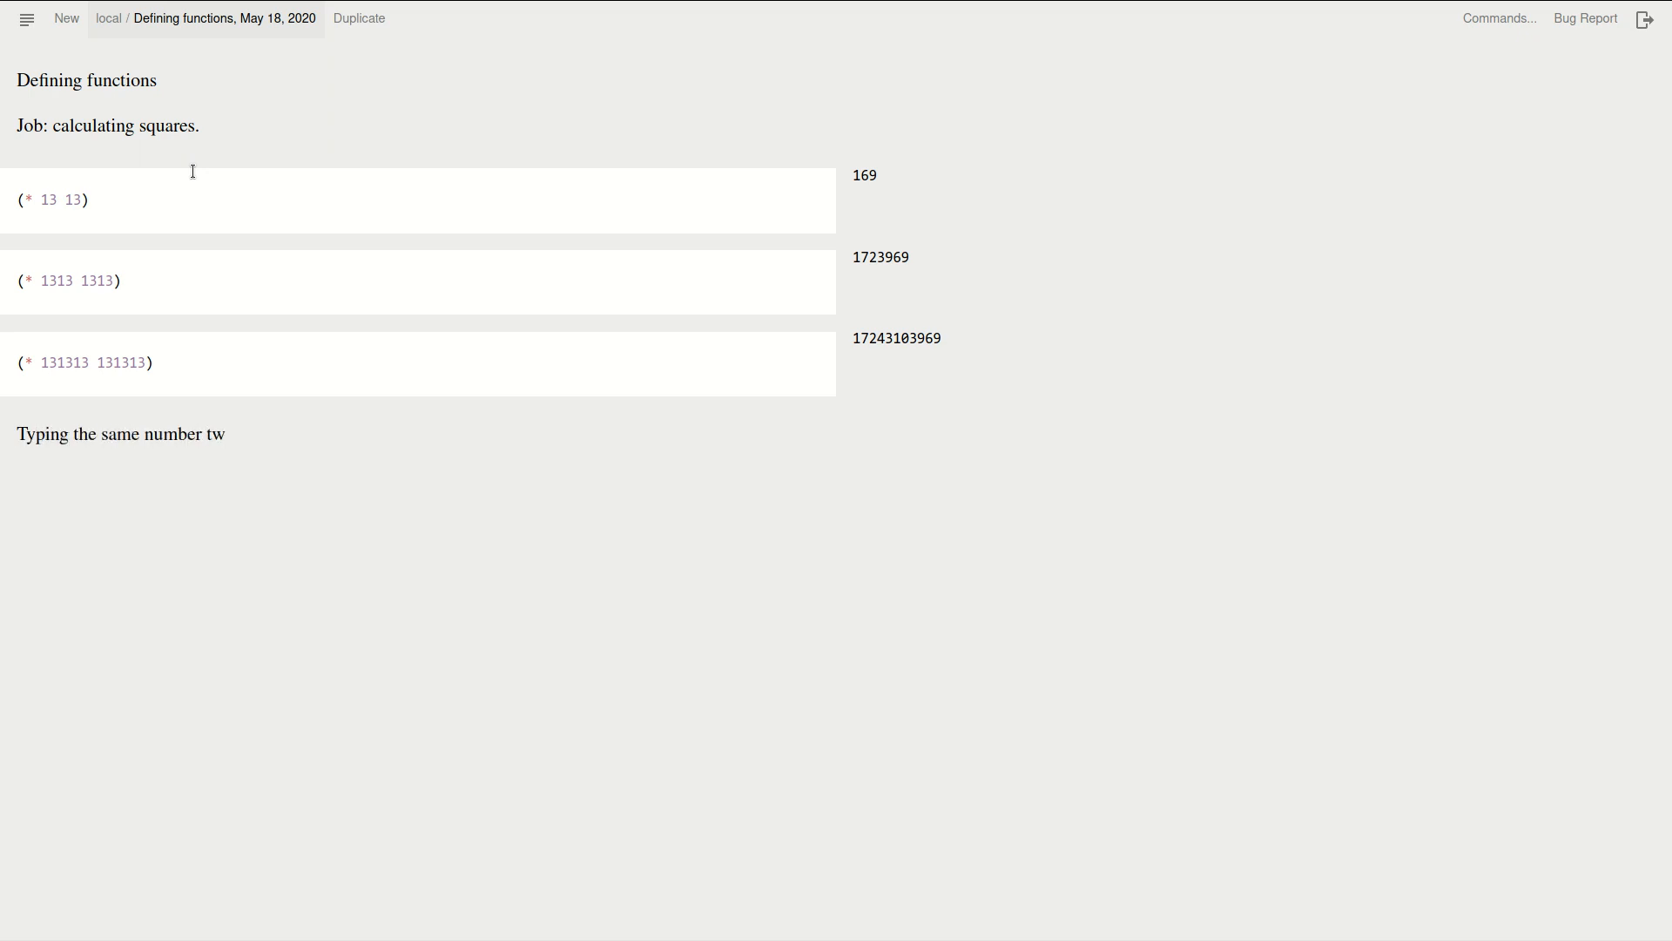
type("ice i")
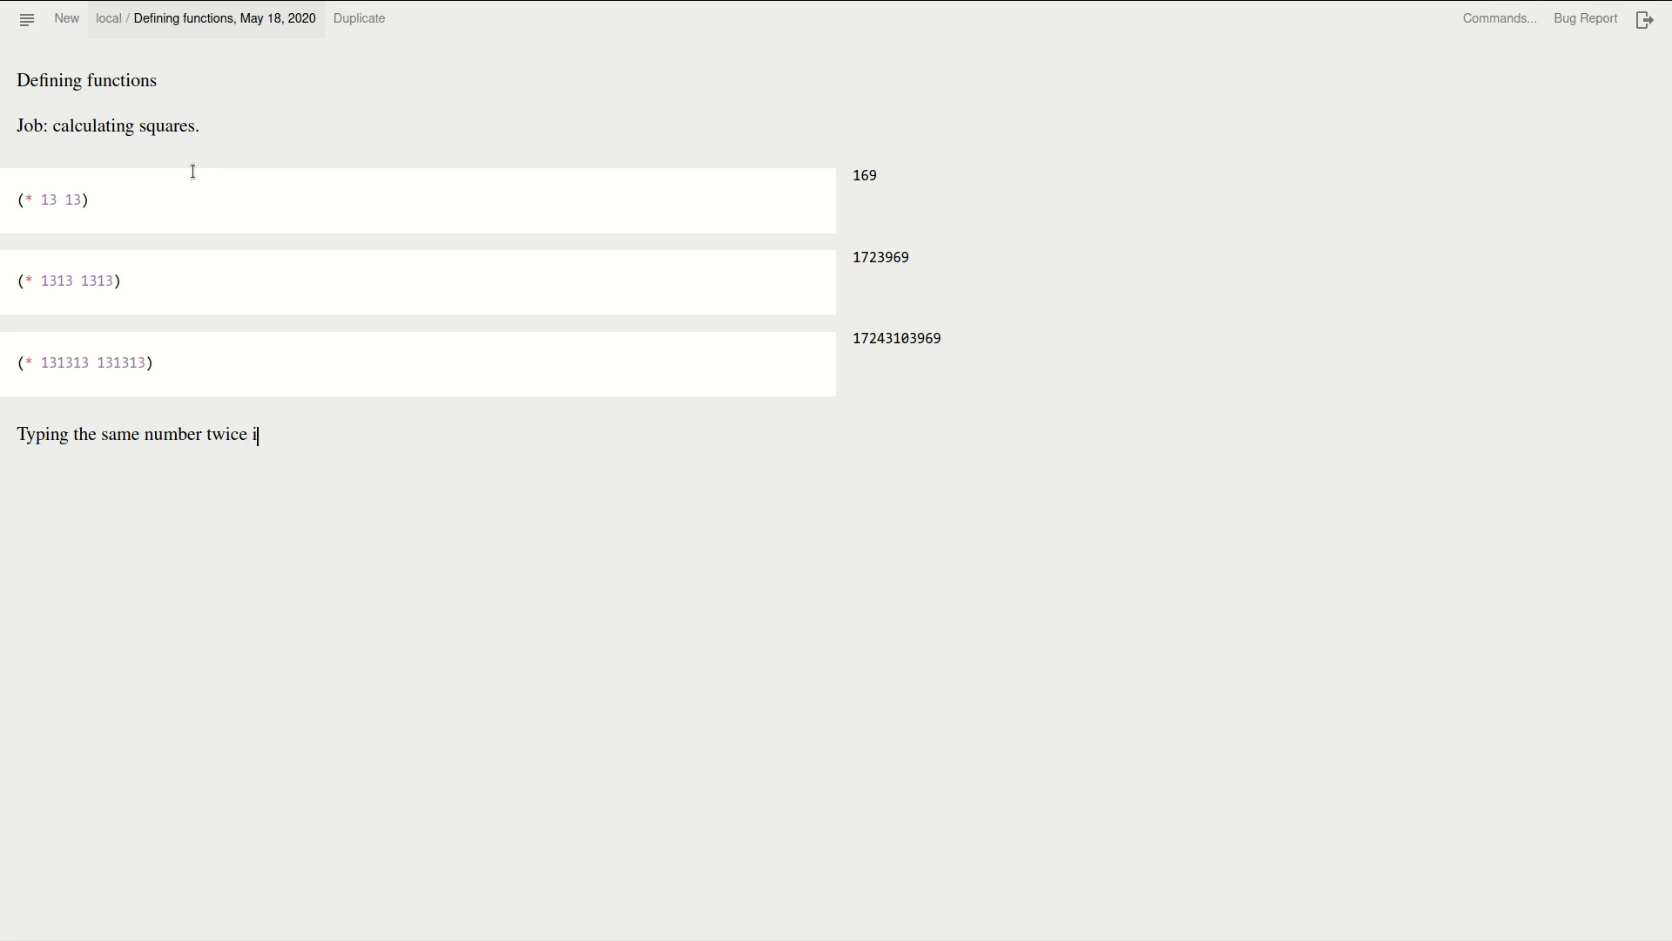
type("s error pro")
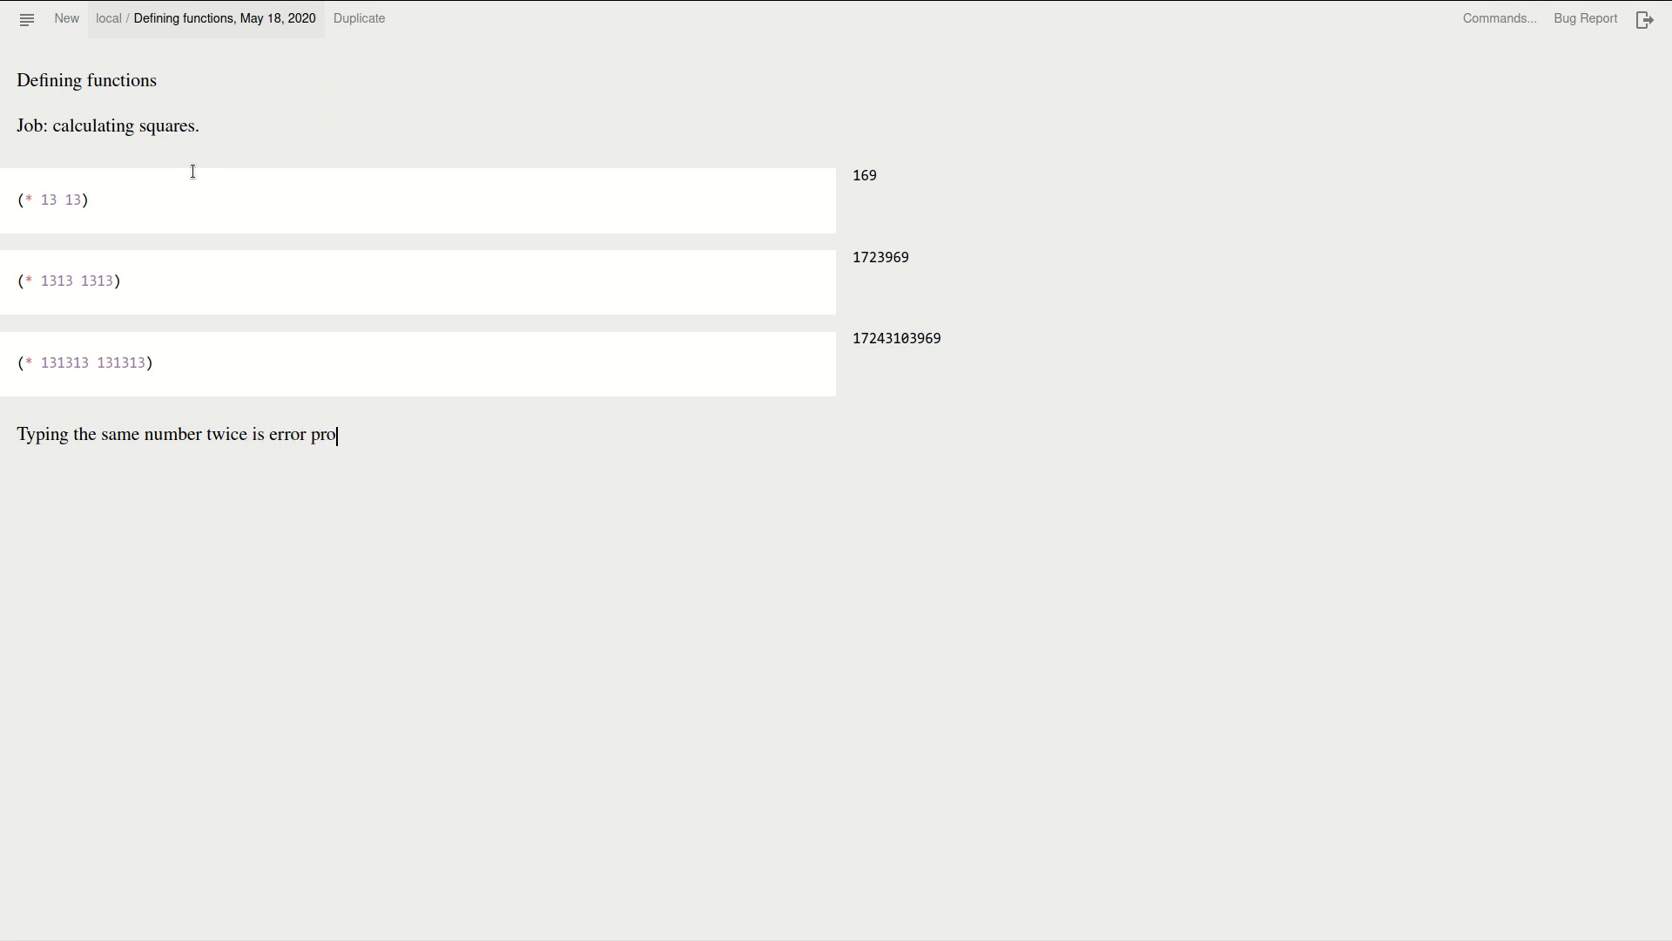
type("ne.")
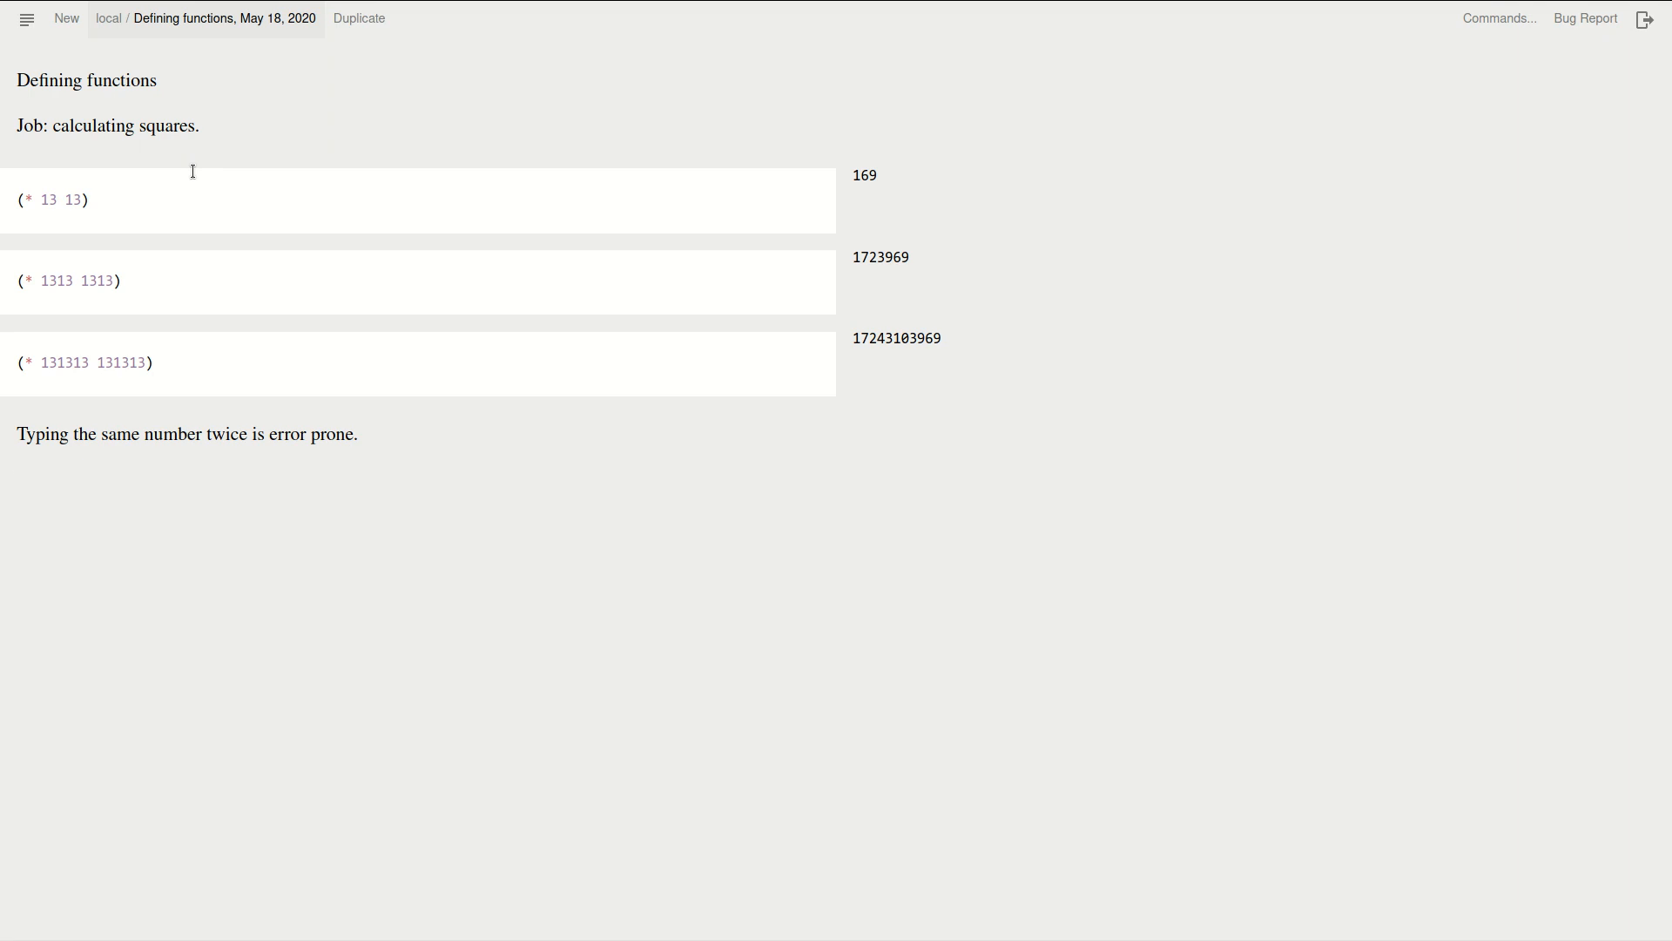
left_click(416, 509)
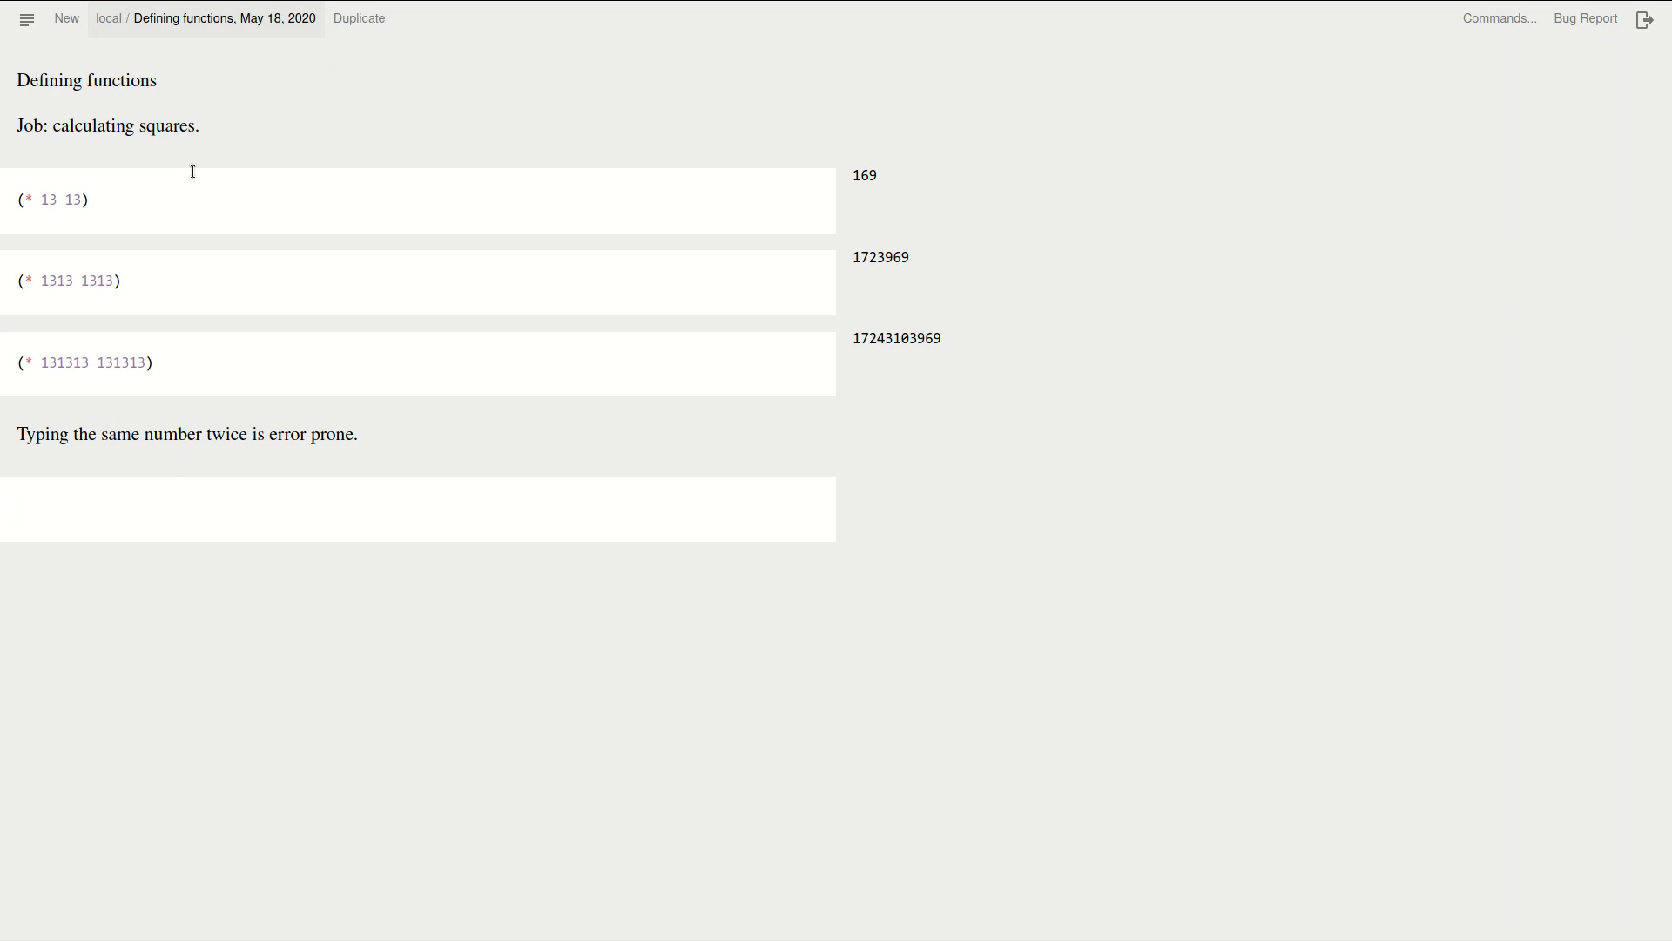
type("()")
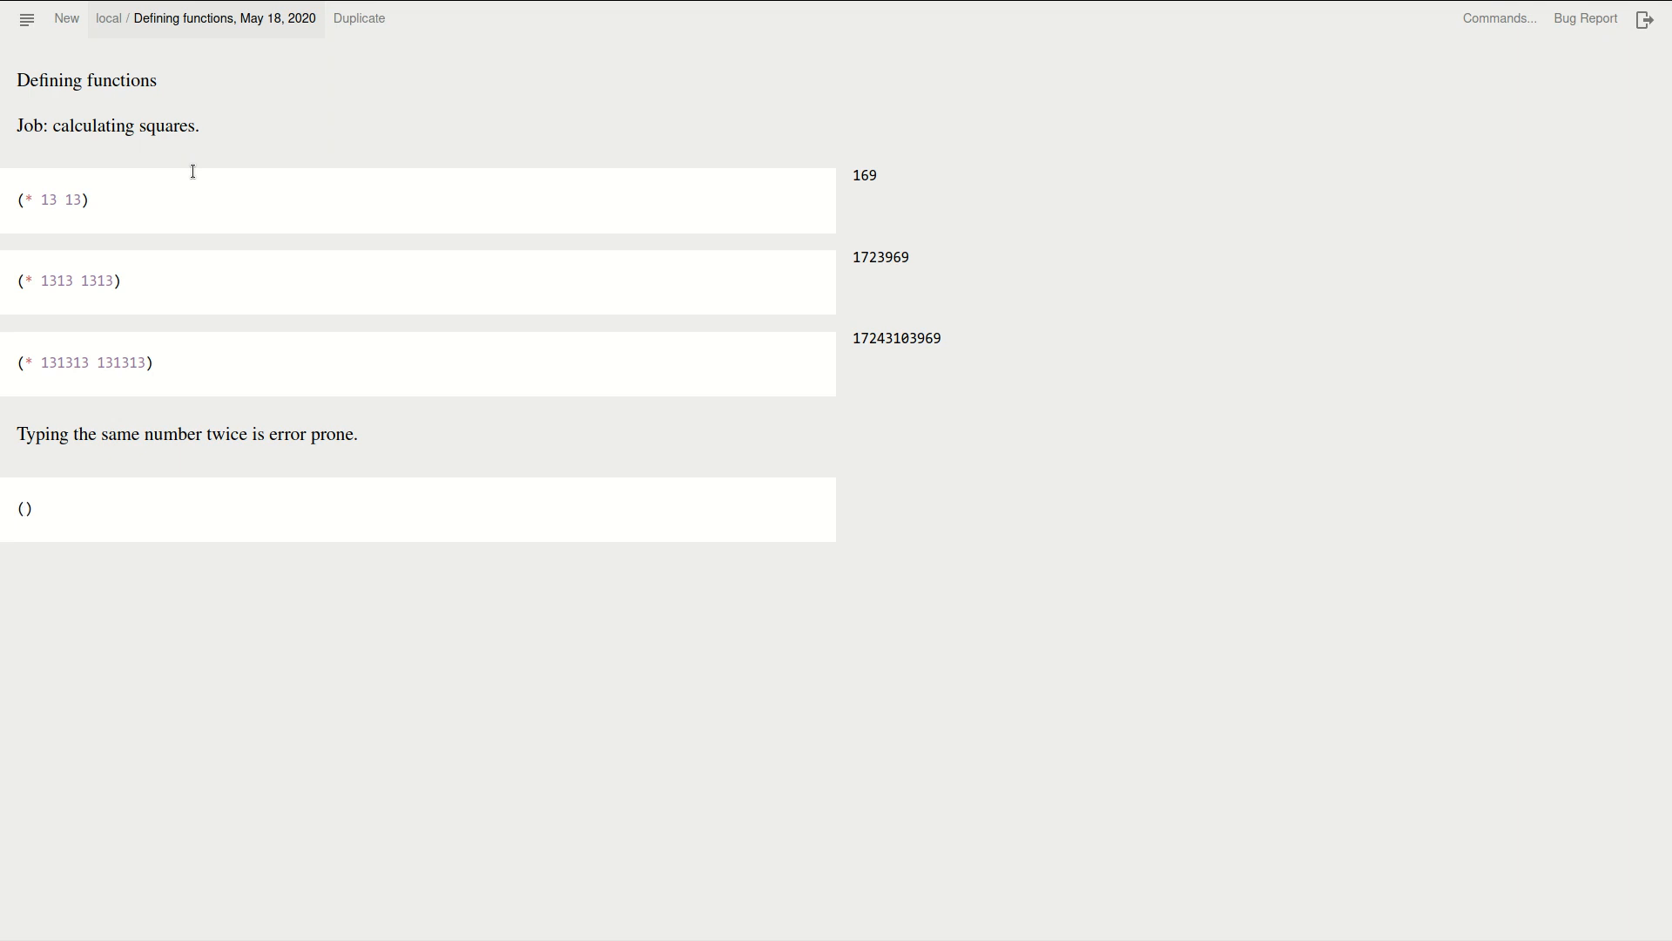
type("let")
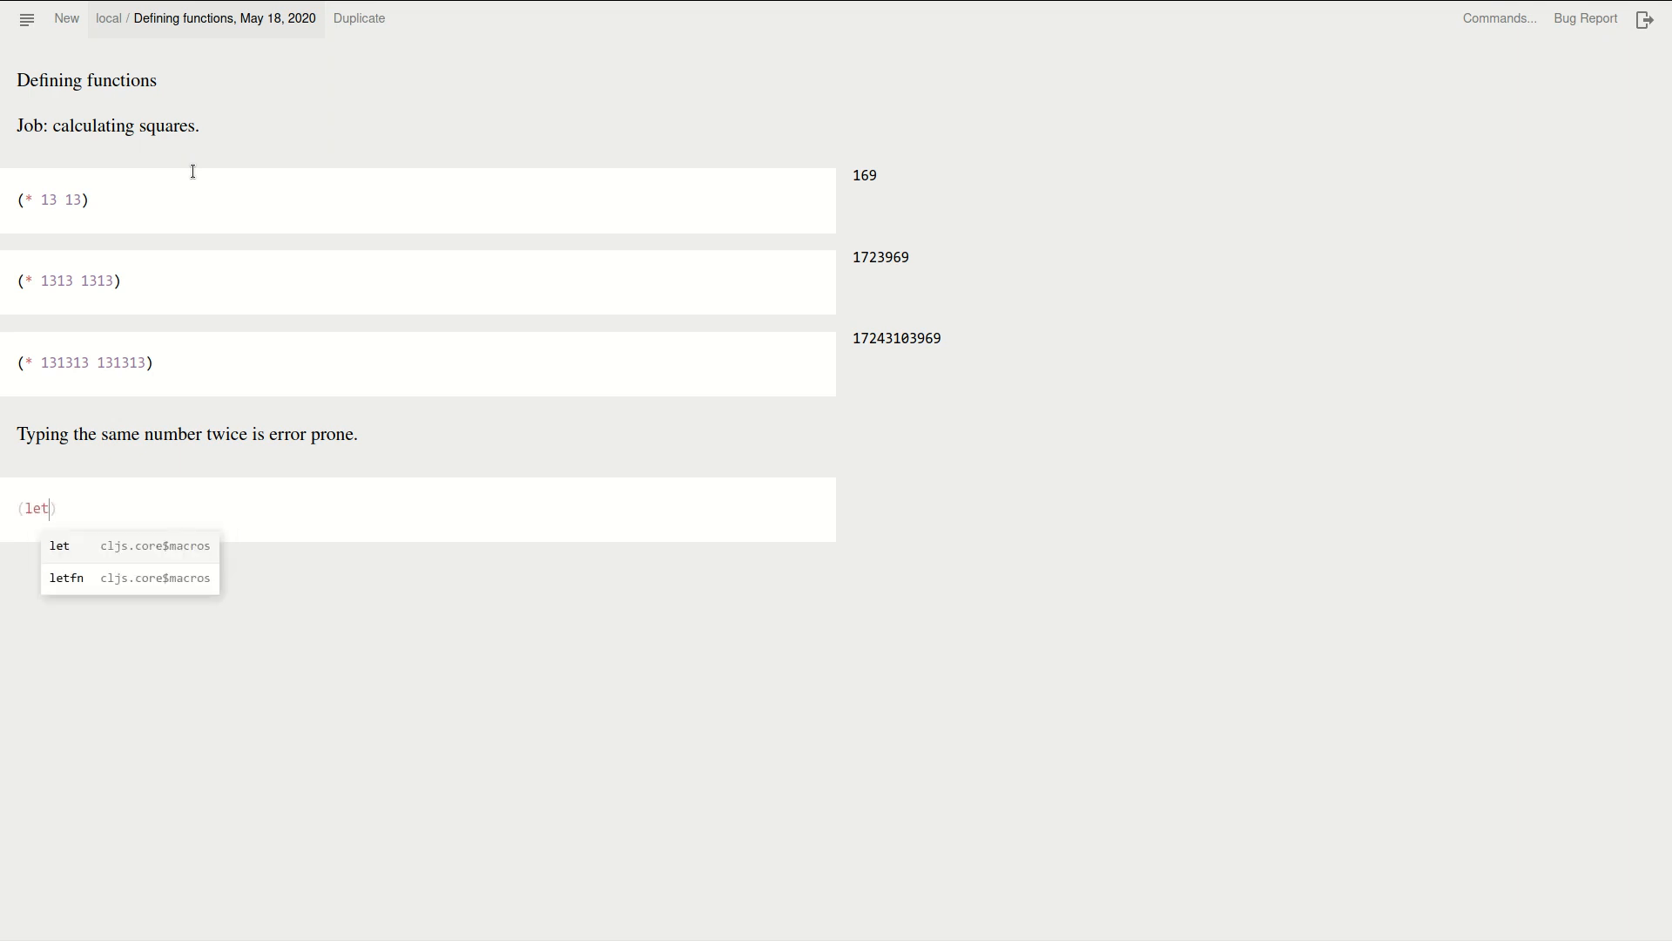
left_click(59, 546)
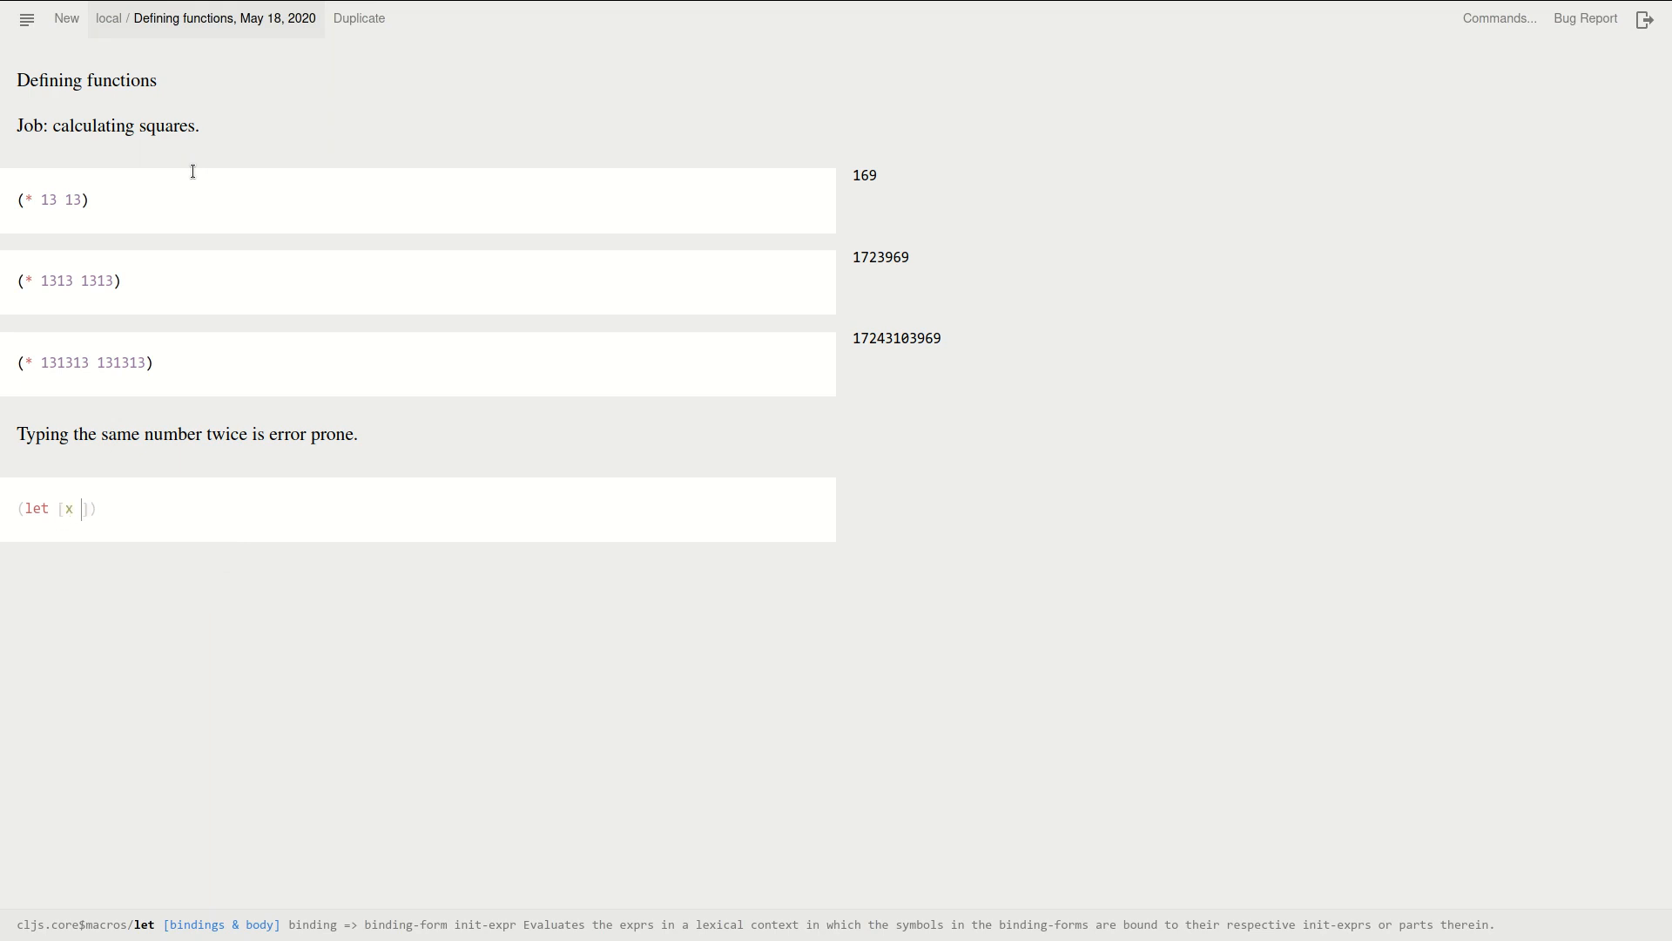
type("1")
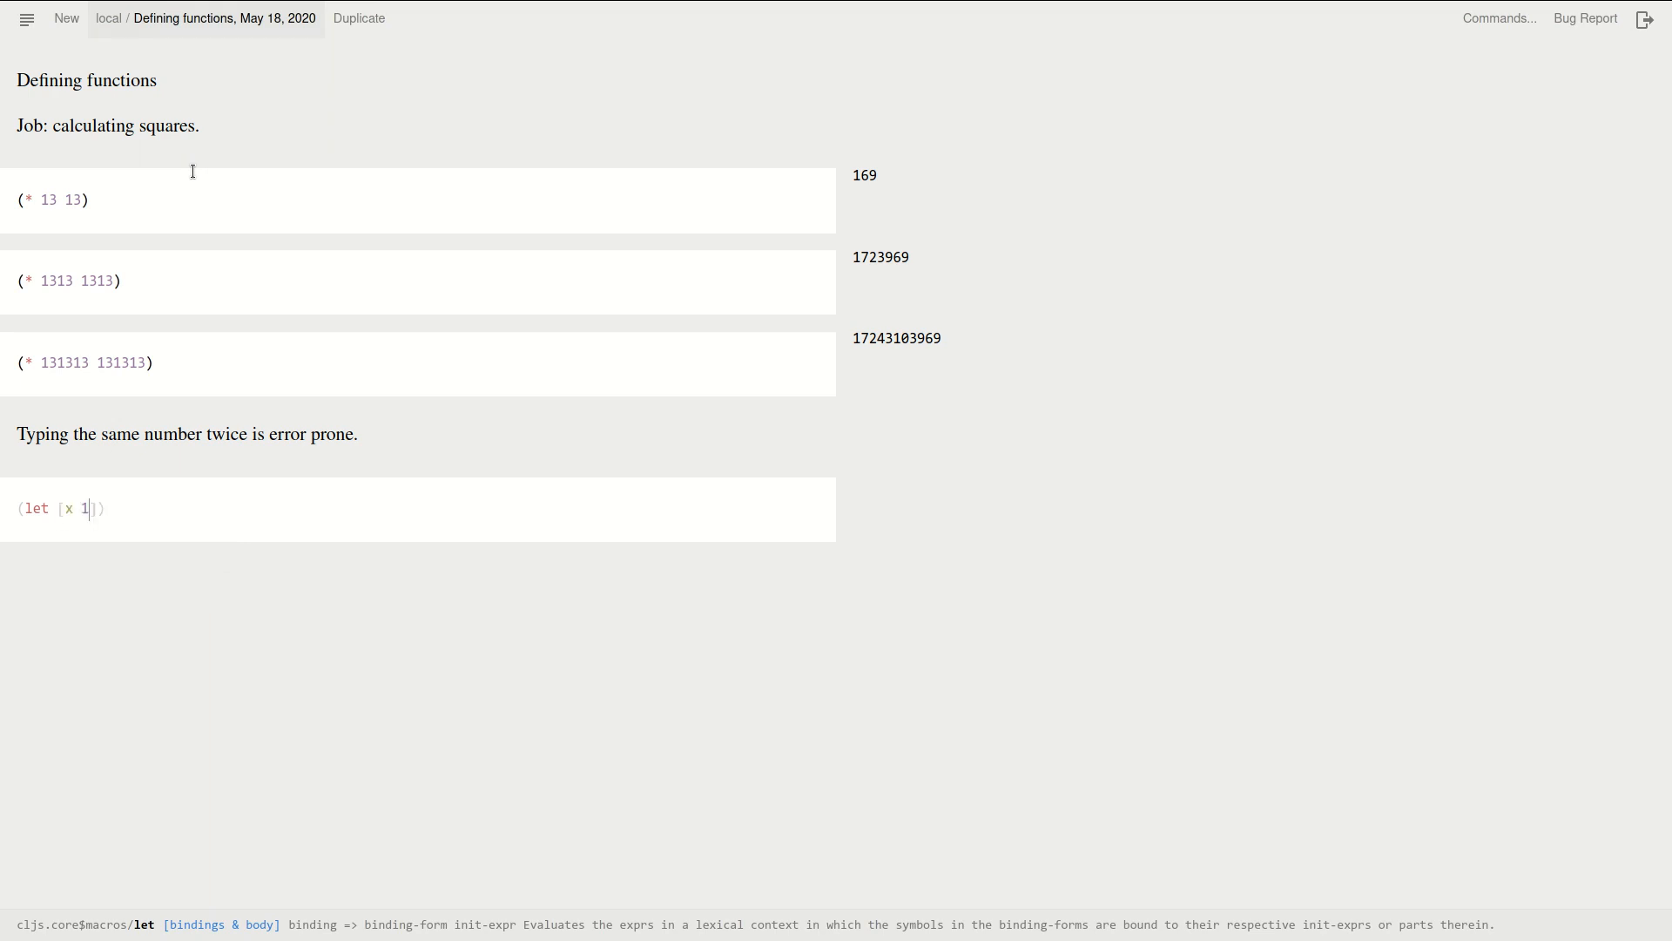
type("31")
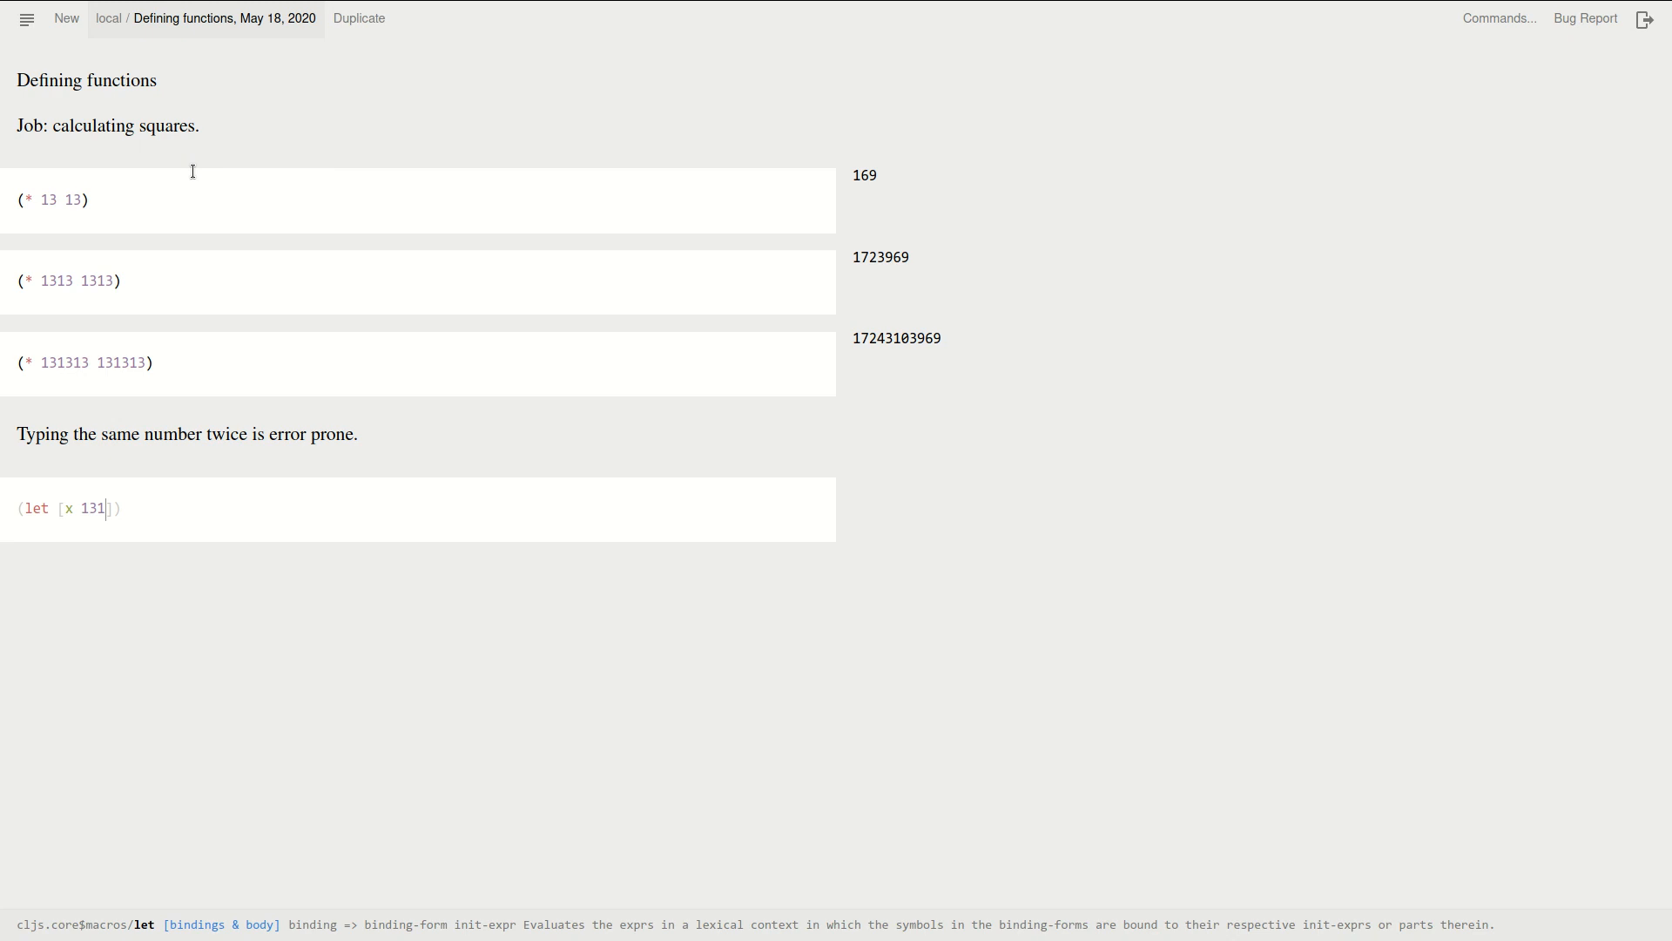
type("313]")
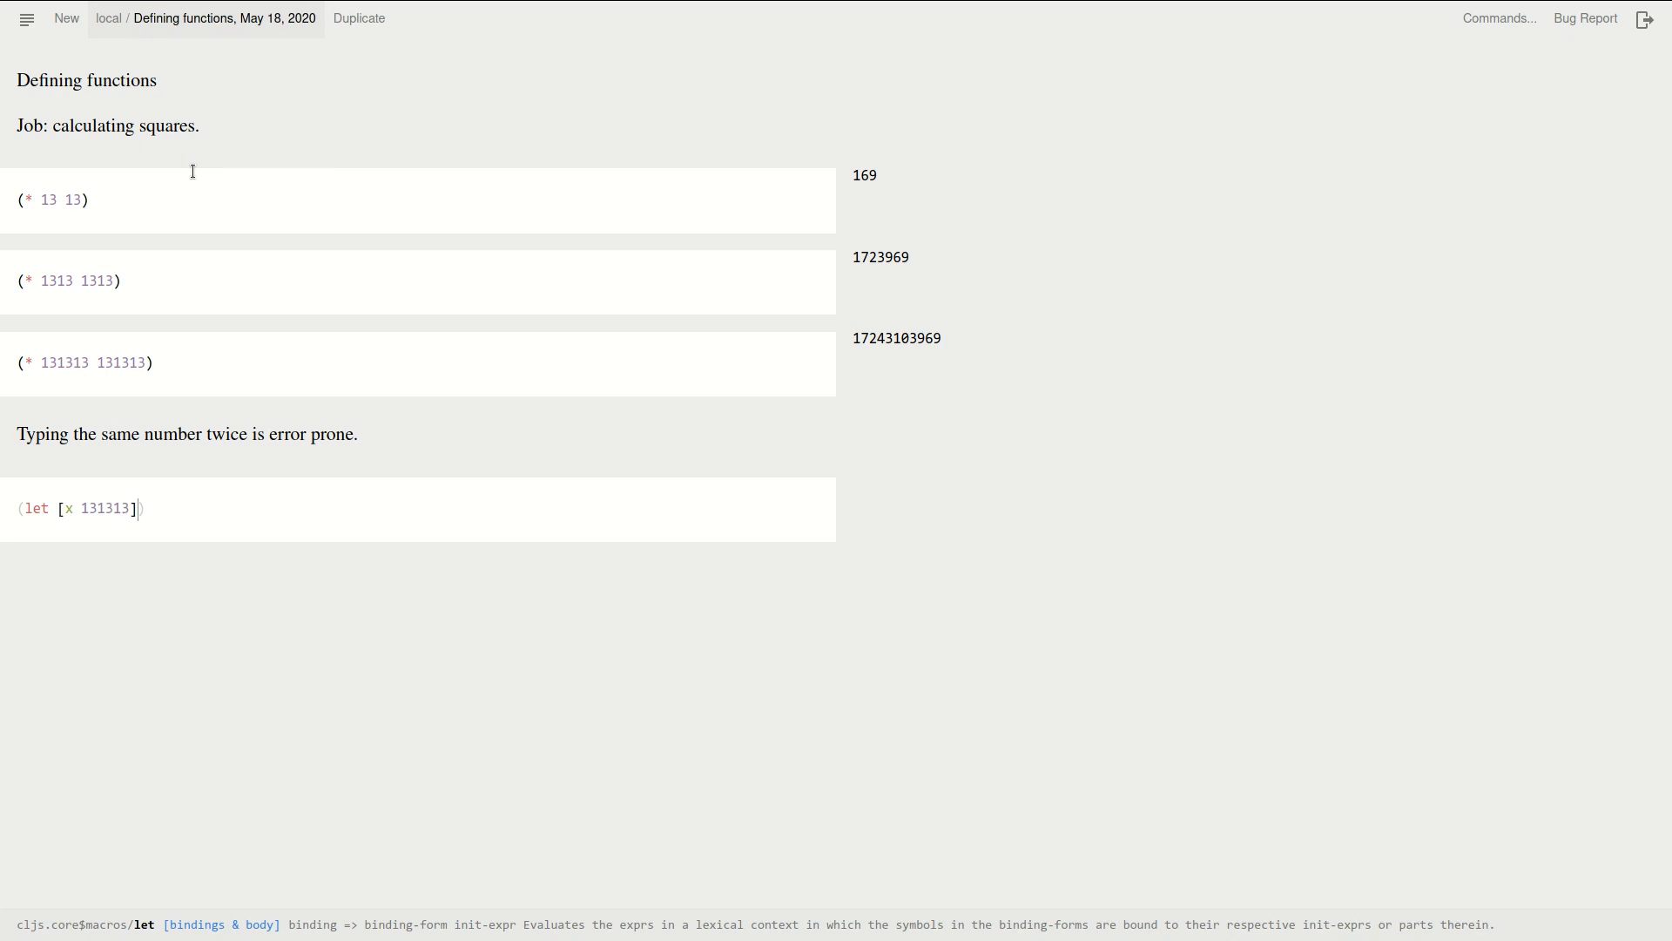
type("(* x x")
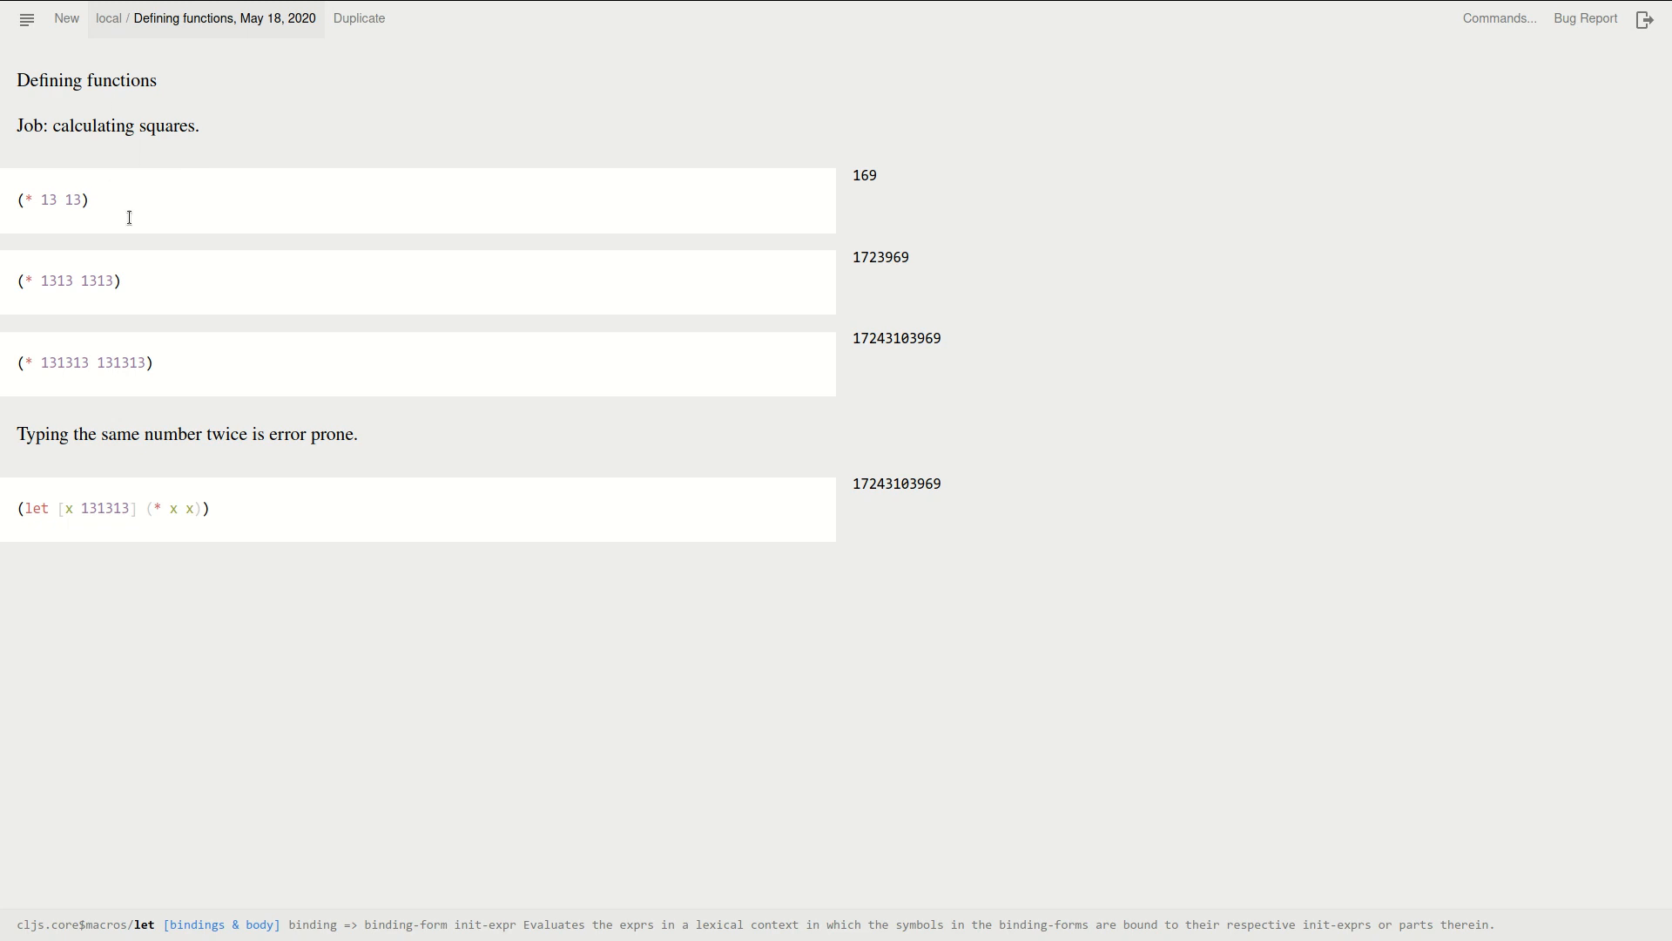
mouse_move(190, 380)
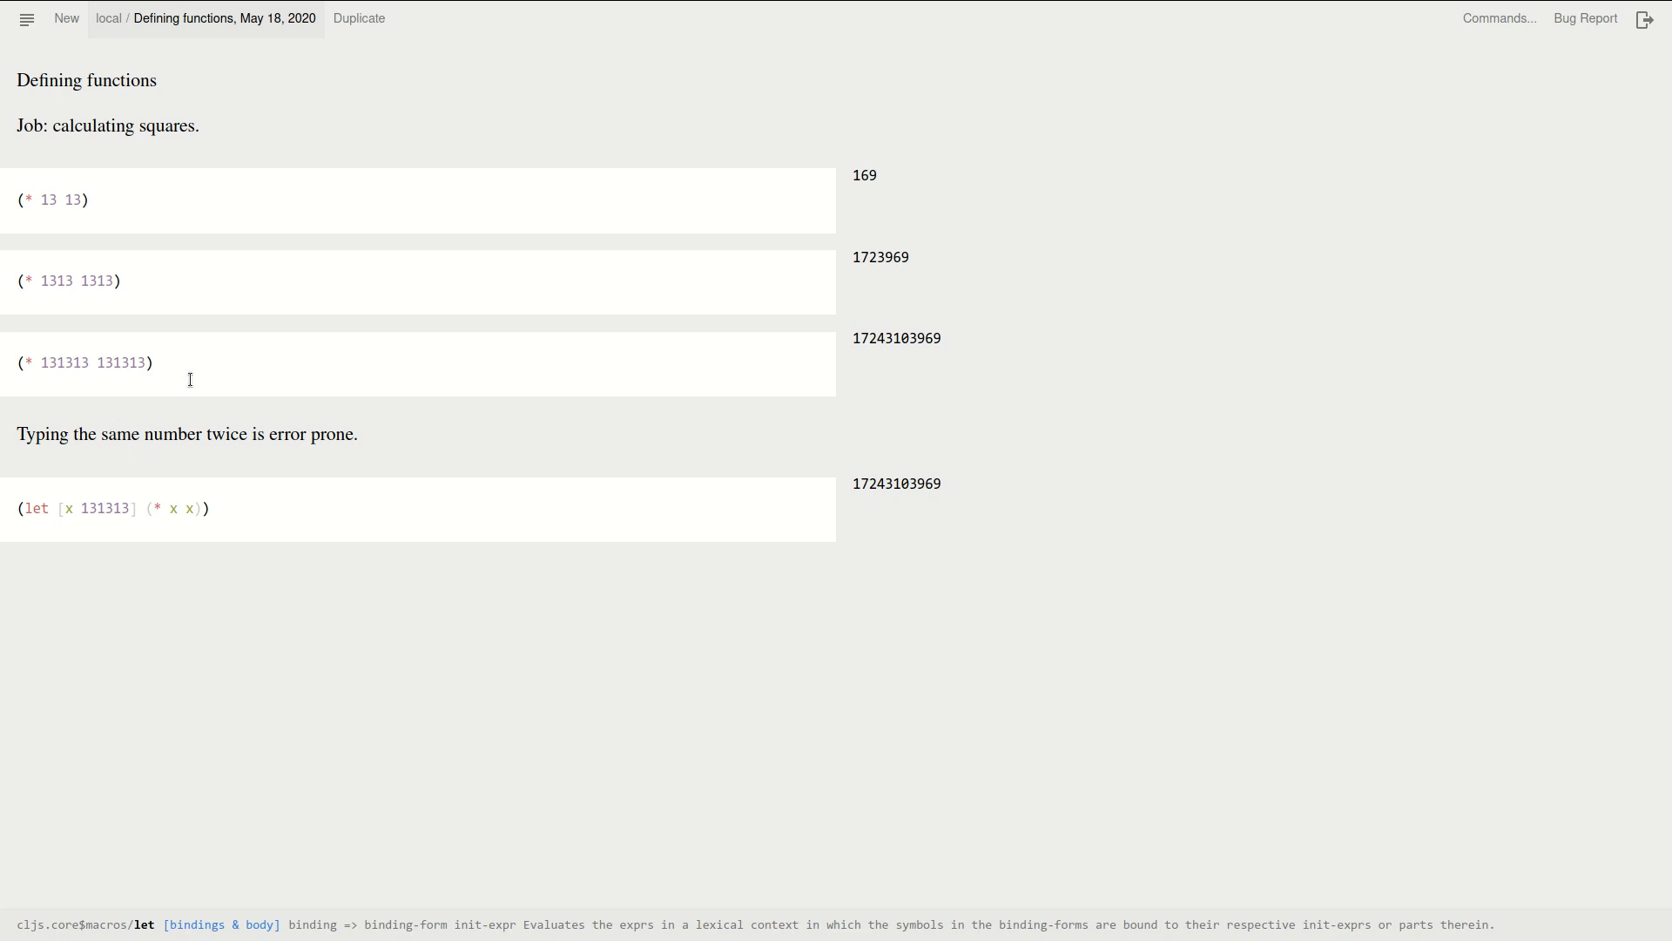
mouse_move(385, 383)
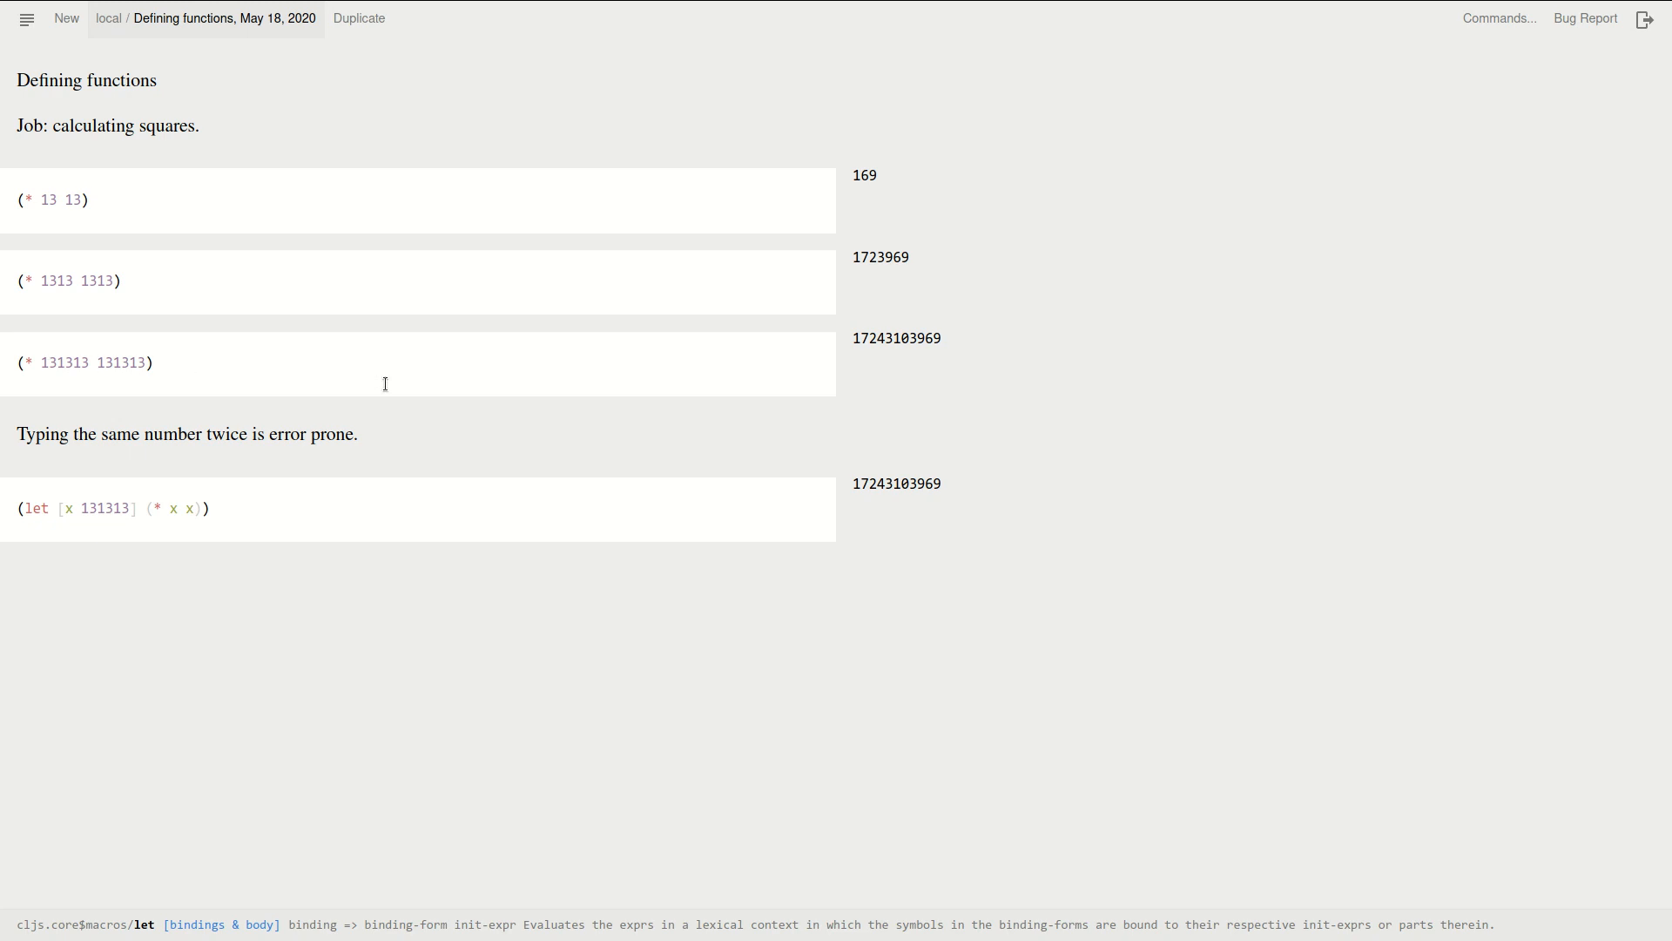
mouse_move(249, 512)
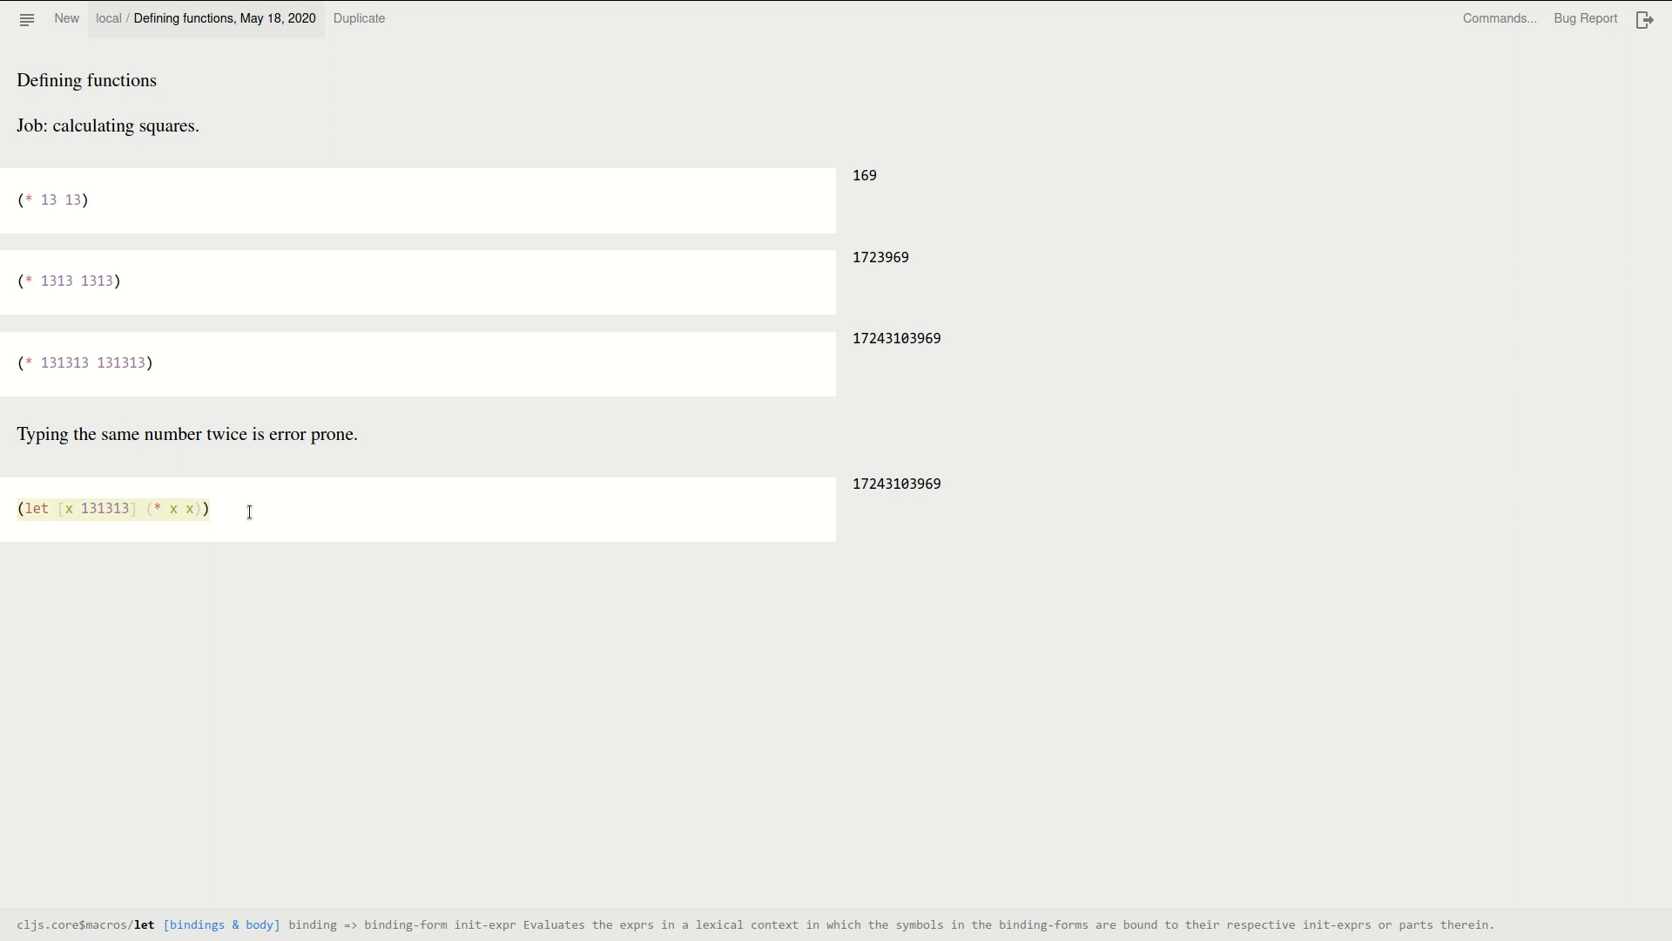
key("ctrl")
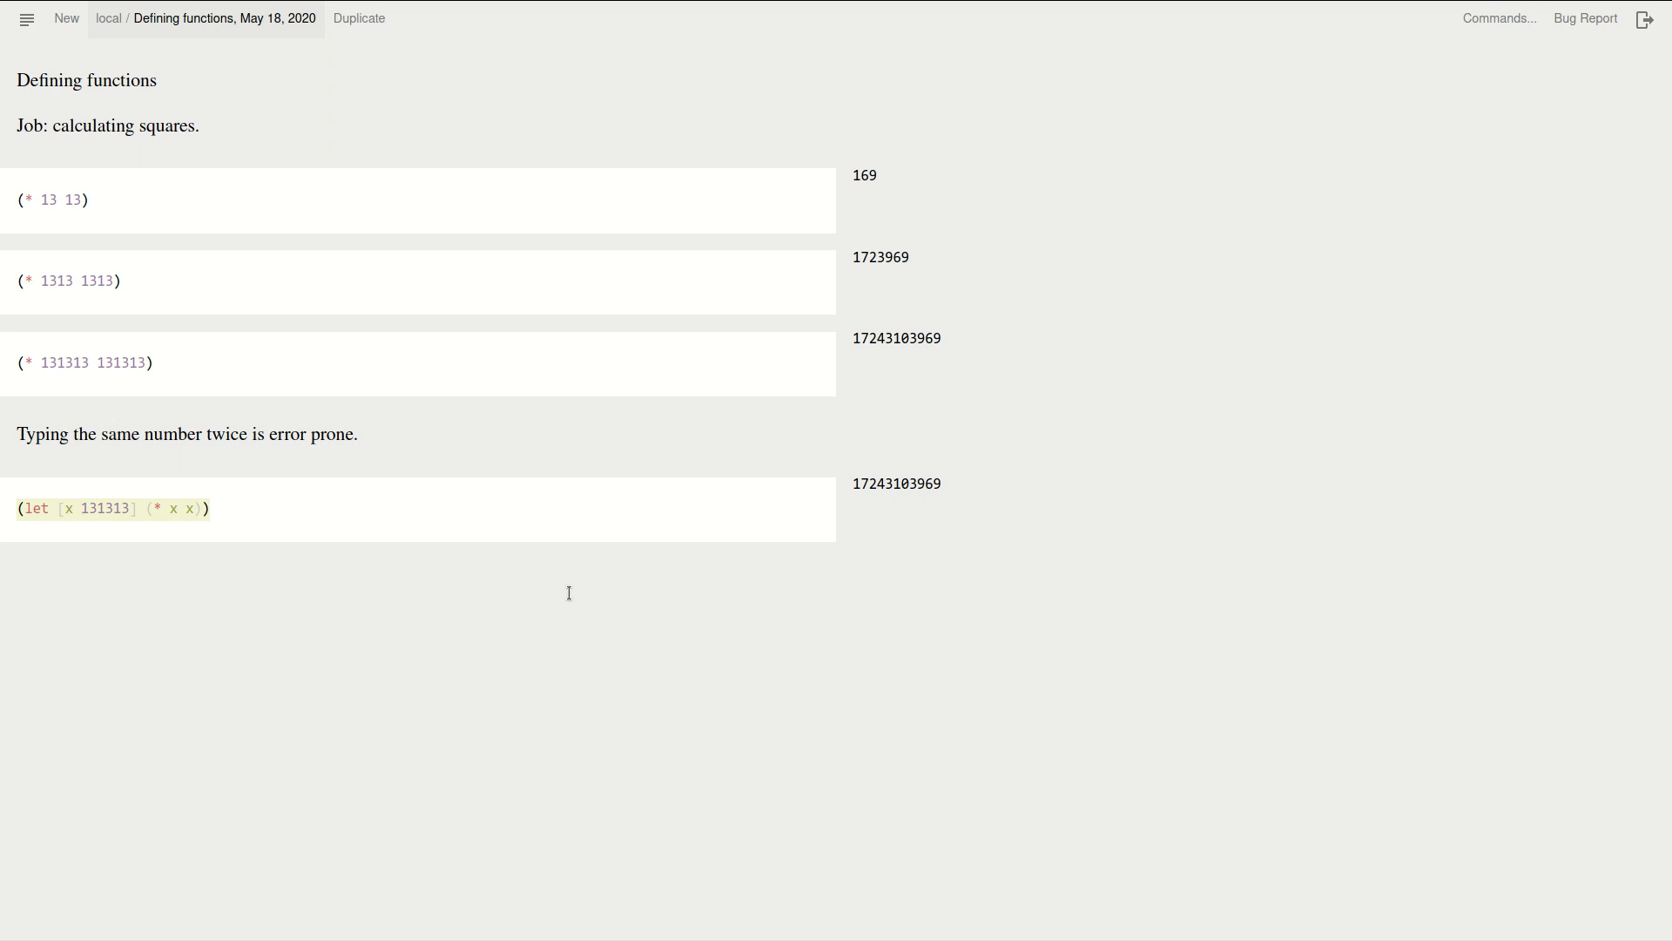
left_click(496, 507)
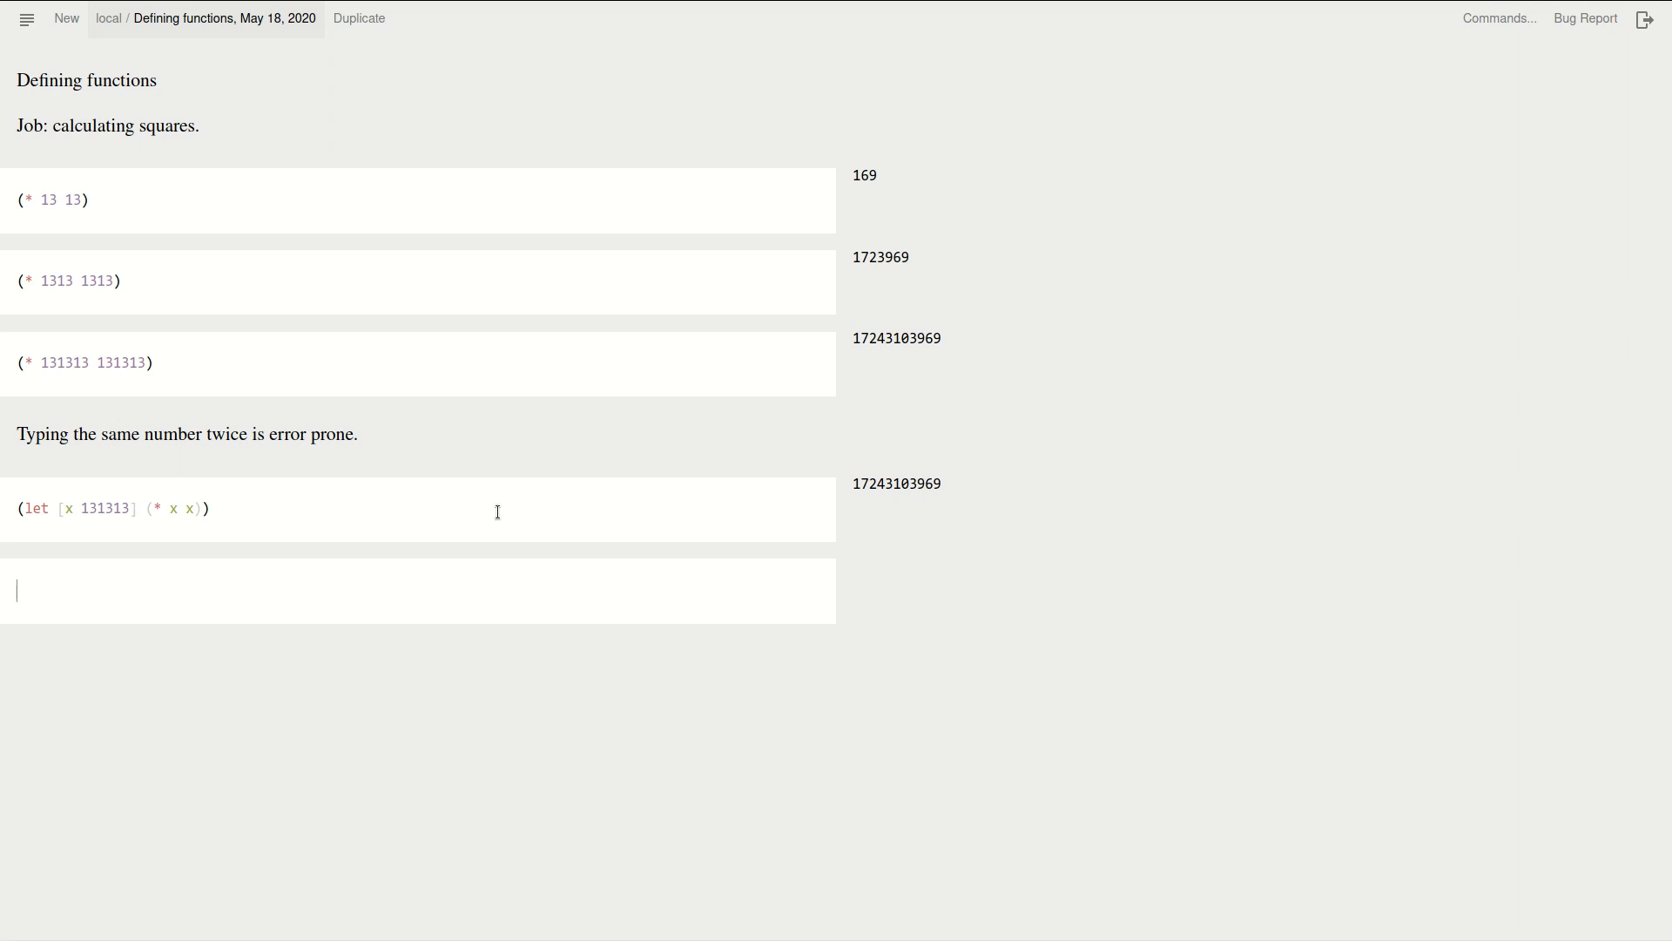
type("(def sq (fn [x] (* x x)))")
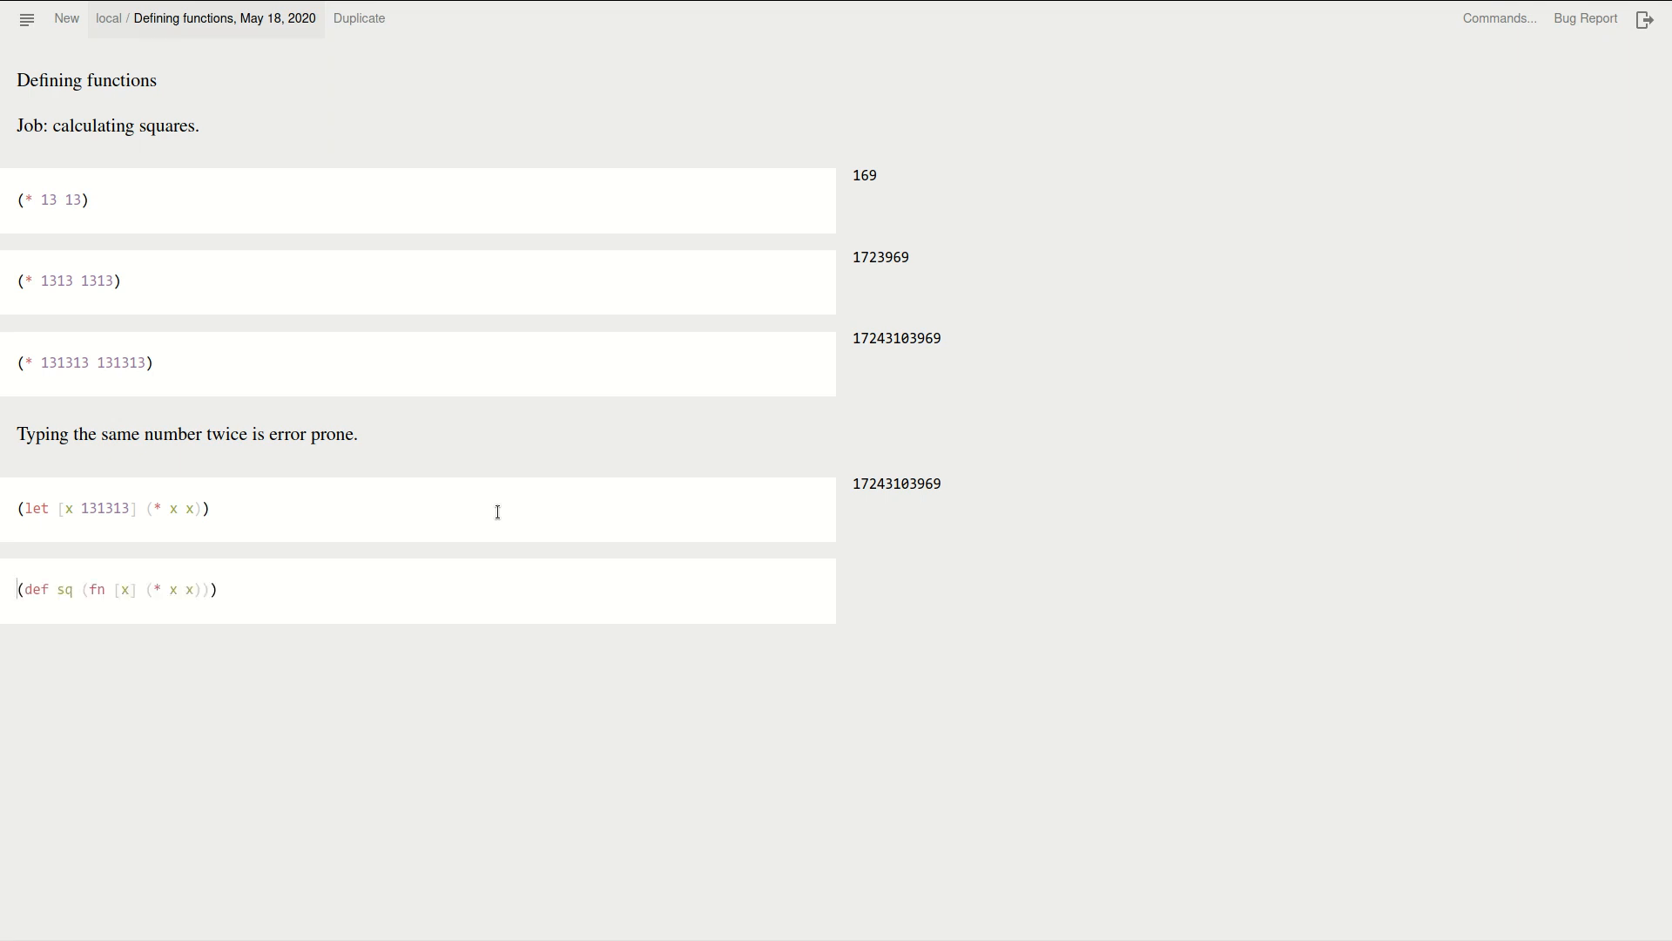
mouse_move(494, 845)
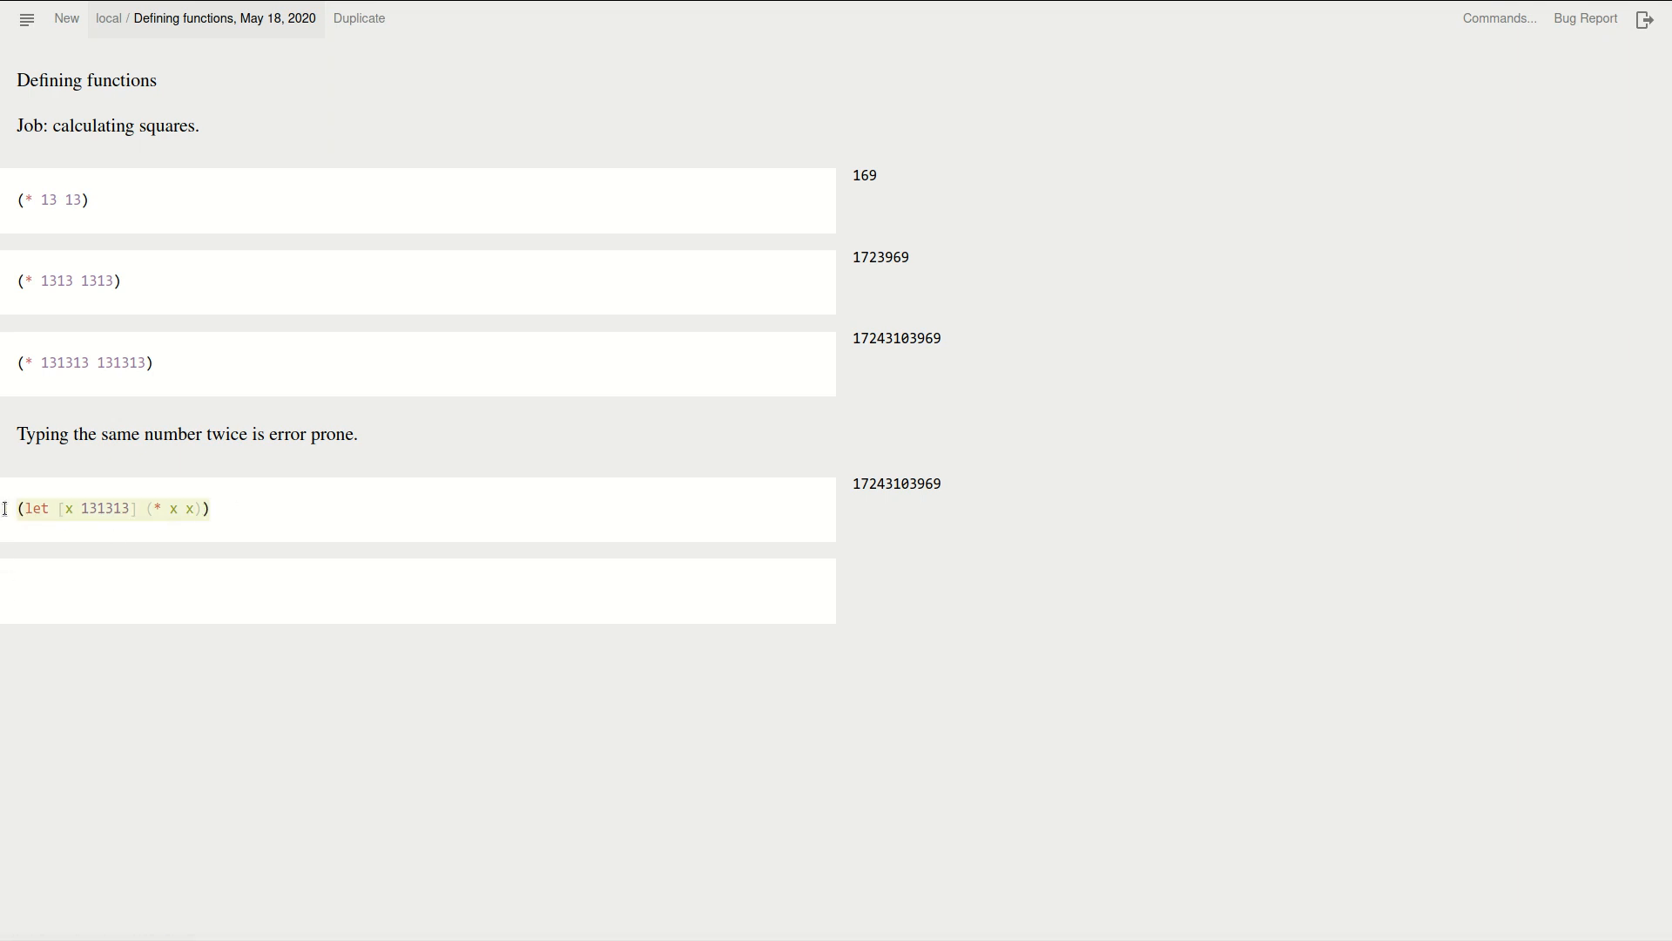
left_click(120, 592)
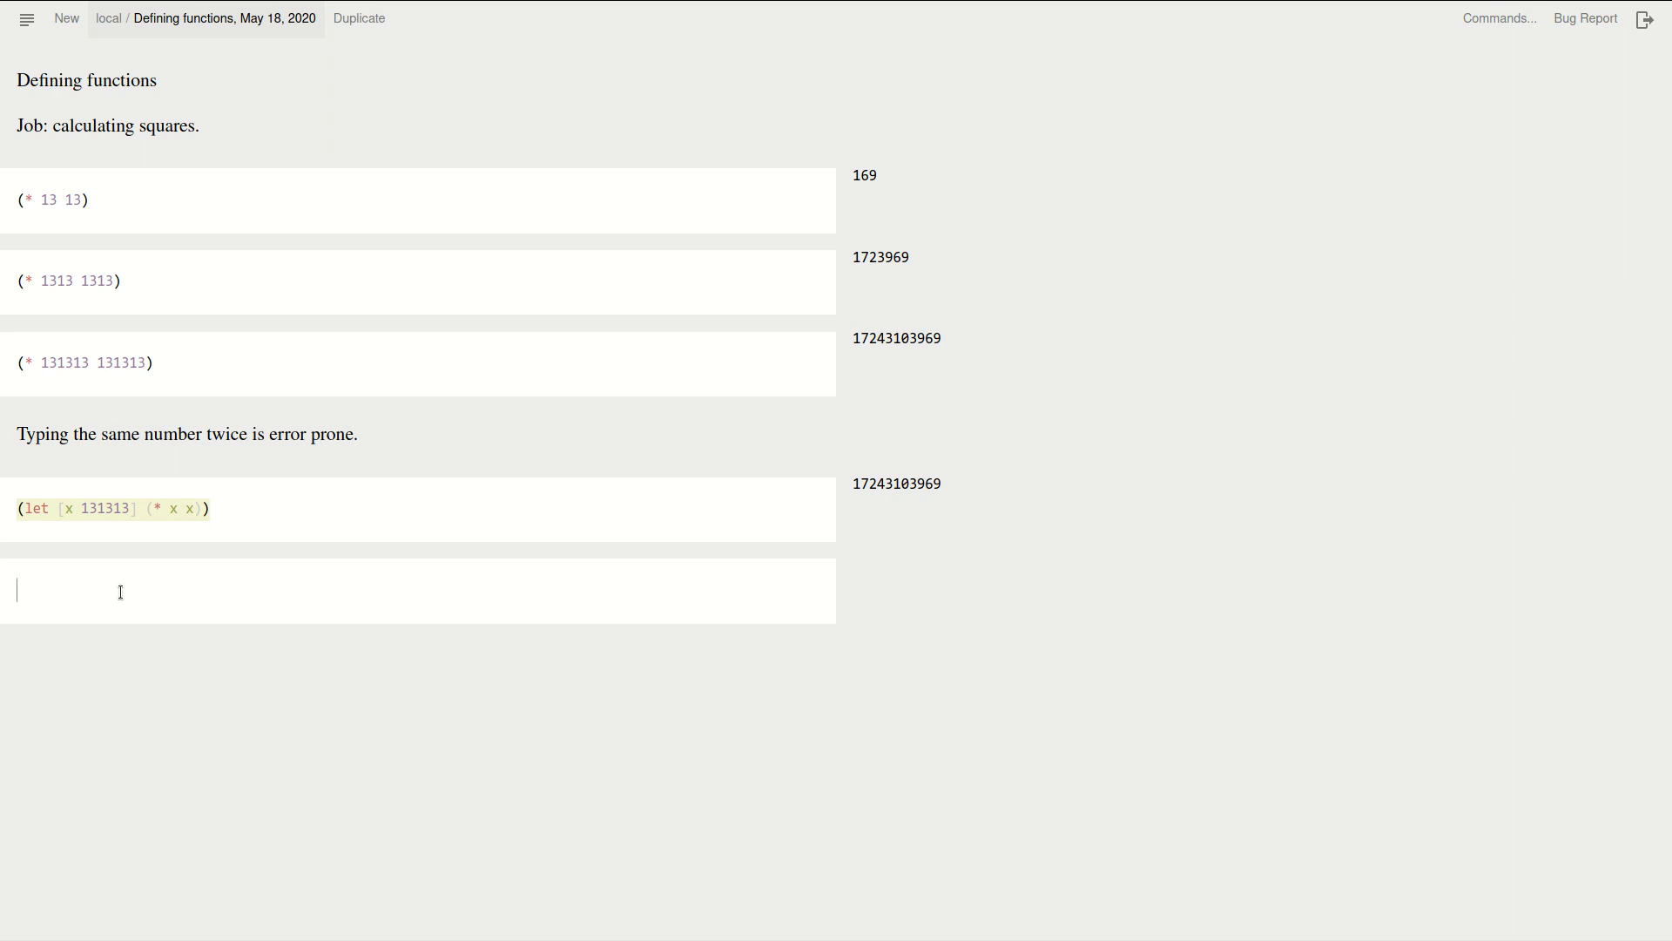
type("(let [x 131313] (* x x))")
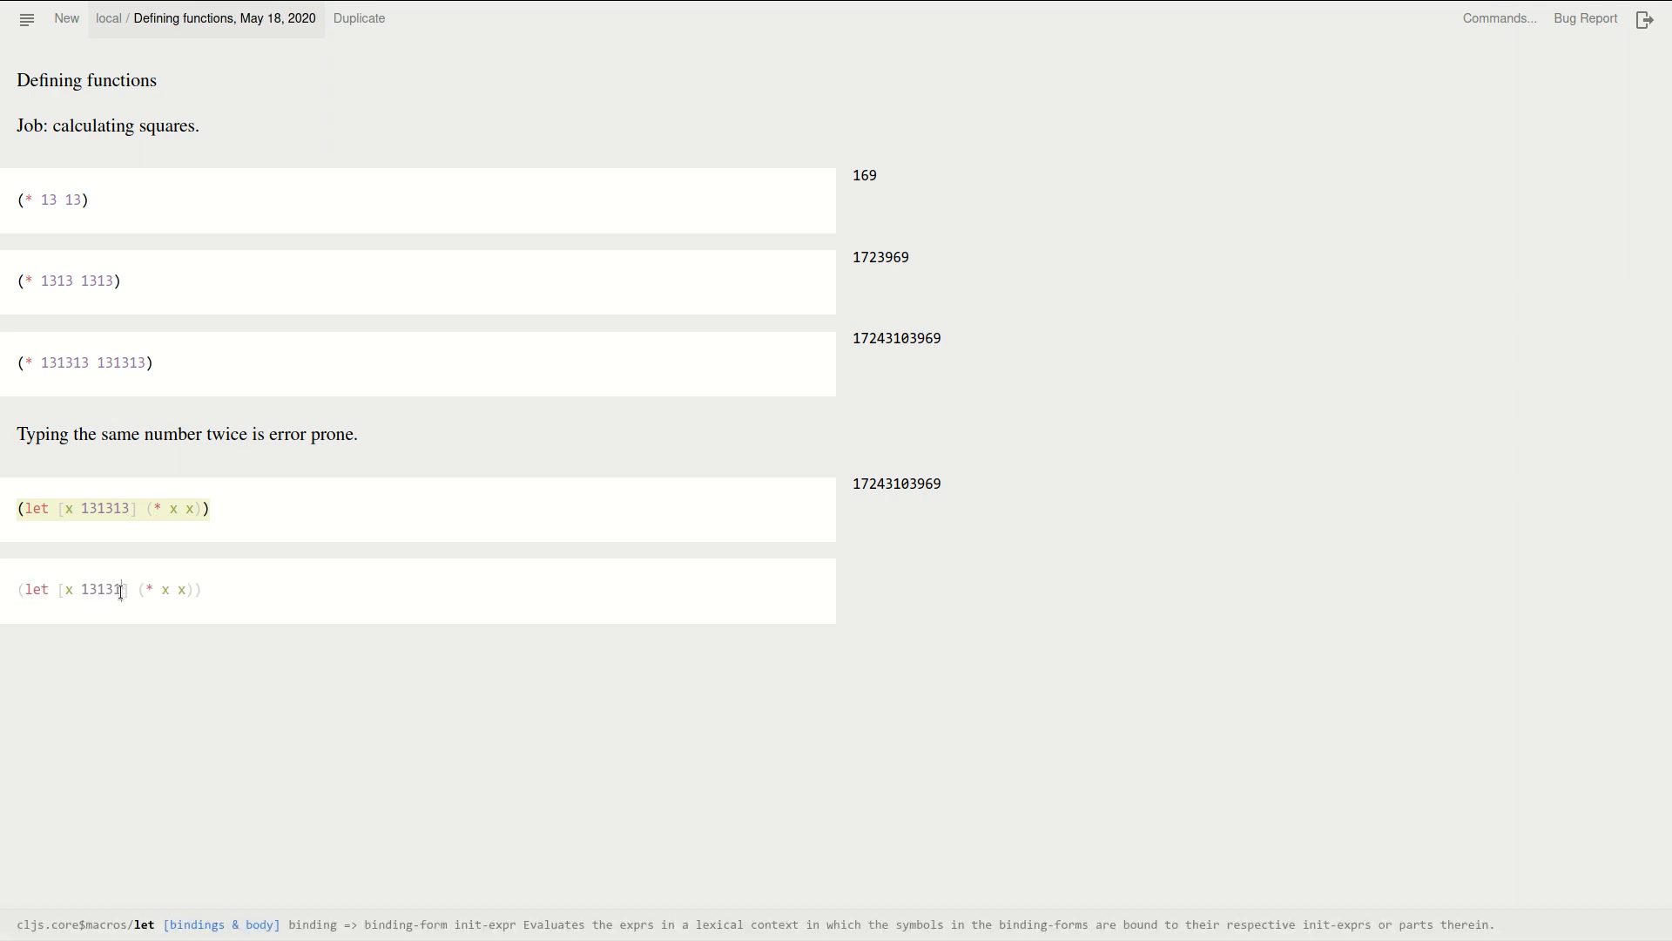
type("272")
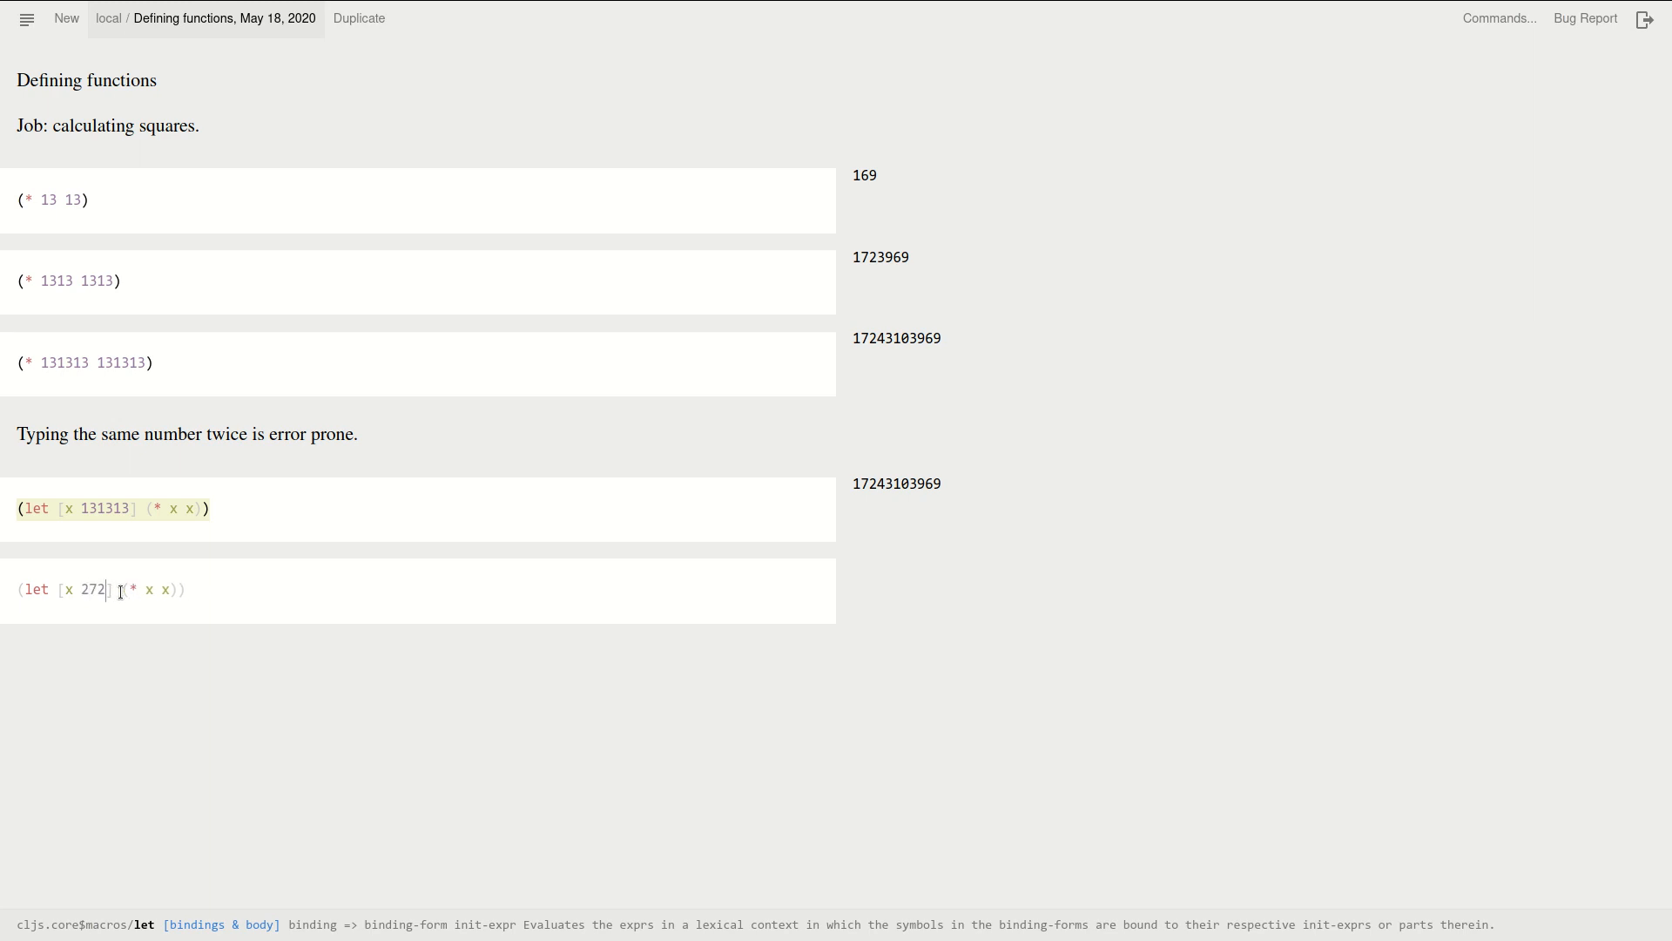
type("727")
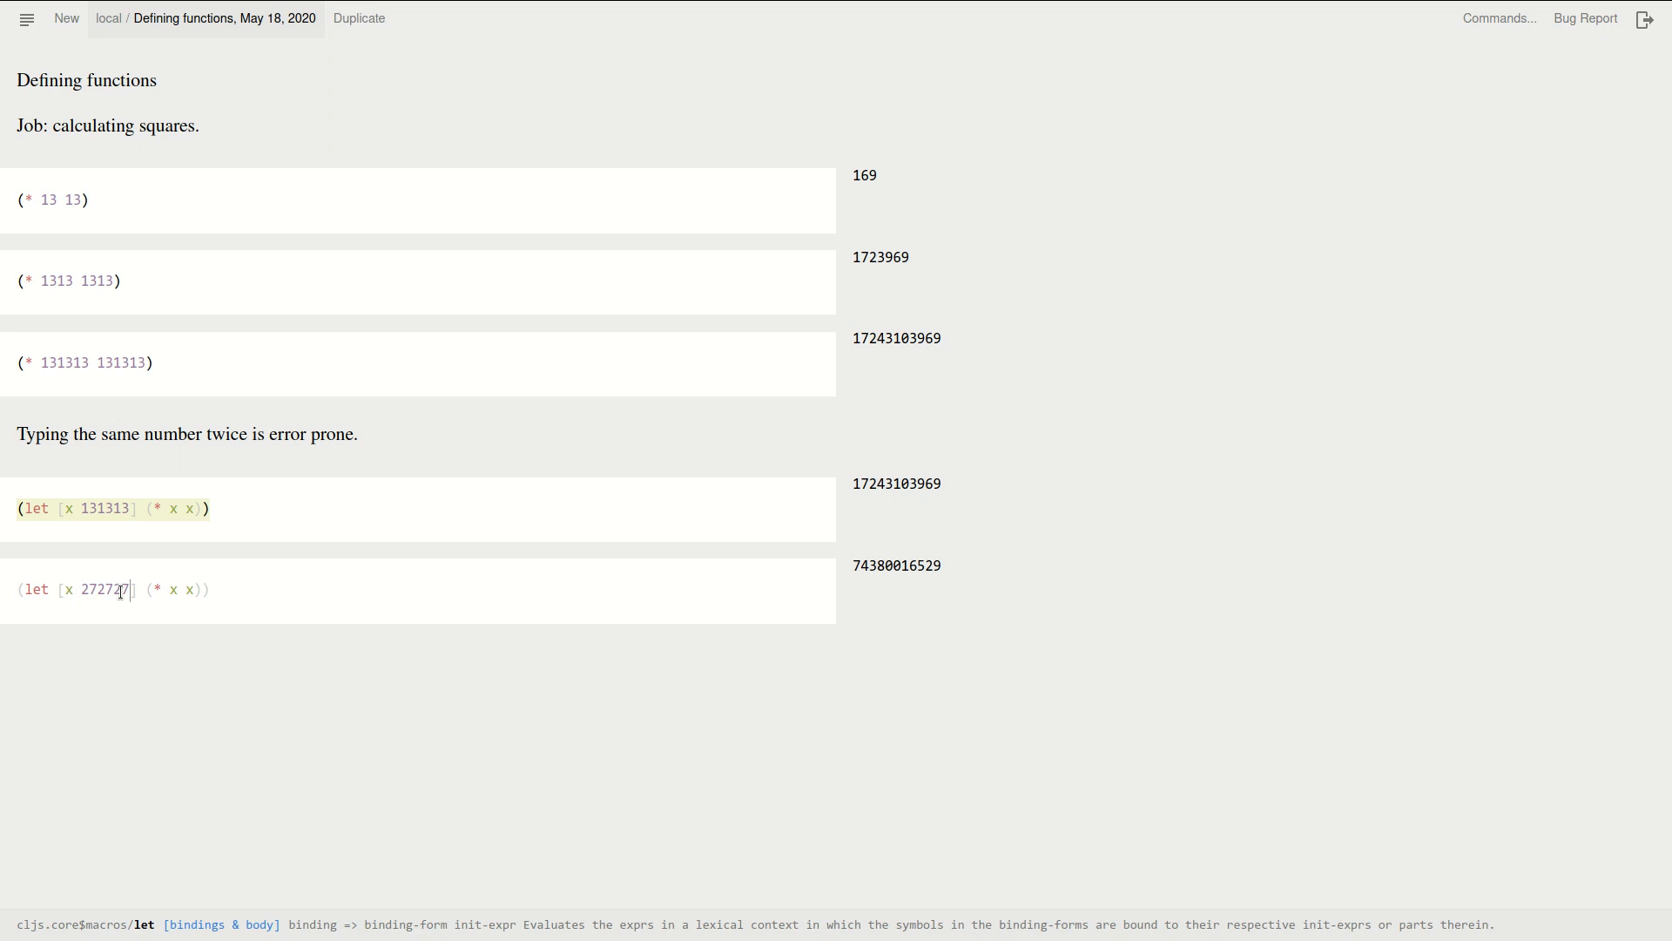
type("7")
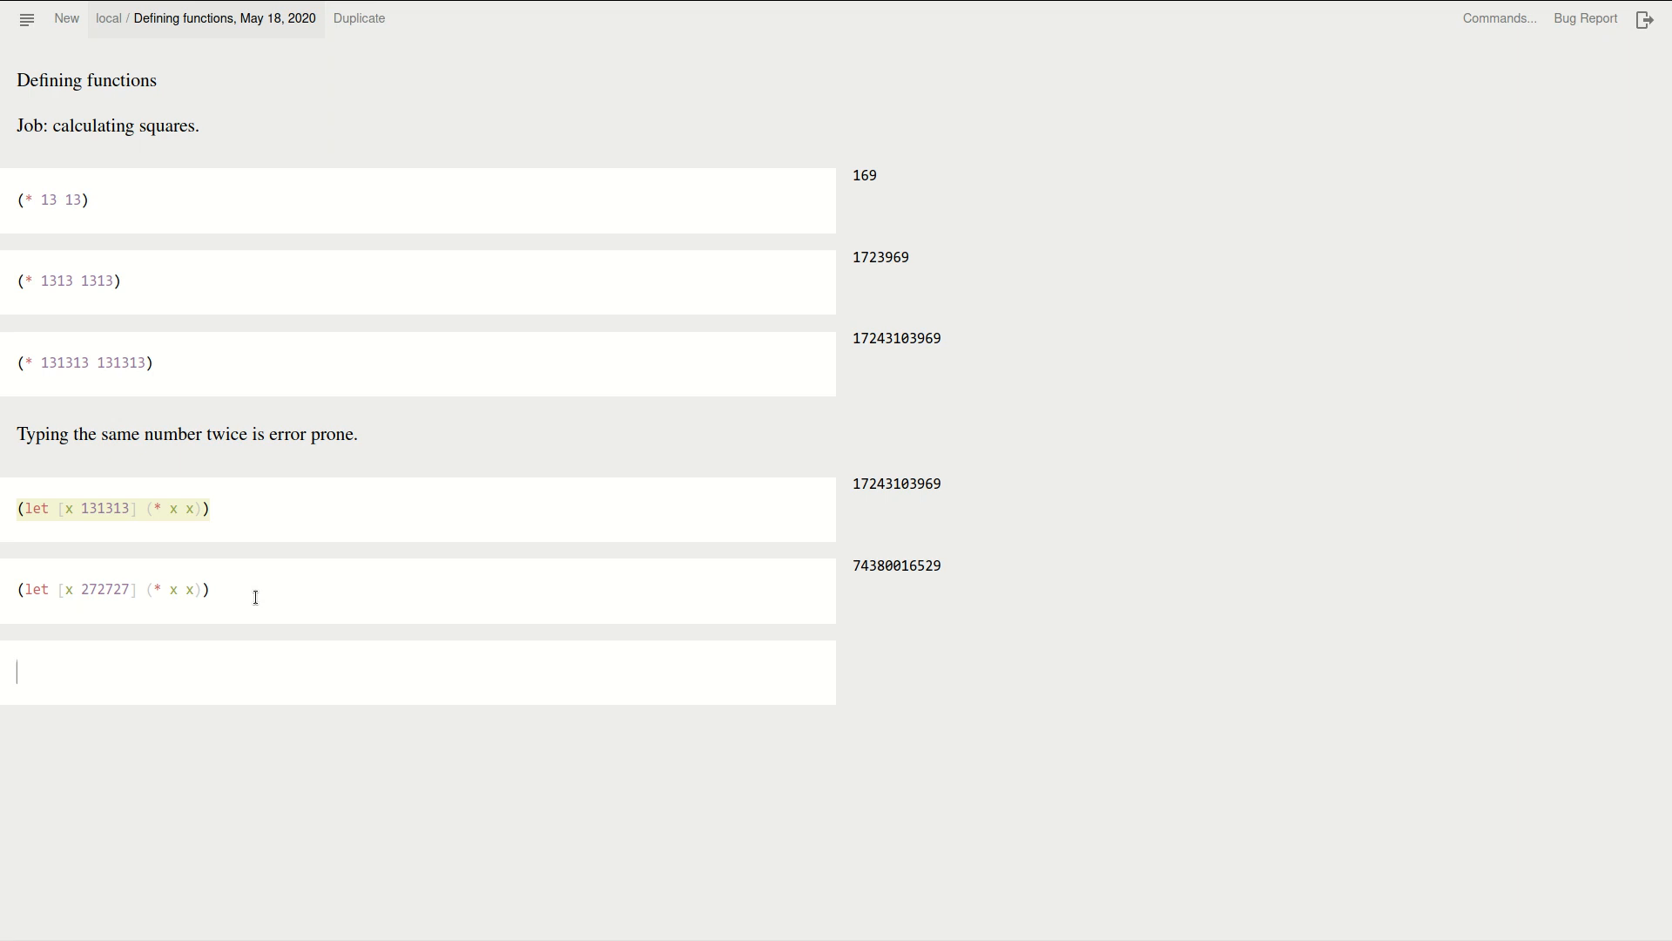
Enter (let [x 131313] (* x x)) in a new cell below the let examples
type("(let [x 131313] (* x x))")
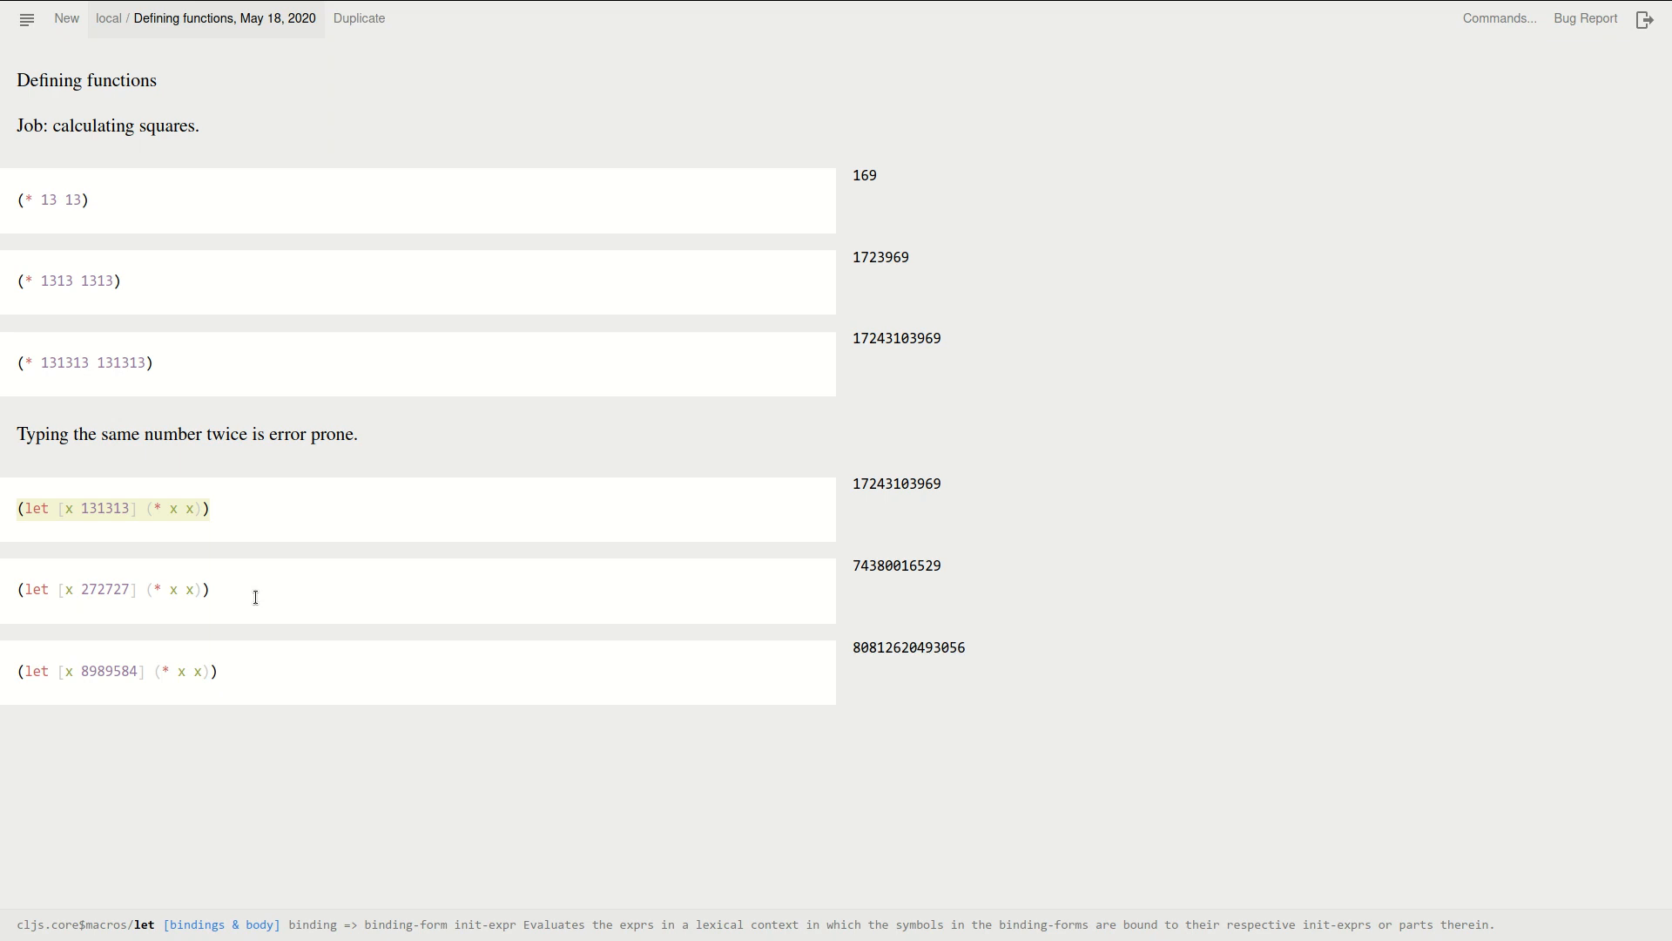
mouse_move(411, 673)
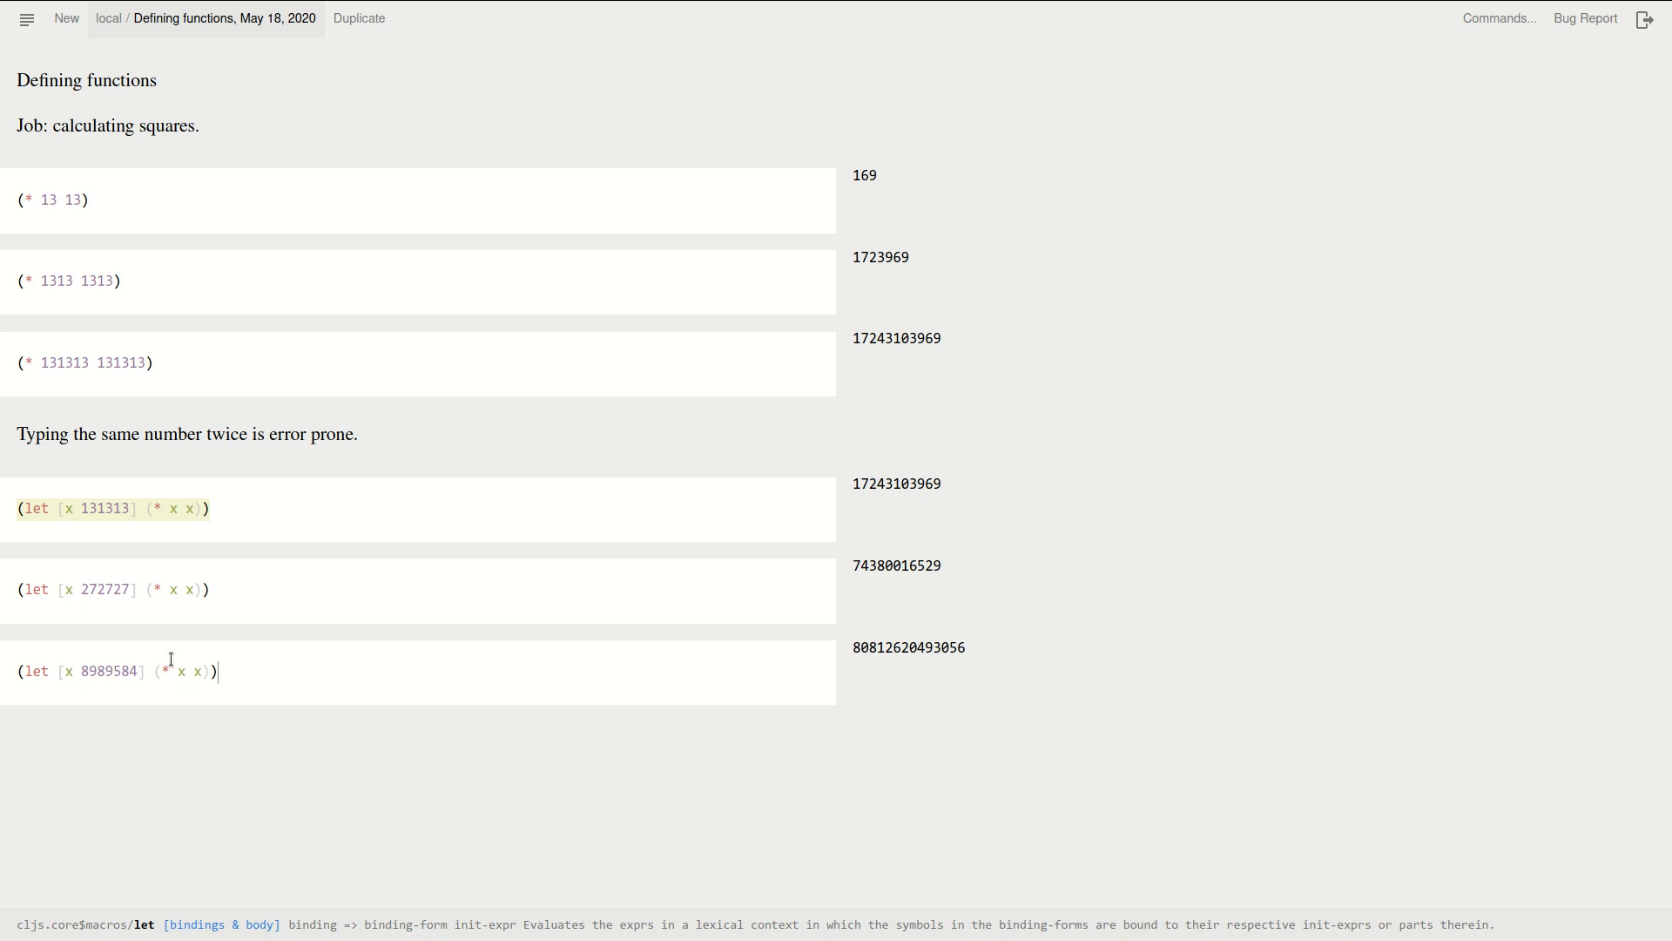
mouse_move(275, 521)
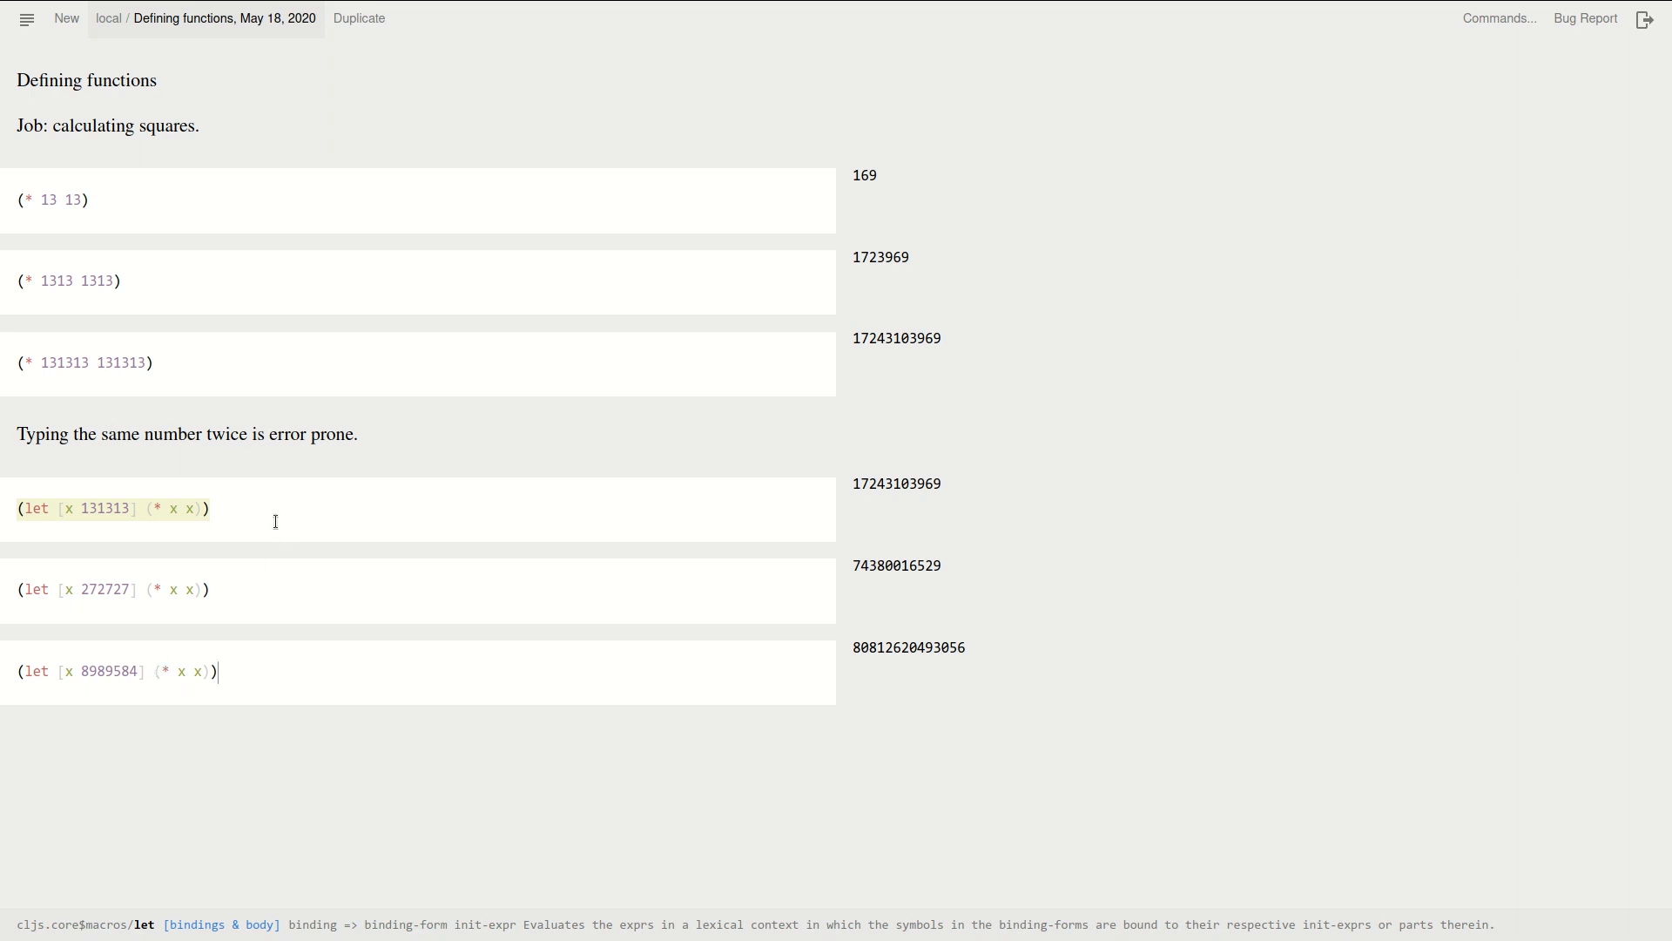
mouse_move(173, 671)
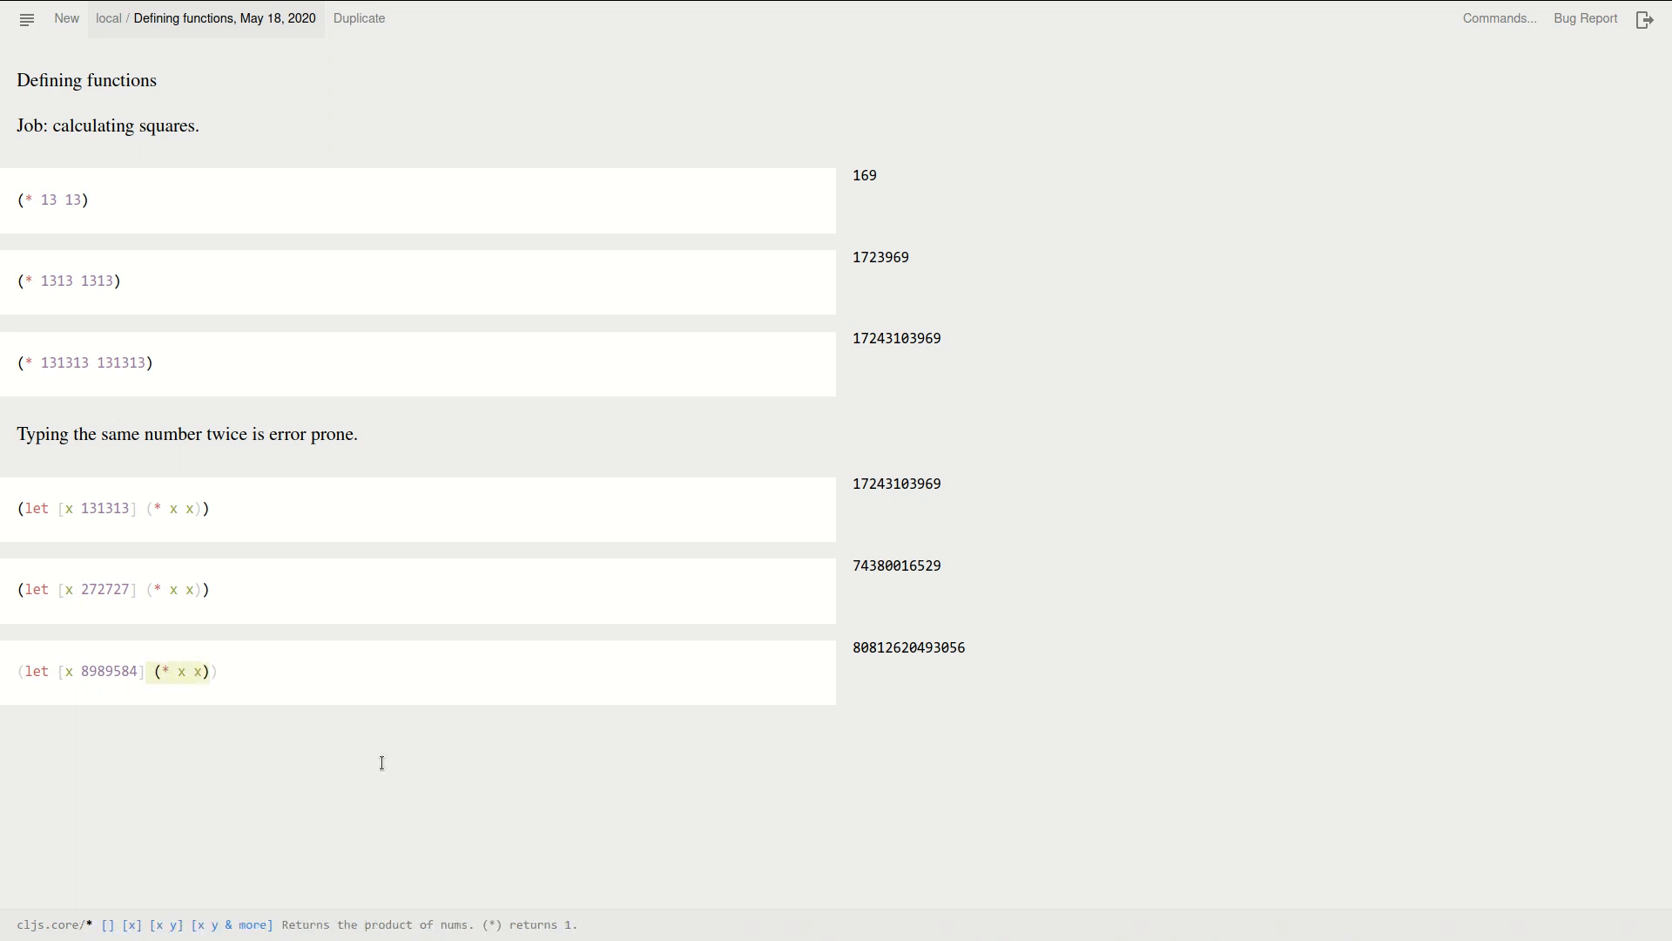
mouse_move(284, 670)
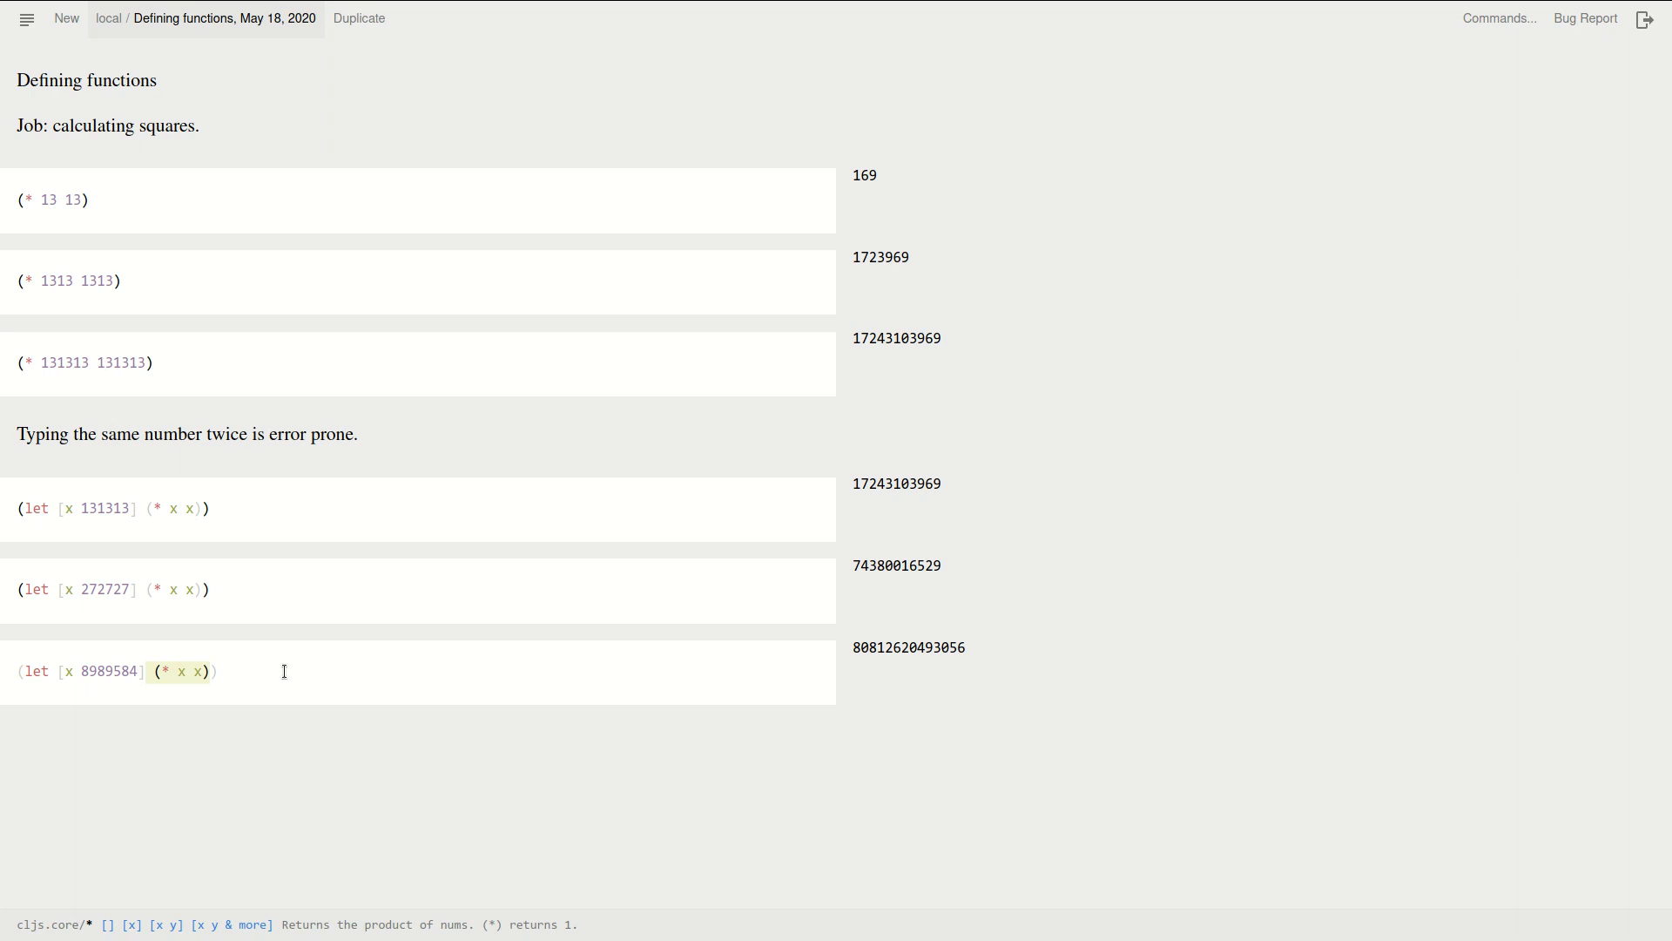
mouse_move(340, 690)
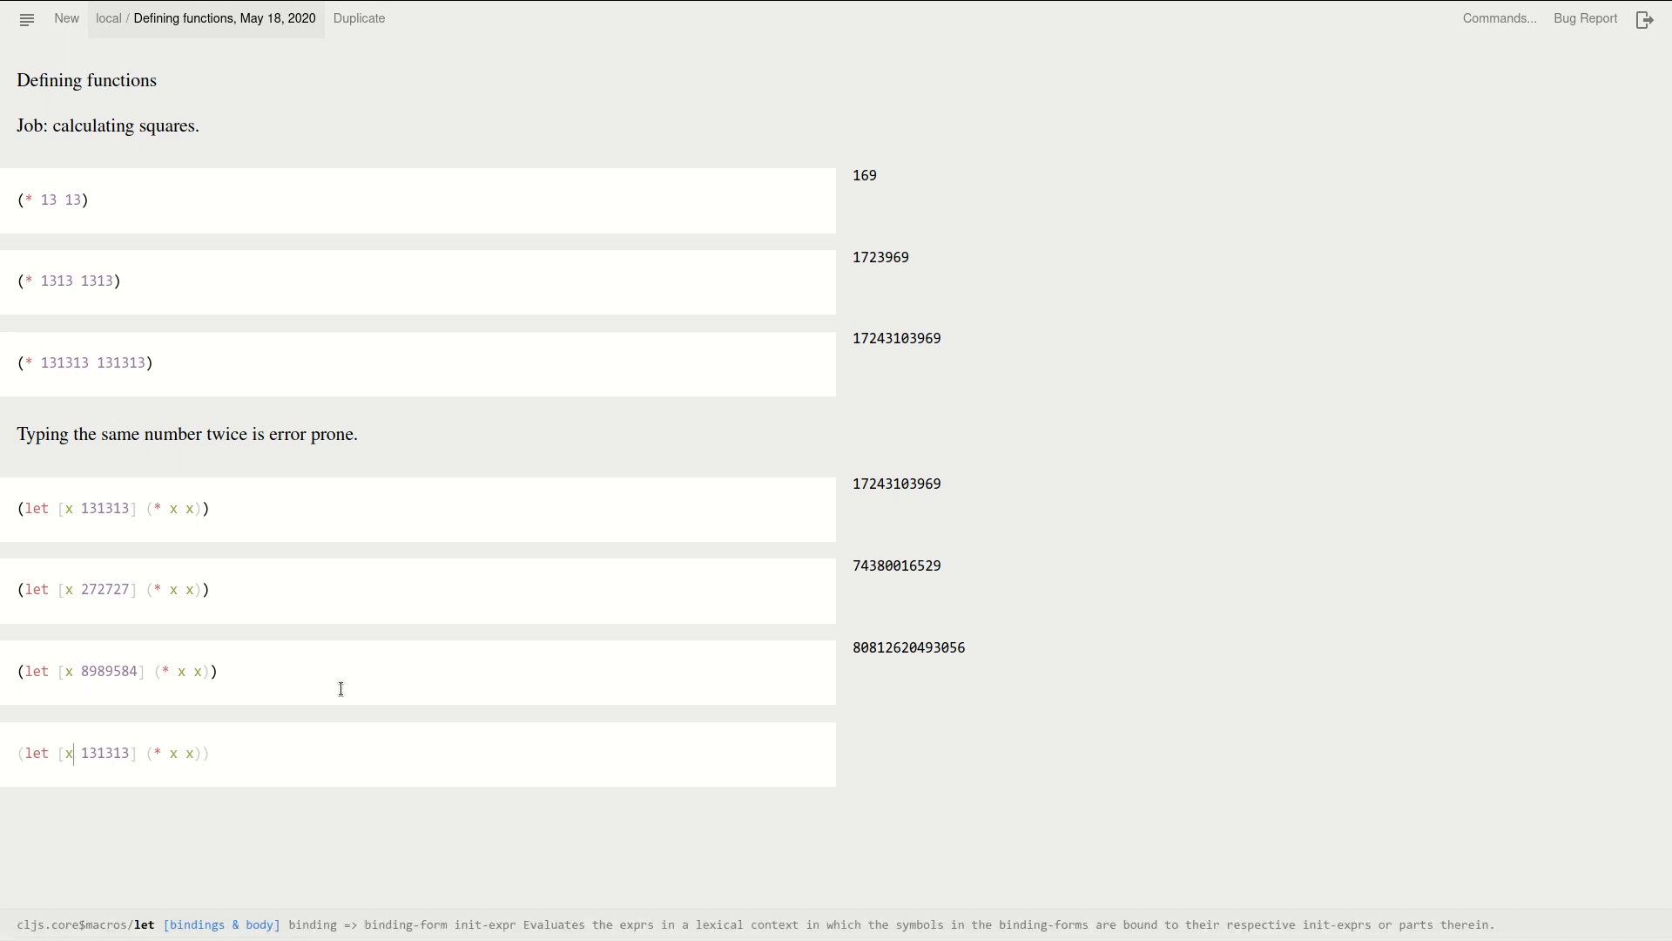
Strip the let wrapper to leave (* x x), showing the undefined-x error
key("backspace")
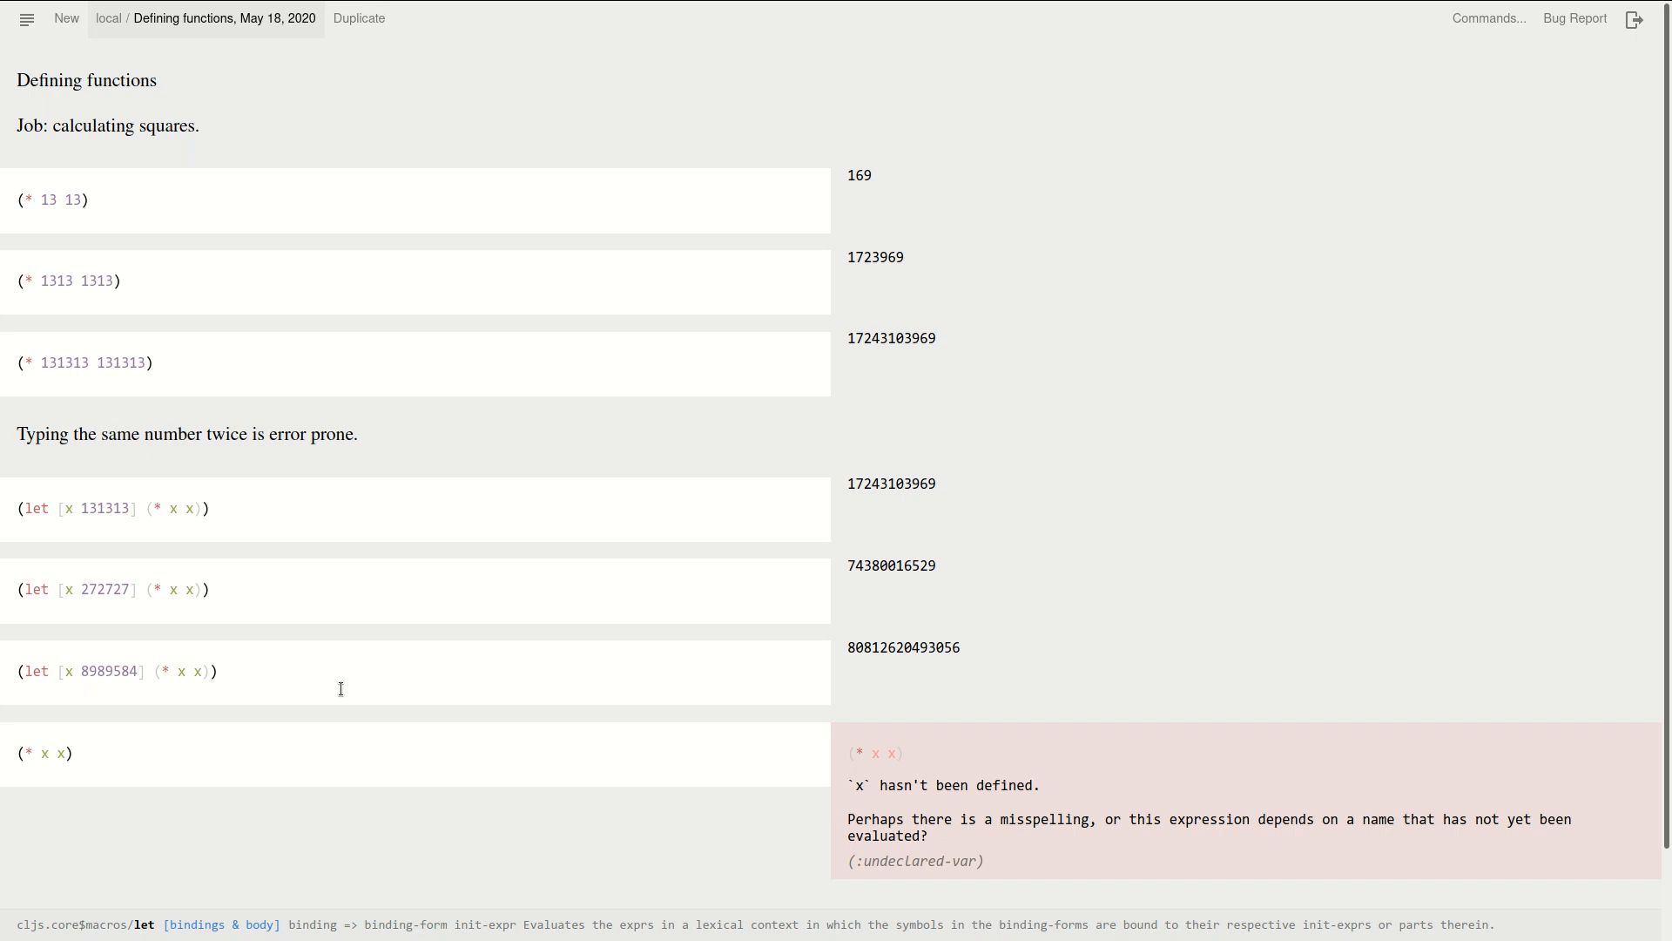
mouse_move(324, 700)
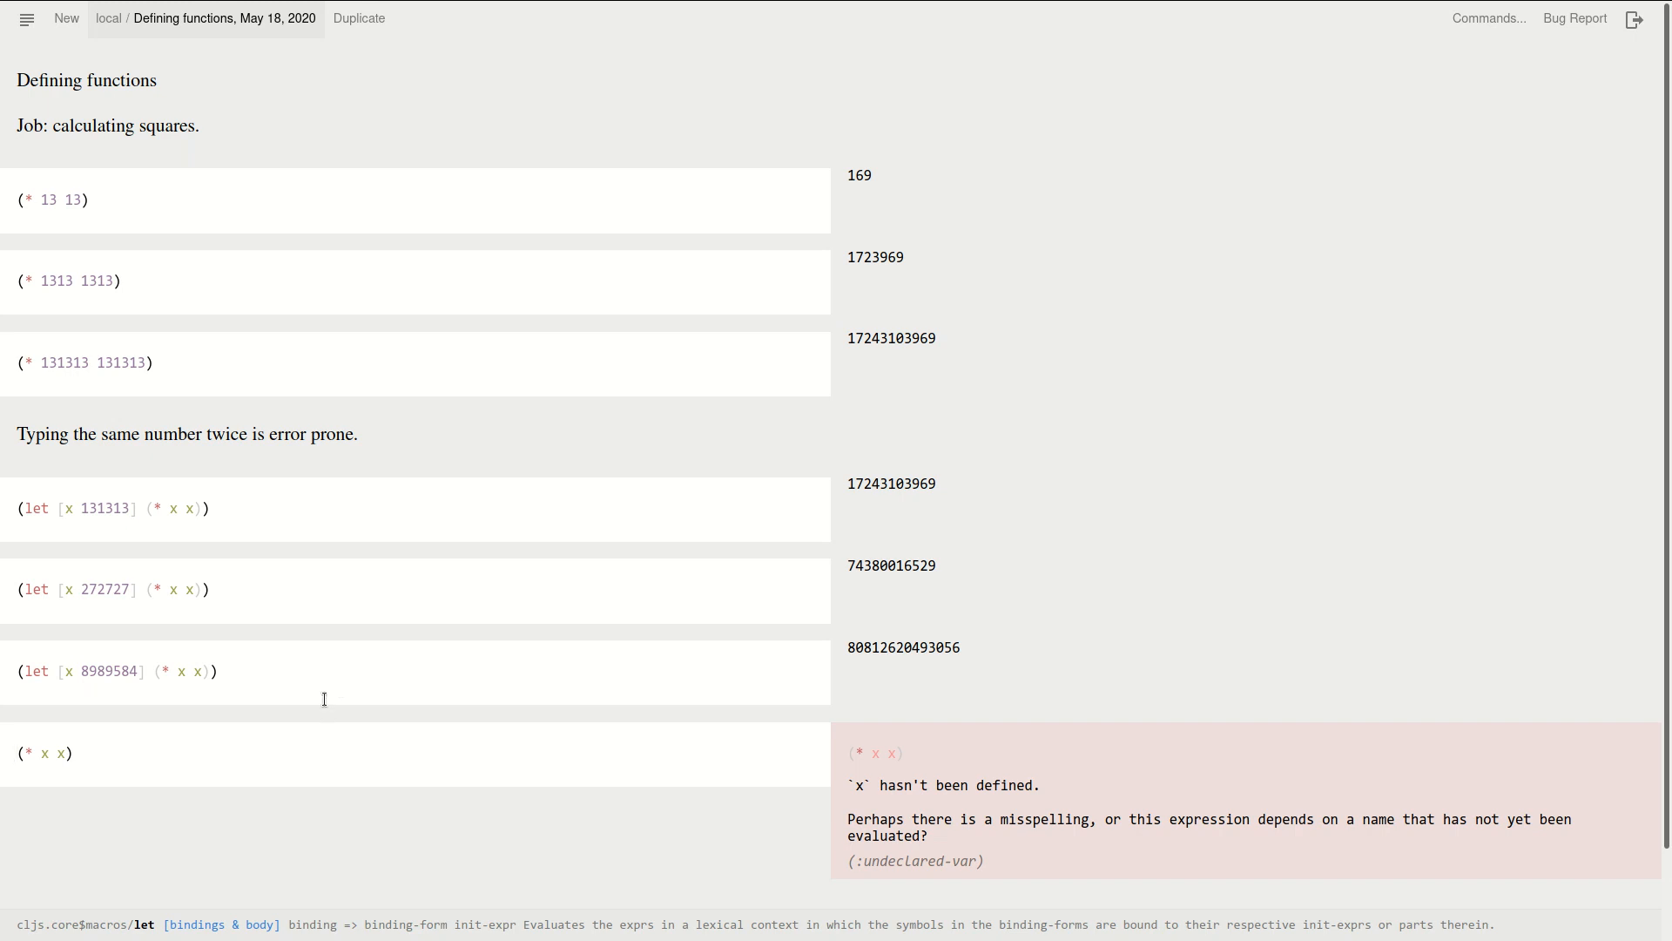
mouse_move(31, 672)
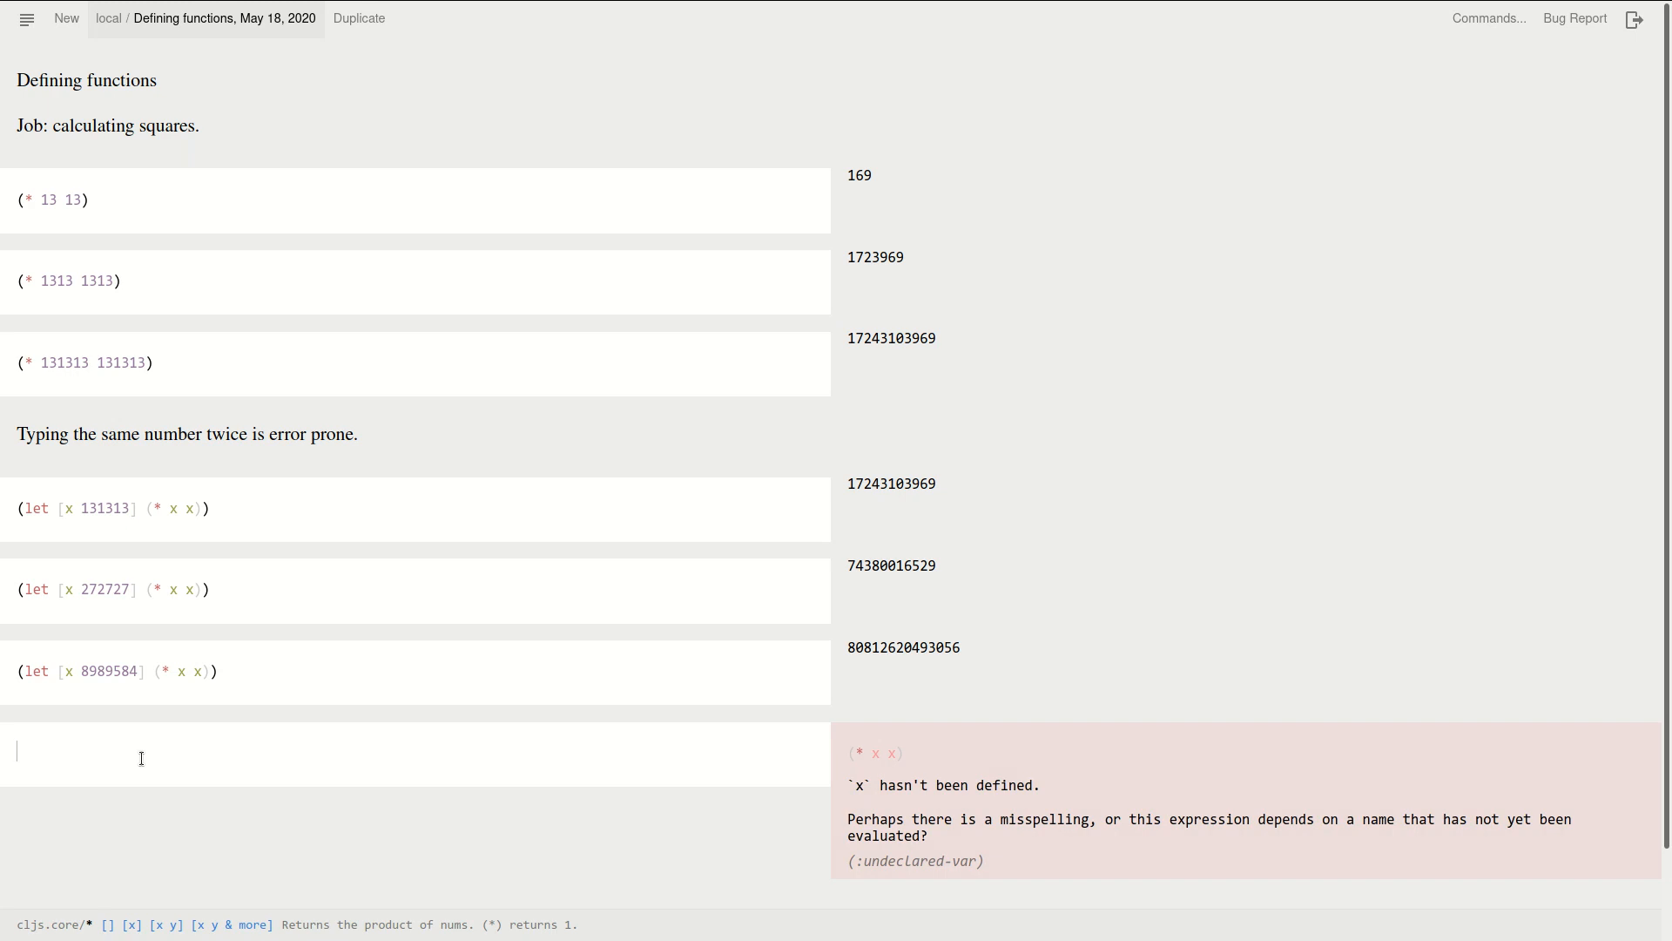
Rewrite the let as ((fn [x] (* x x)) 13), evaluating to 169
type("(let [x 131313] (* x x))")
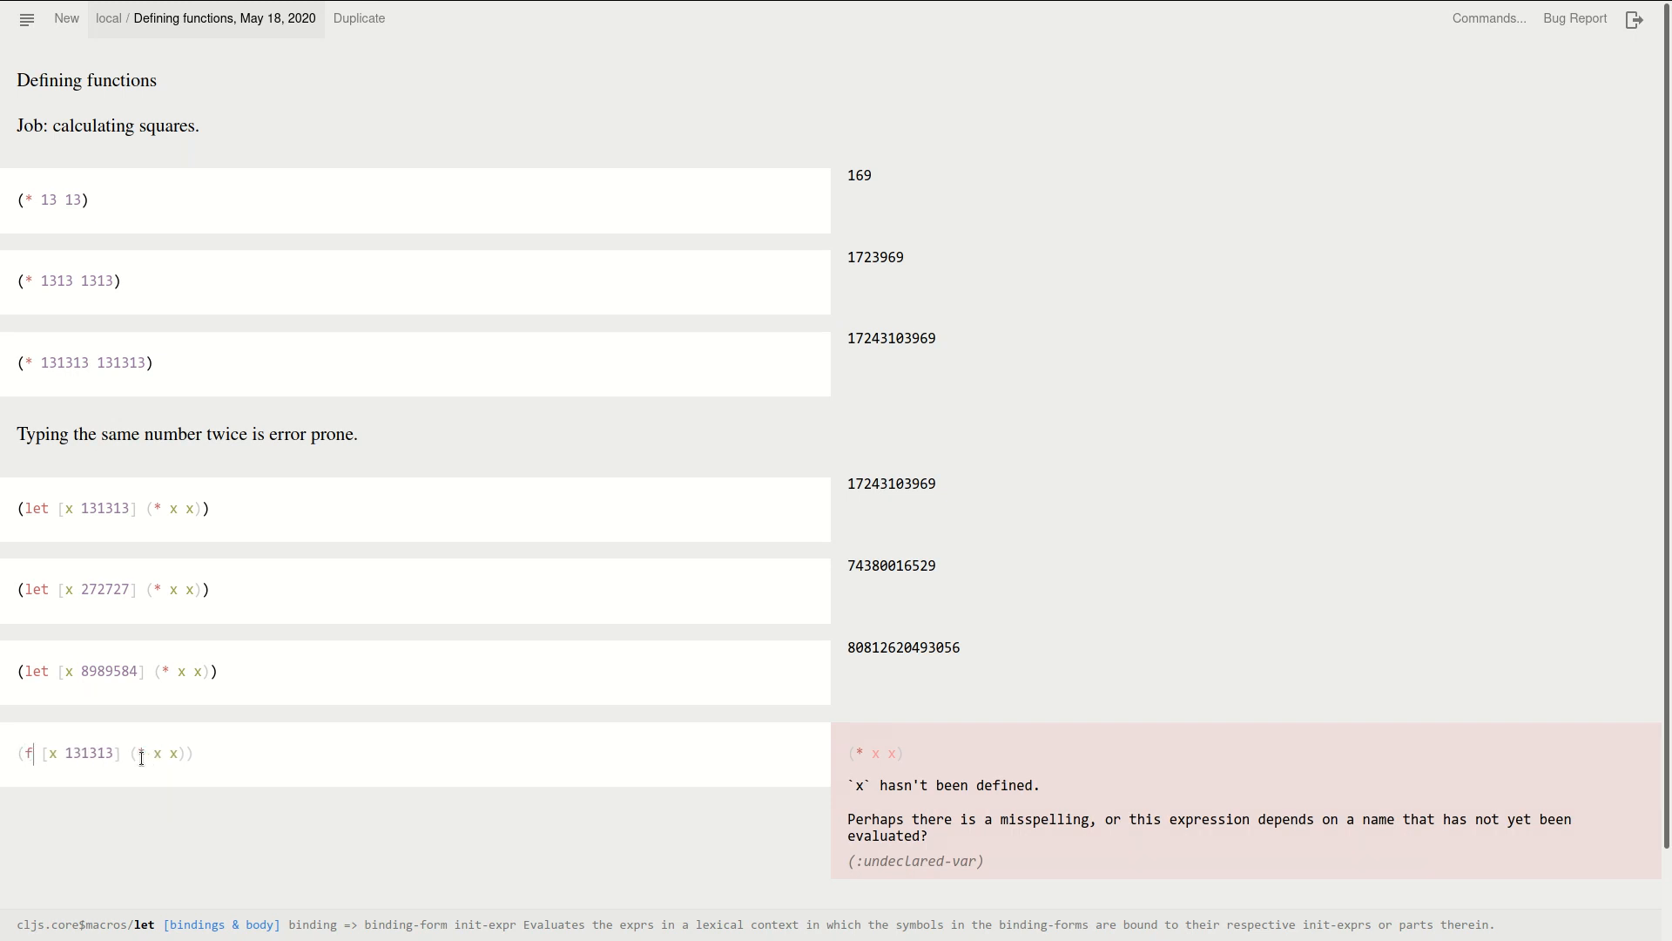
type("n")
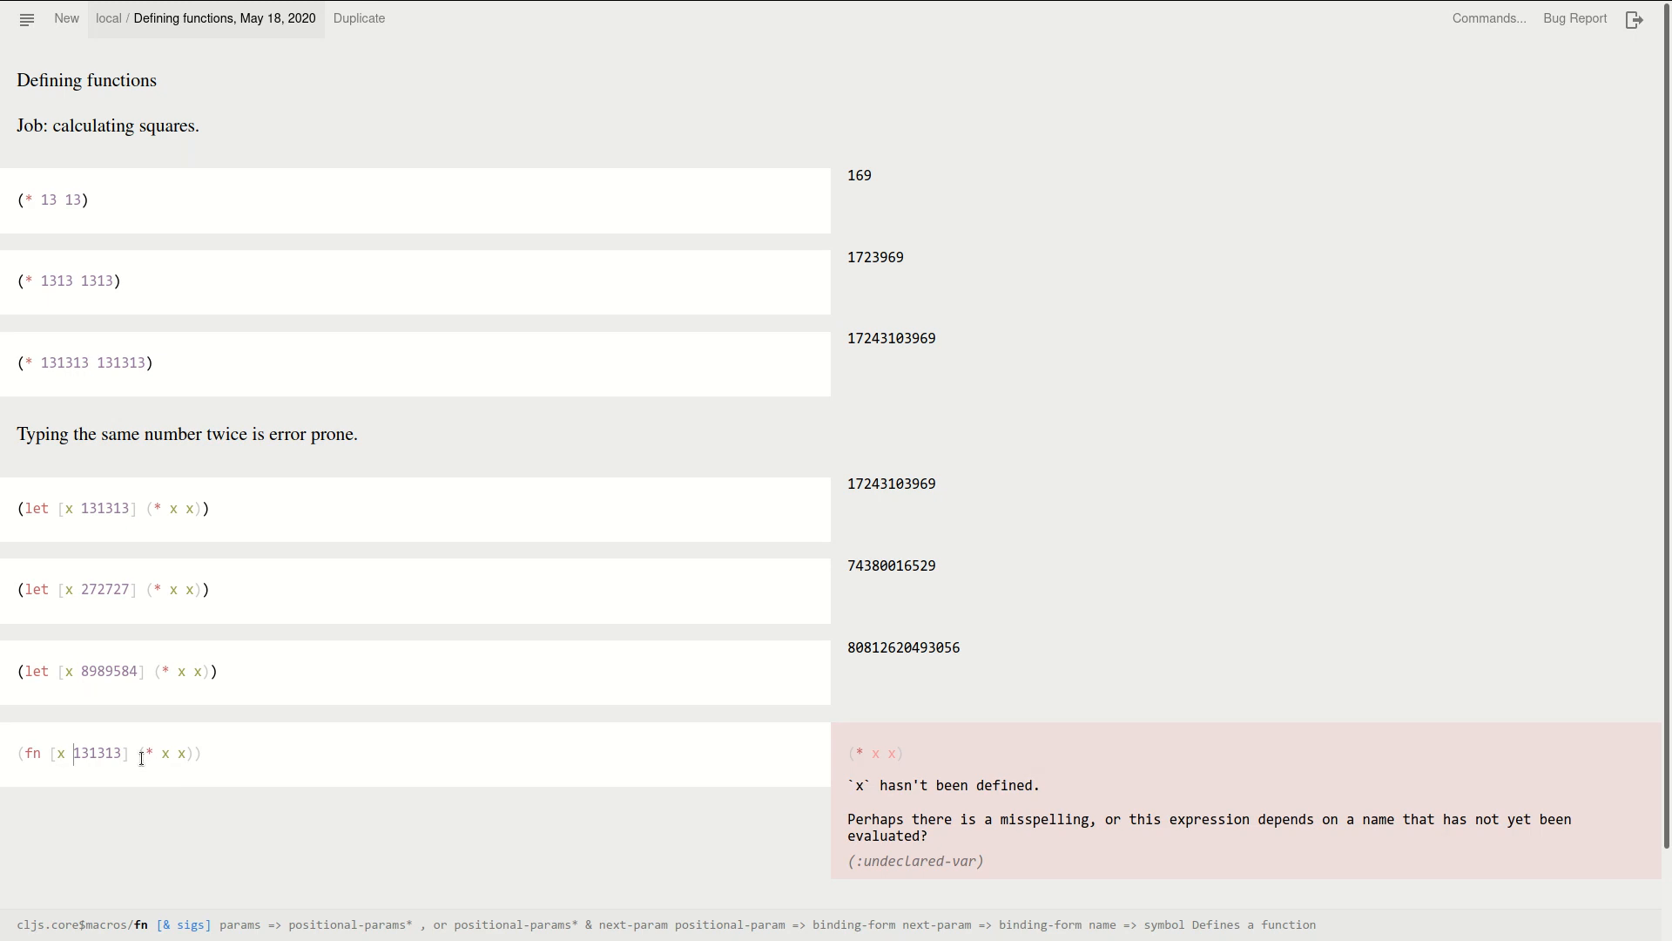
key("Backspace")
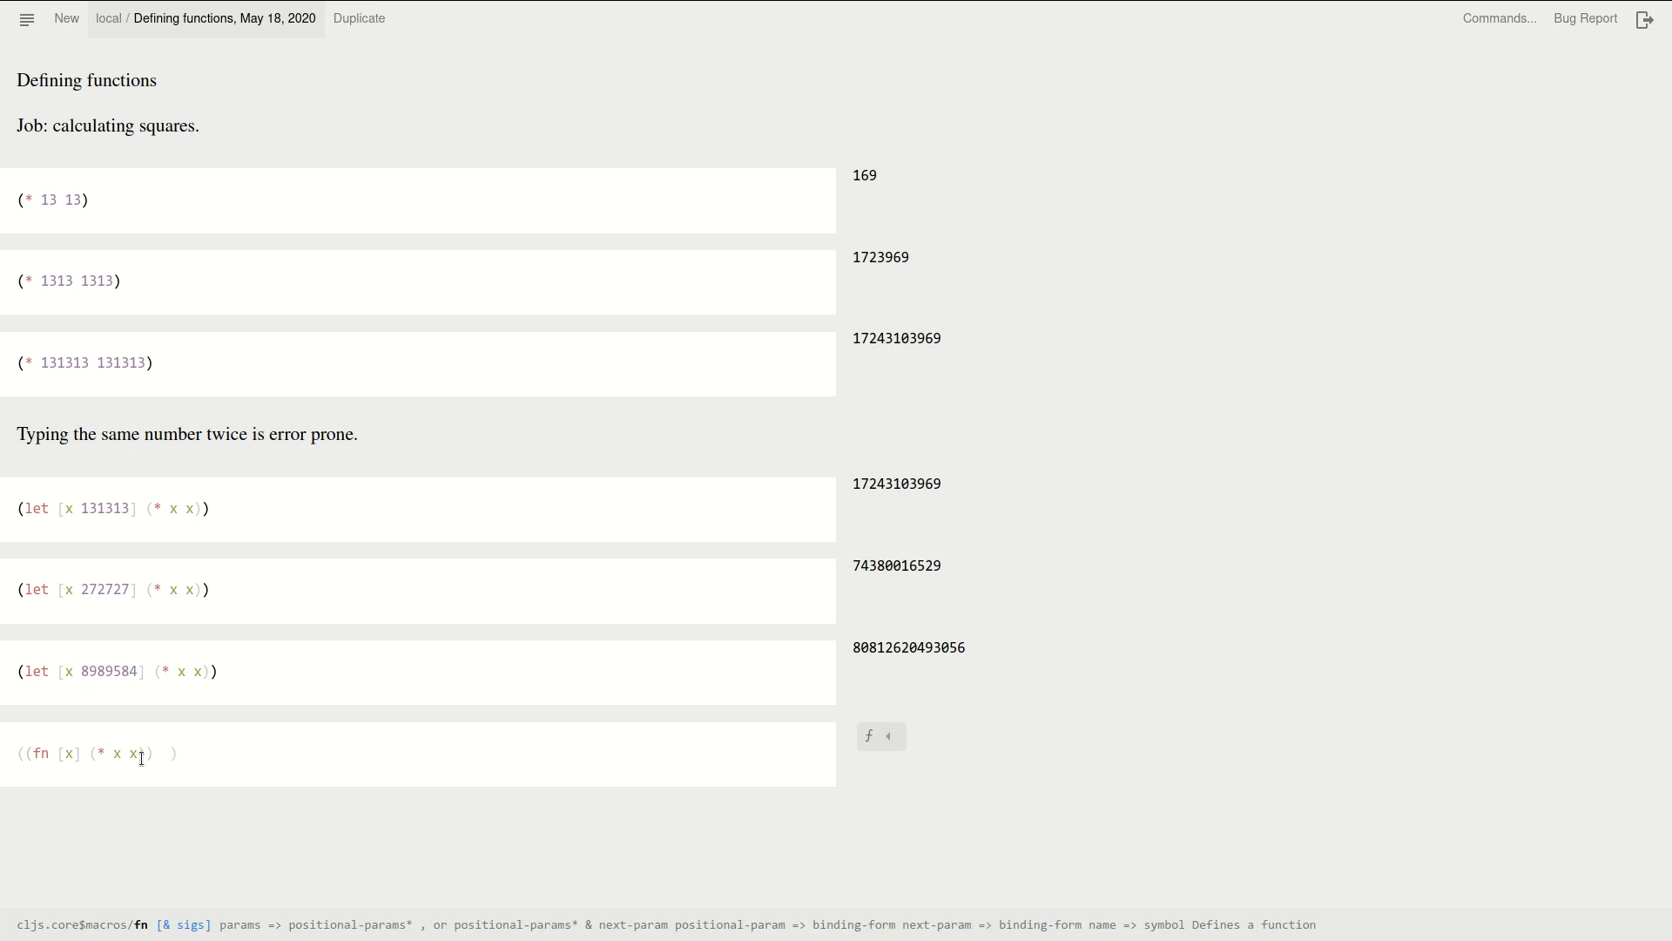
type("13")
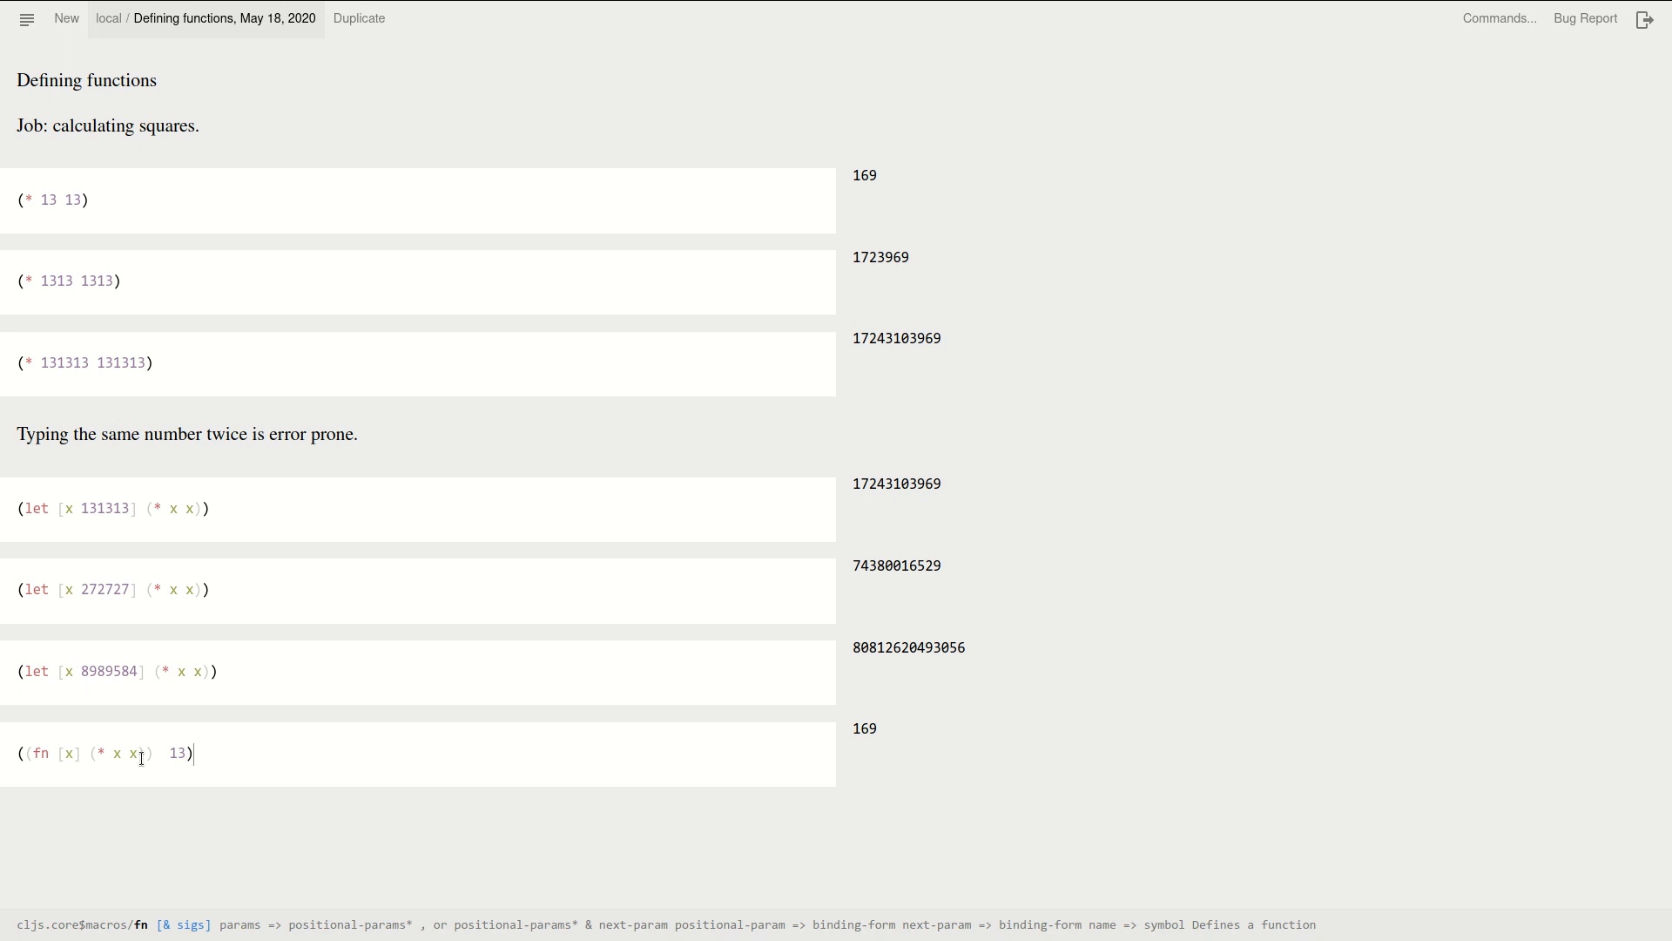
type(")")
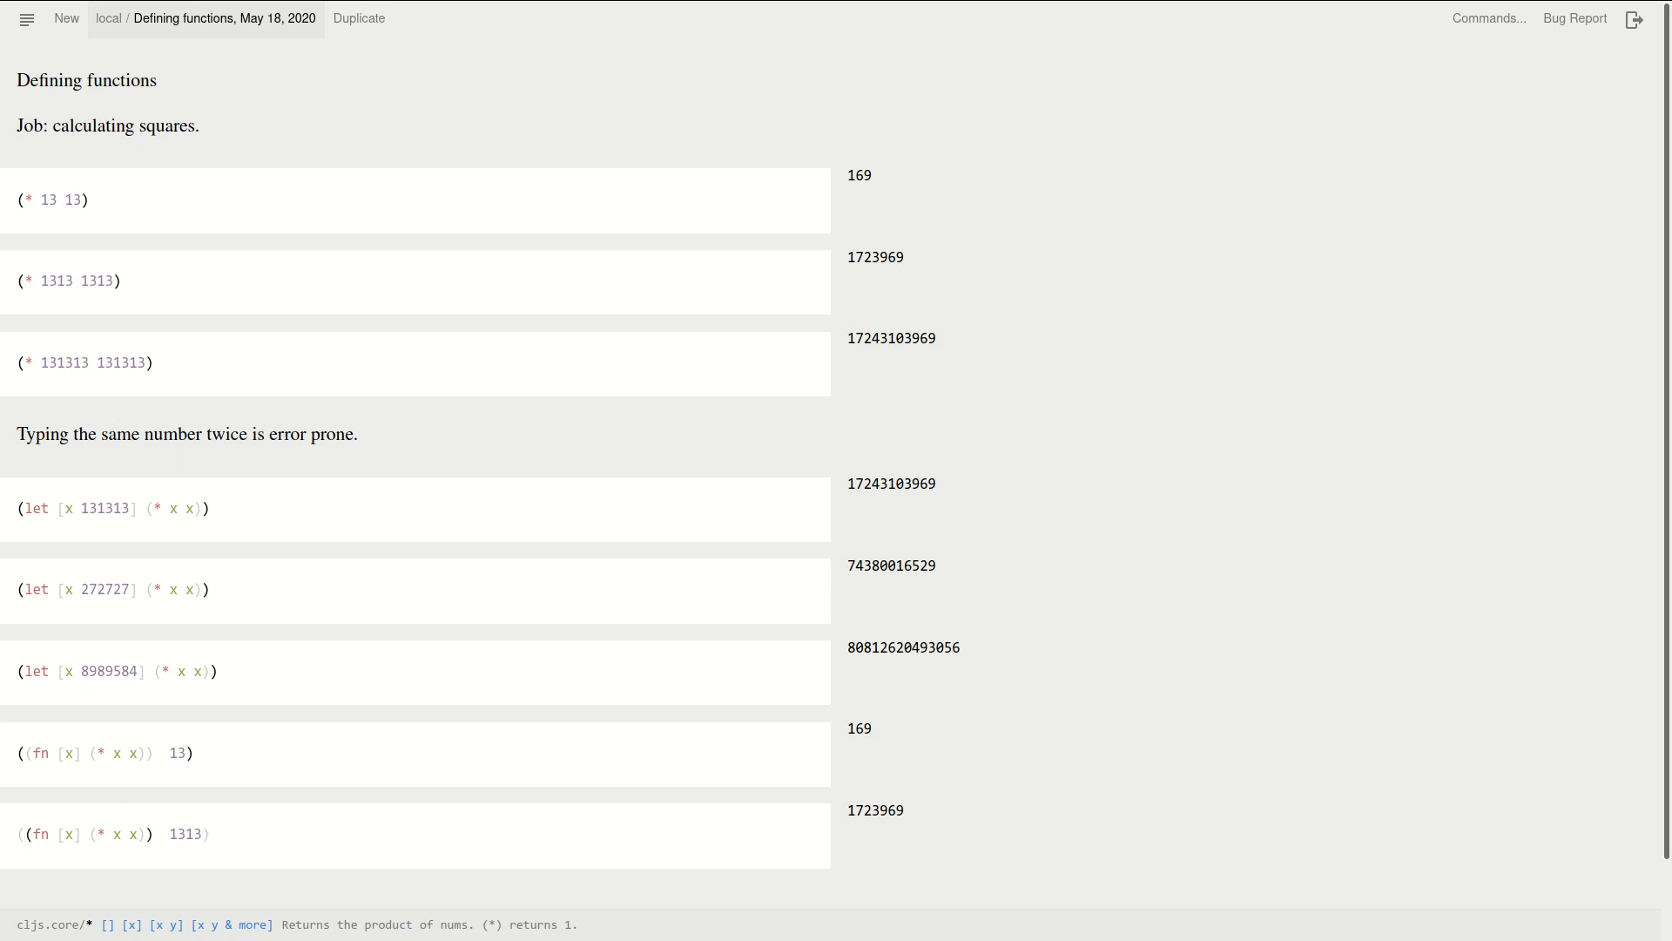
Add a new empty code cell after the cell squaring 1313
left_click(19, 833)
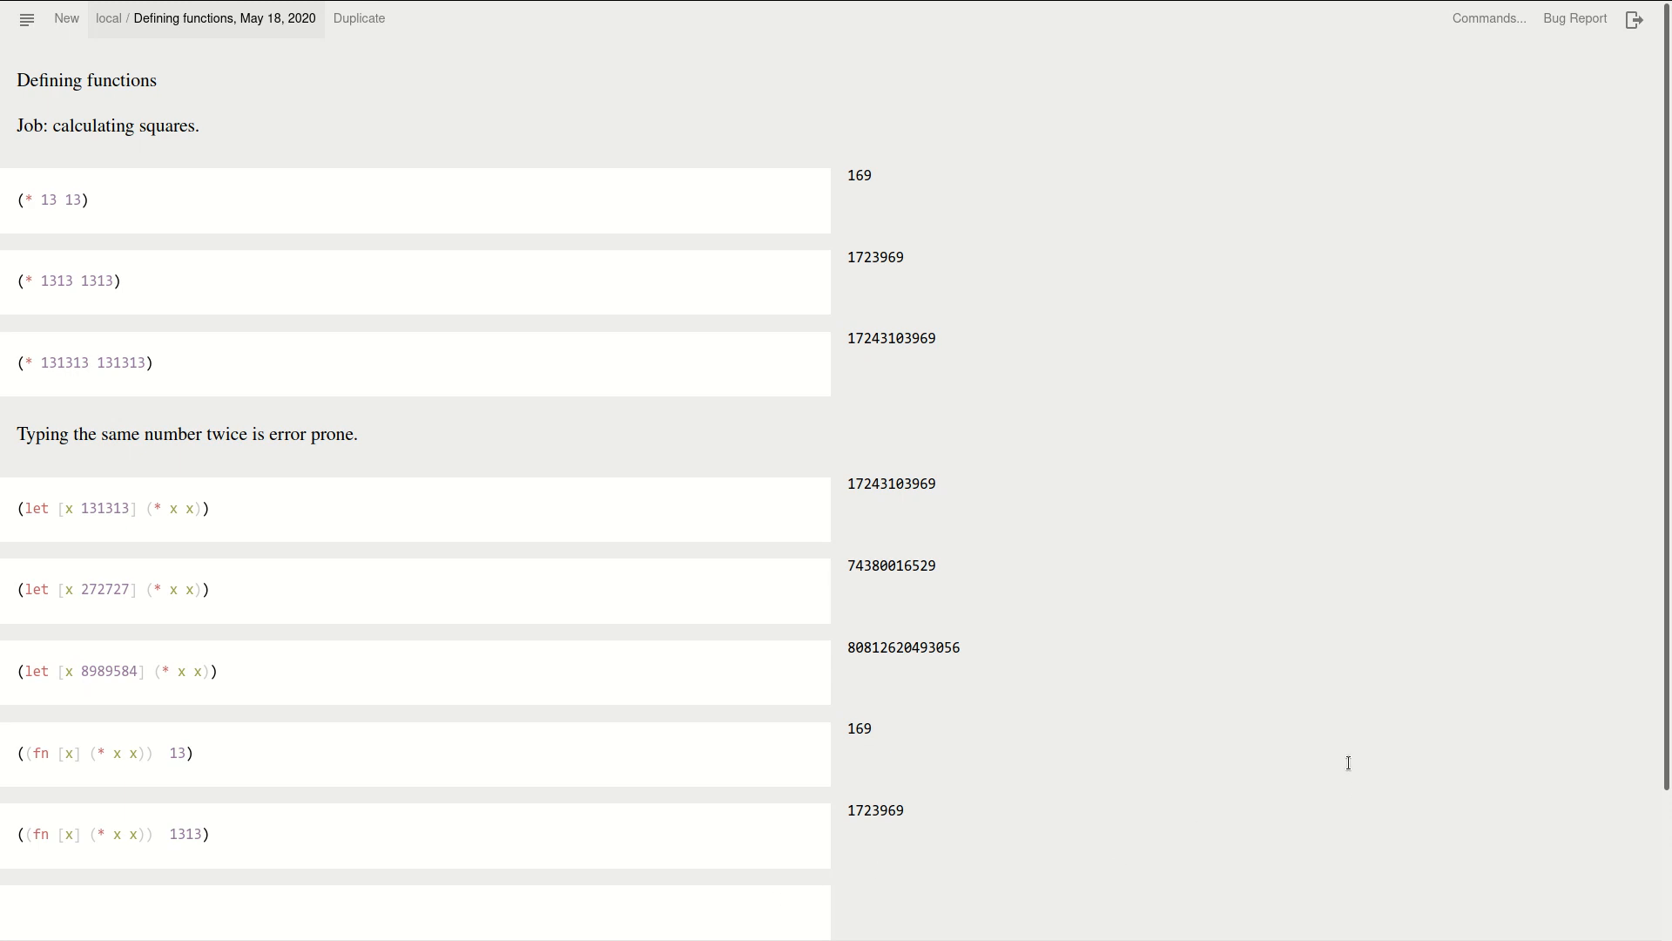
Leave the bare function (fn [x] (* x x)) in the last cell by removing the trailing 13
scroll("down", 3)
type("(fn [x] (* x x)) 13")
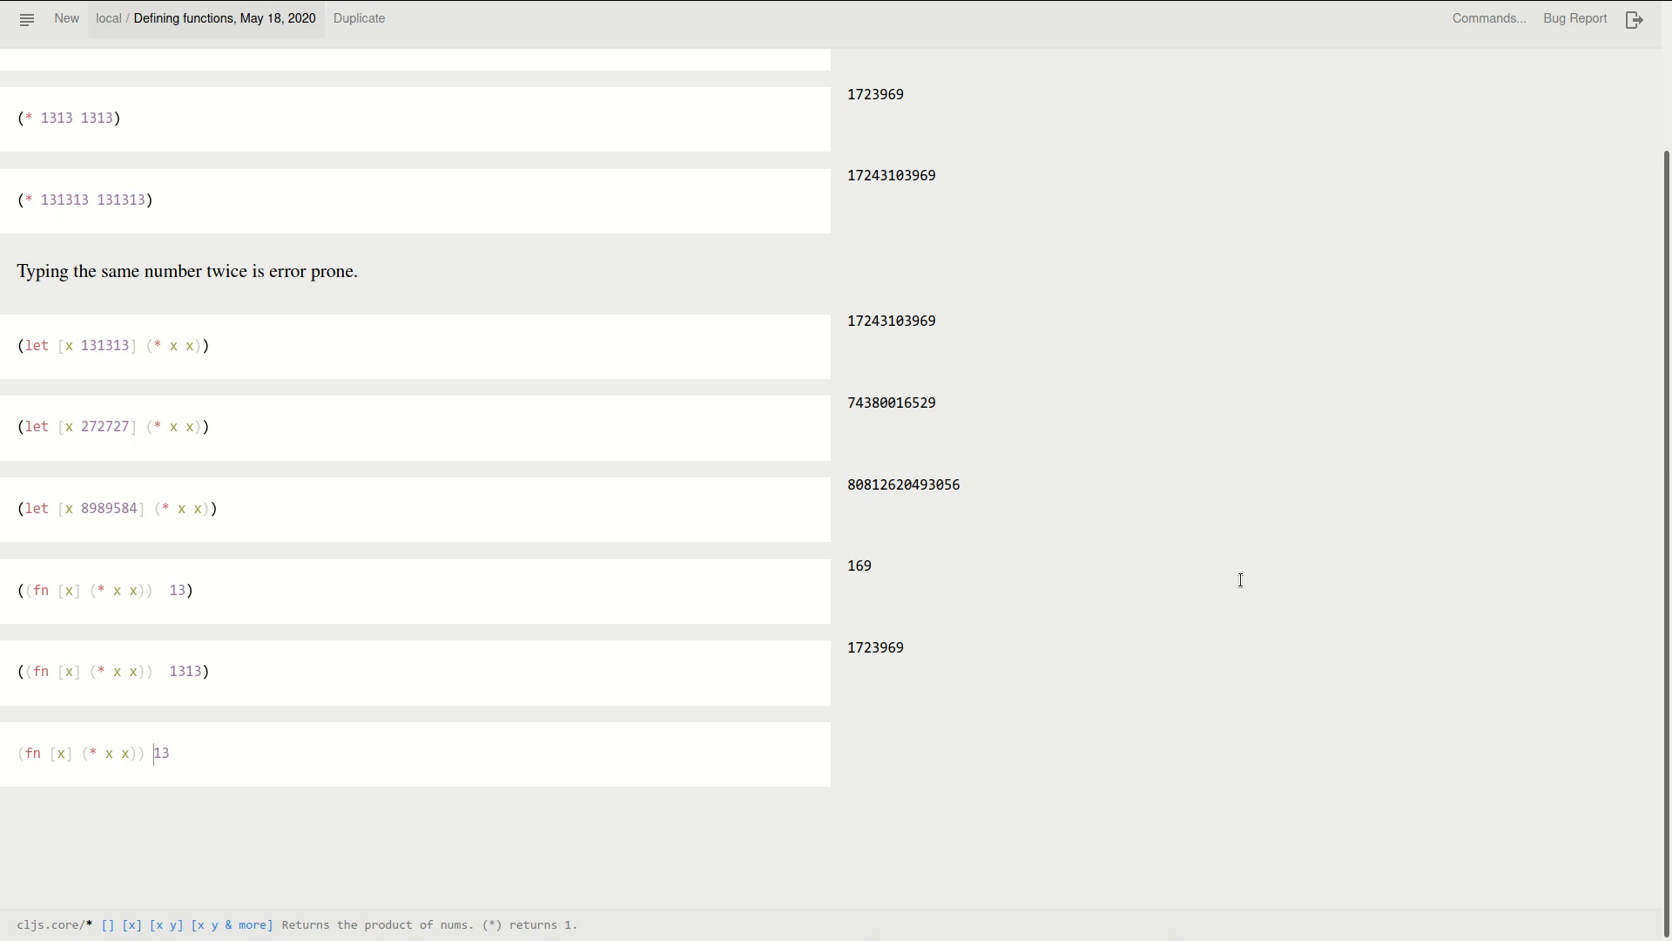
key("Backspace")
type("() ")
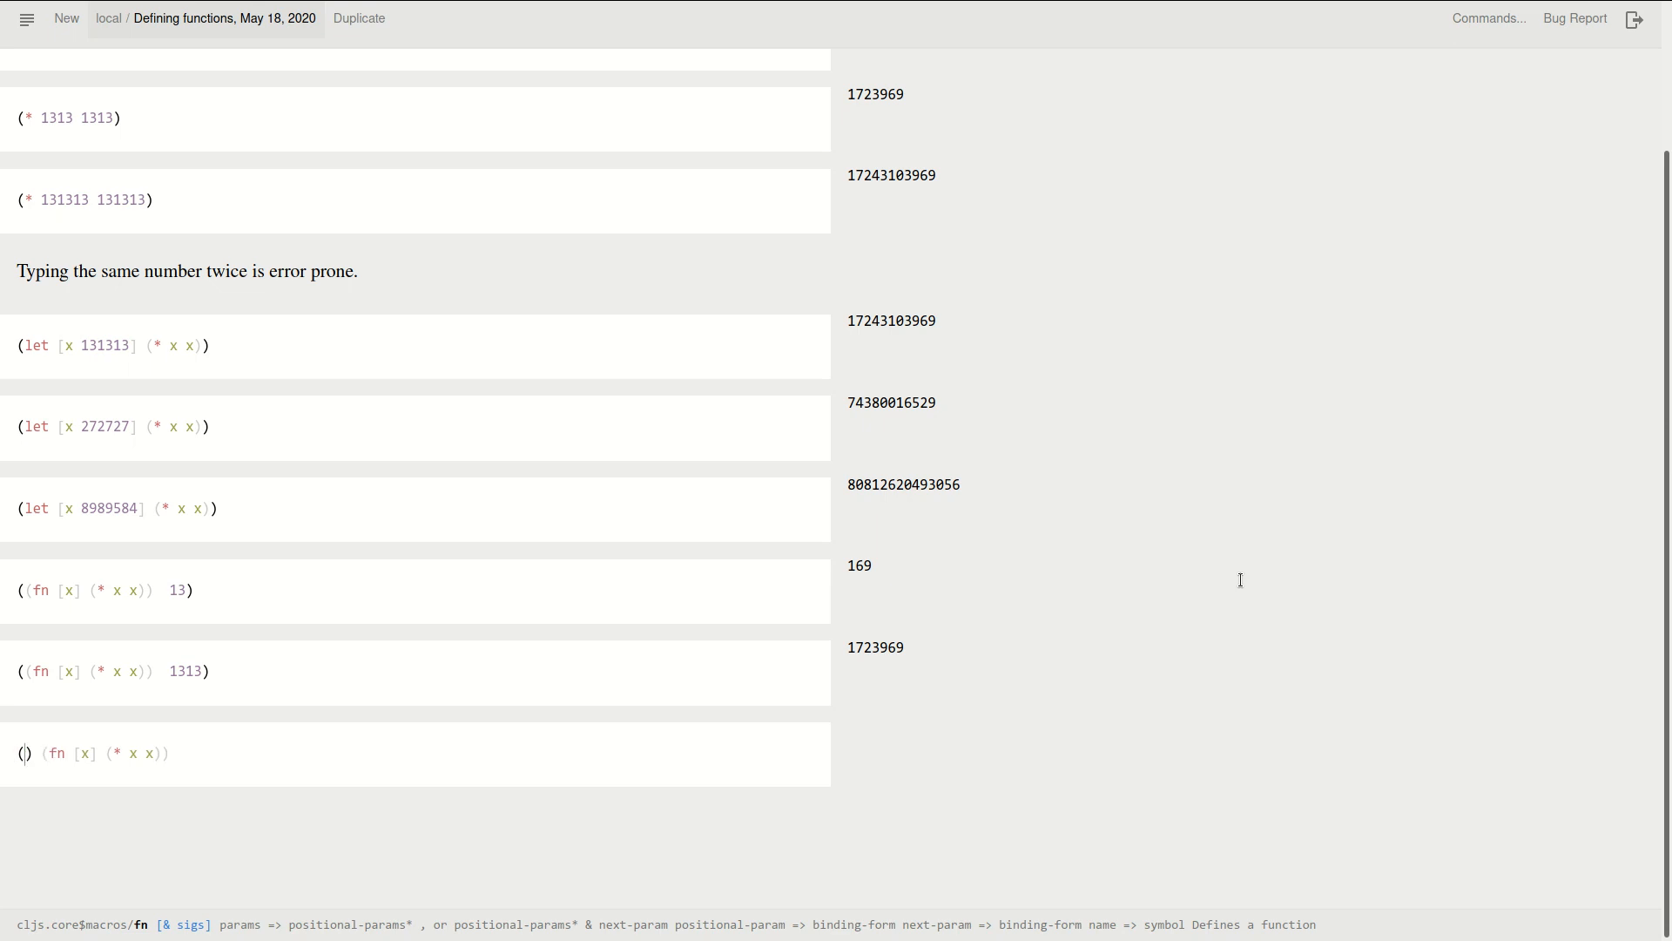
Name the squaring function sq with (def sq (fn [x] (* x x))), yielding #'maria.user/sq
type("d")
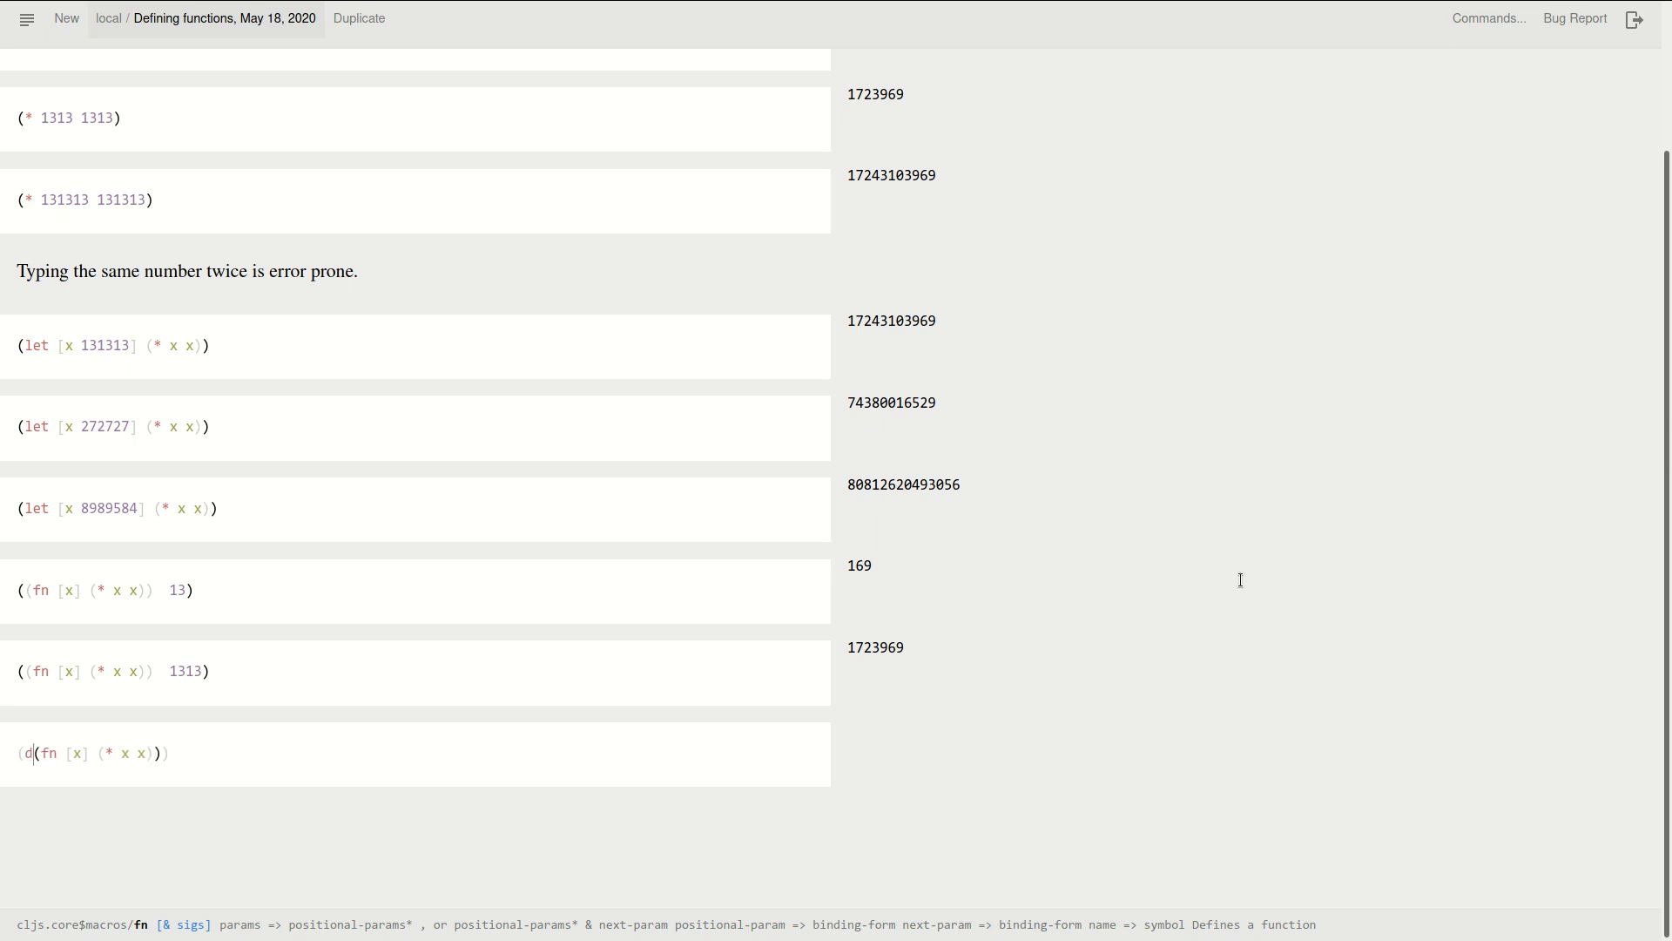
type("ef")
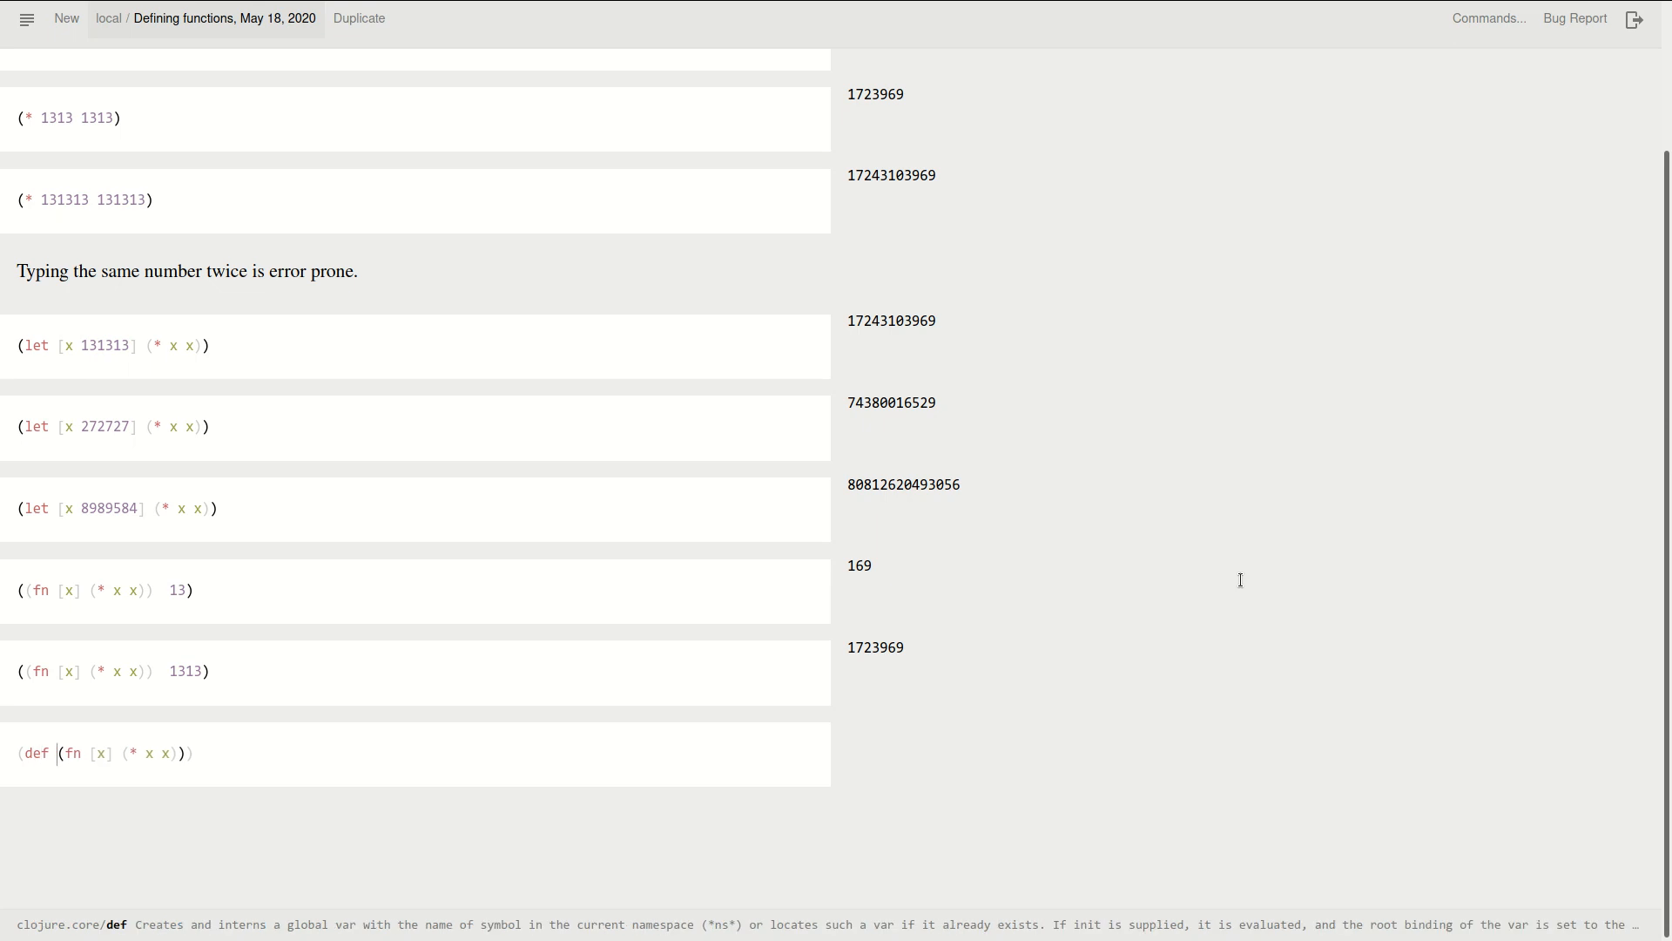
type("sq")
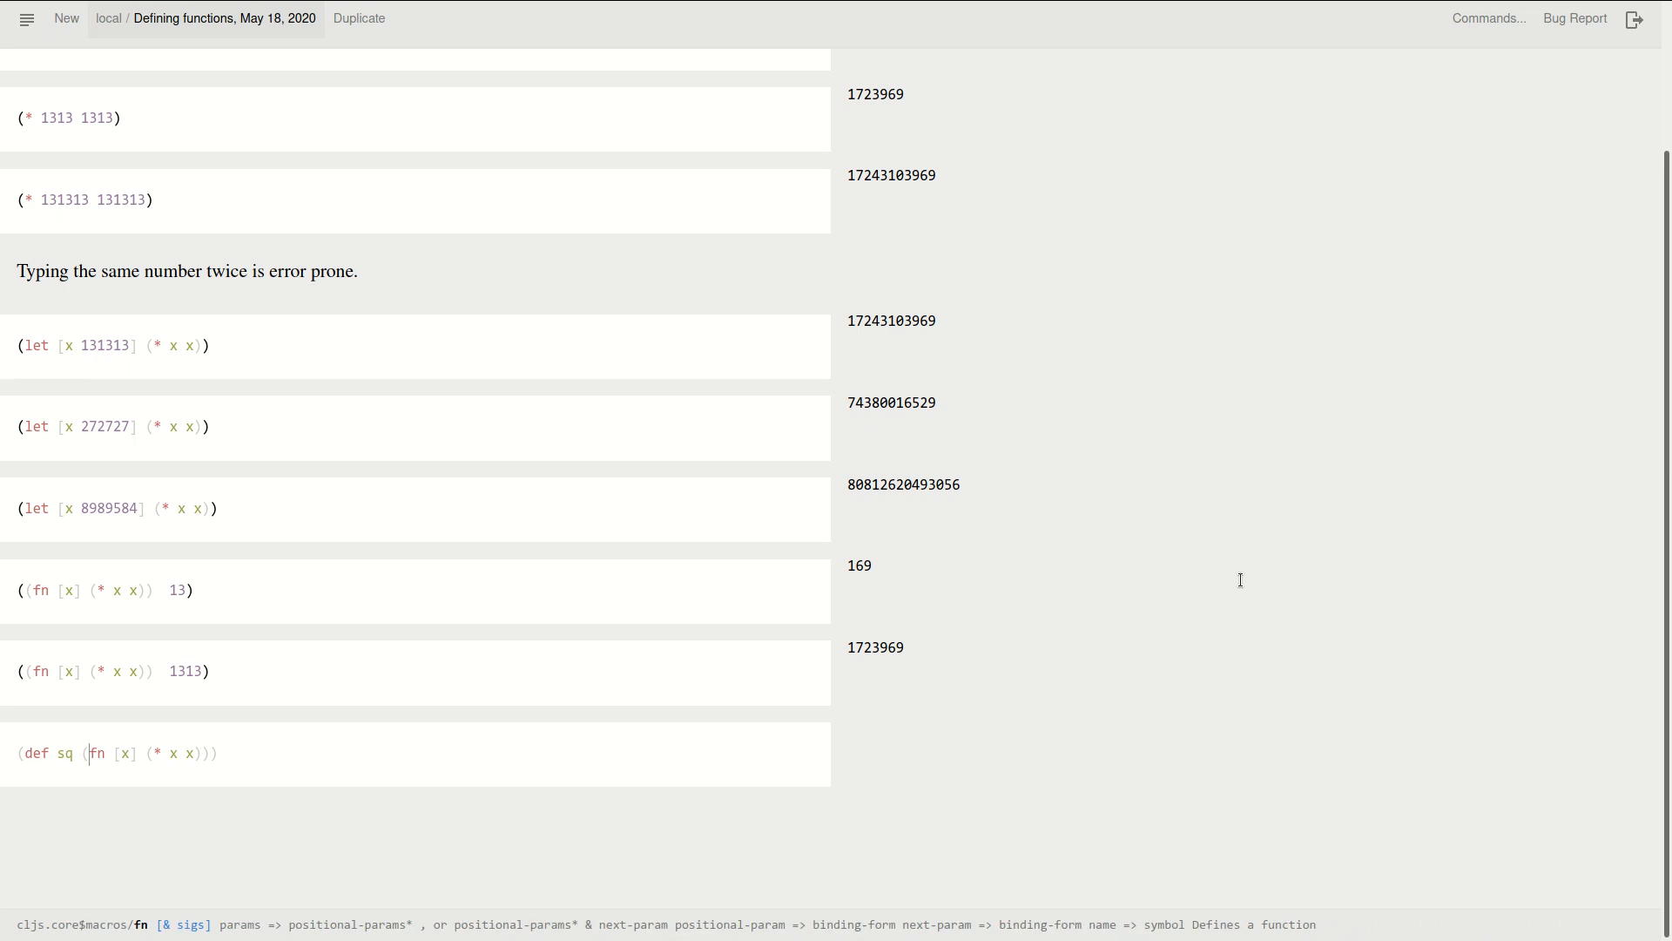
left_click(35, 752)
type("(")
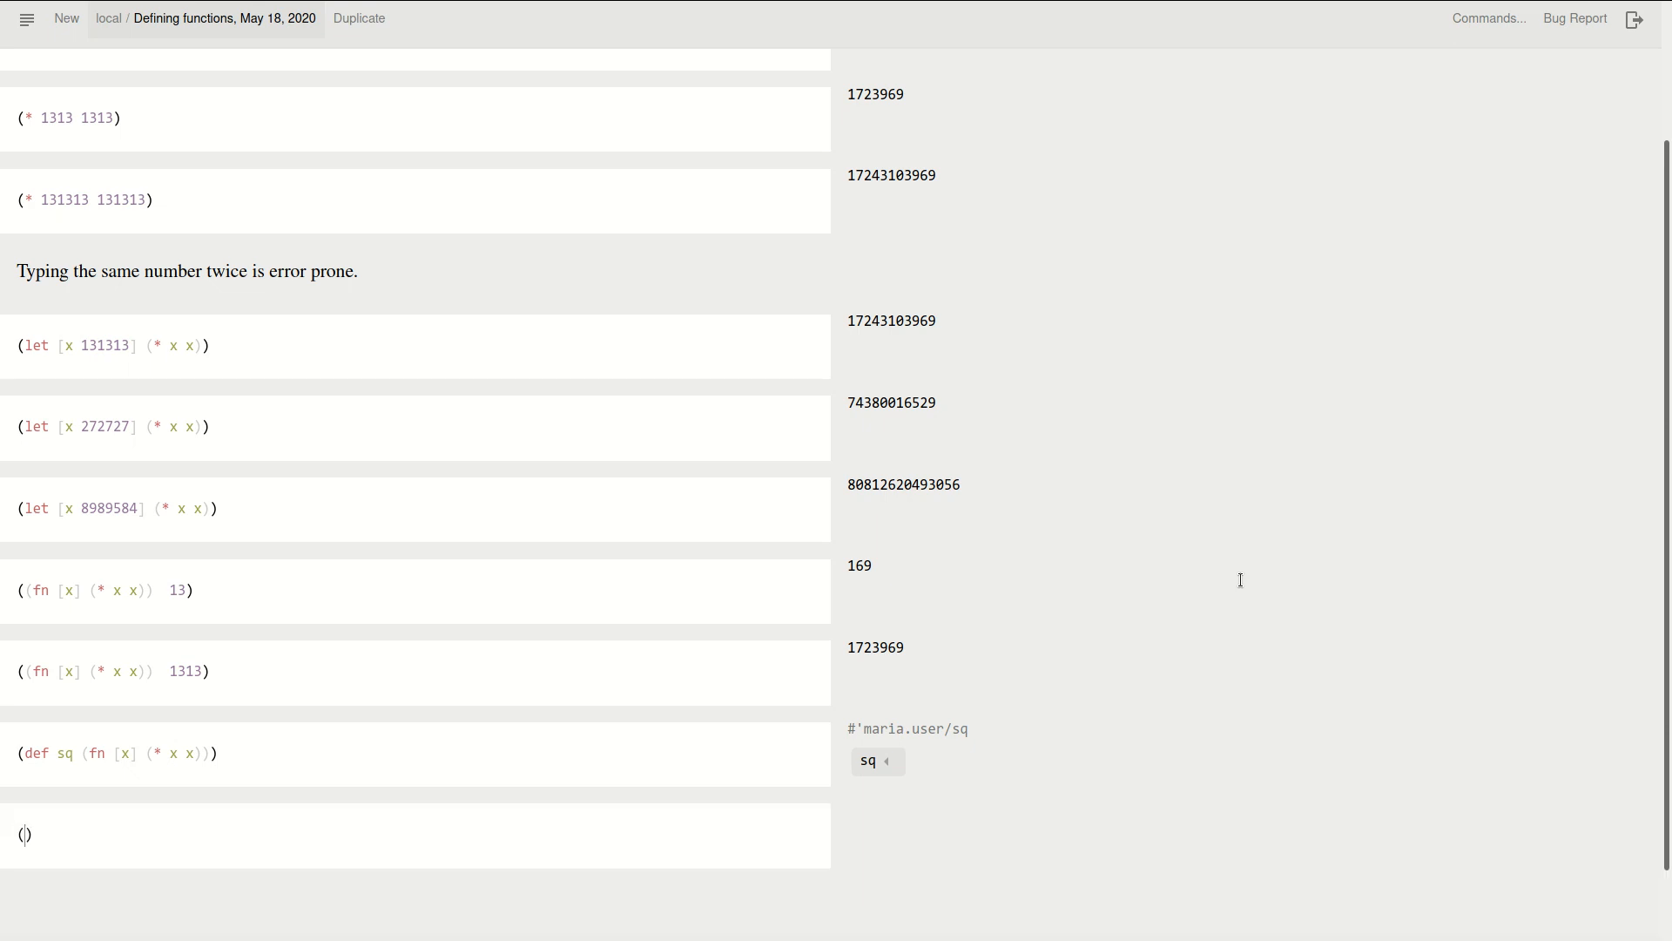
Evaluate (sq 13) in the new cell to get 169
type("sq")
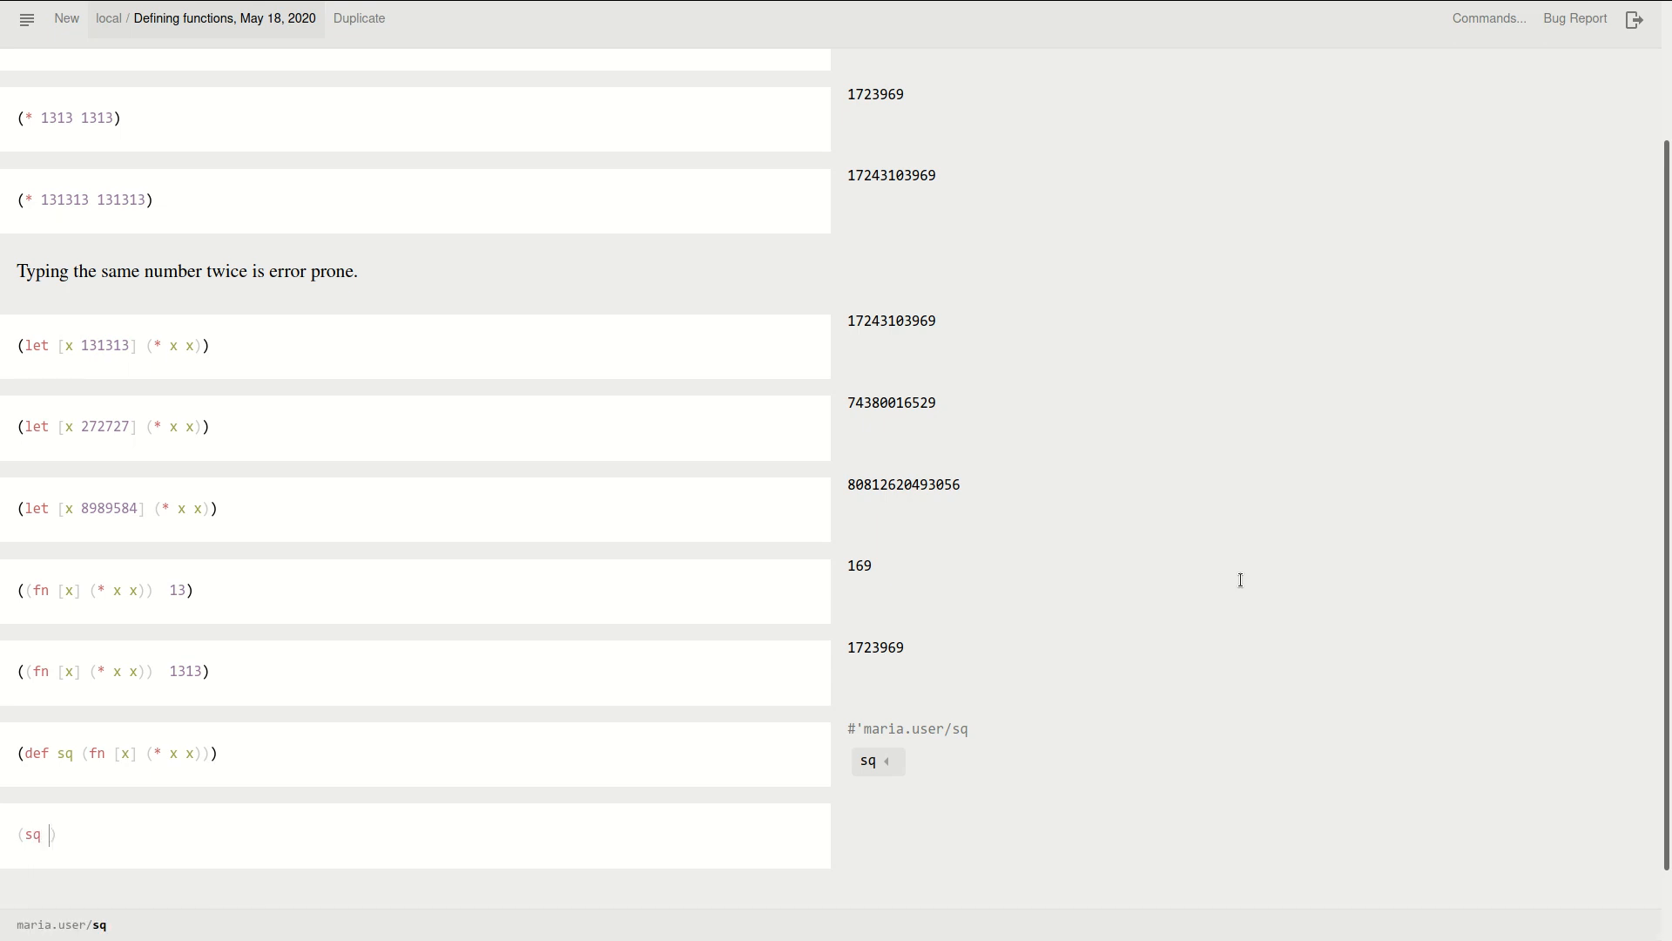
type("13")
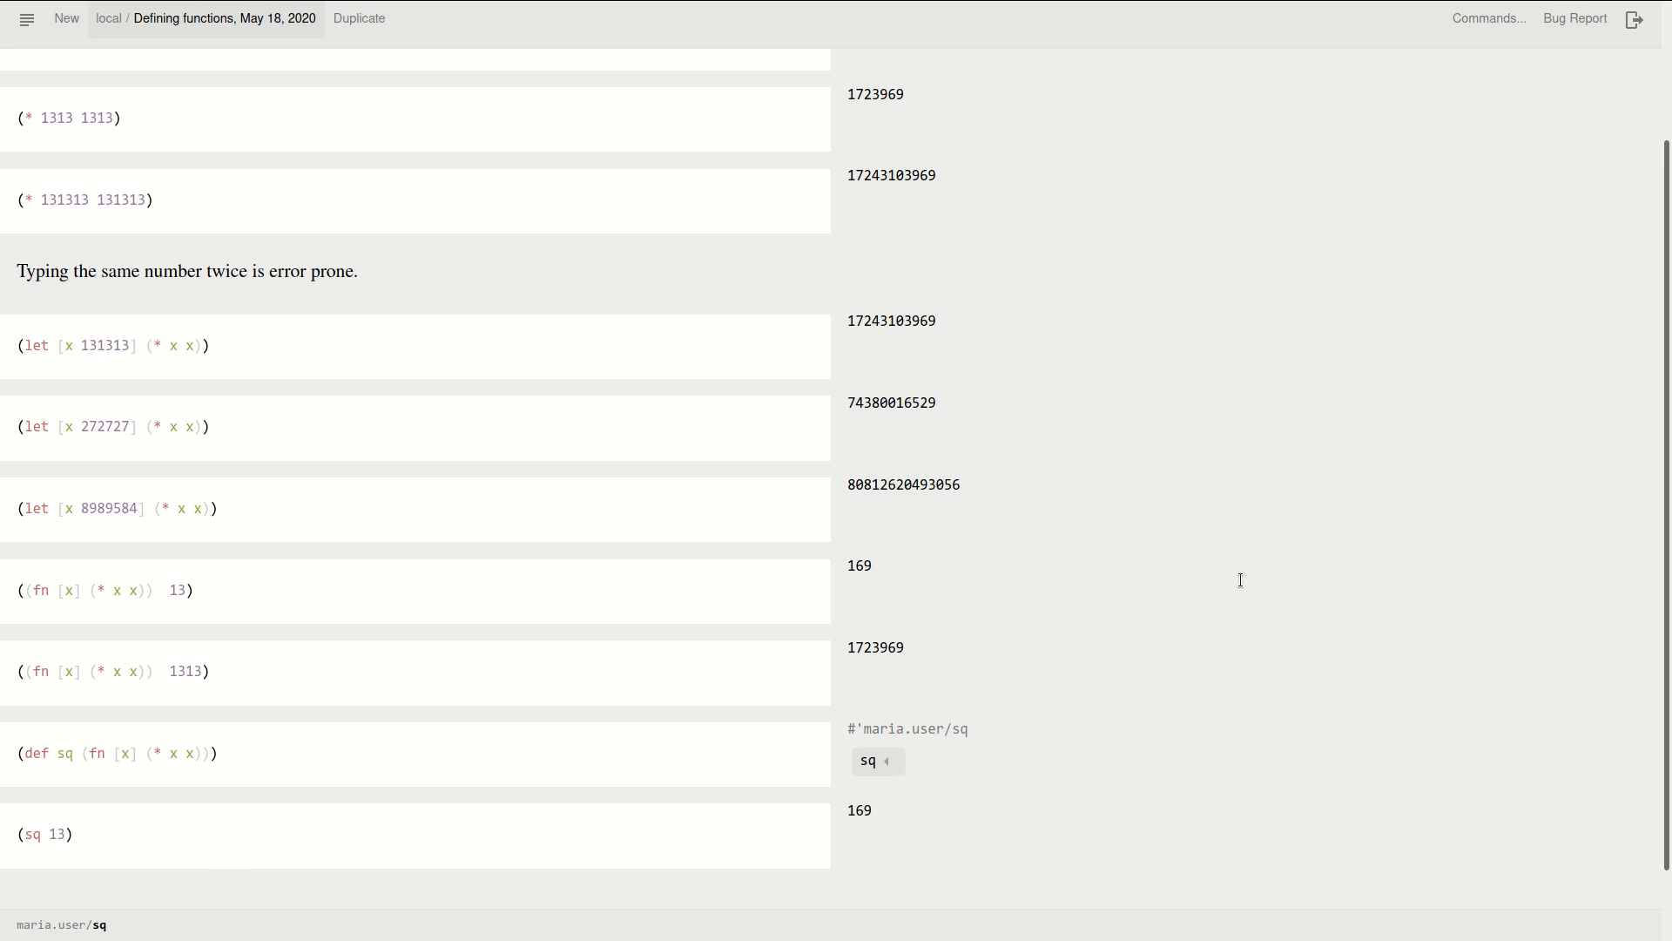
mouse_move(231, 765)
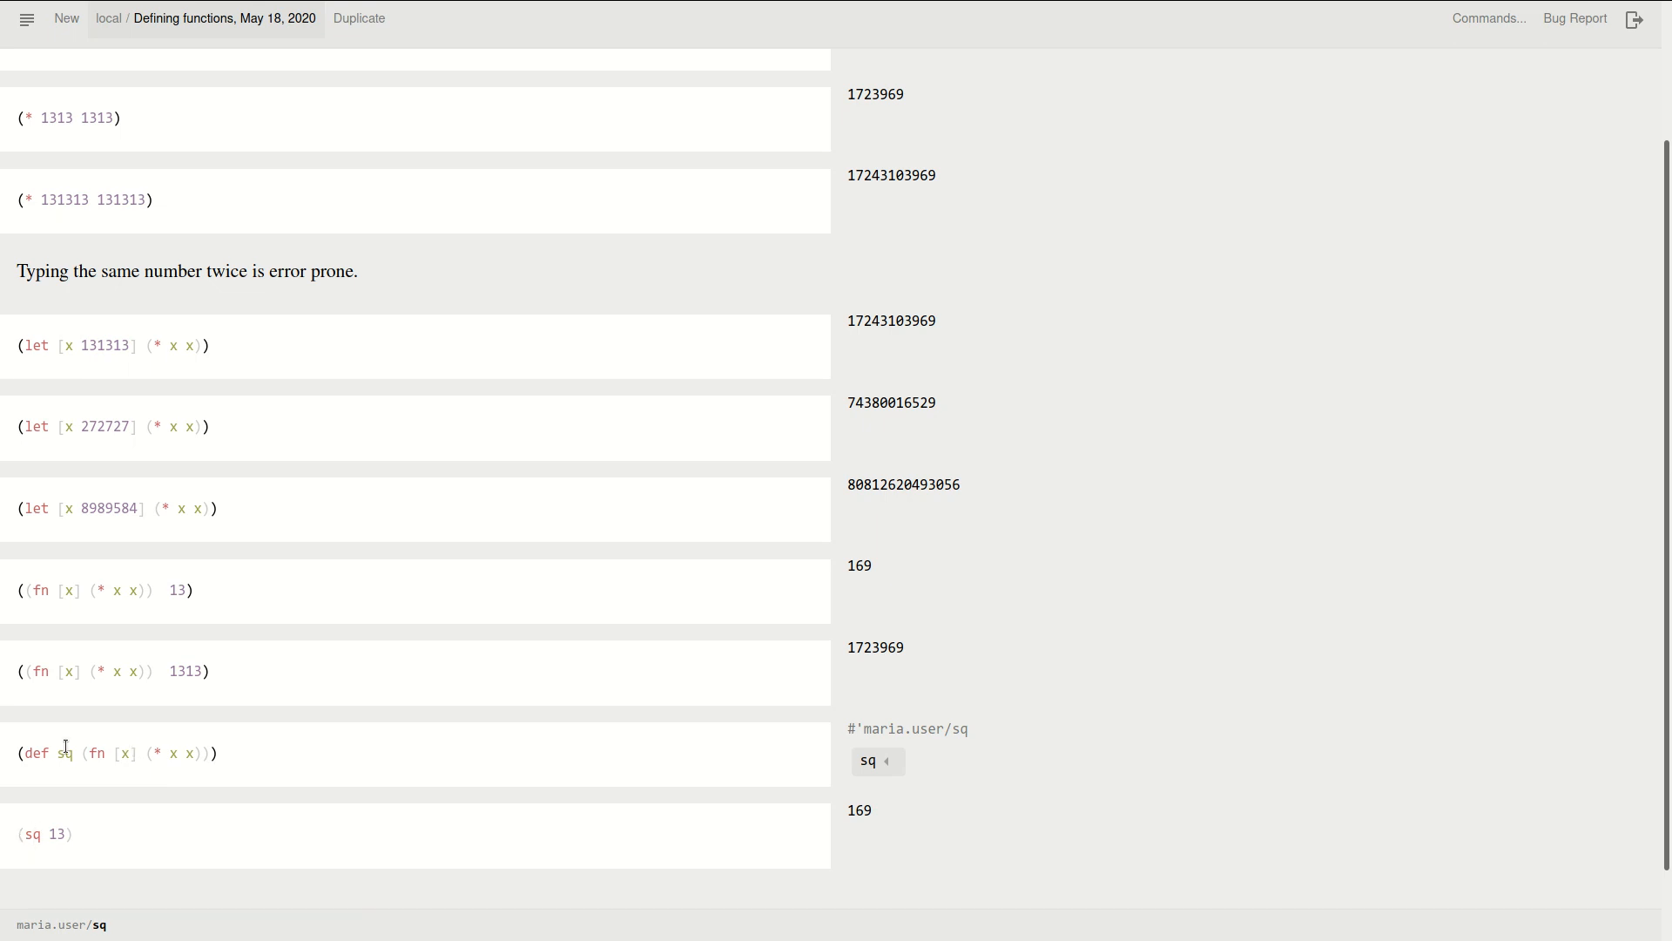
mouse_move(153, 753)
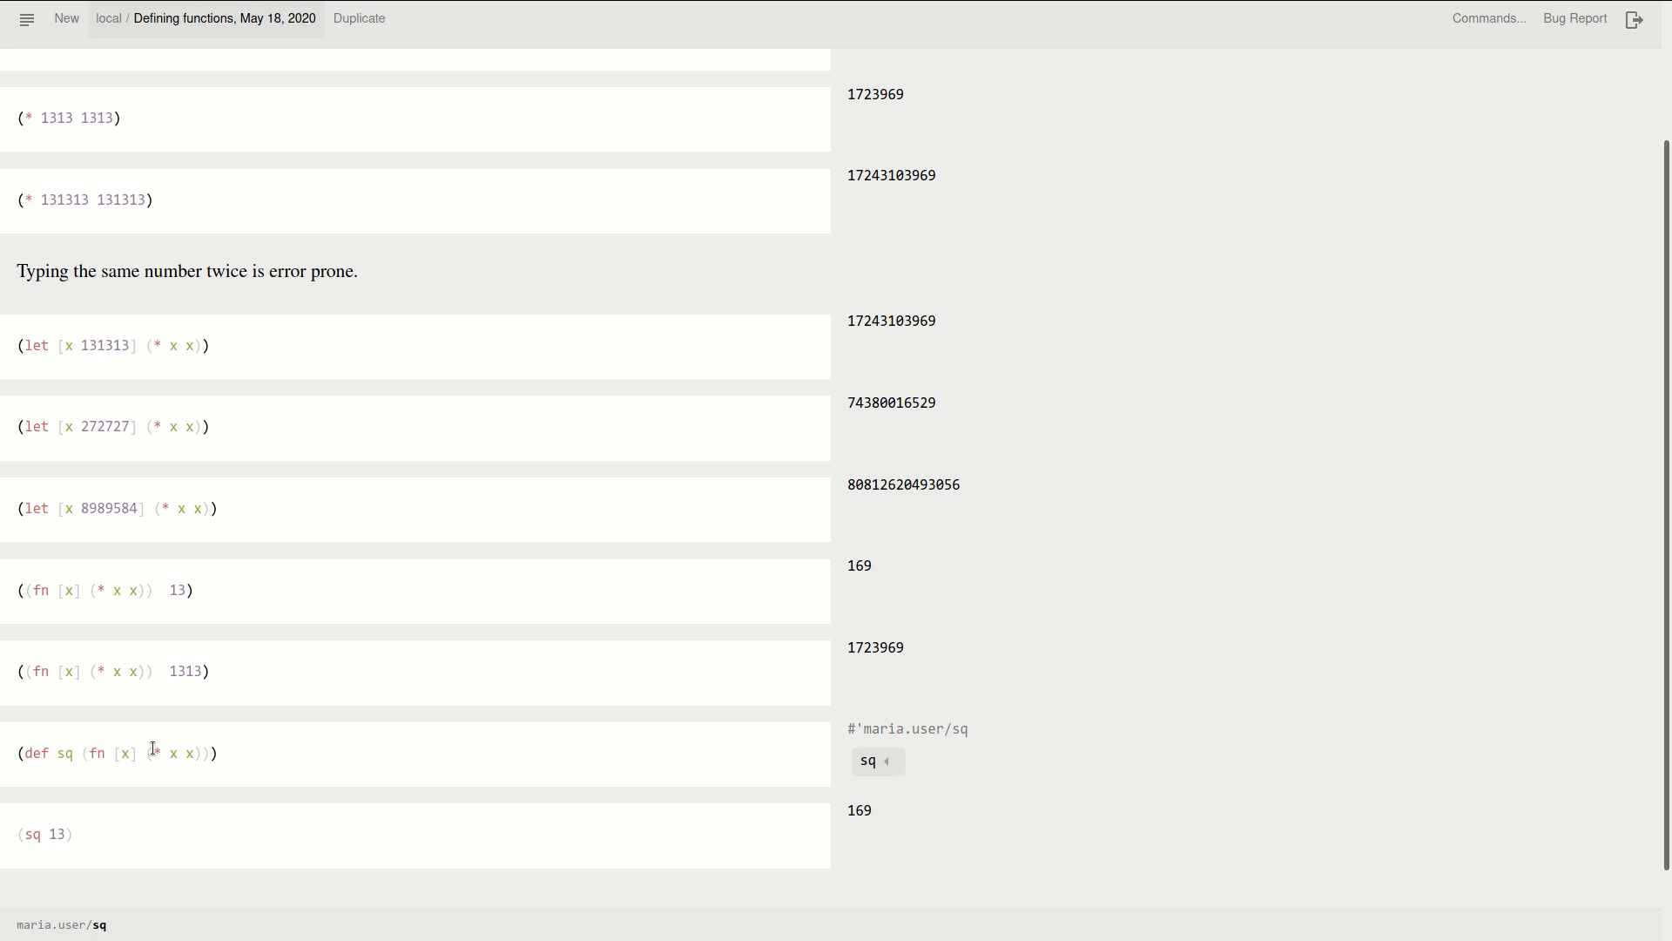
mouse_move(200, 763)
type("(sq ")
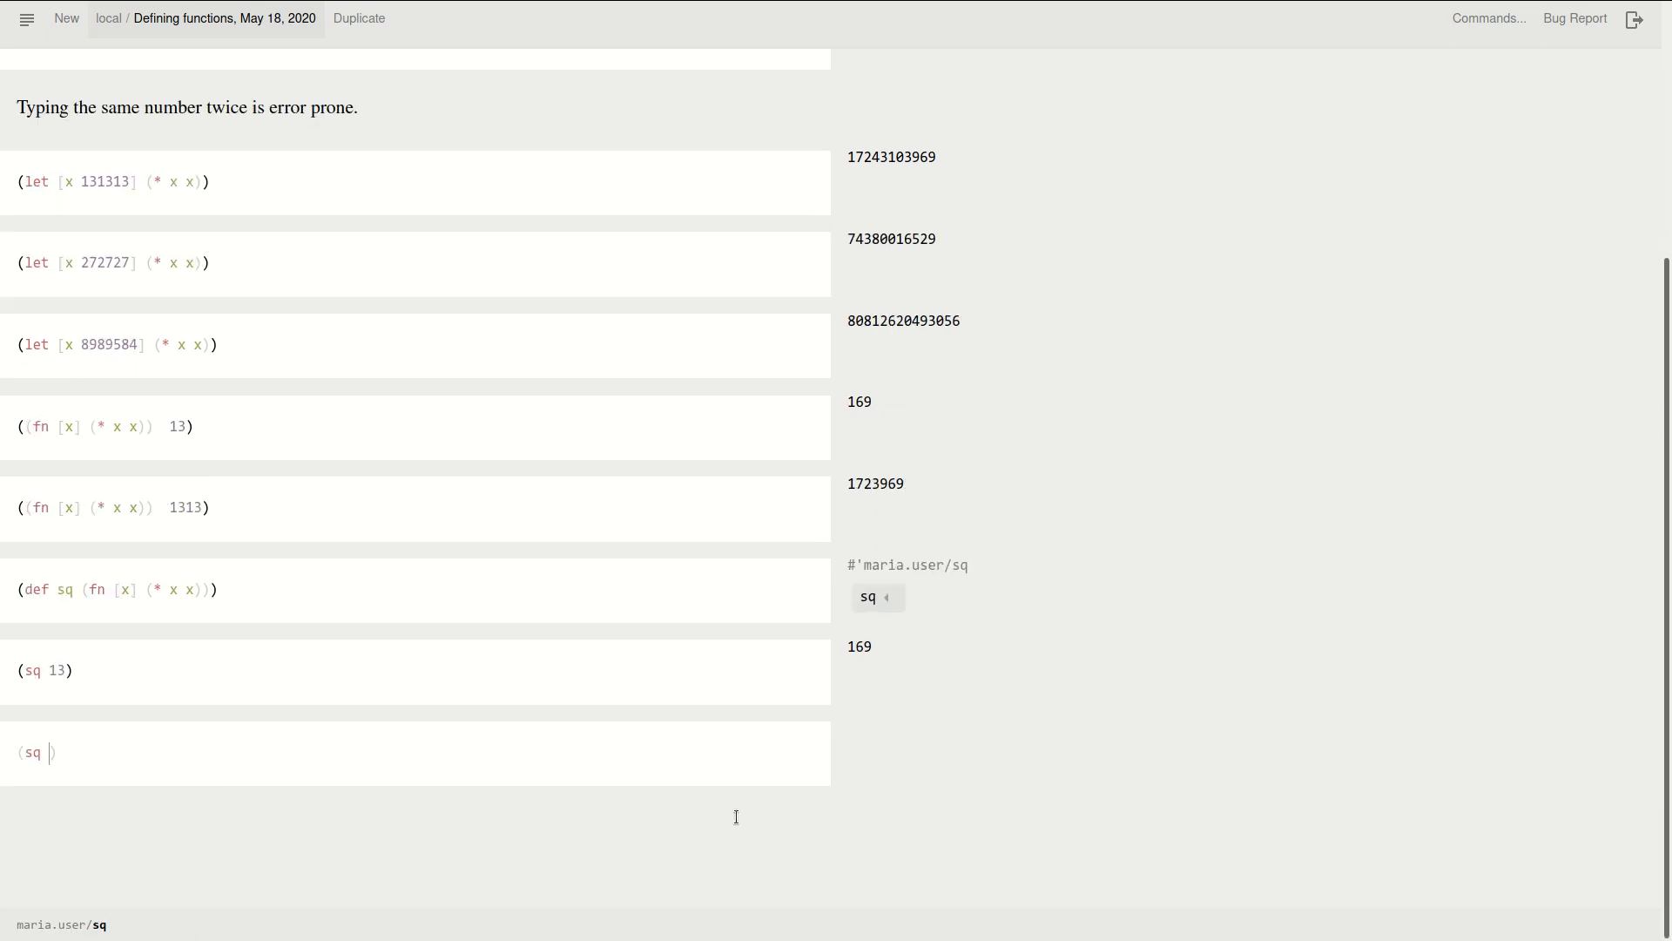
type("54326")
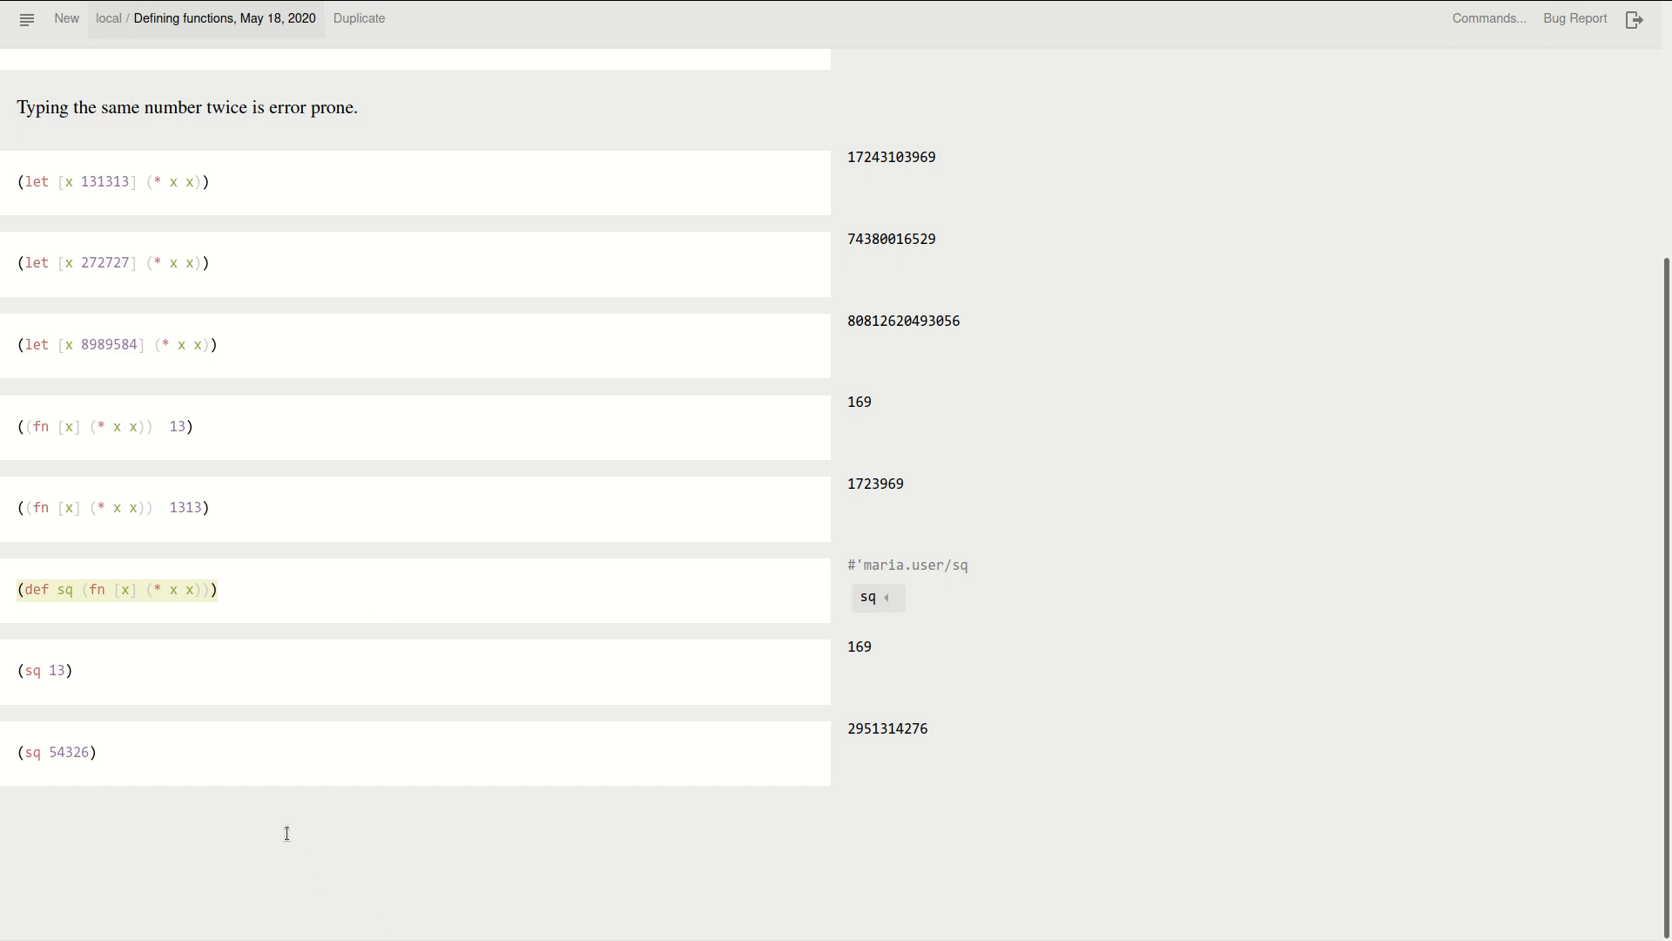
left_click(285, 832)
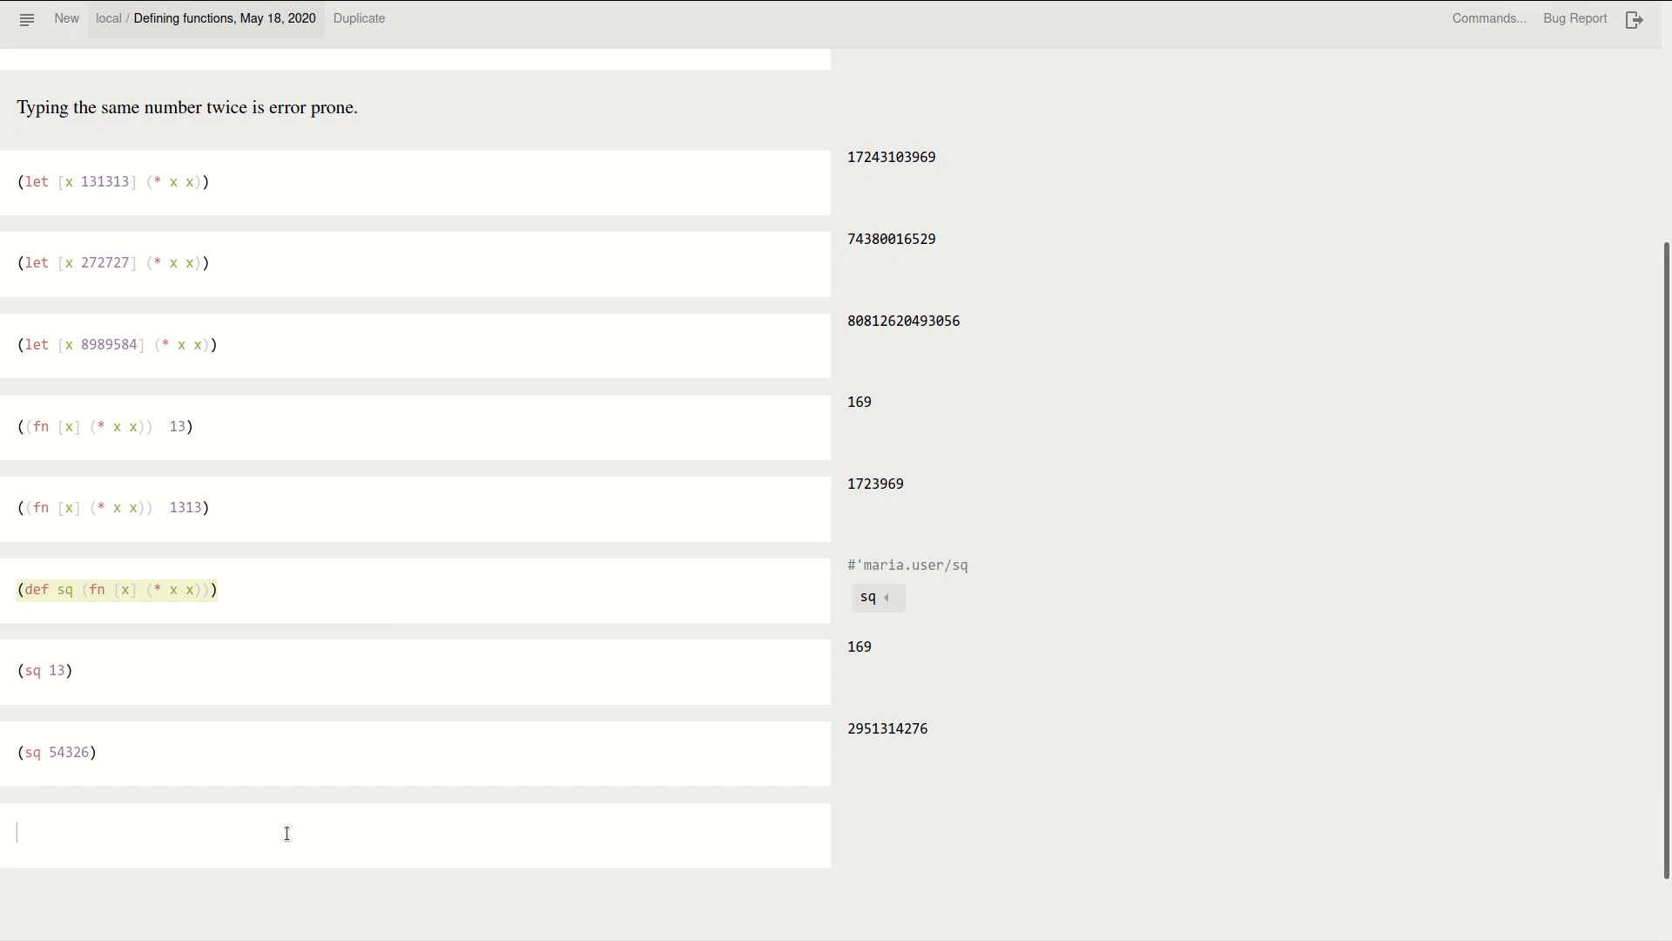
Rewrite the definition as (defn sq [x] (* x x)), evaluating to #'maria.user/sq
type("(def sq (fn [x] (* x x)))")
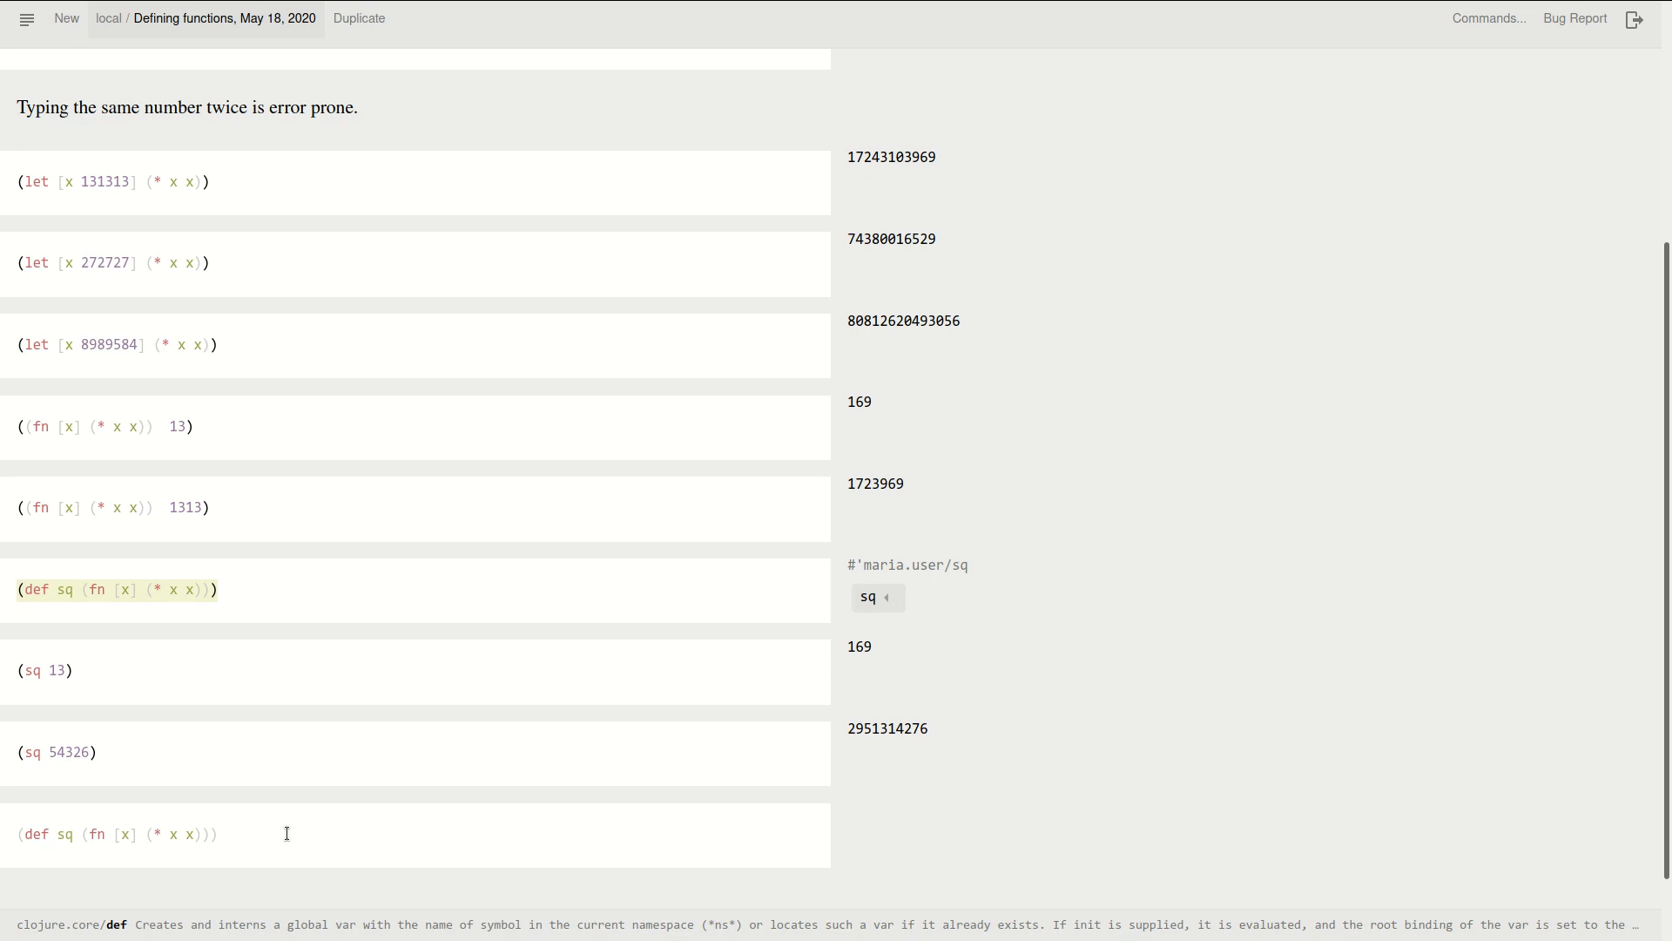
type("n")
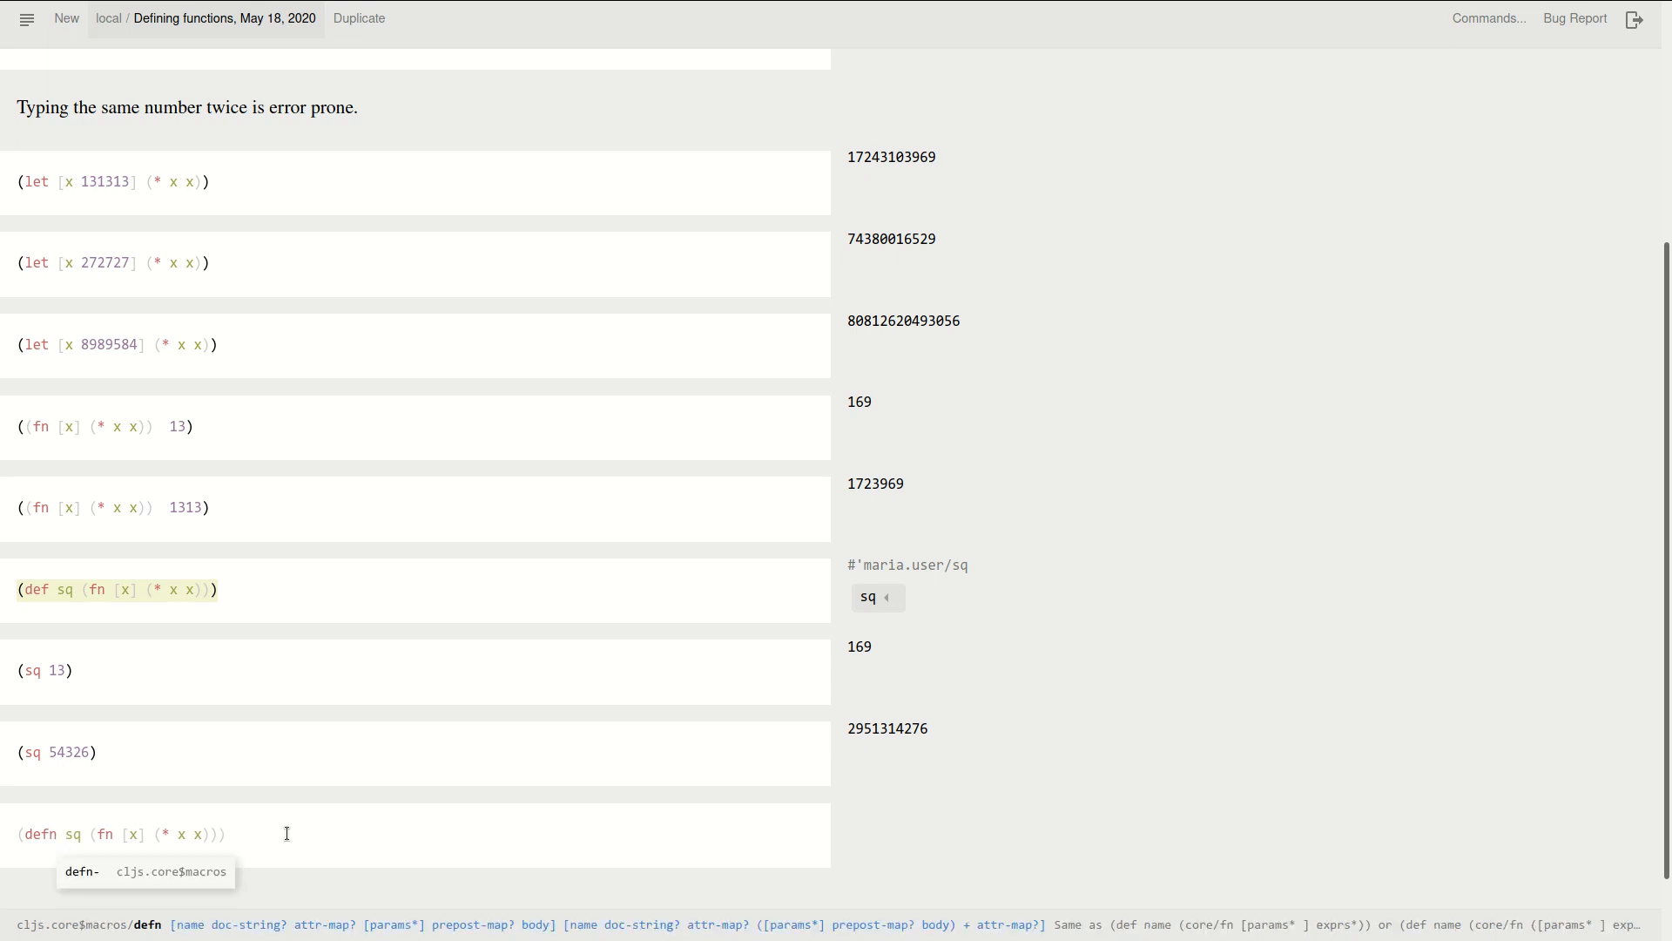
key("Backspace")
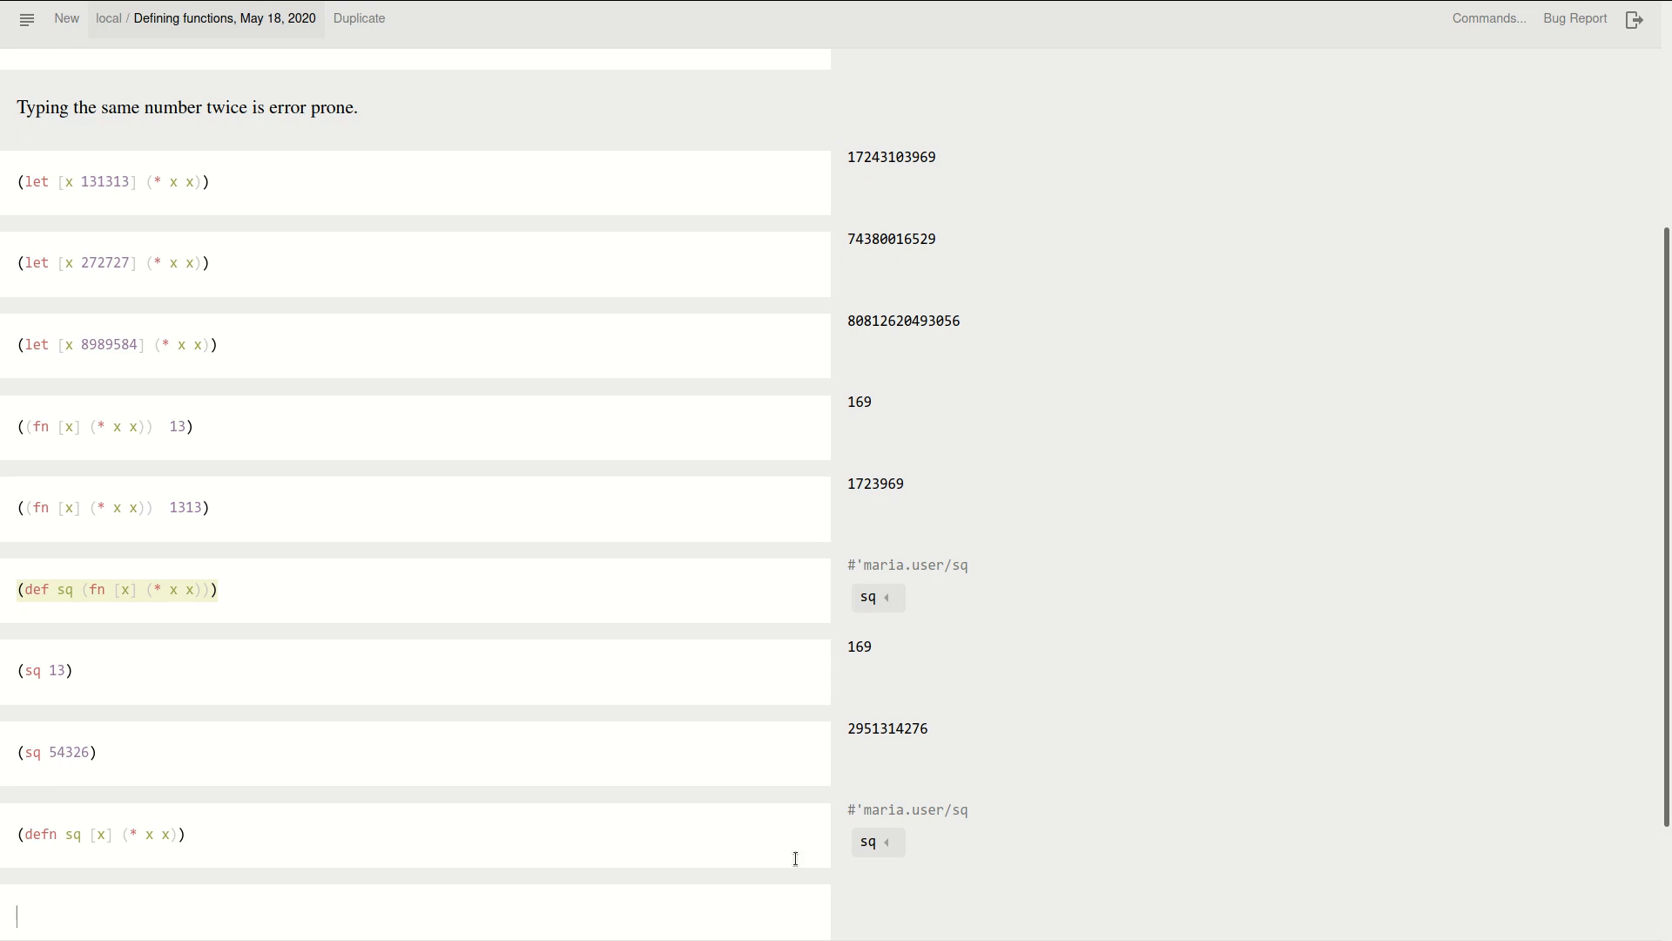
Evaluate (sq -1) returning 1 and (sq 2) returning 4 in new cells
scroll("down", 3)
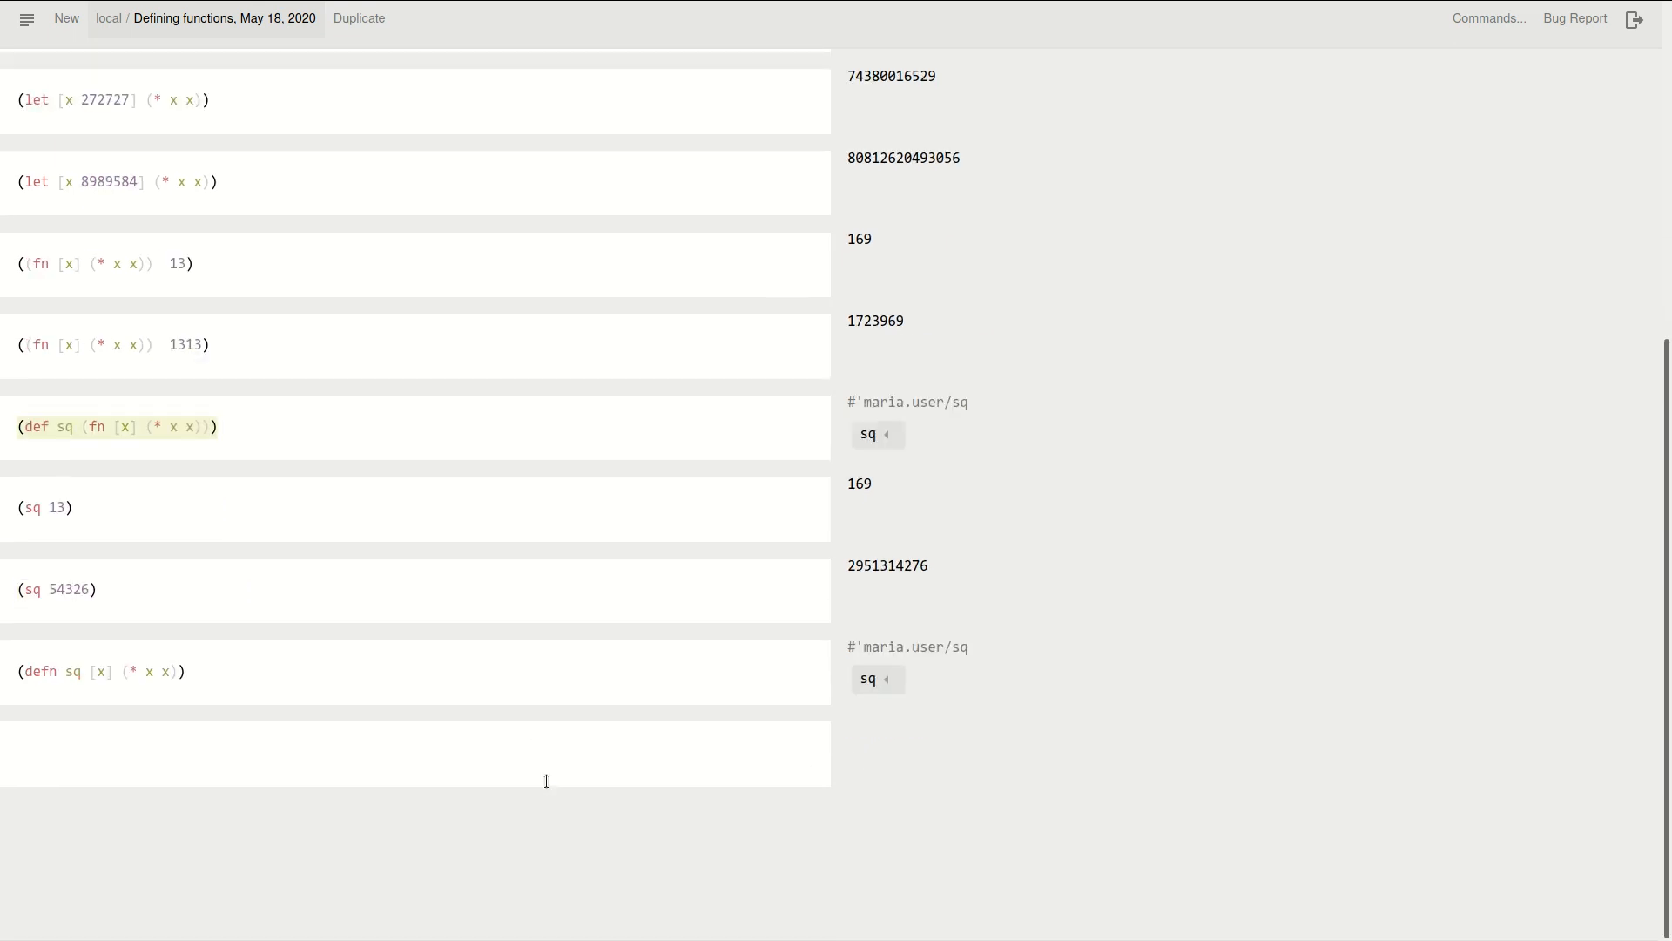
type("(sq -1")
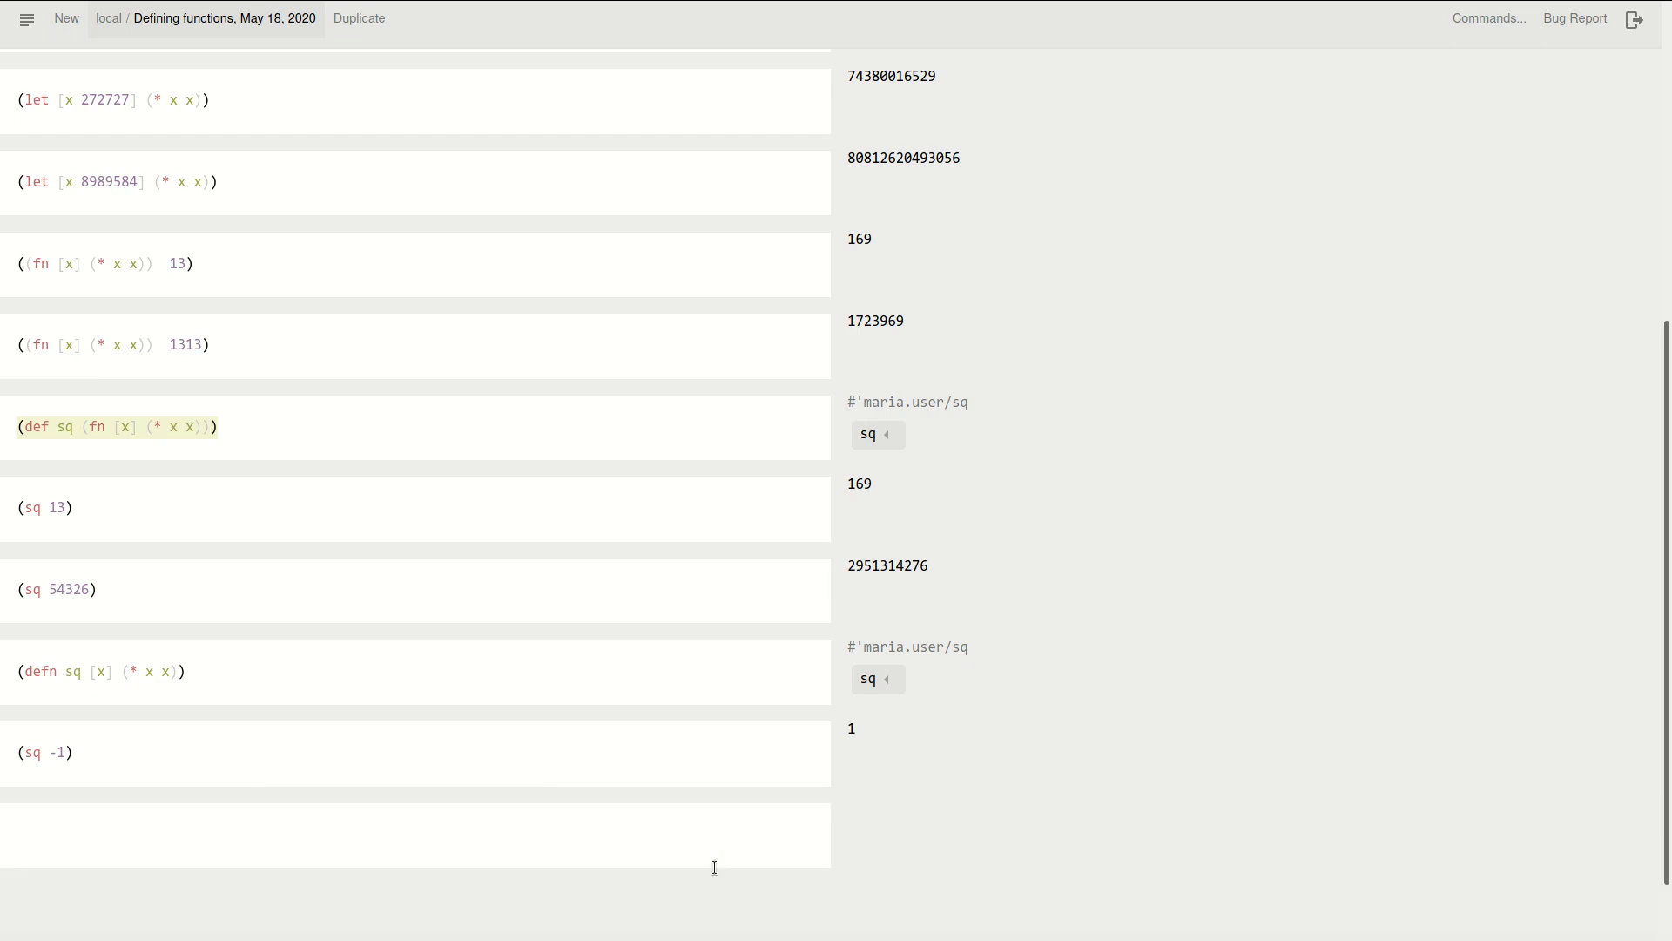
type("(sq 23)")
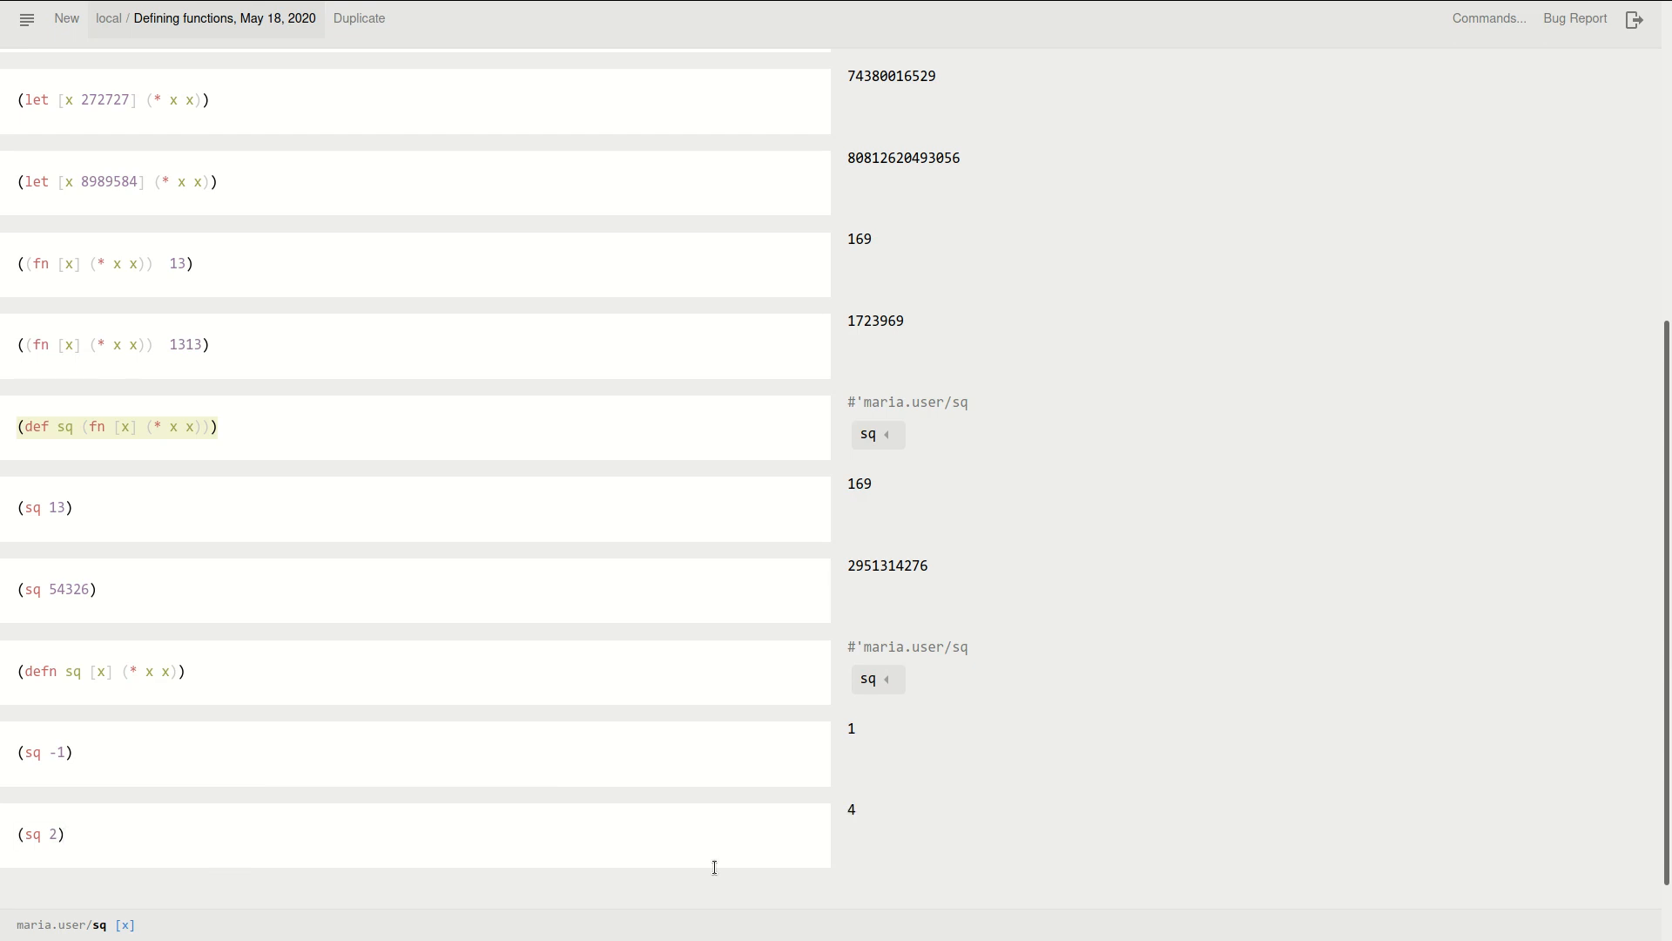
mouse_move(131, 413)
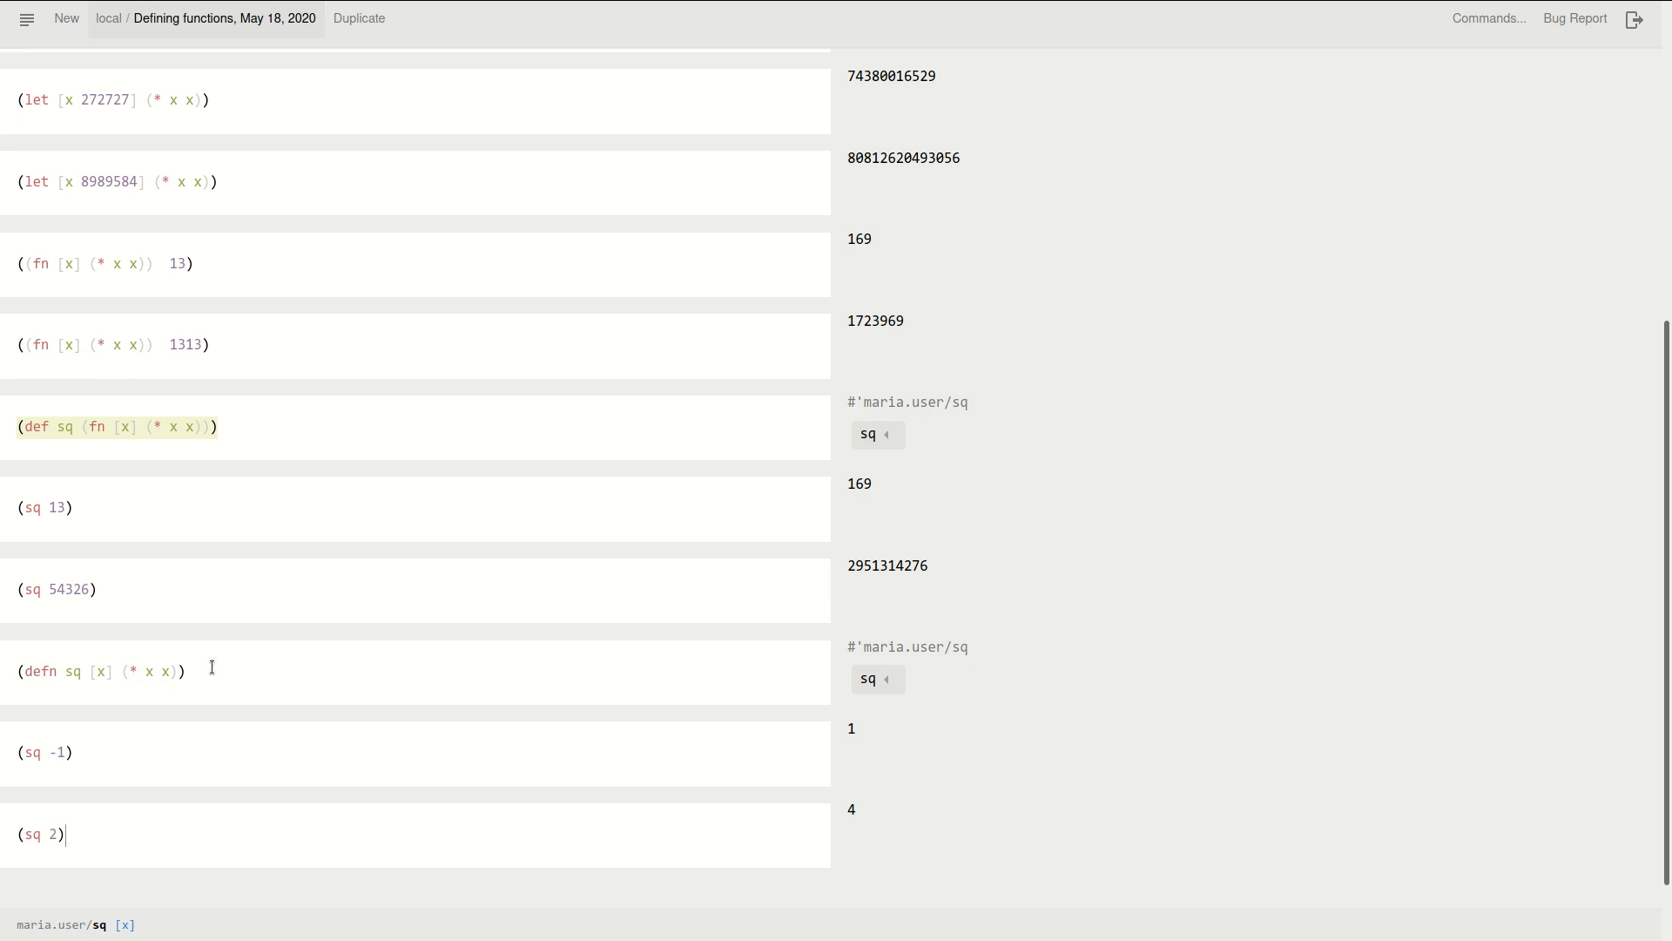
scroll("up", 3)
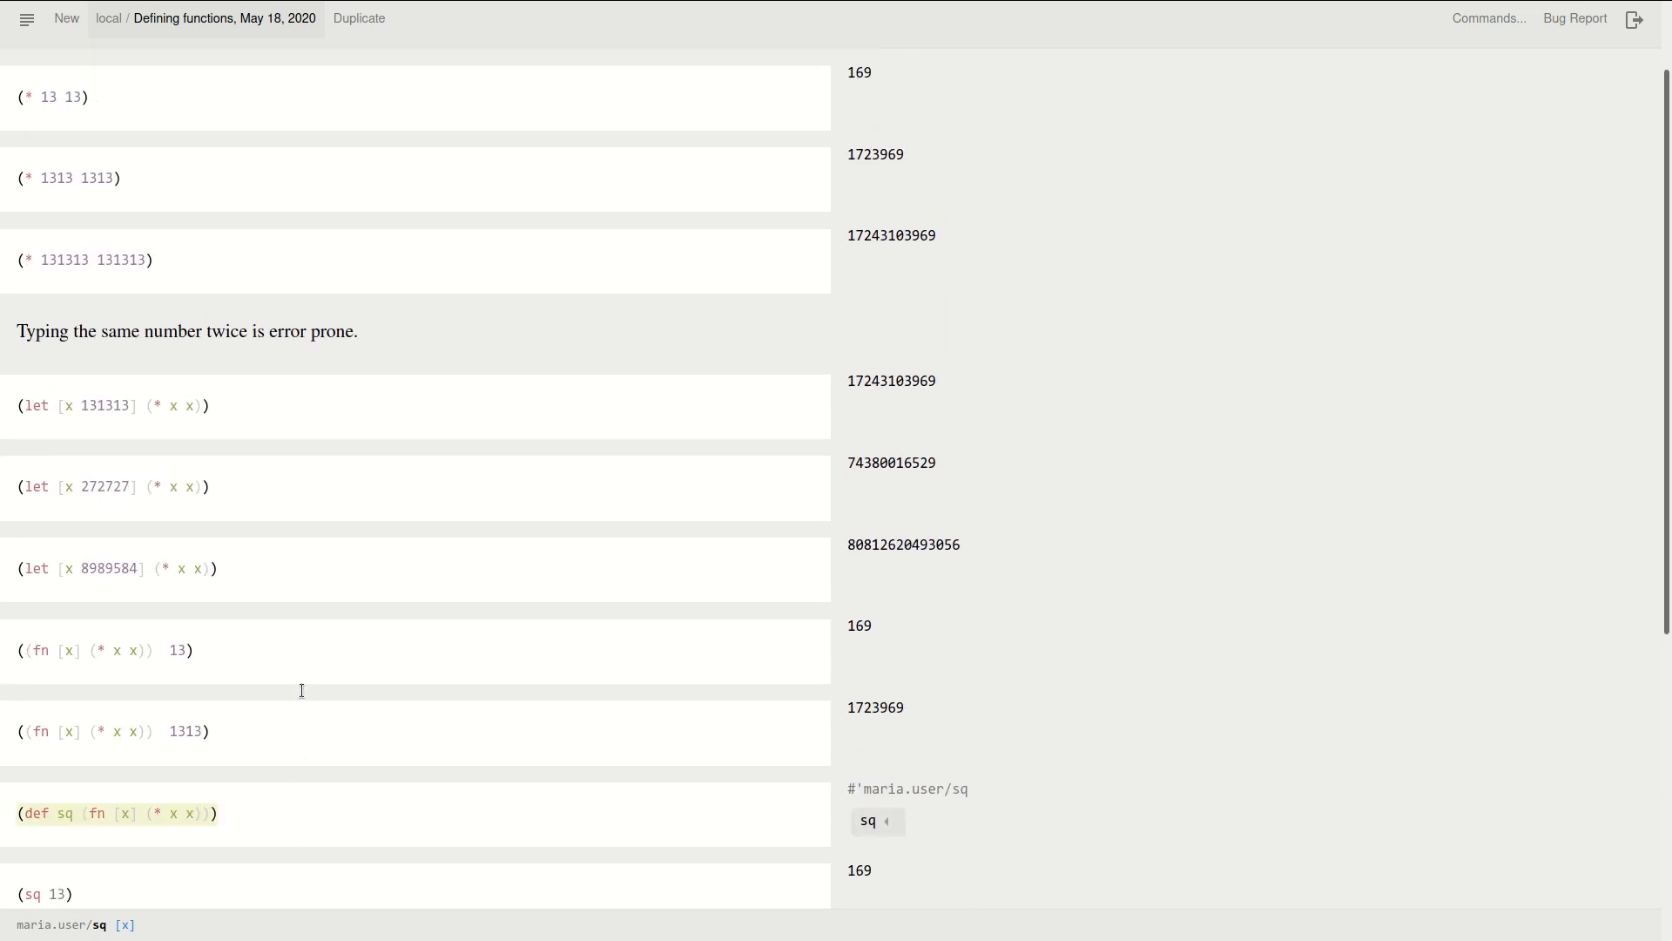
scroll("up", 3)
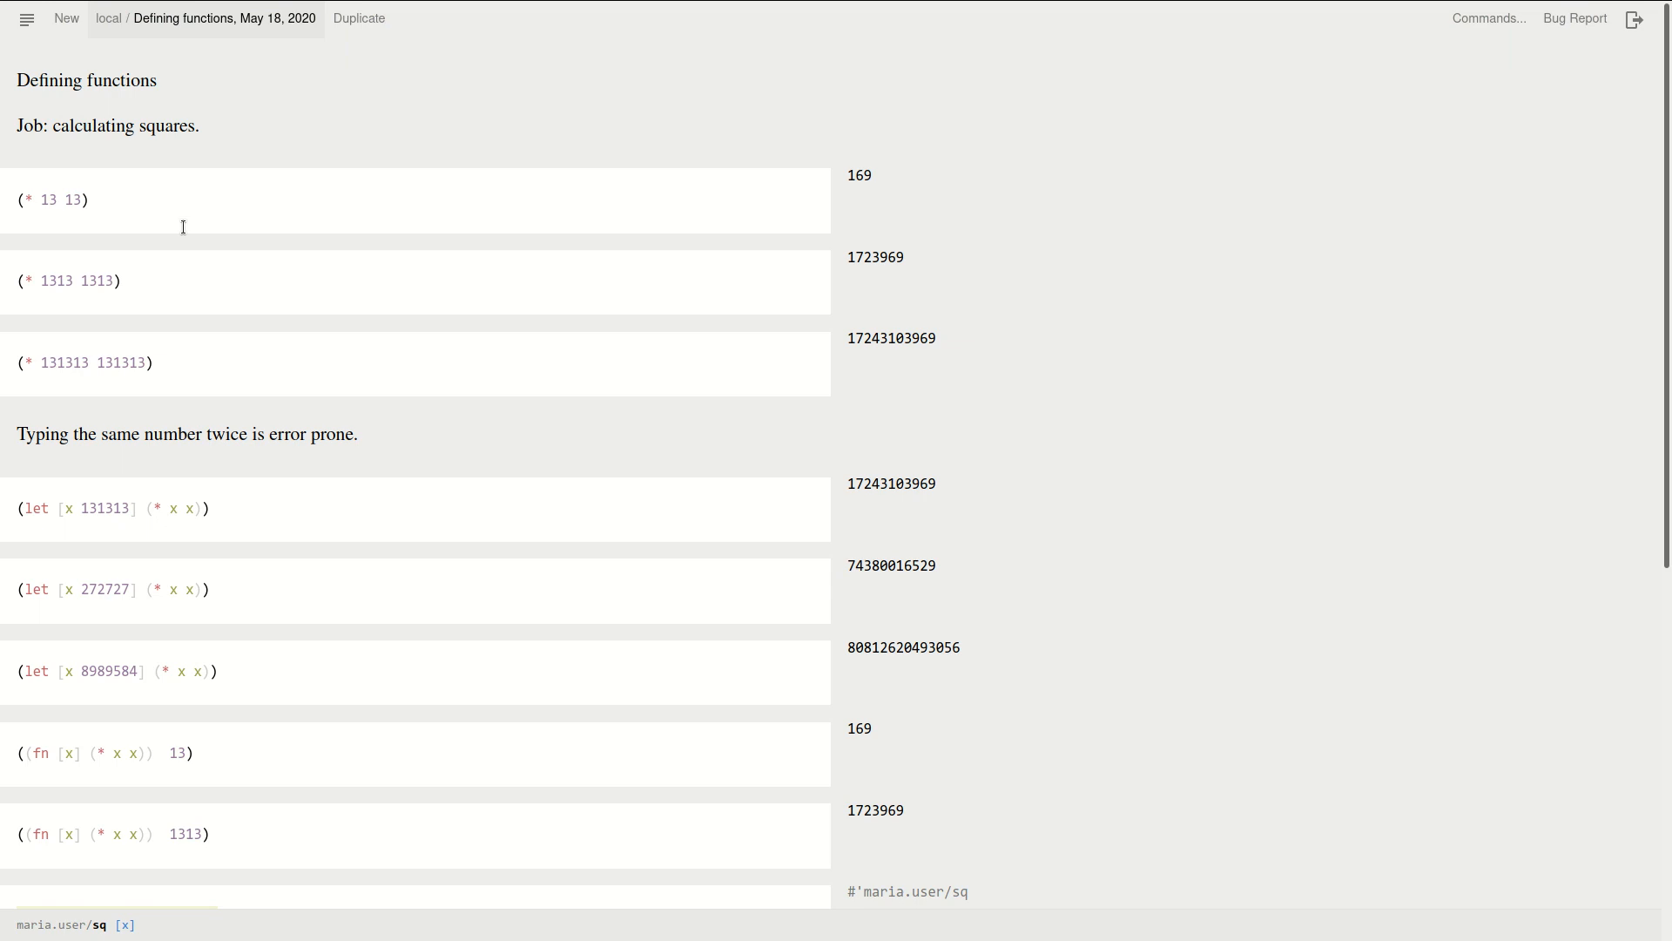
mouse_move(134, 202)
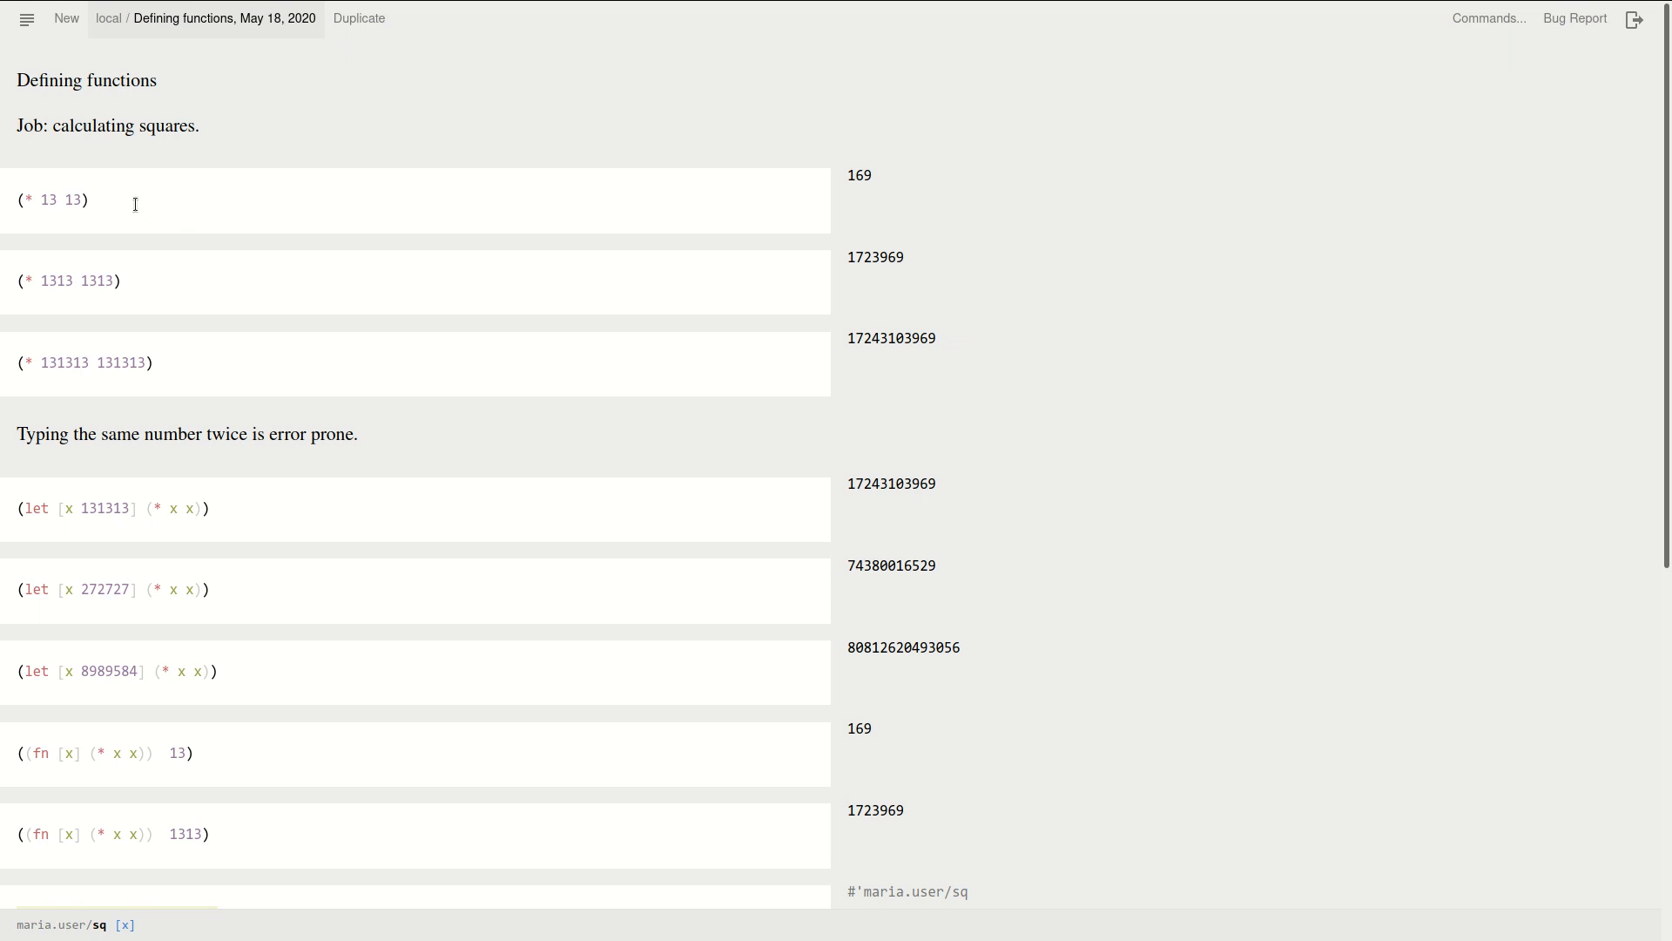
mouse_move(139, 315)
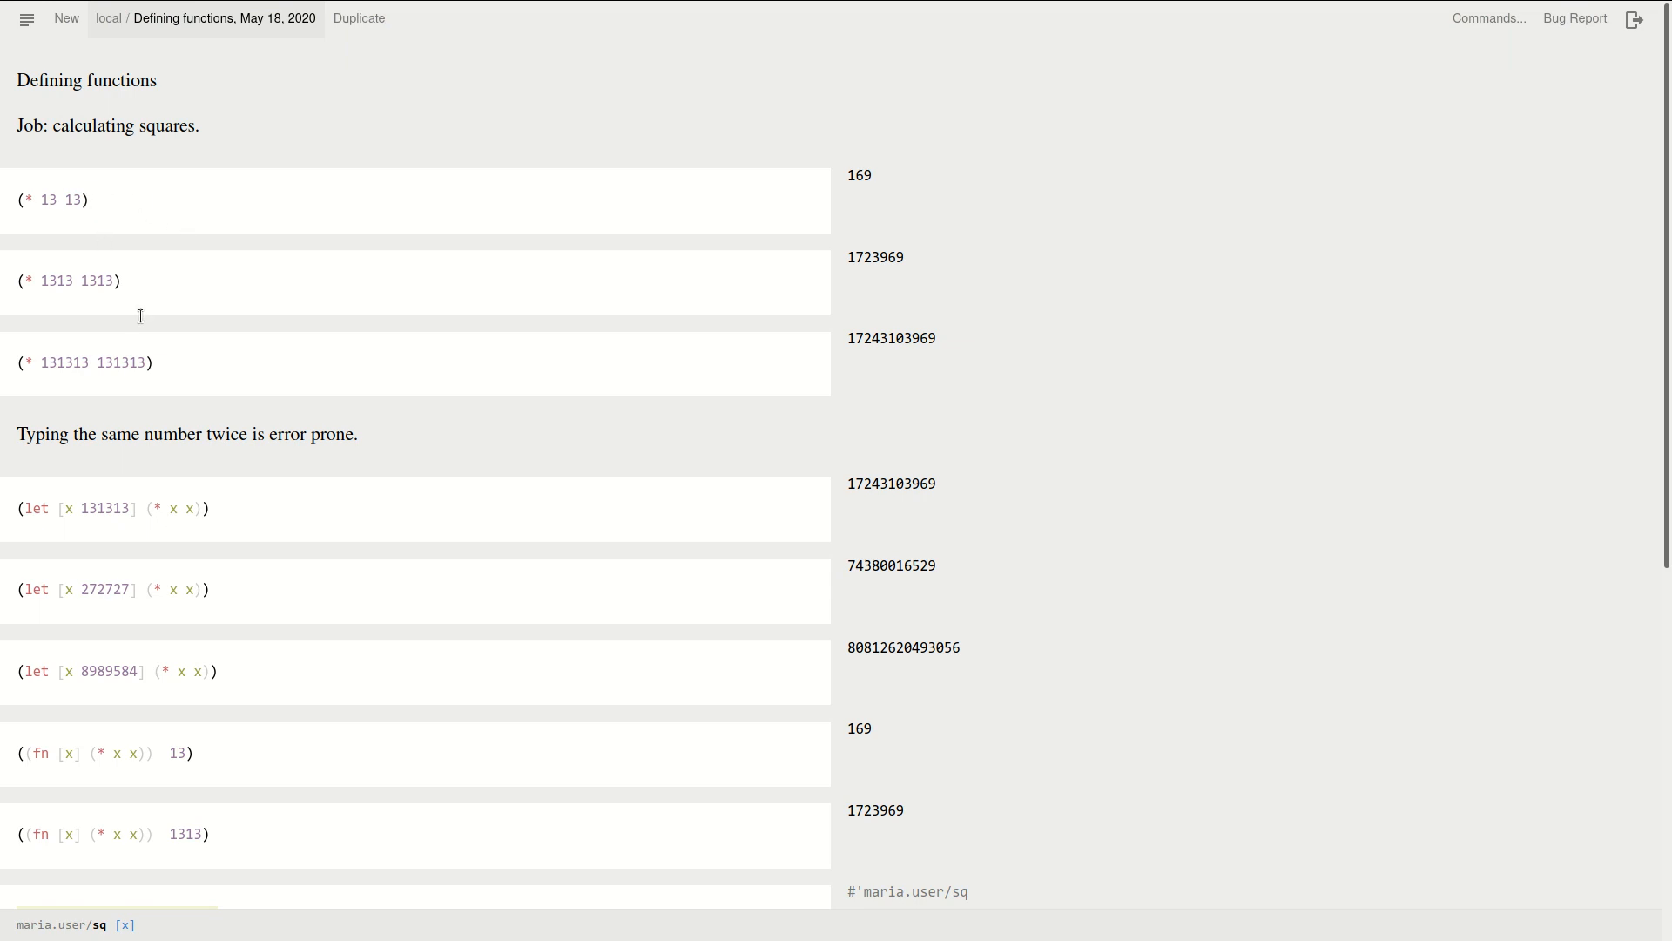
mouse_move(147, 315)
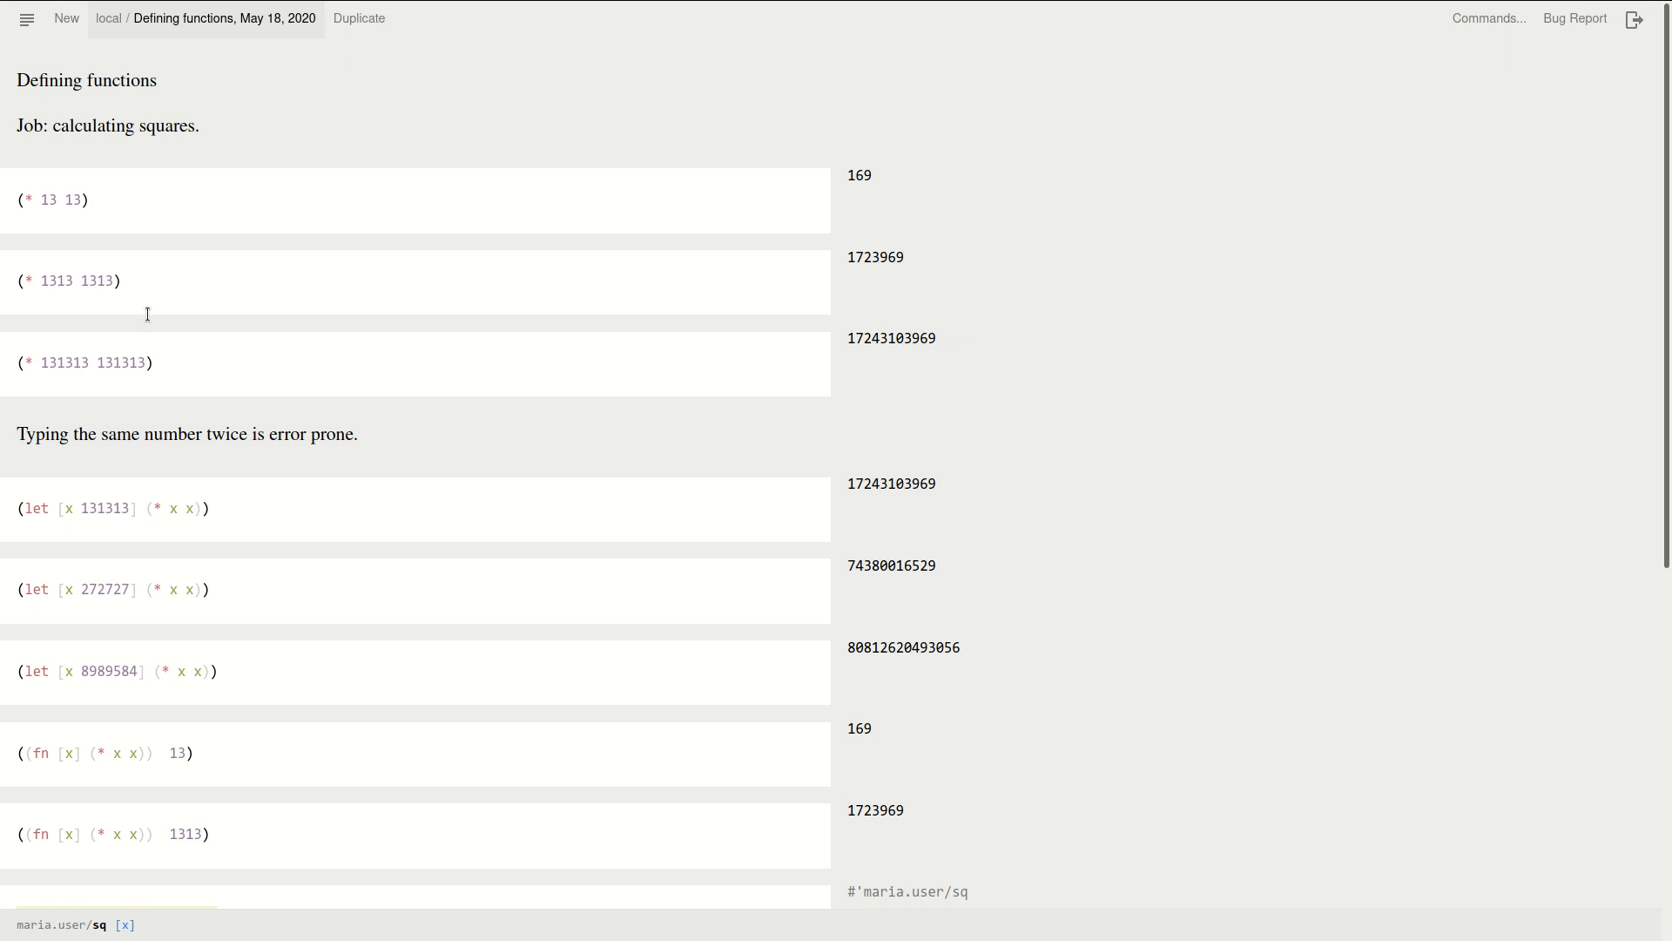
mouse_move(150, 516)
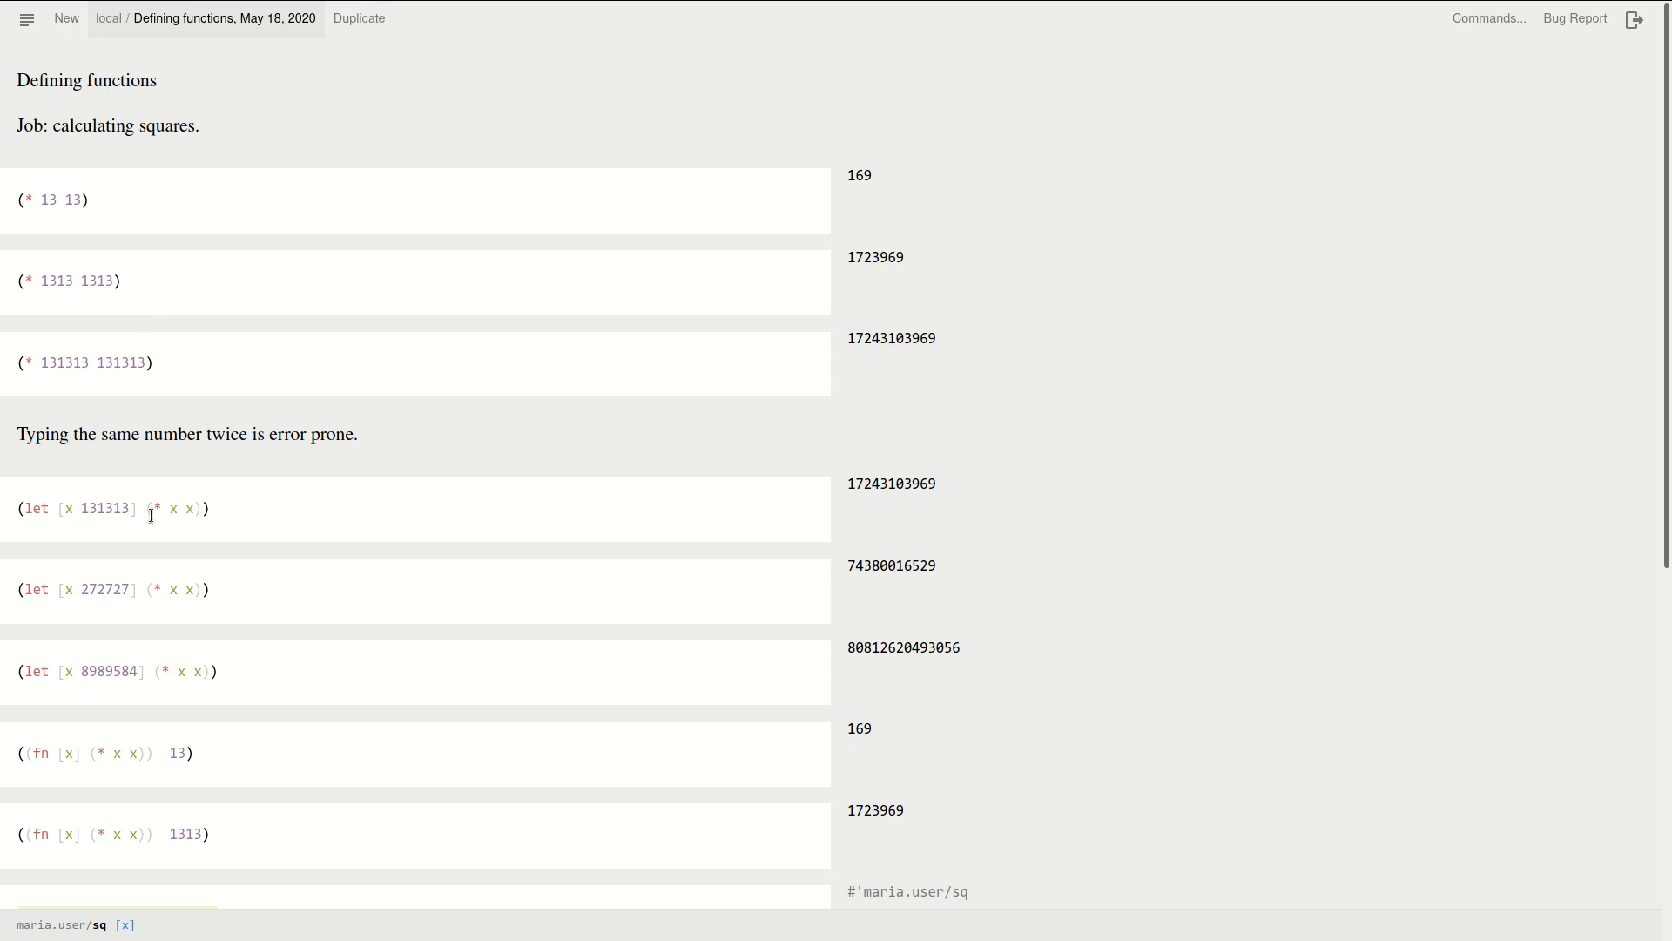
scroll("down", 3)
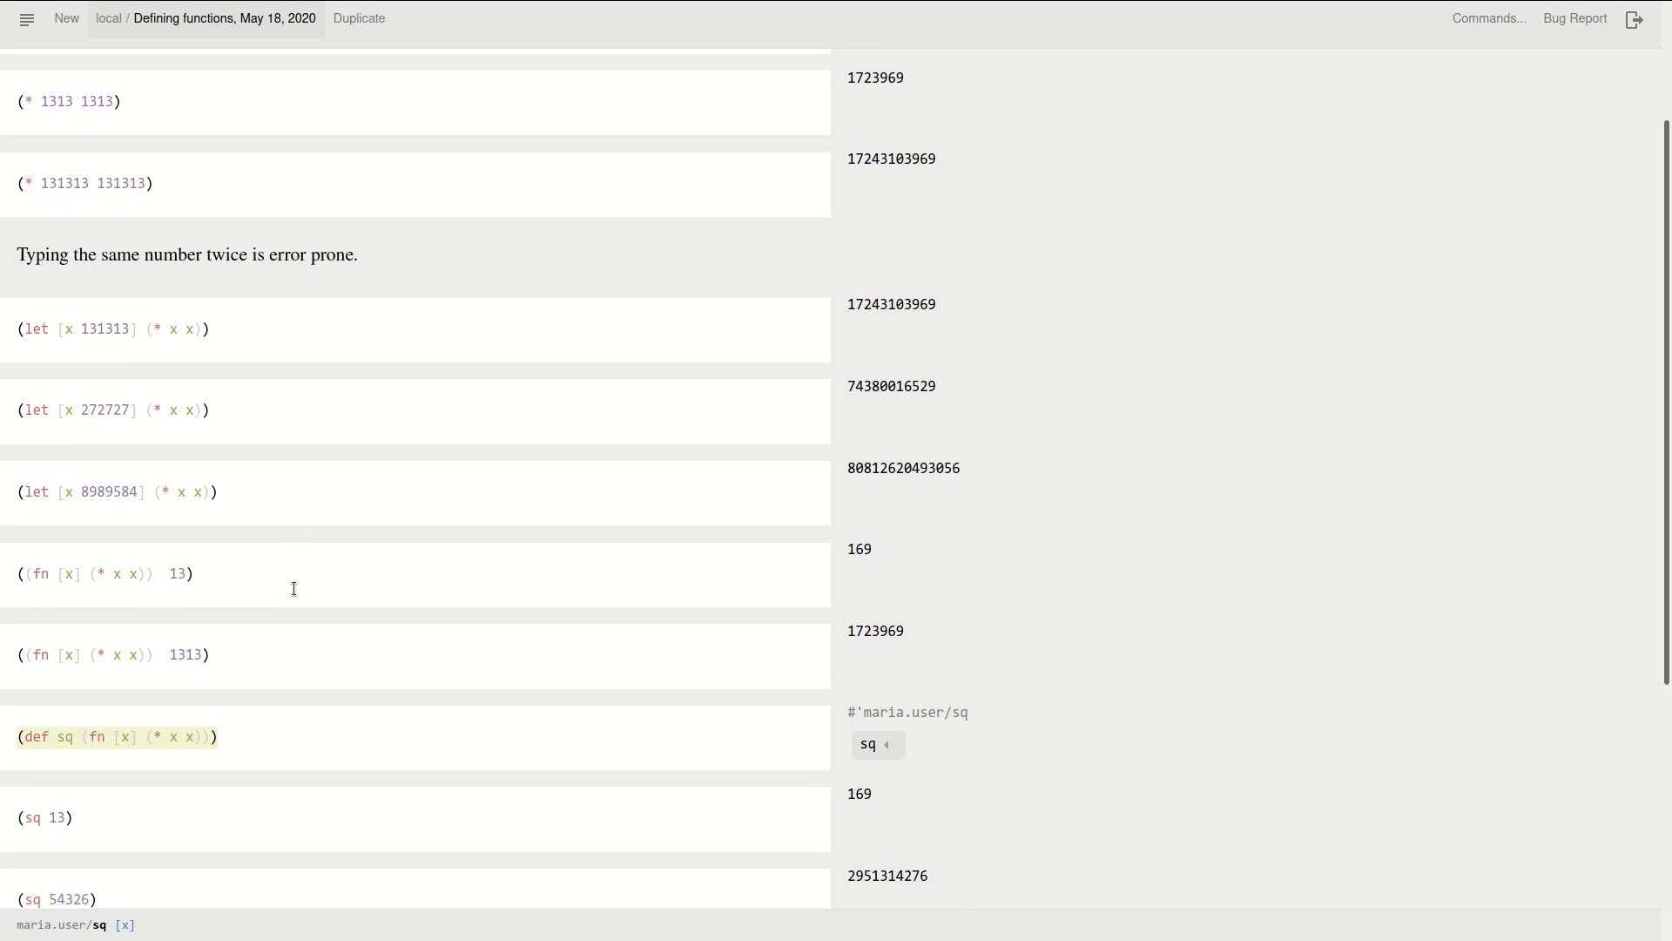
mouse_move(205, 590)
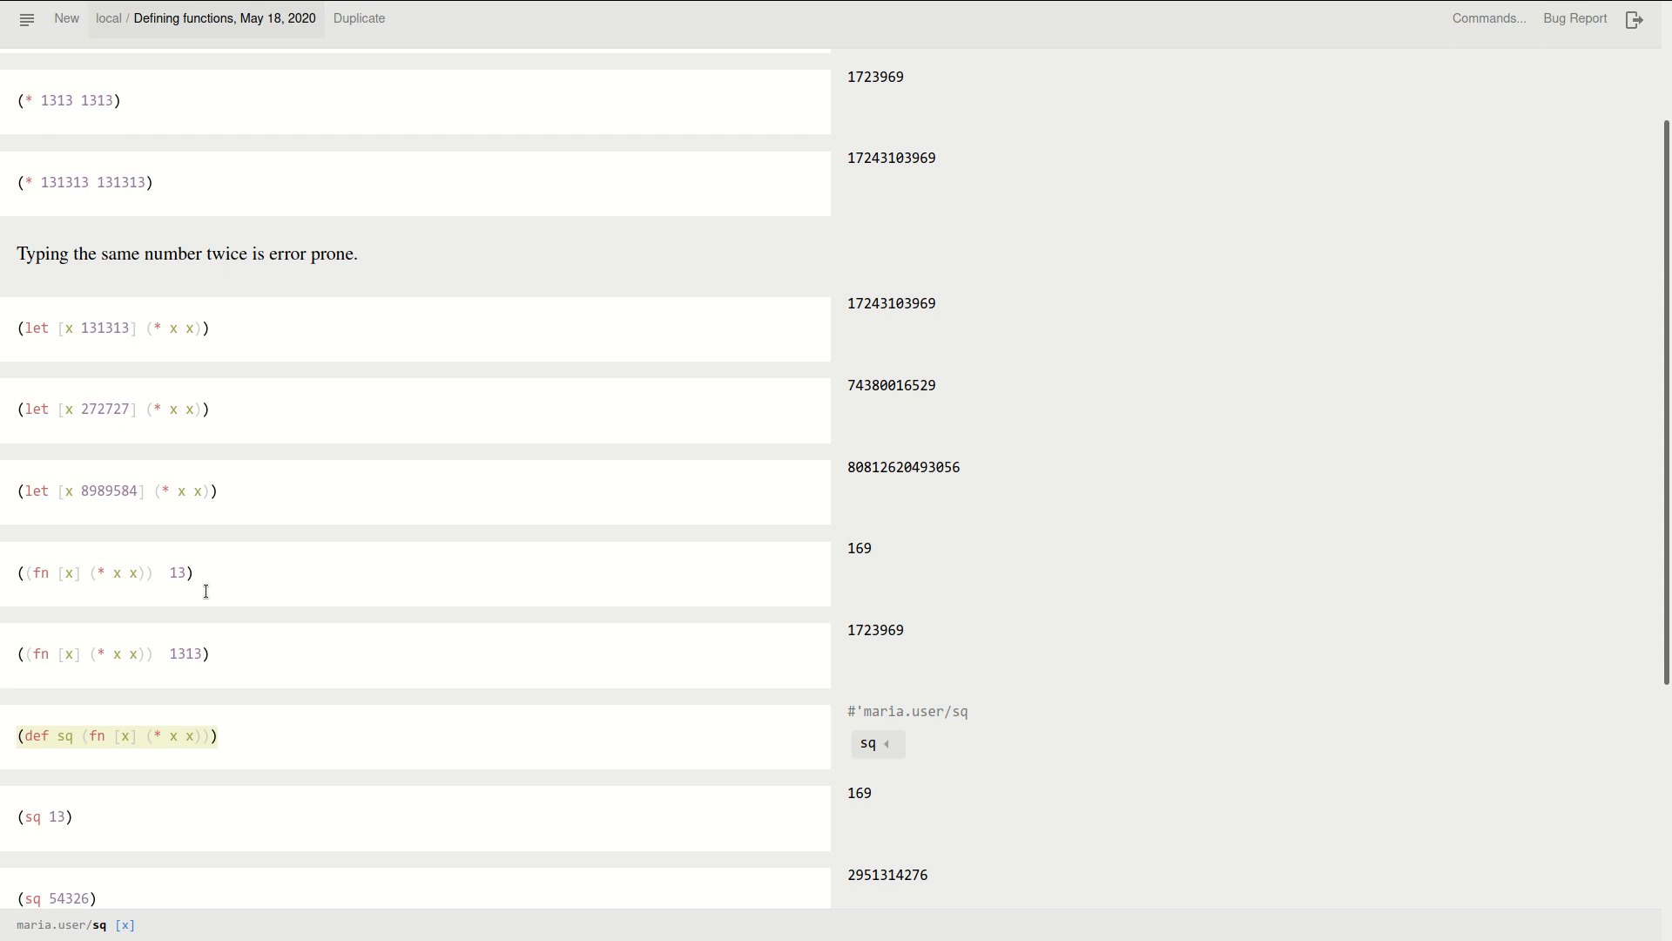
mouse_move(219, 615)
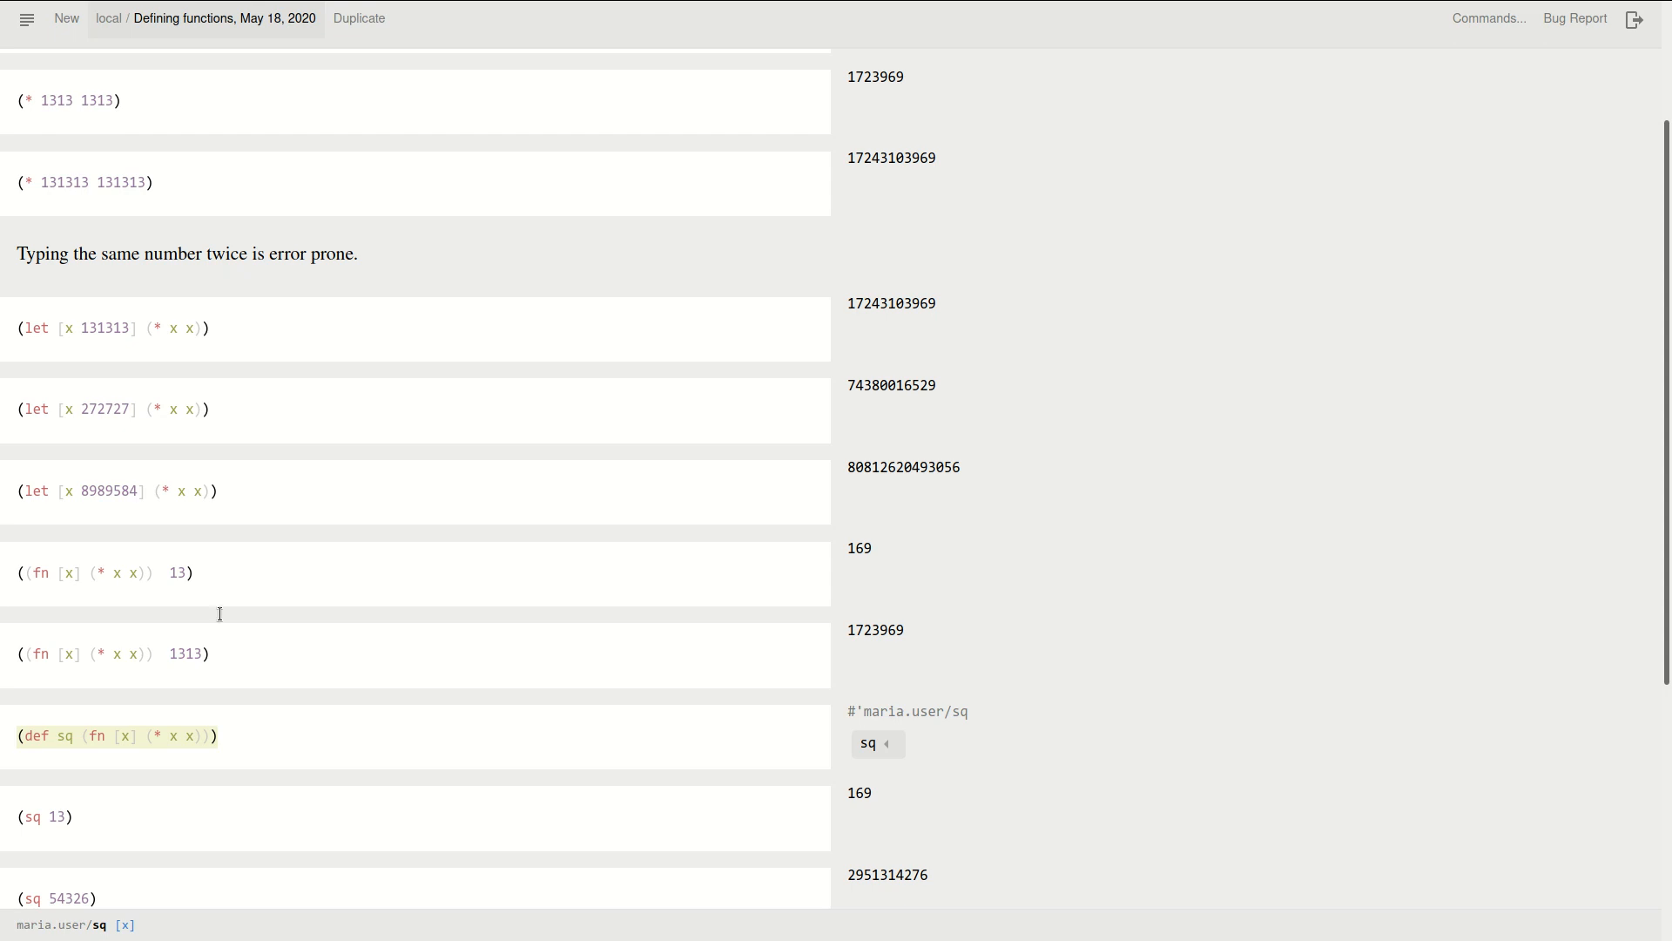
mouse_move(307, 758)
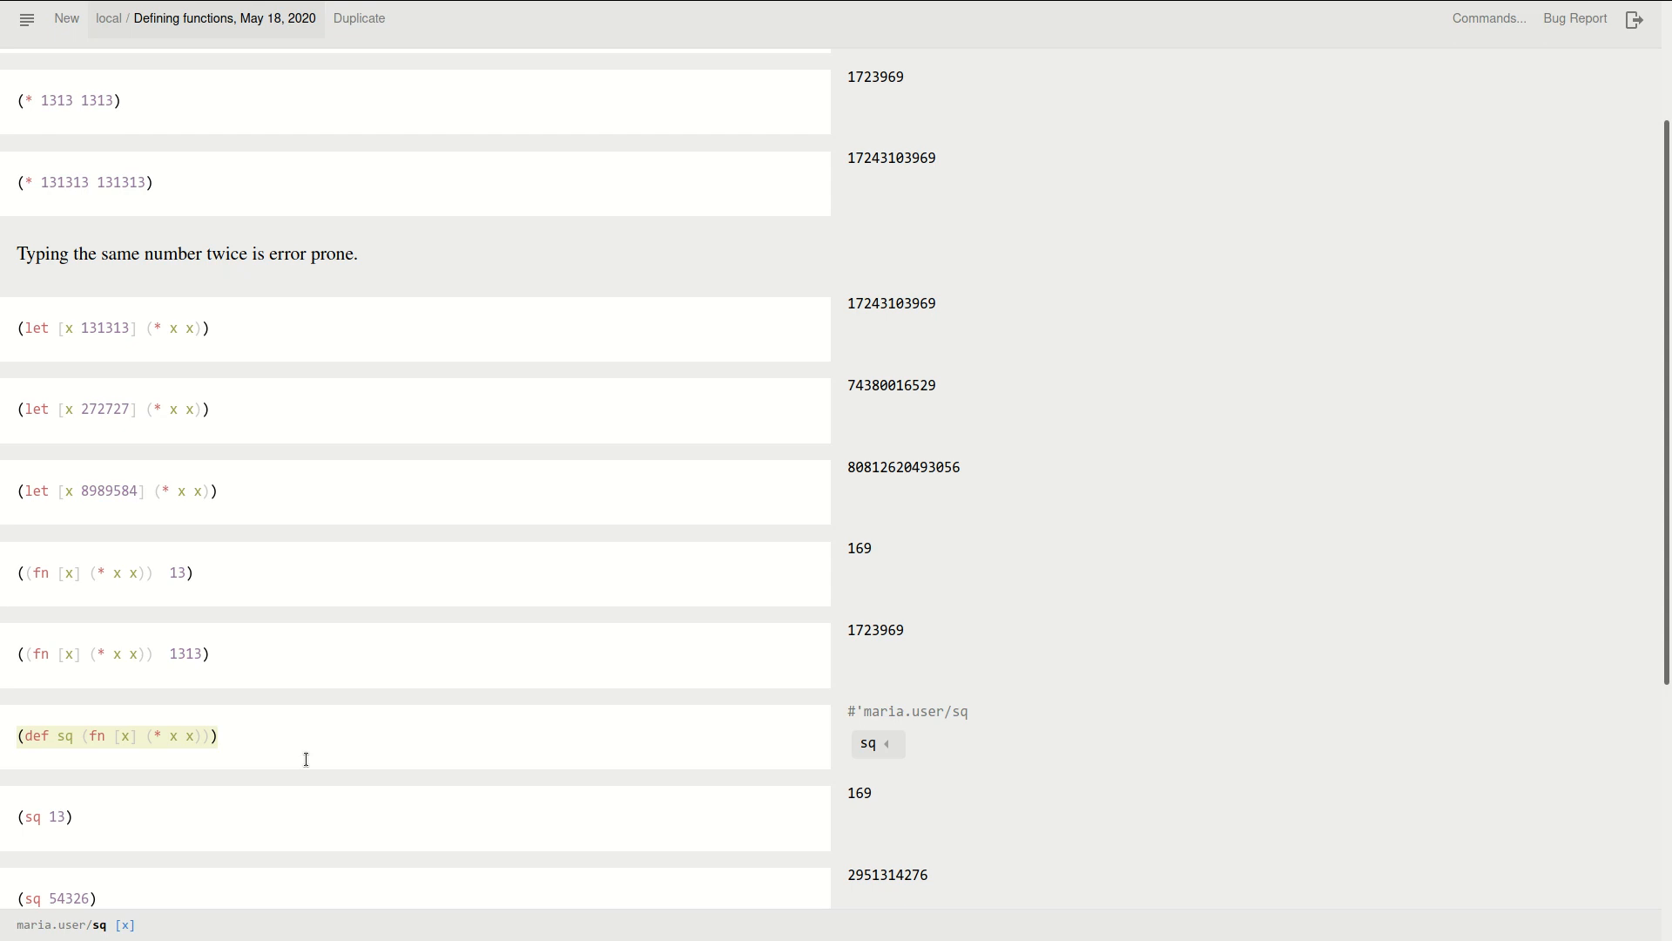
scroll("down", 3)
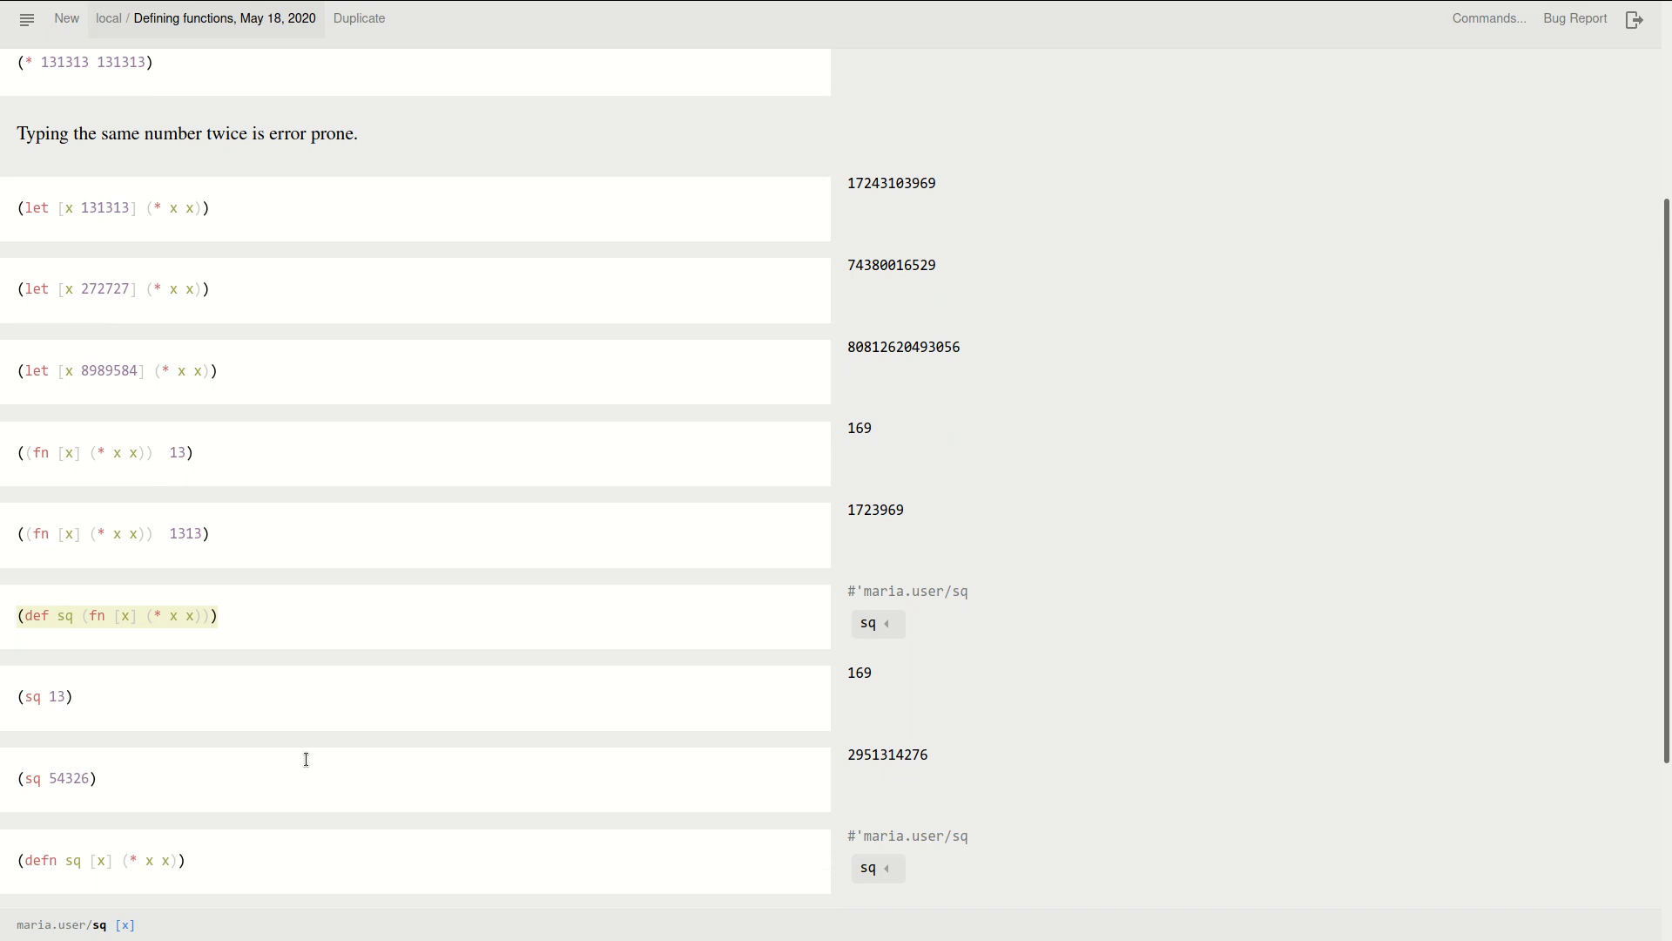
scroll("down", 3)
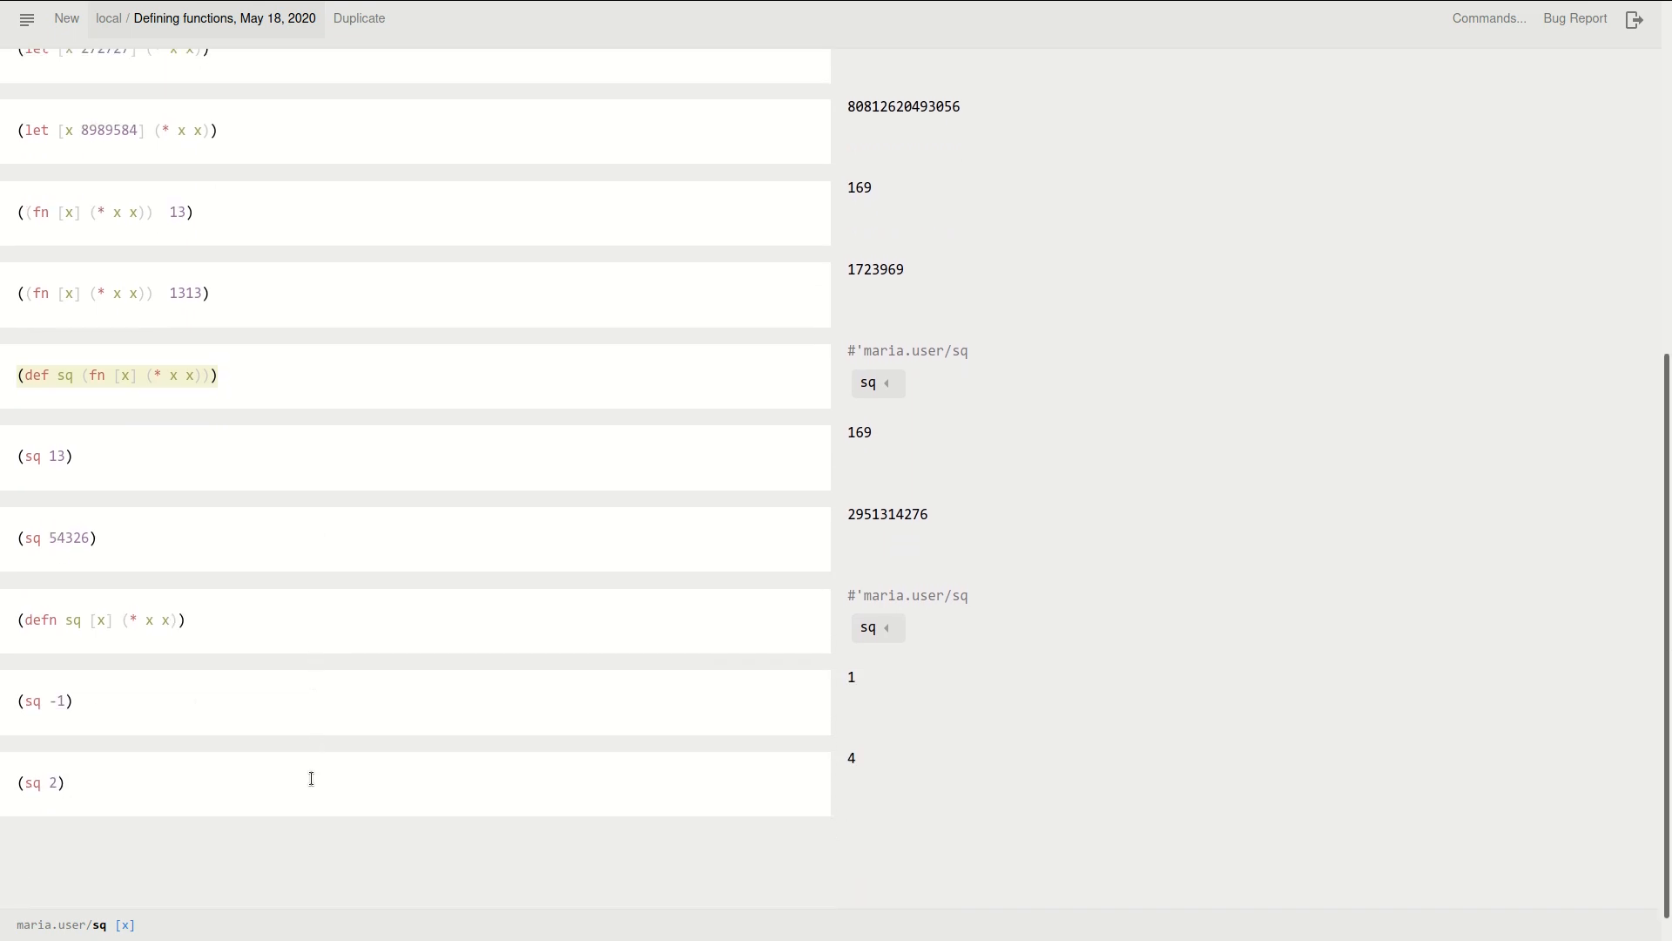
scroll("up", 3)
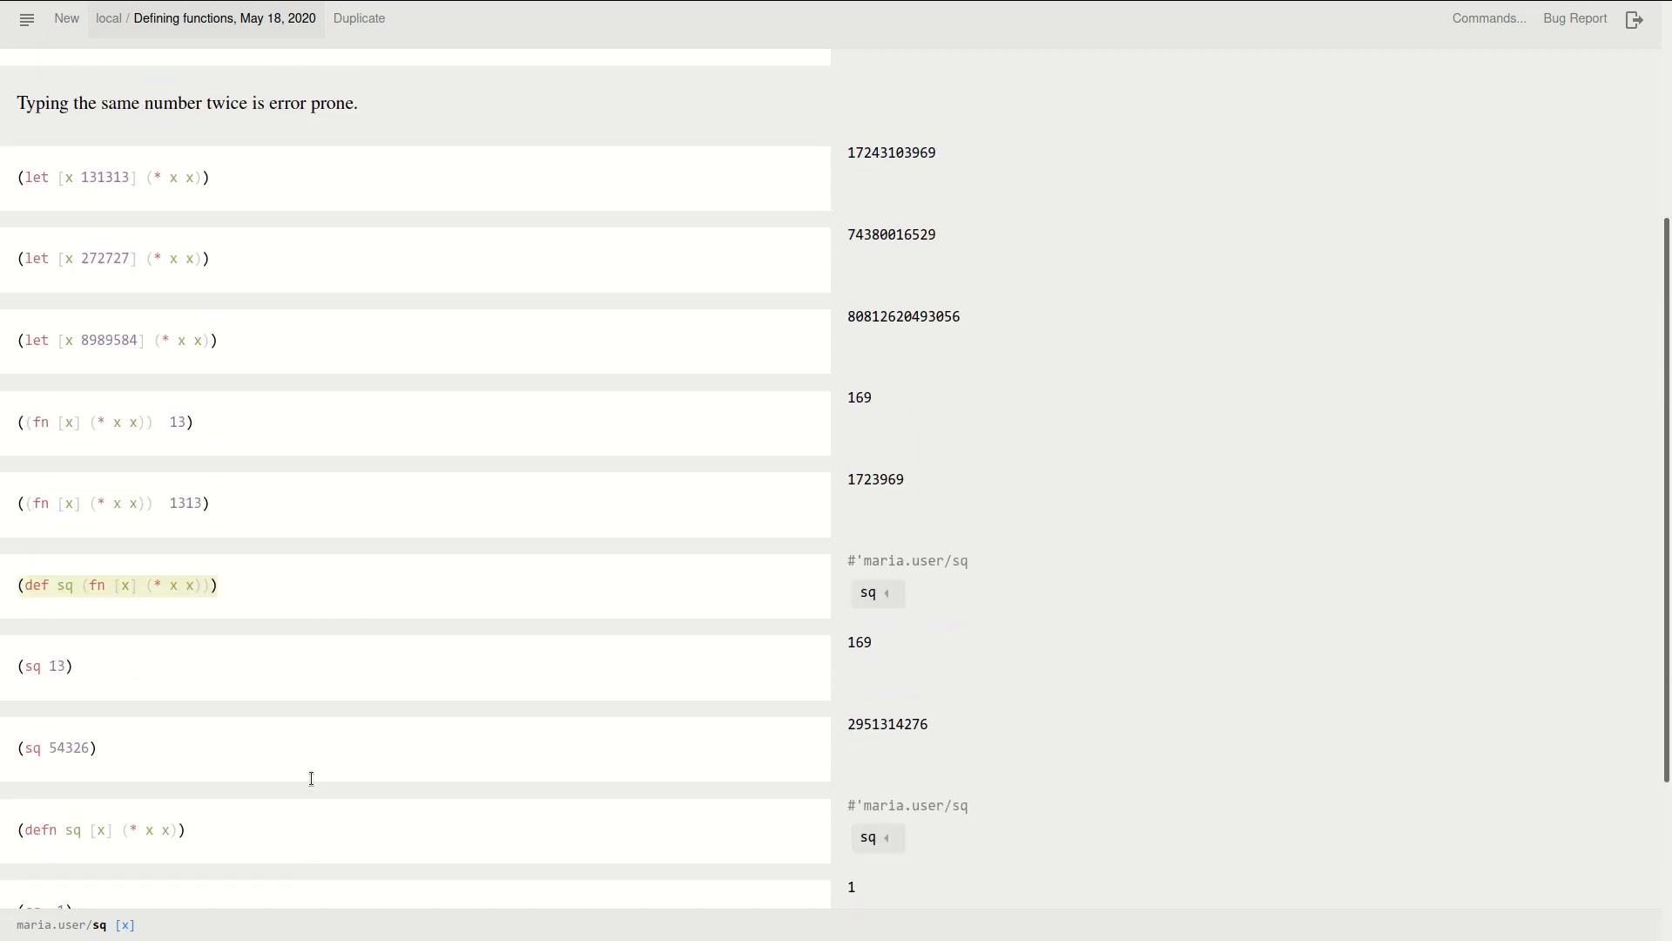
scroll("up", 3)
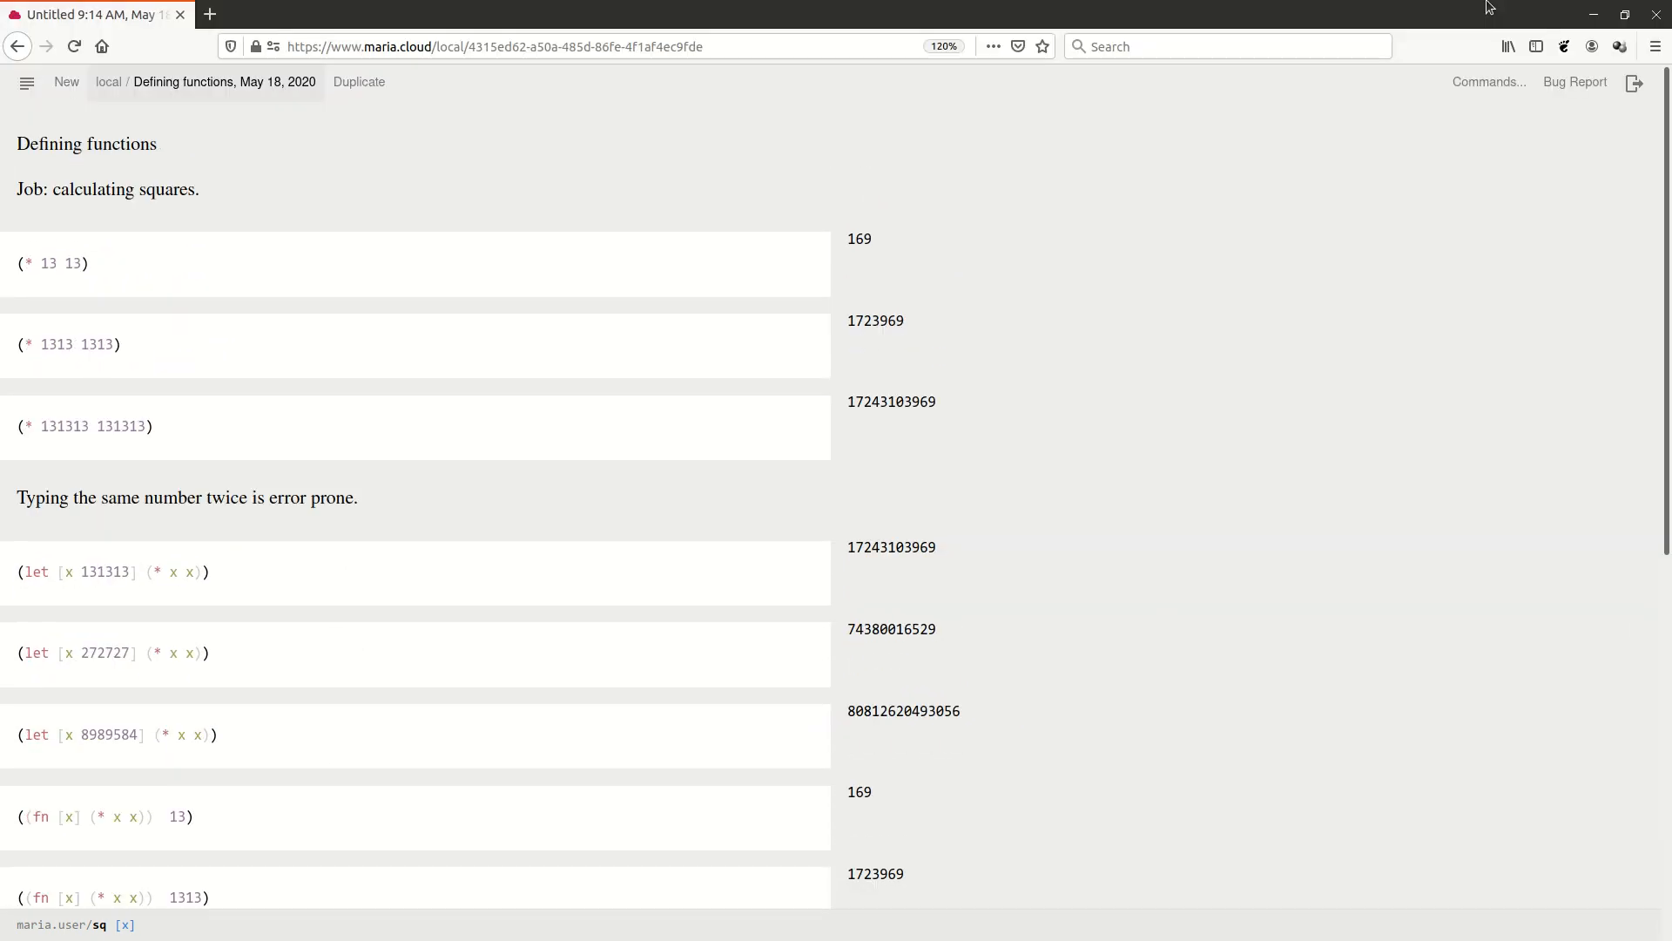